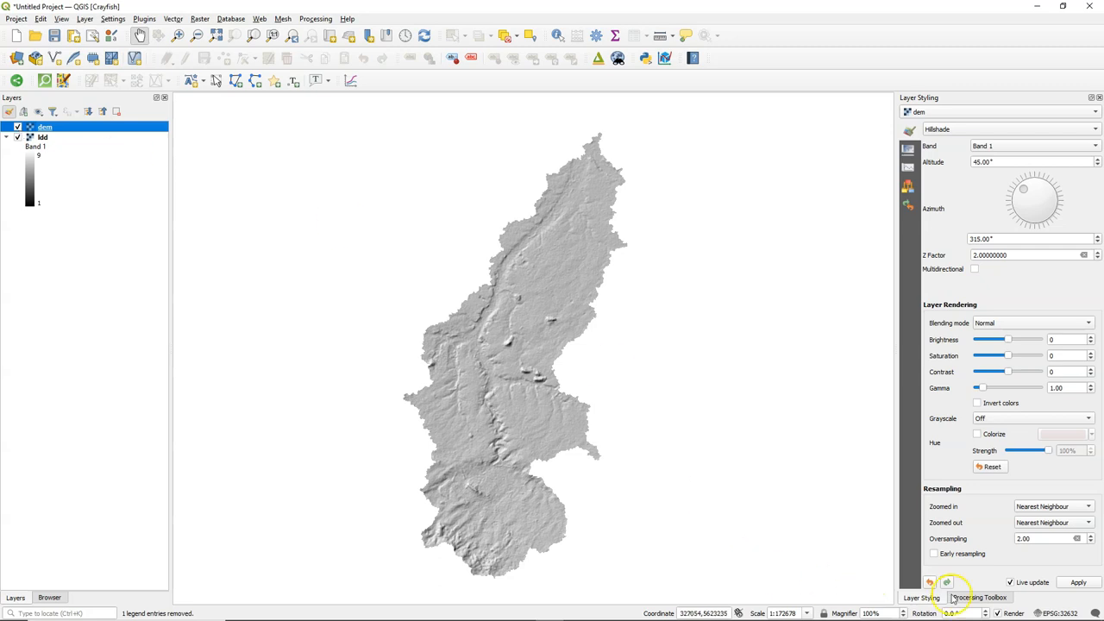
- Show the Processing Toolbox with the PCRaster hydrological and material transport tools expanded
click(981, 602)
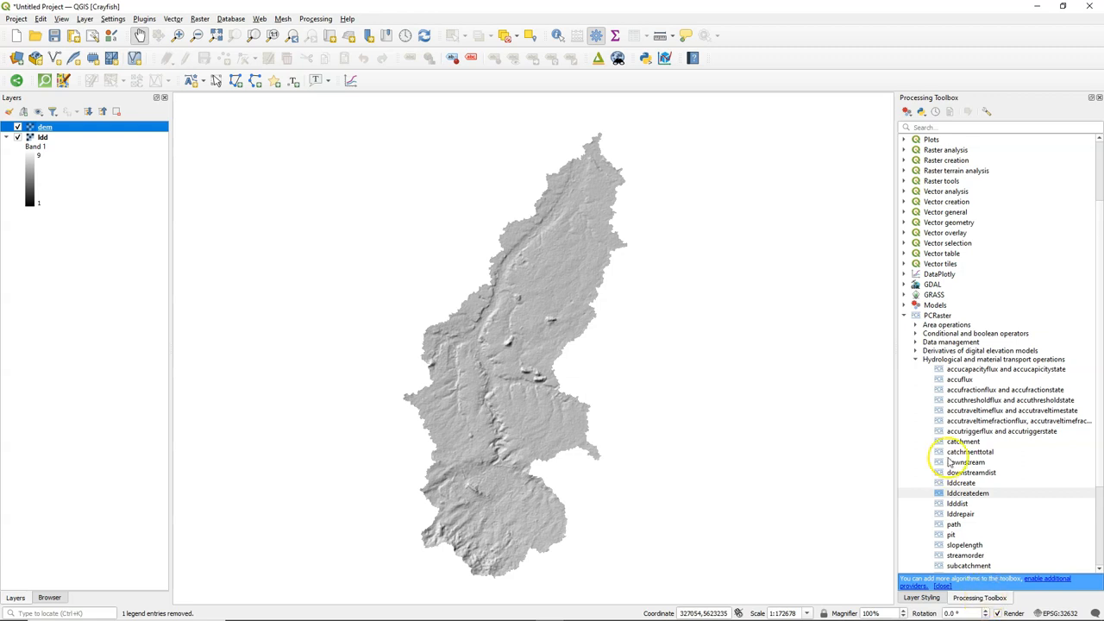
mouse_move(961, 380)
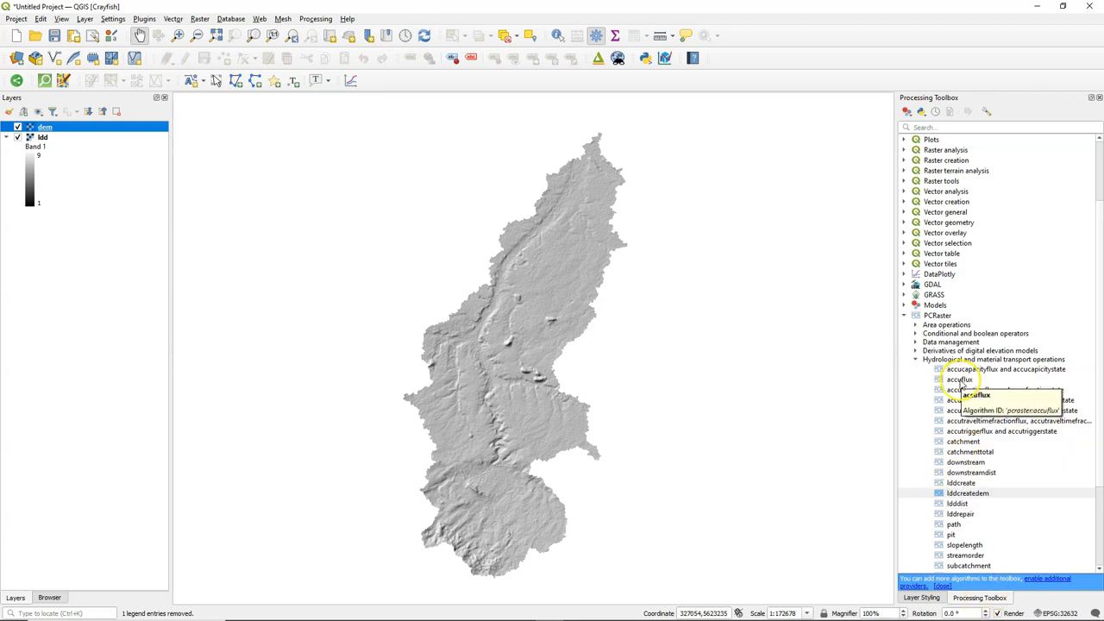
- Dismiss the accuflux tool without running it
double_click(957, 379)
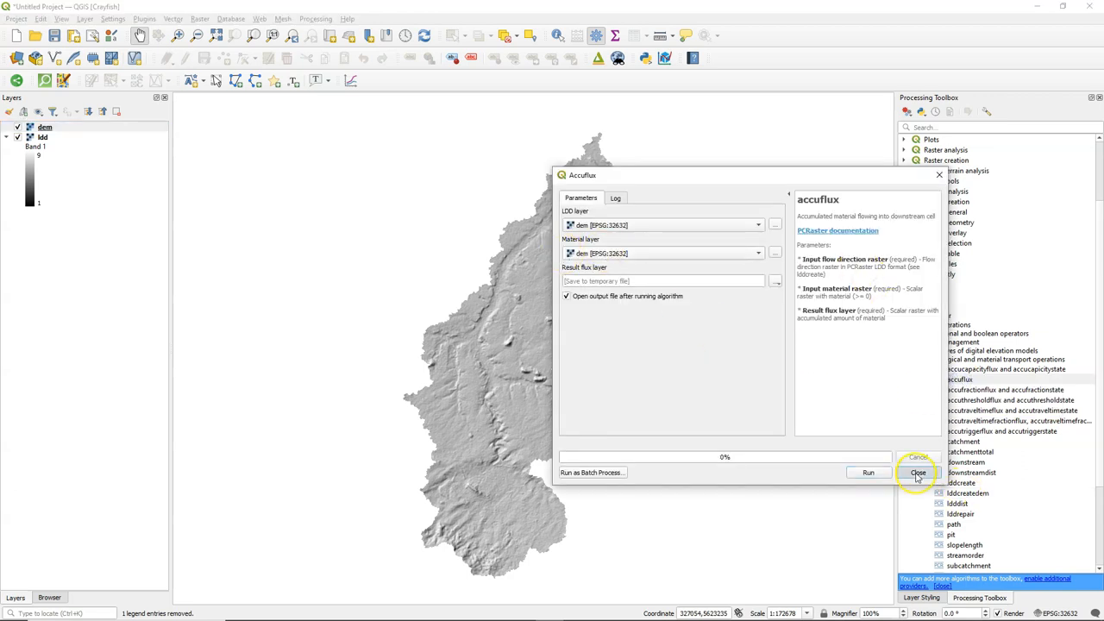
click(918, 473)
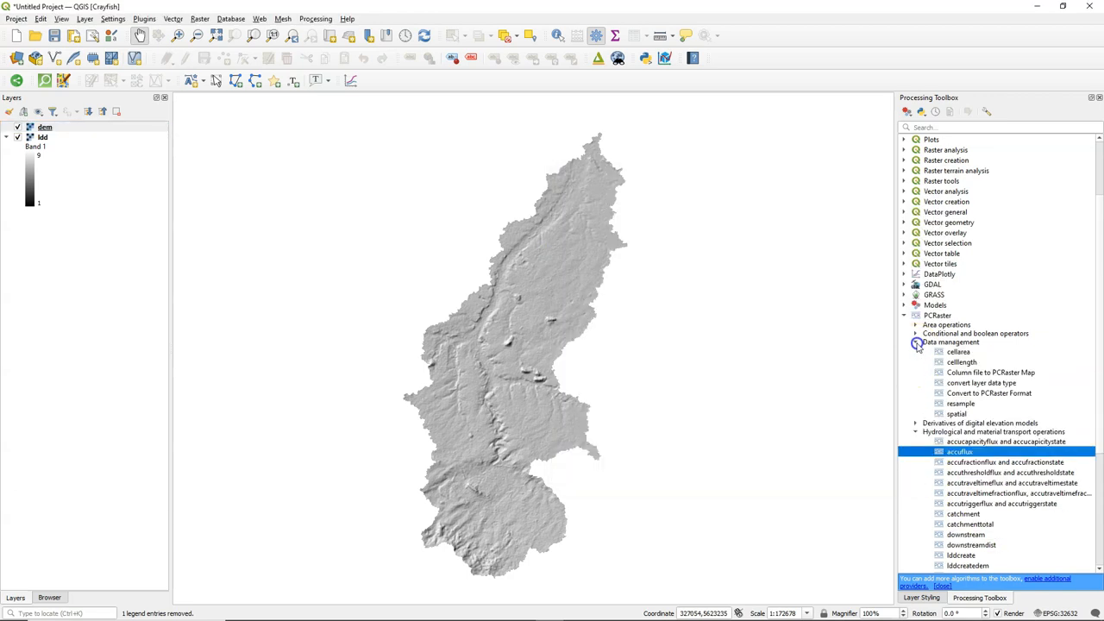
- Create the uniform raster scalar1.map with value 1 over the dem mask using PCRaster spatial
double_click(964, 414)
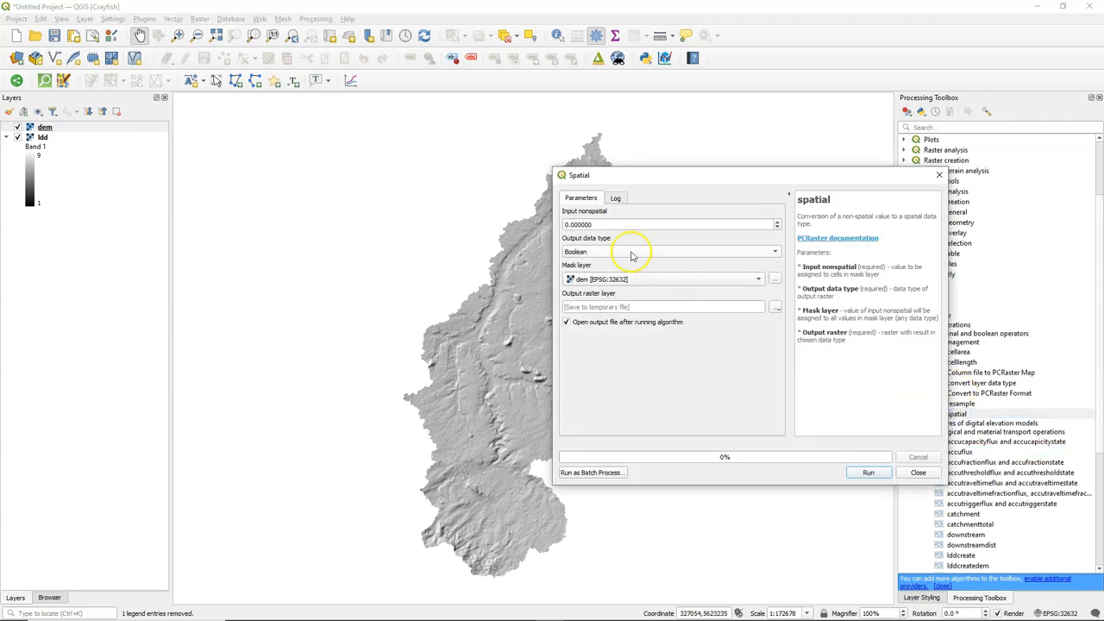
text(1)
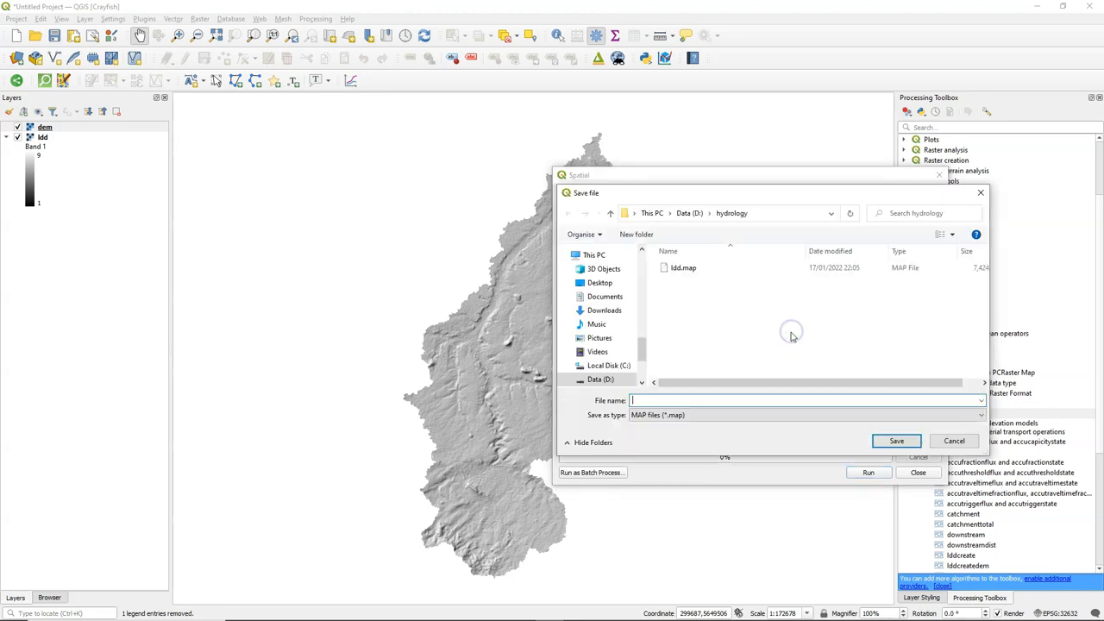
text(scalar1)
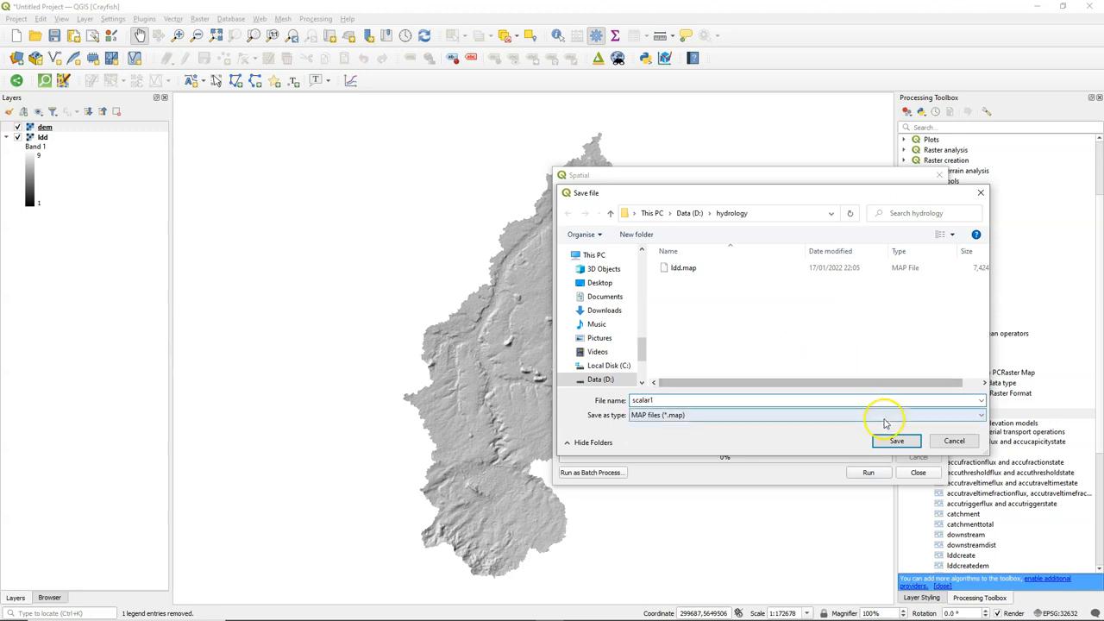
click(901, 442)
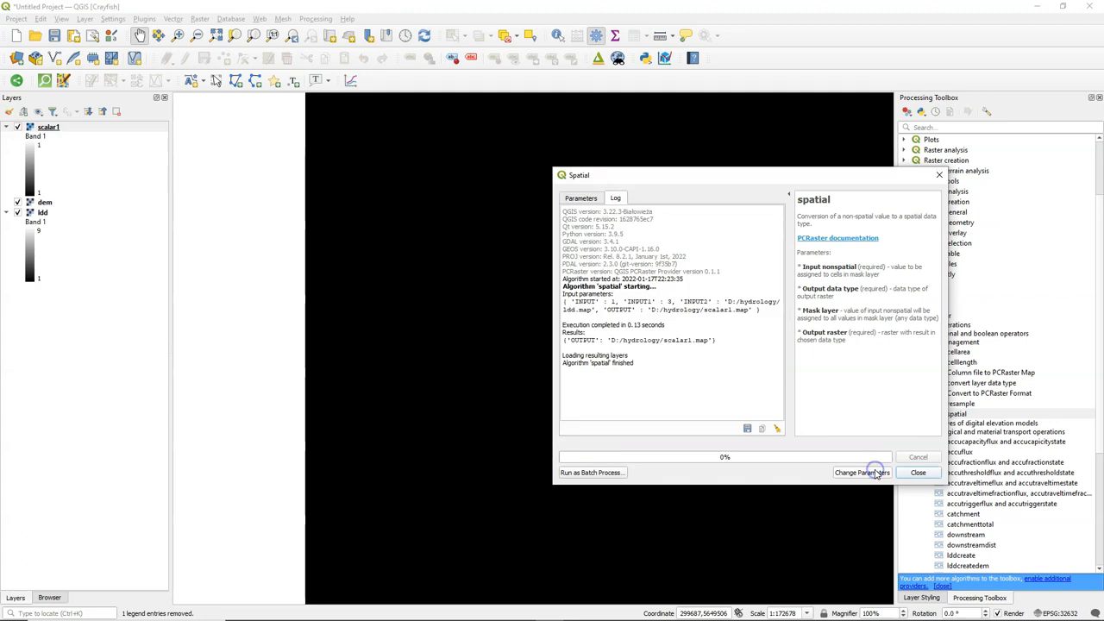
click(918, 473)
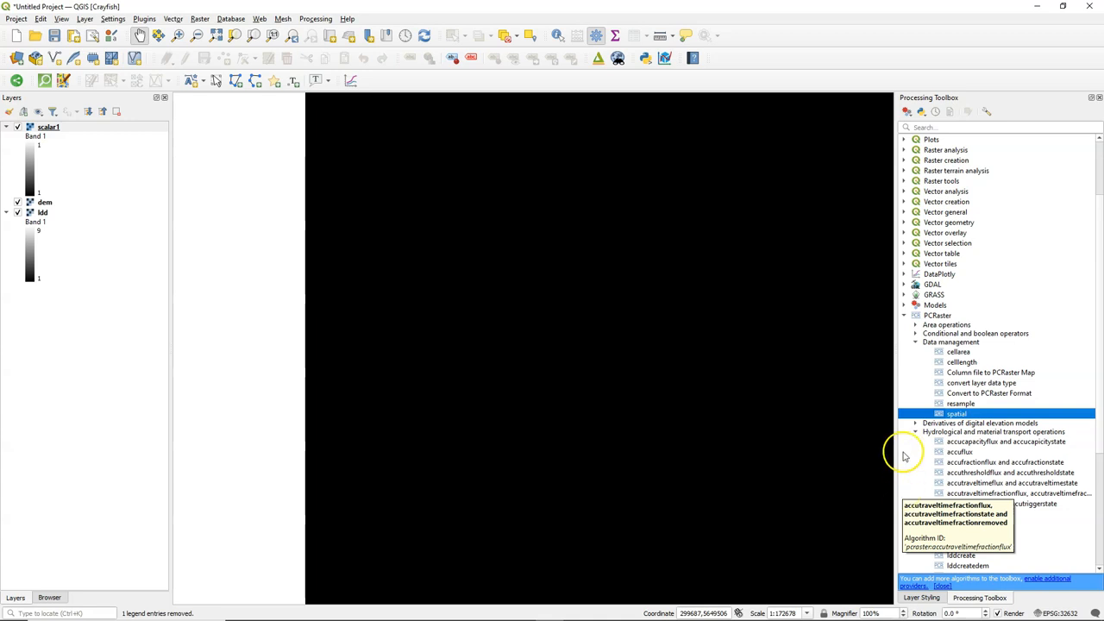
- Run accuflux with LDD ldd and material scalar1, saving the result as flowaccum.map
click(960, 452)
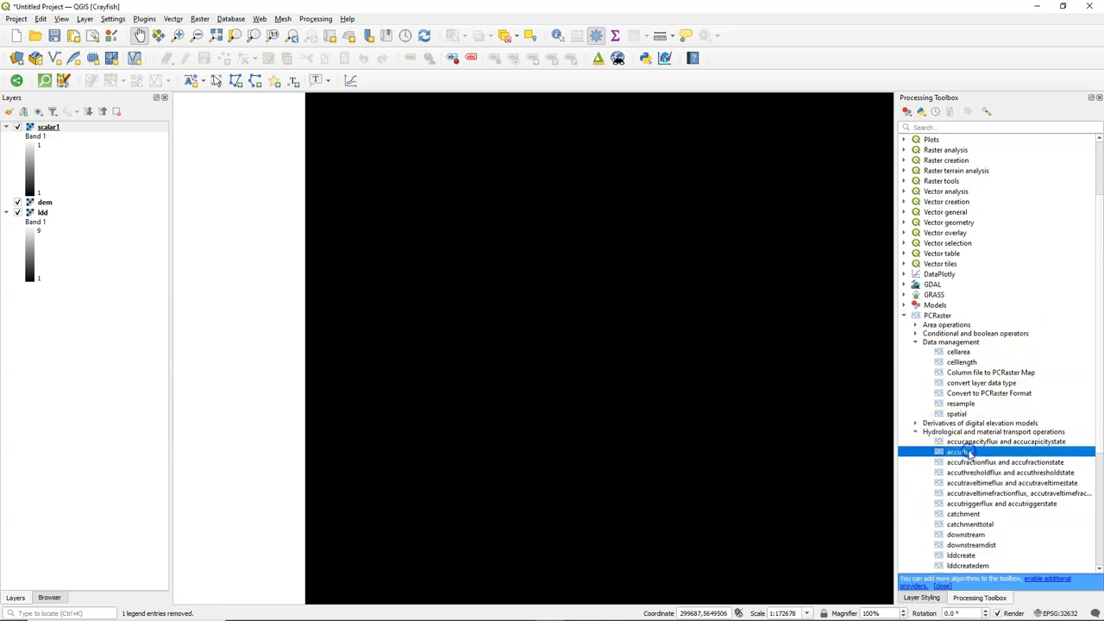
double_click(960, 452)
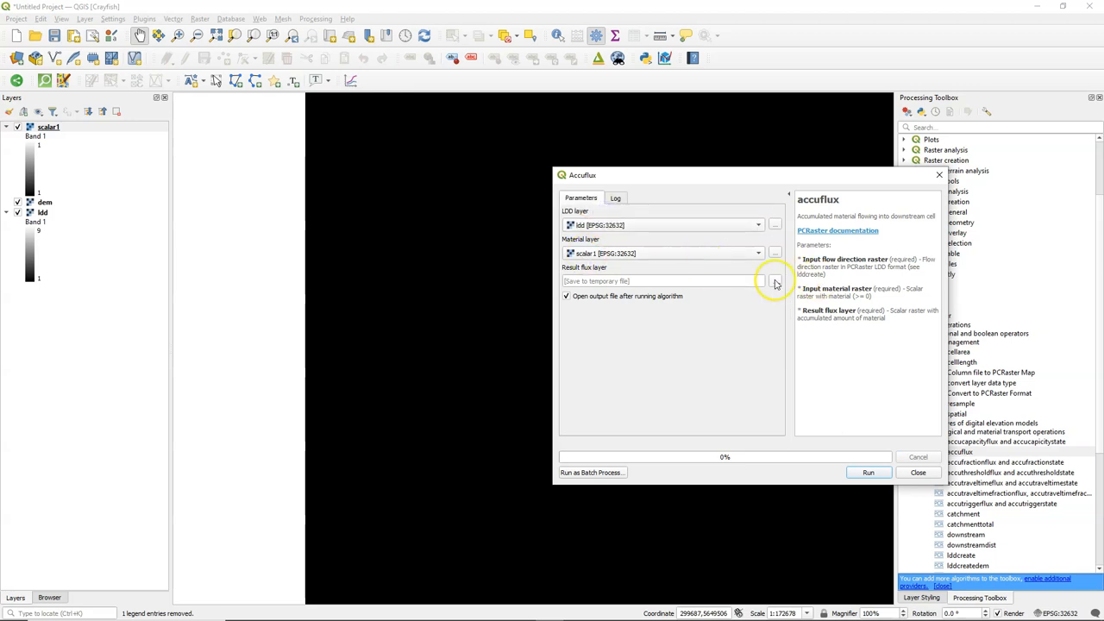
click(773, 279)
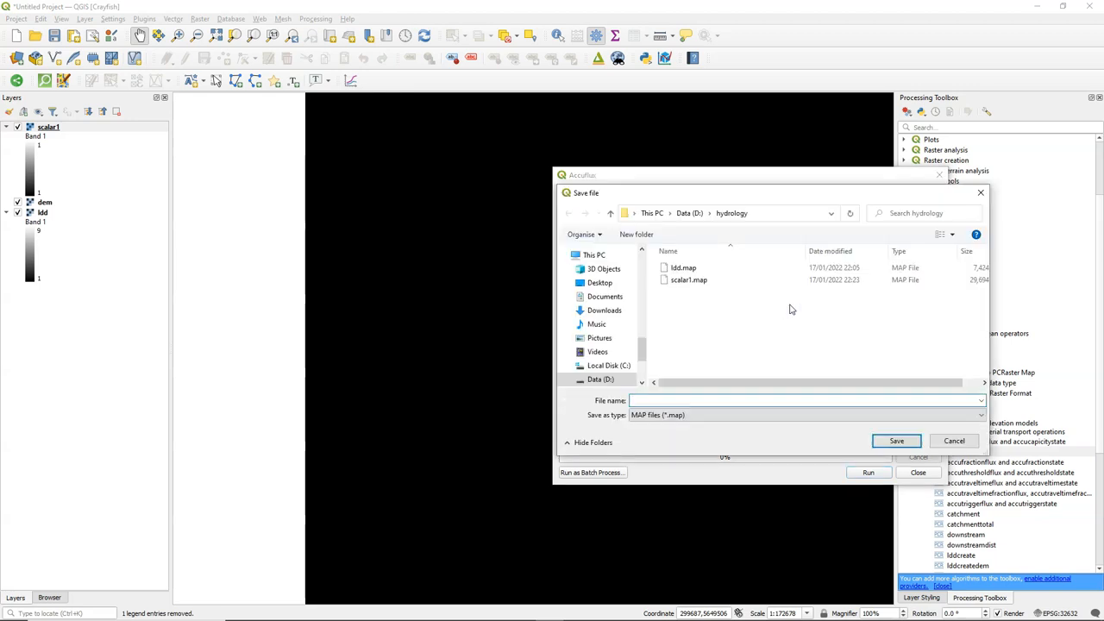
text(flowaccum)
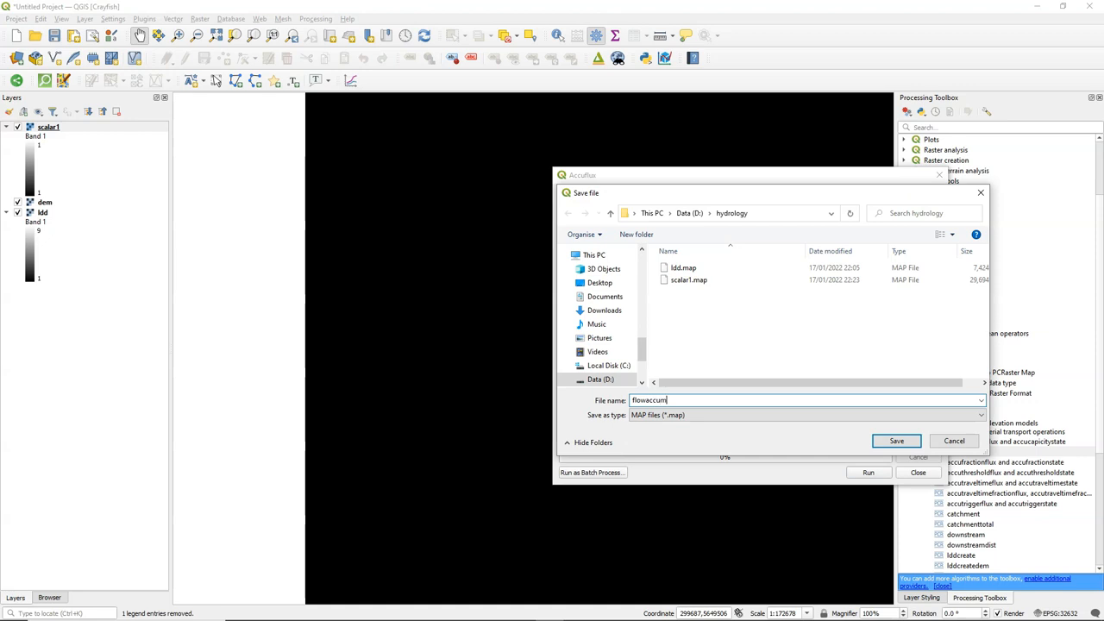
click(897, 441)
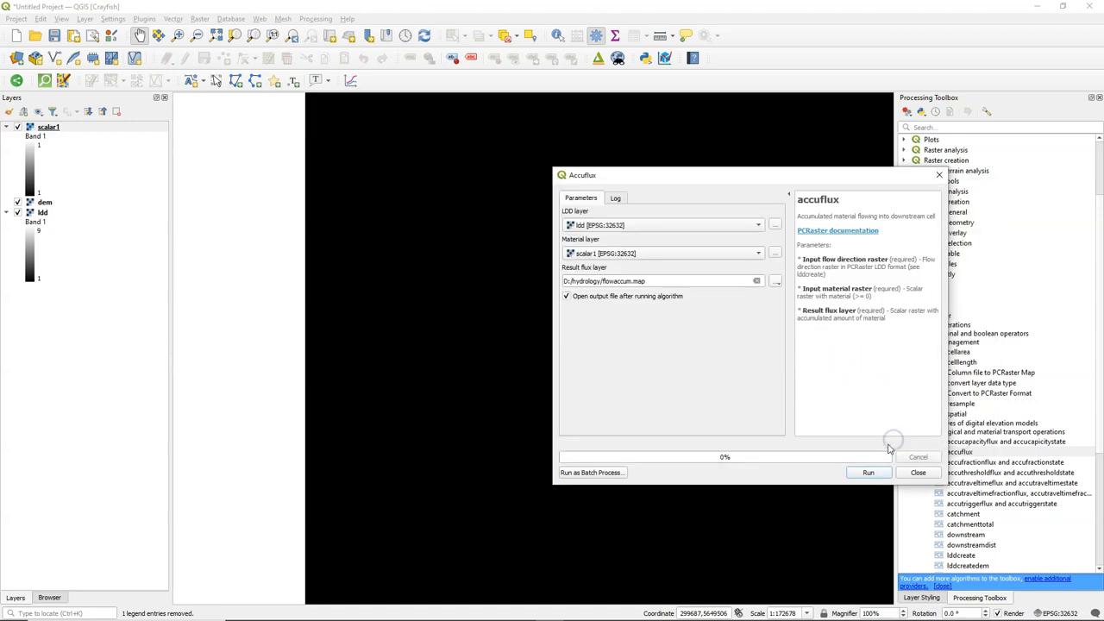
click(870, 473)
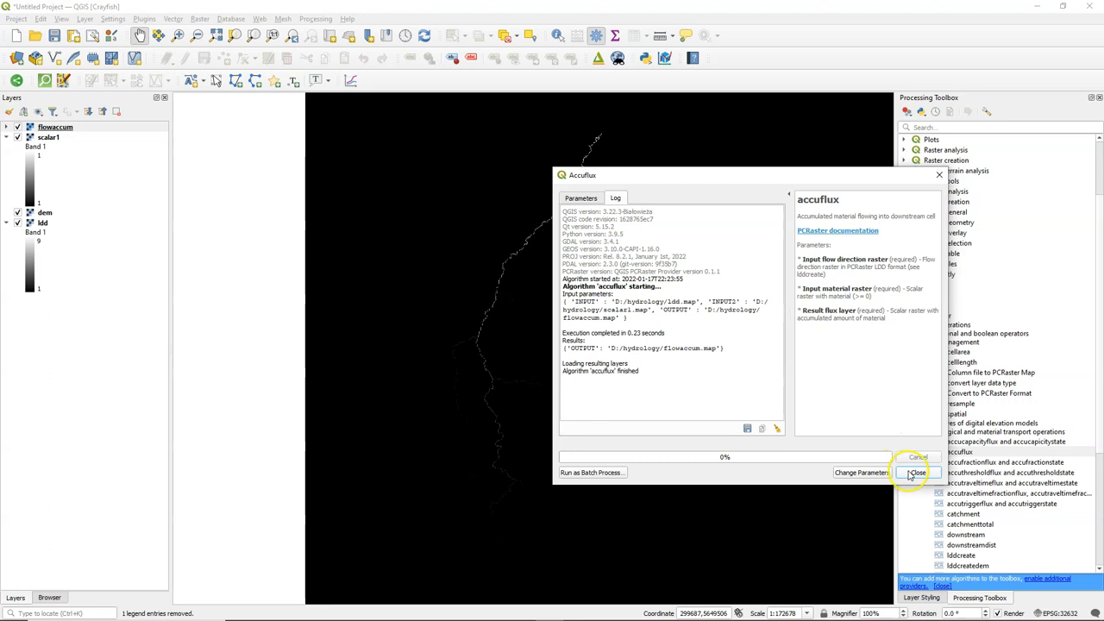
click(915, 472)
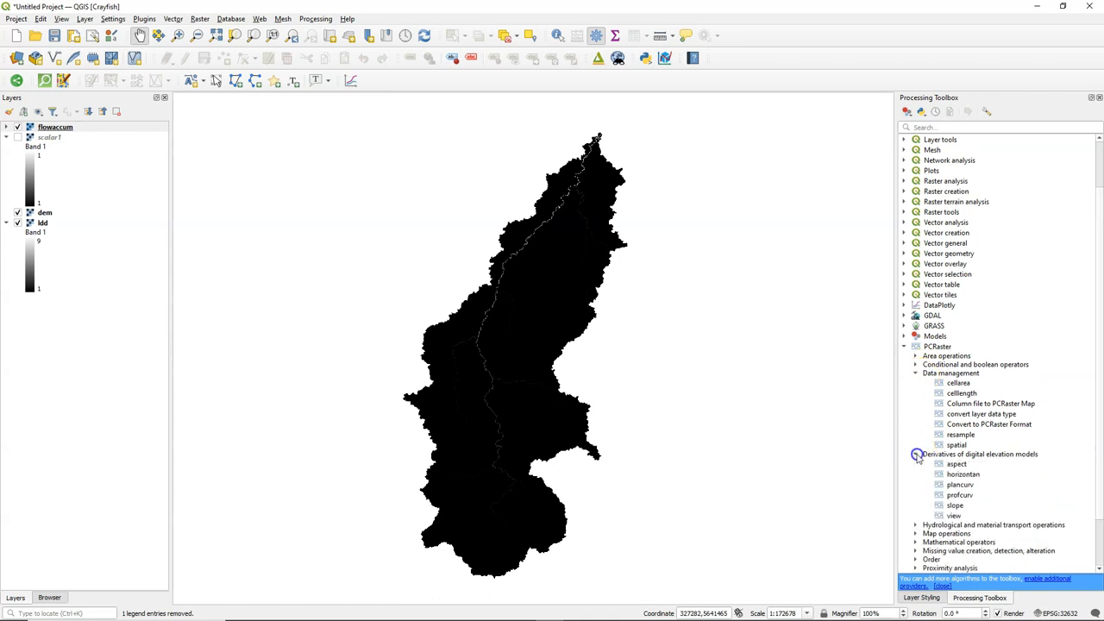
- Run the PCRaster slope tool on dem, saving the result as slopefraction.map
double_click(965, 504)
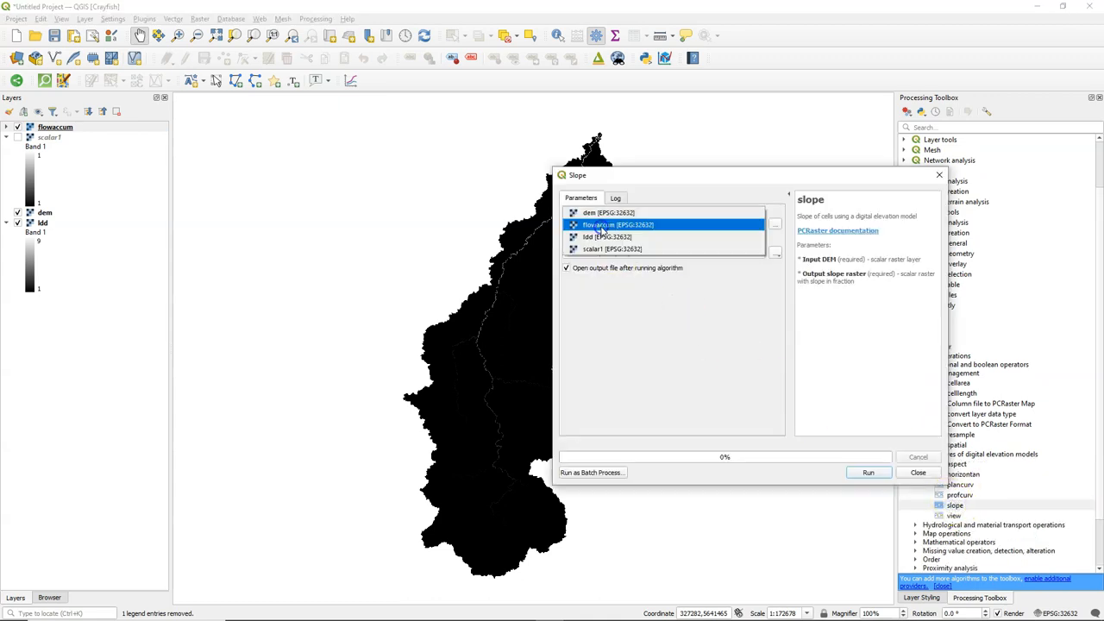
click(599, 212)
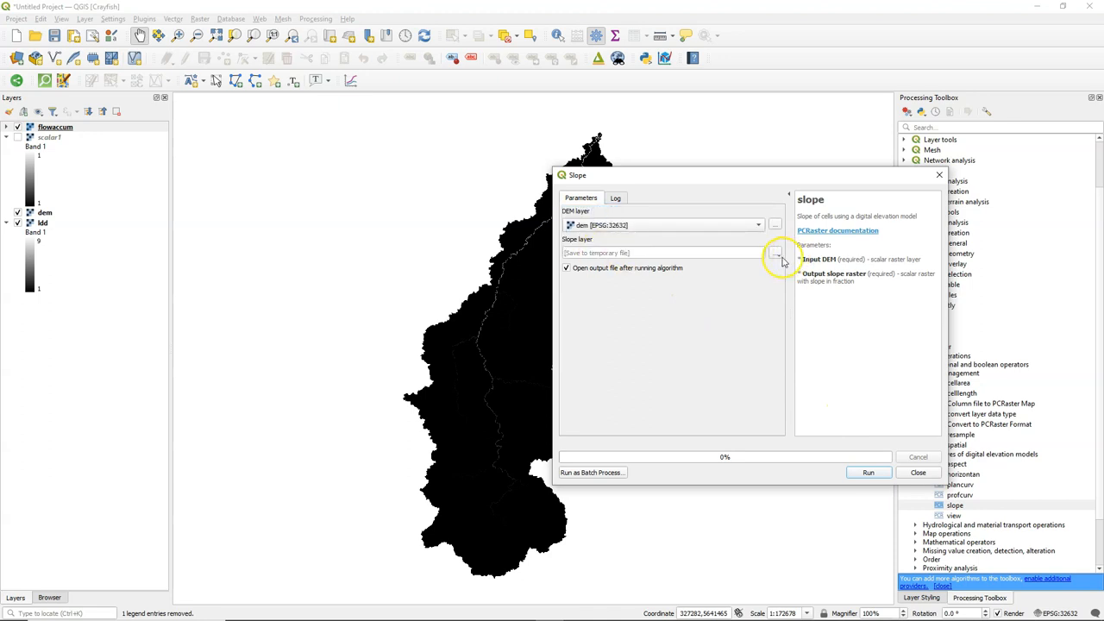
click(776, 252)
text(slopefractio)
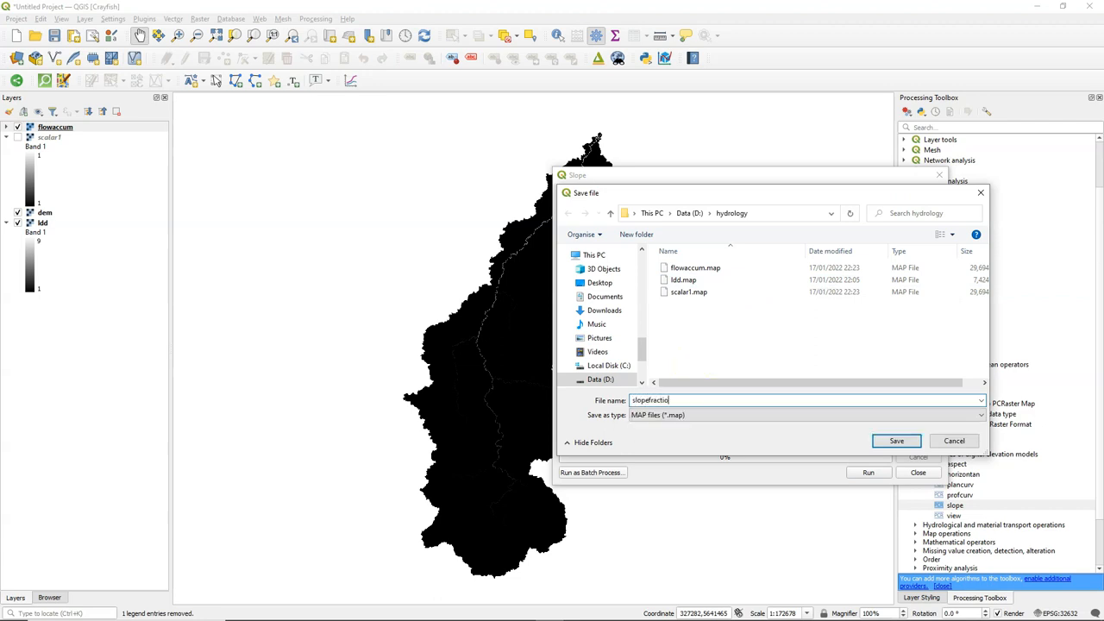
click(896, 440)
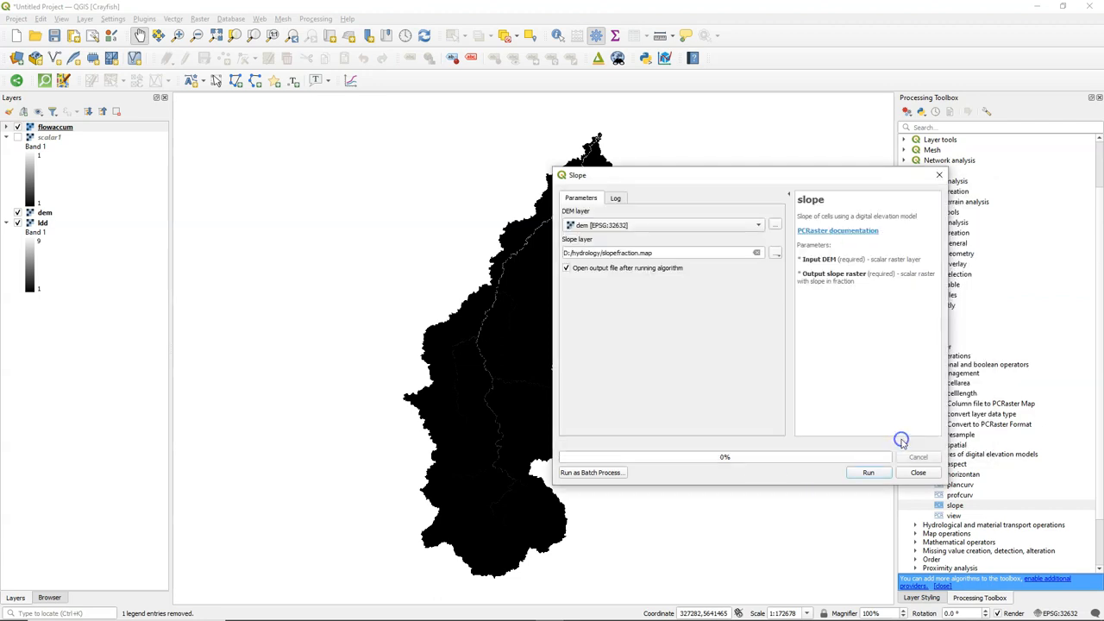
click(870, 473)
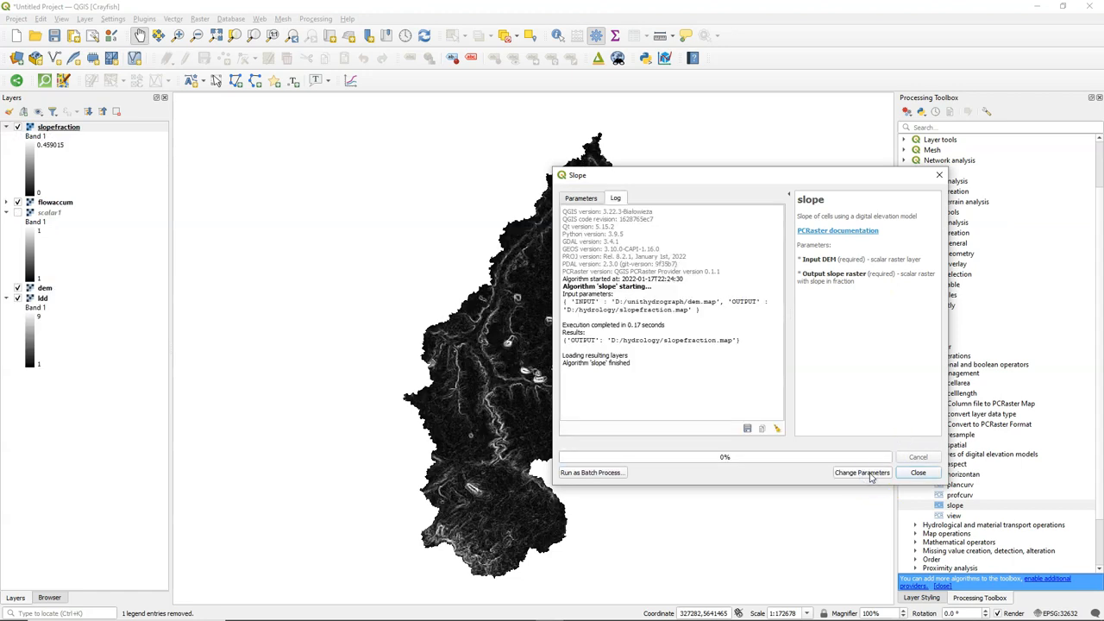
click(918, 473)
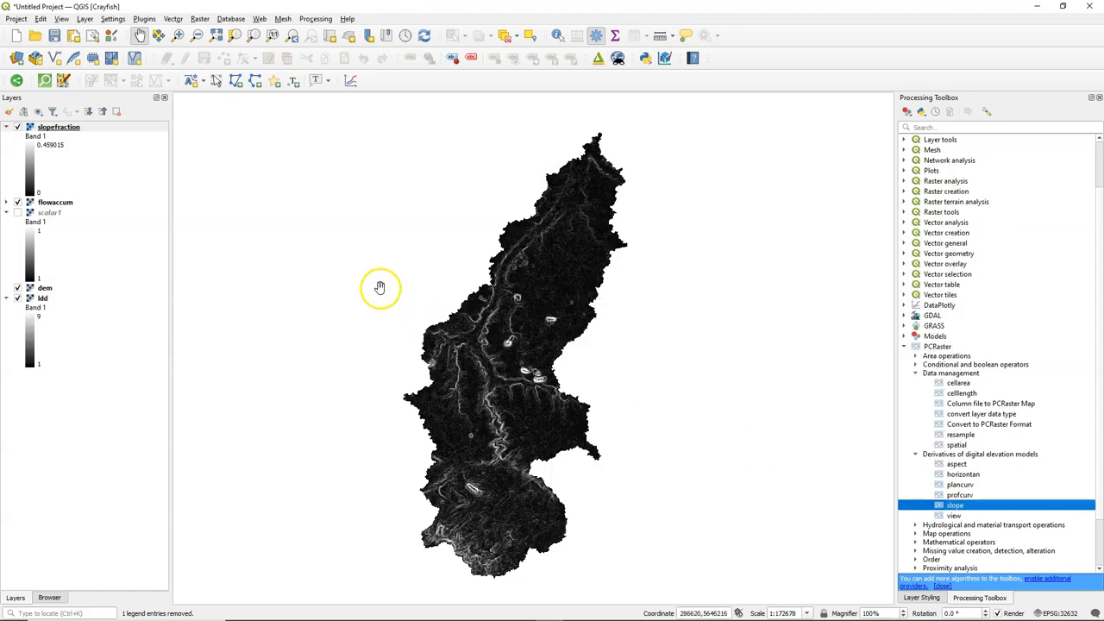
- Build the Raster Calculator expression sqrt("slopefraction@1"*100) * sqrt("flowaccum@1")
click(201, 19)
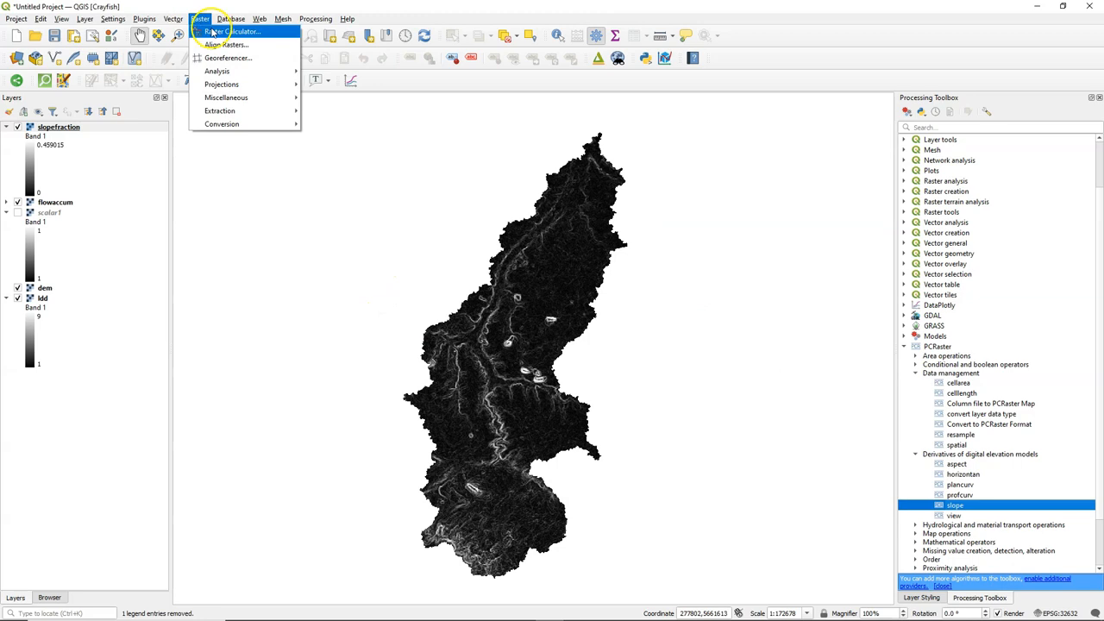
click(235, 31)
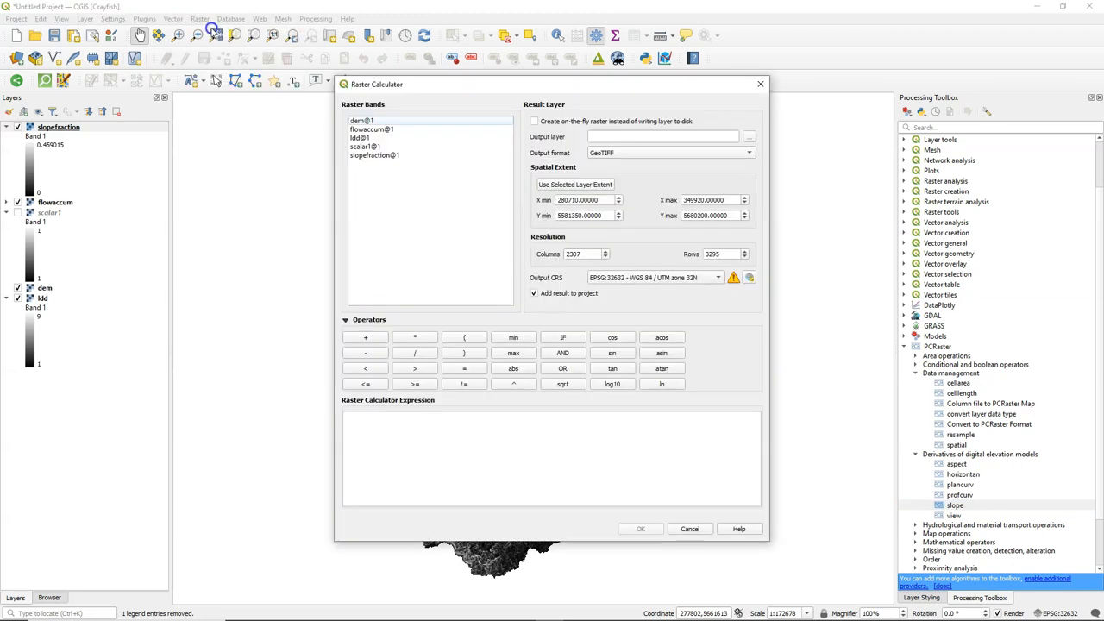
click(562, 383)
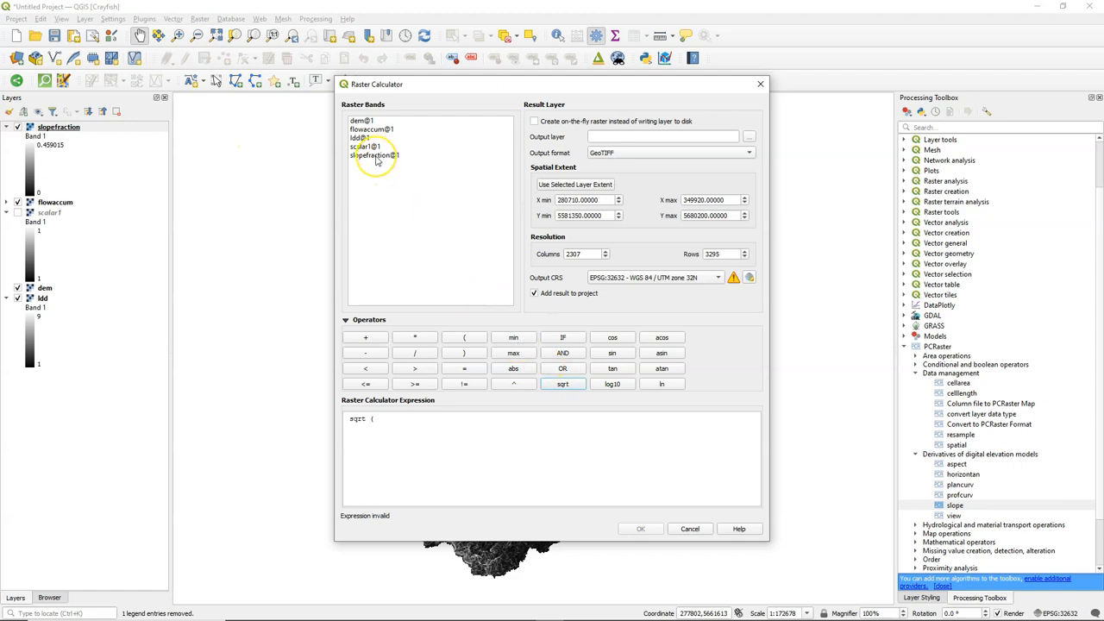
double_click(375, 155)
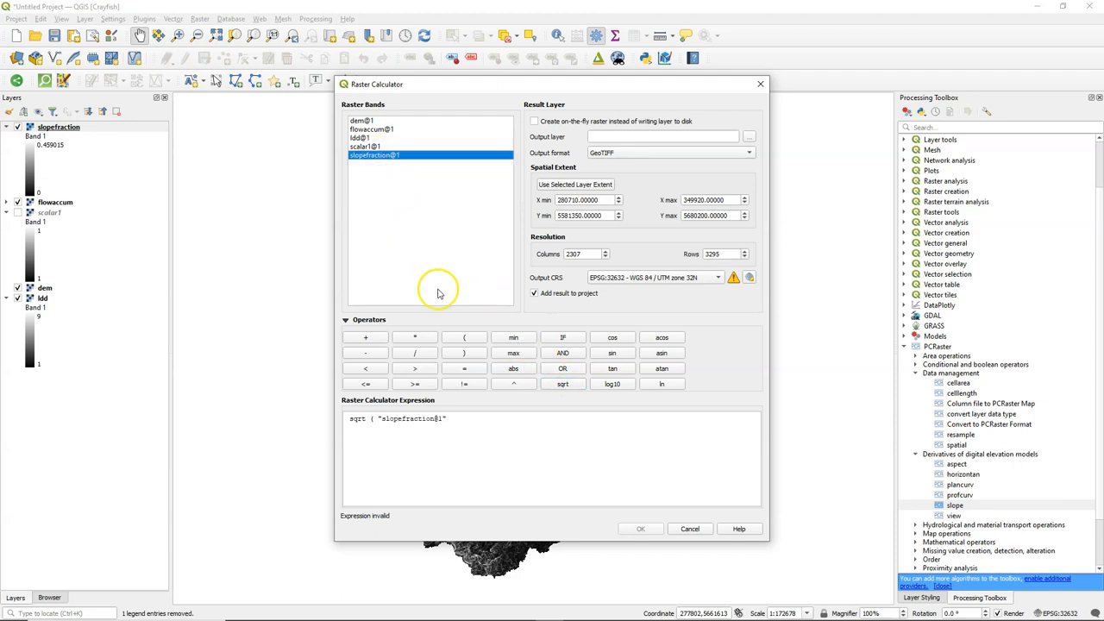
click(414, 336)
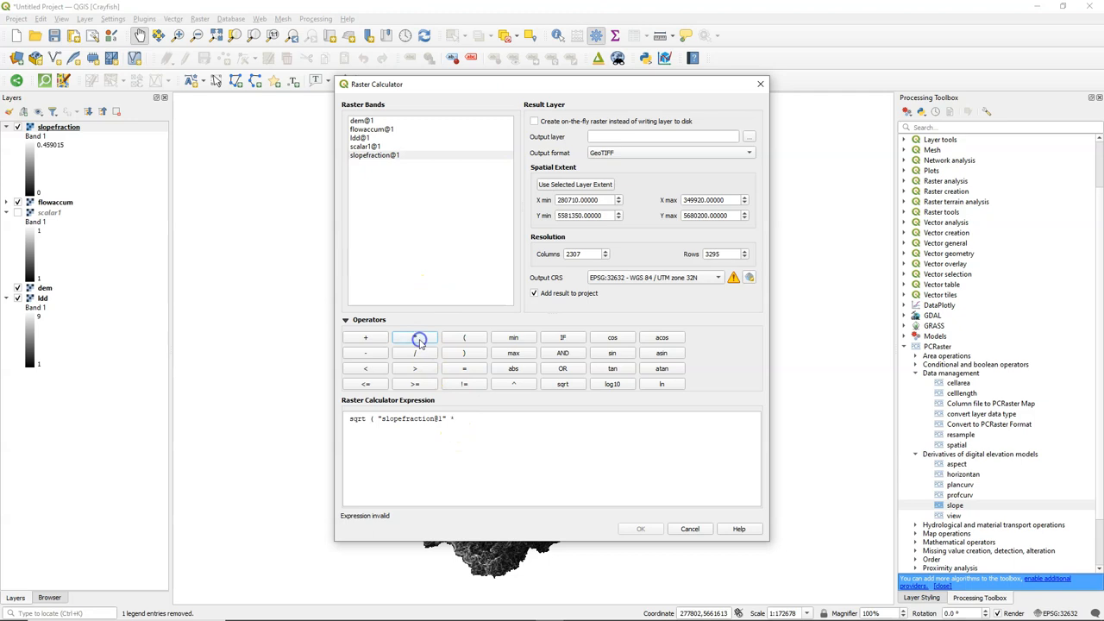
text(100 )  *)
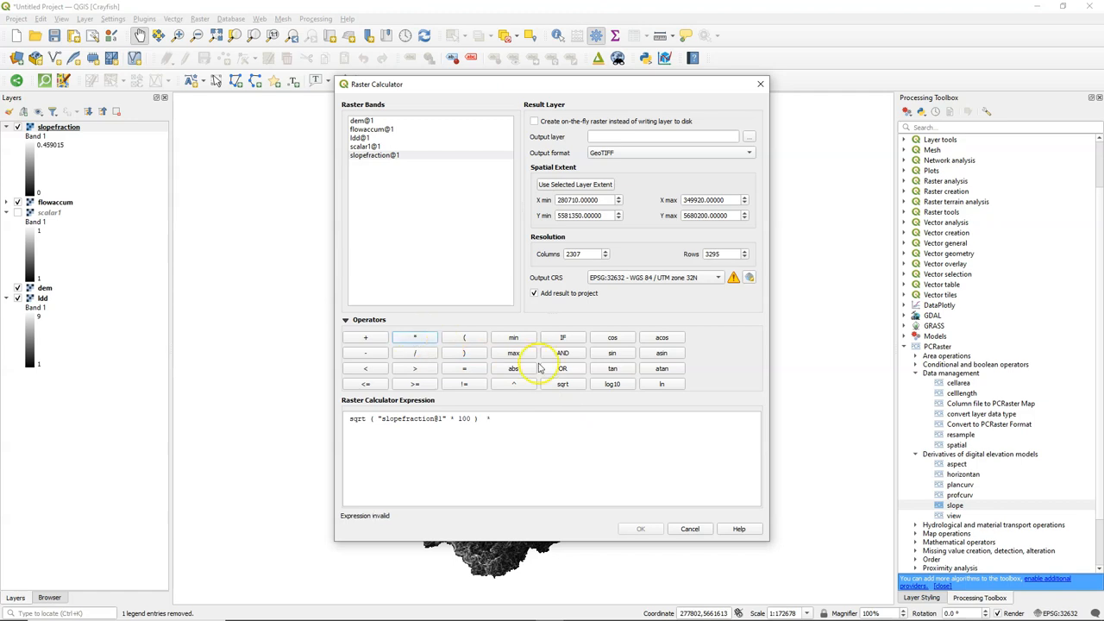
click(562, 383)
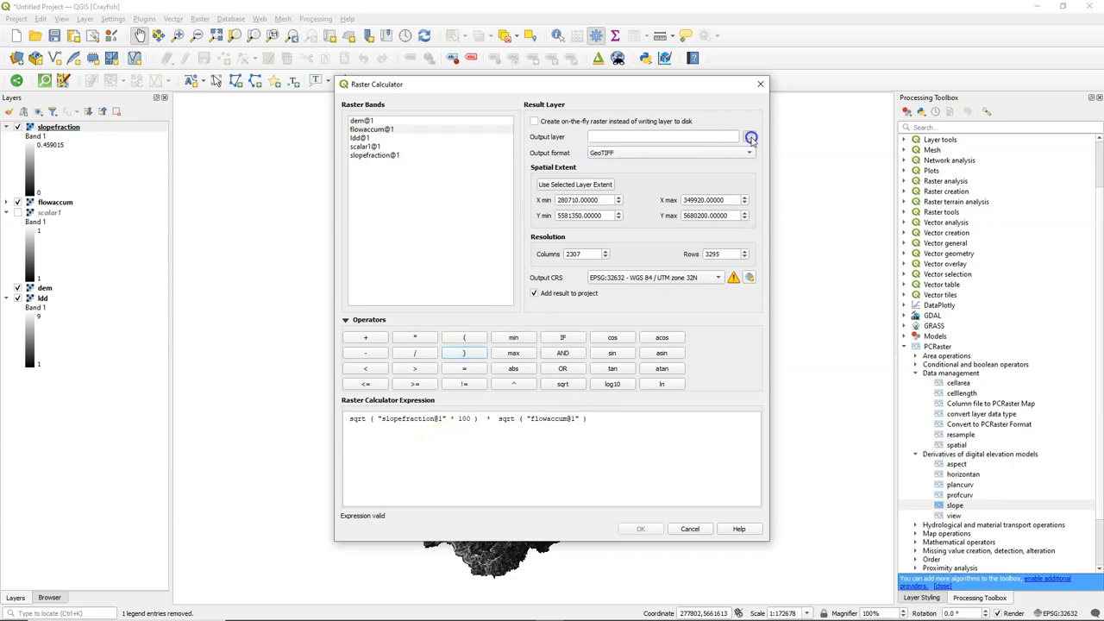
- Set the calculator output file to slopeareaterm.tif
click(750, 138)
text(slopeareaterm.tif)
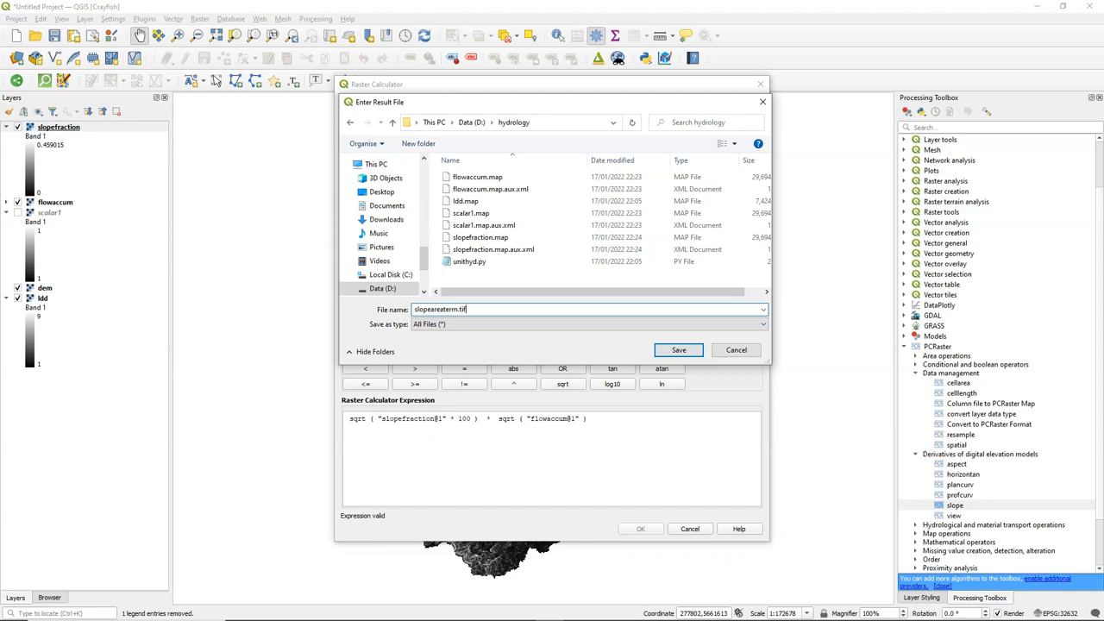
click(678, 350)
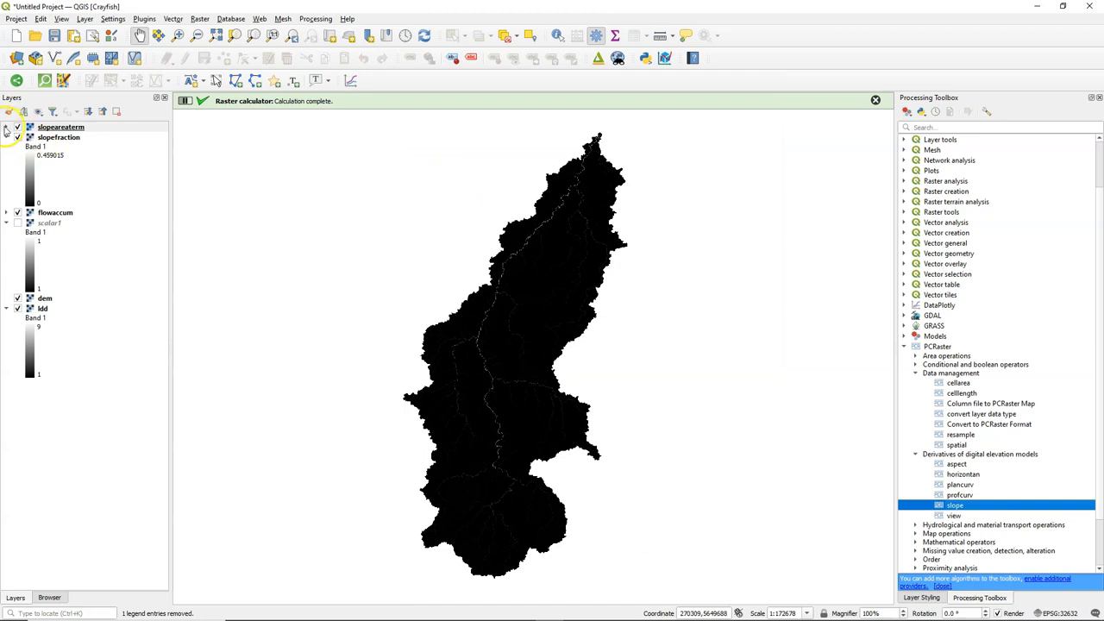
click(60, 127)
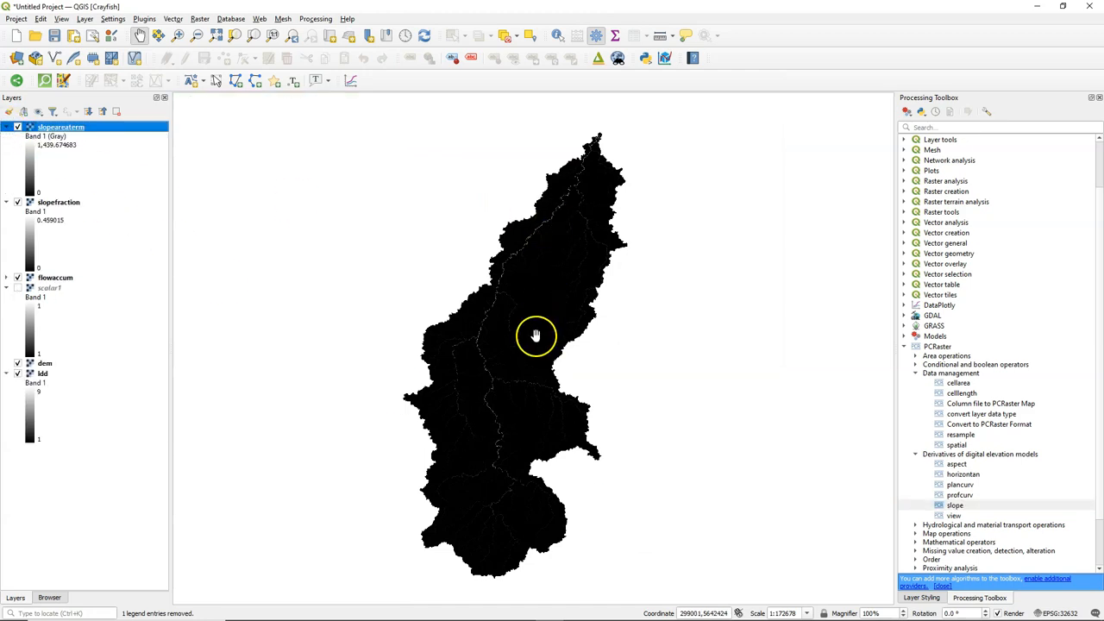
right_click(48, 127)
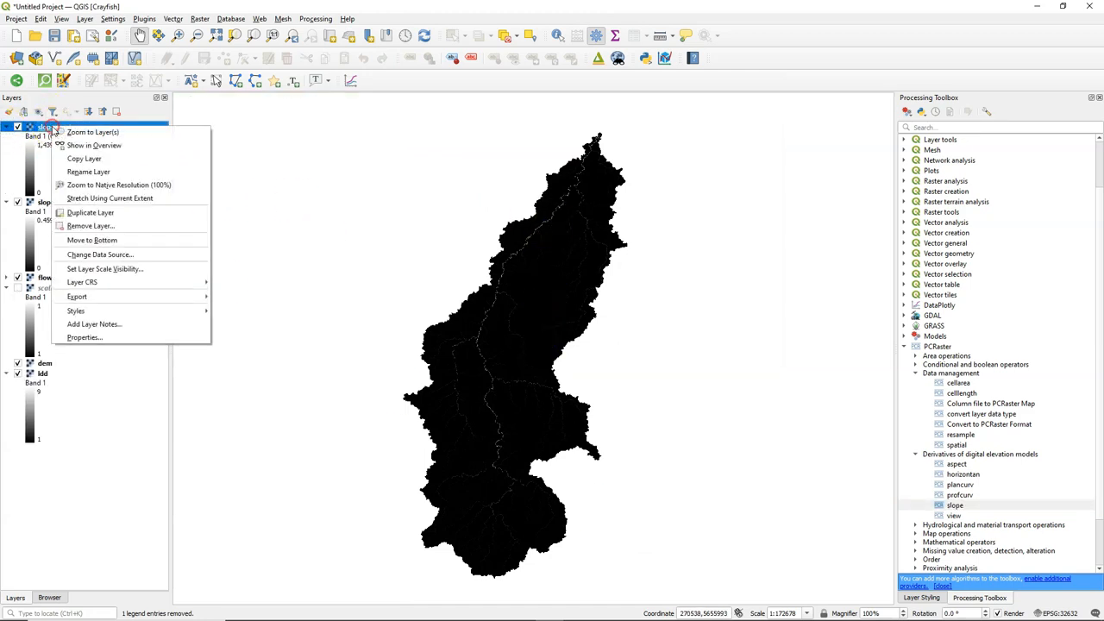
click(83, 337)
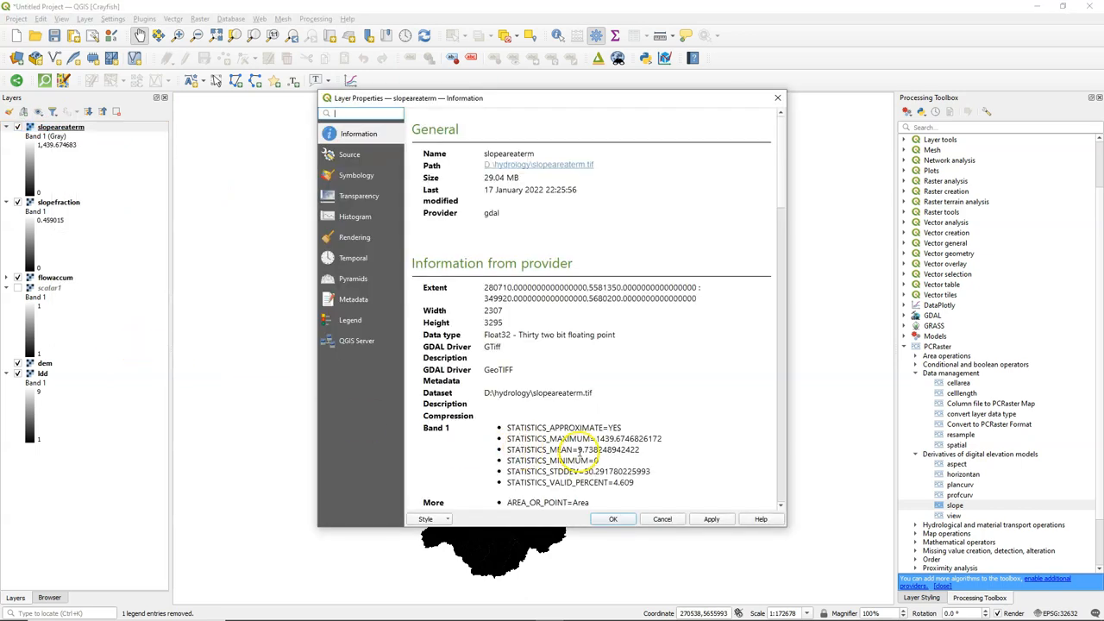
click(197, 17)
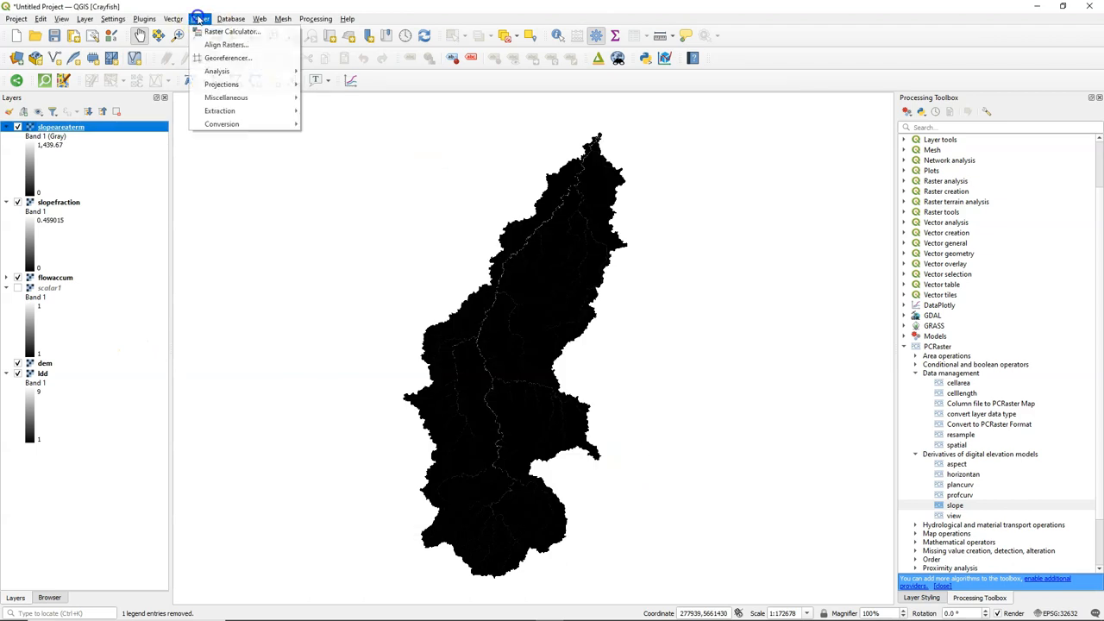
- Build the Raster Calculator expression 0.1 * ("slopeareaterm@1" / 9.738248942422)
click(231, 31)
text(0)
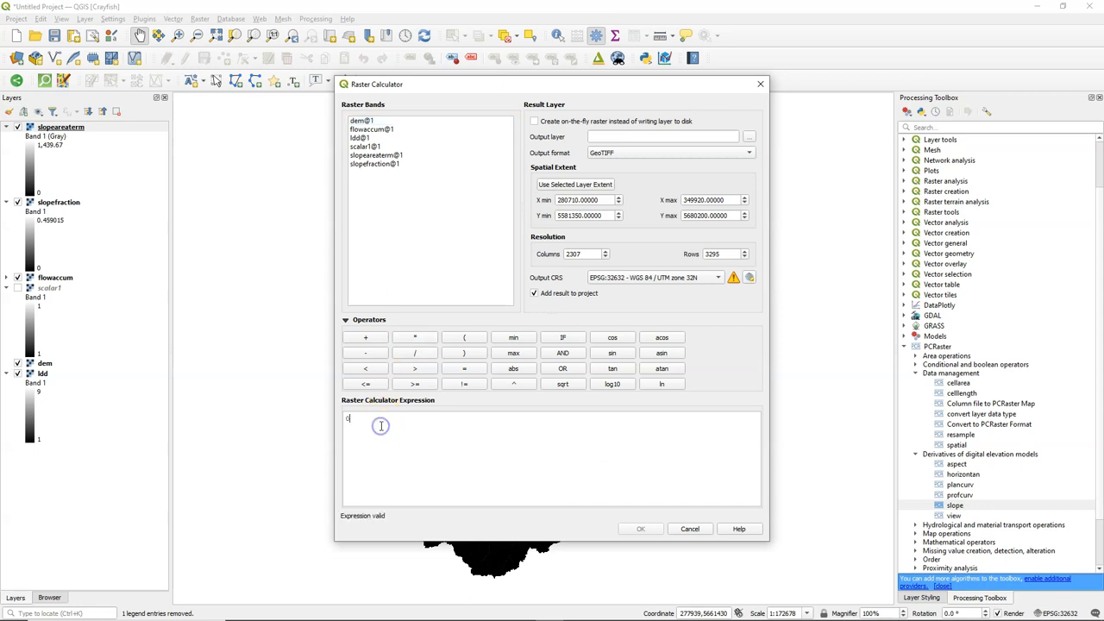
click(414, 337)
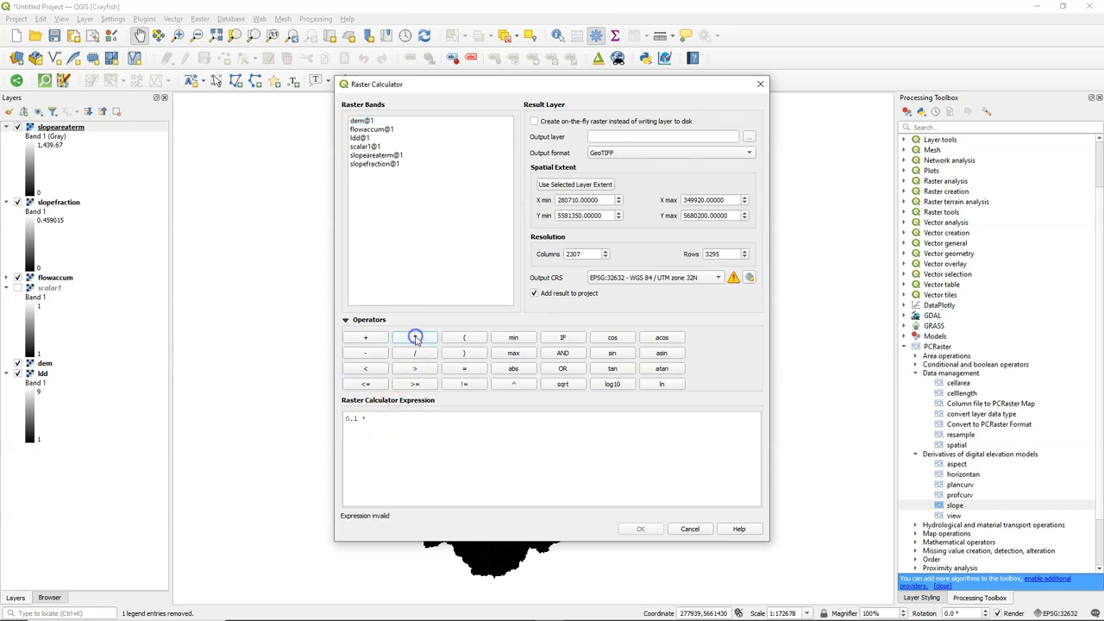
click(463, 337)
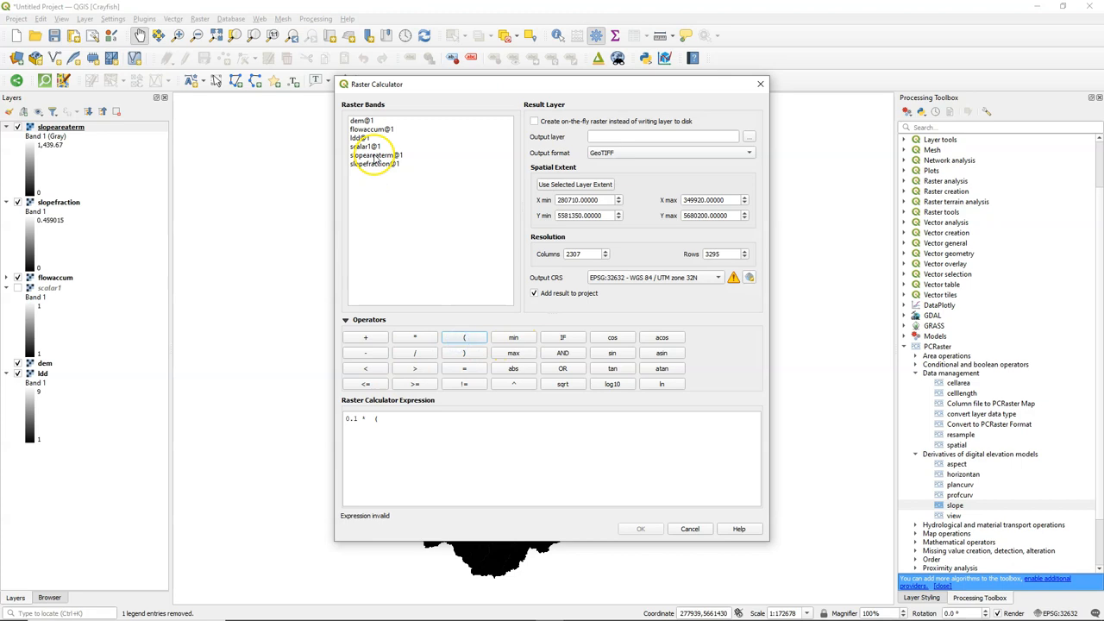
double_click(376, 156)
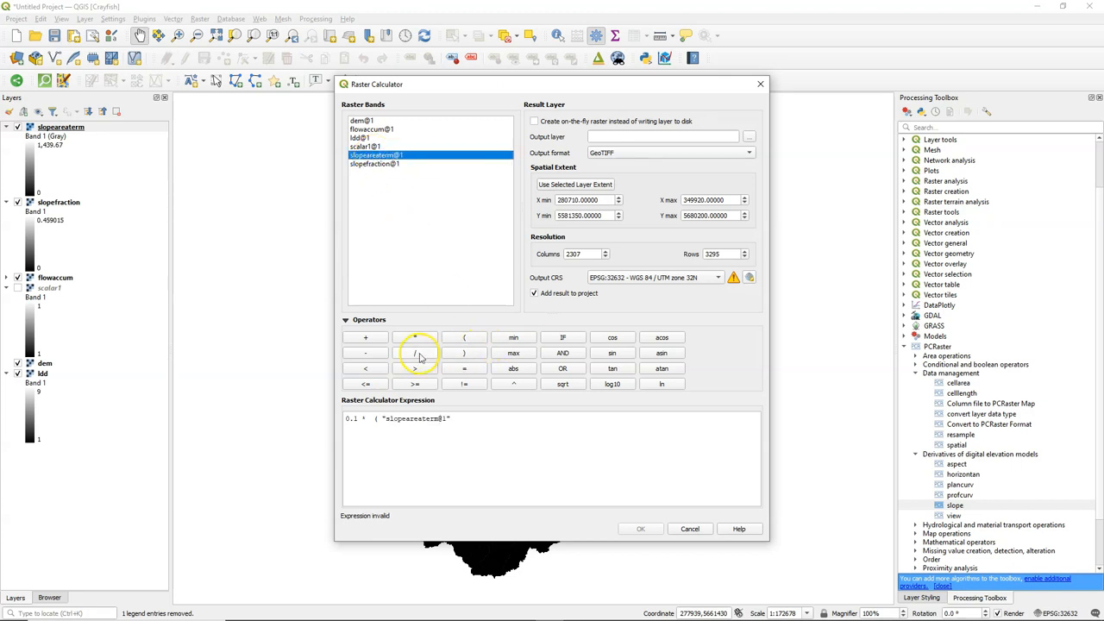
click(415, 352)
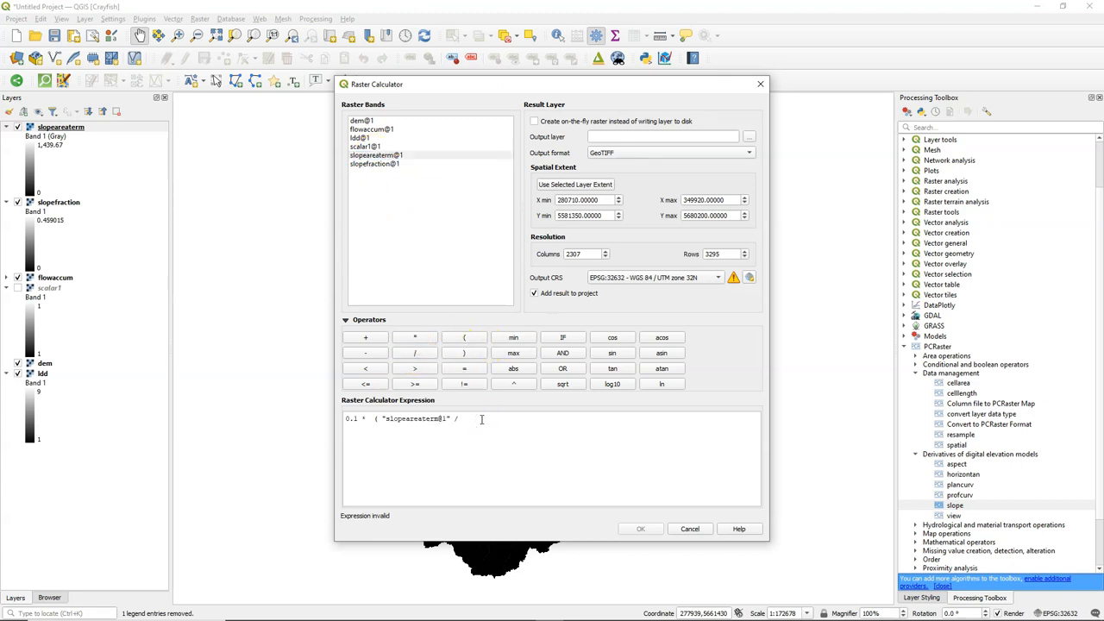
text(9.738248942422 ))
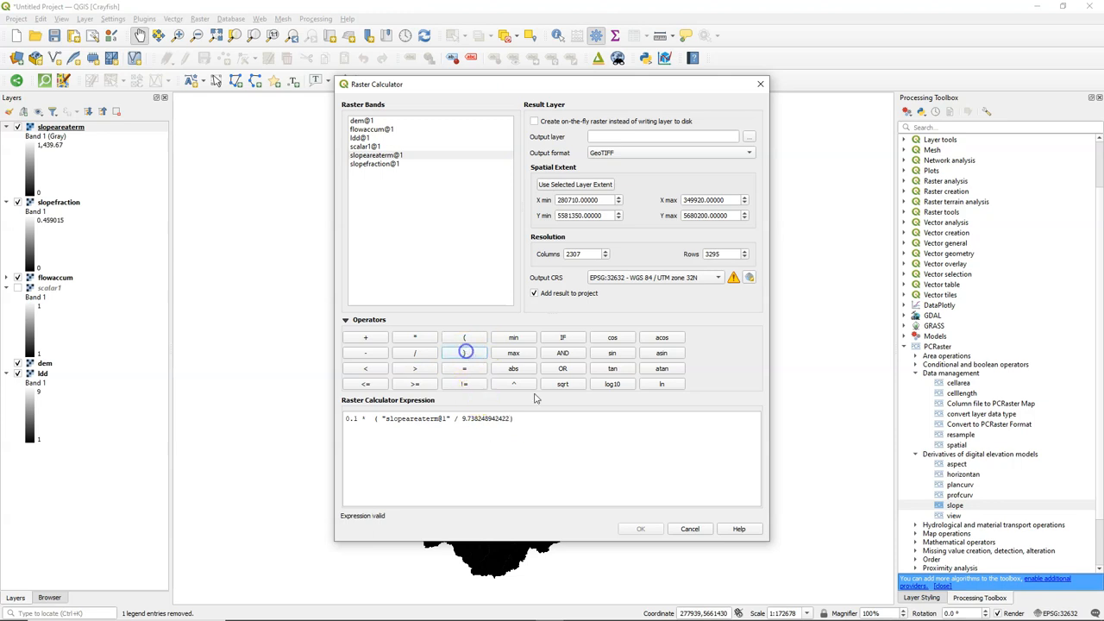
- Save the result as velocityunlimited.tif and run the calculation
click(749, 136)
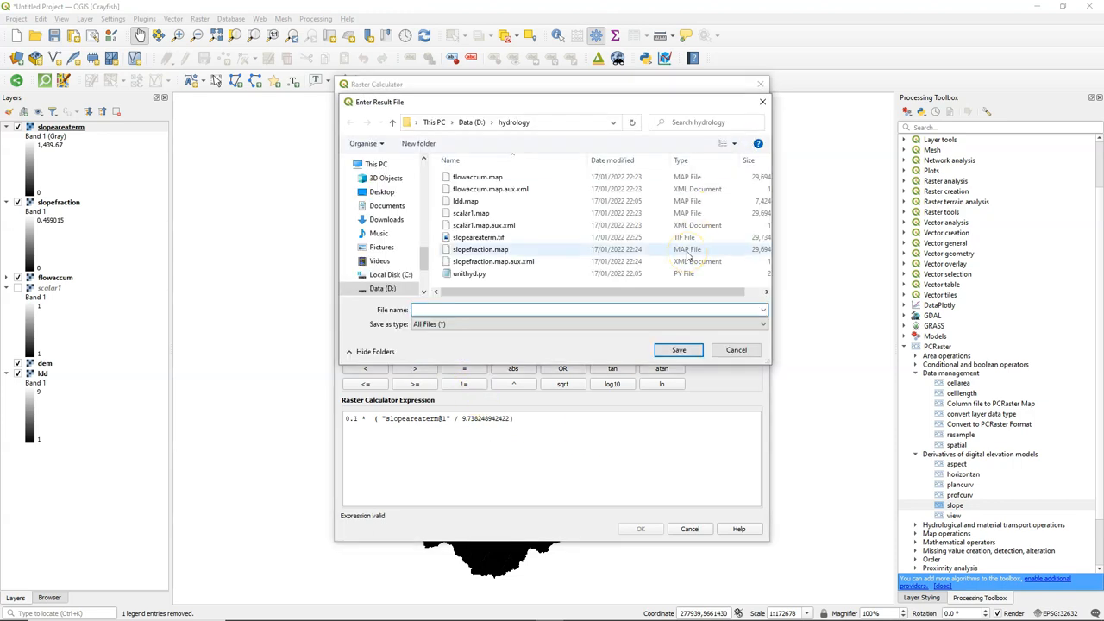
text(velocityunlimited.tif)
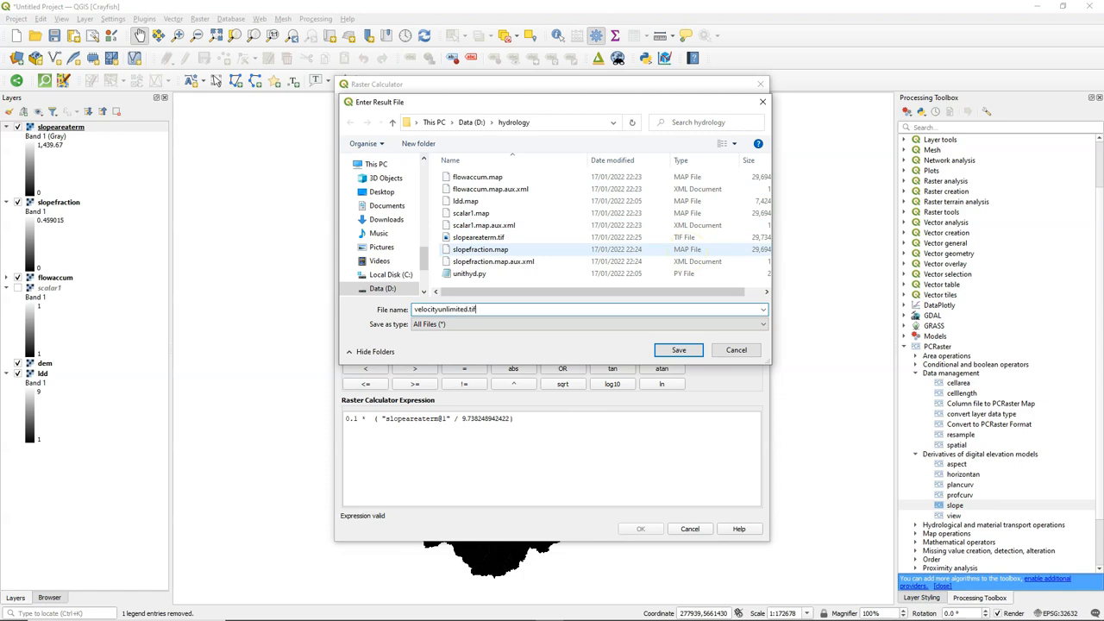
click(678, 350)
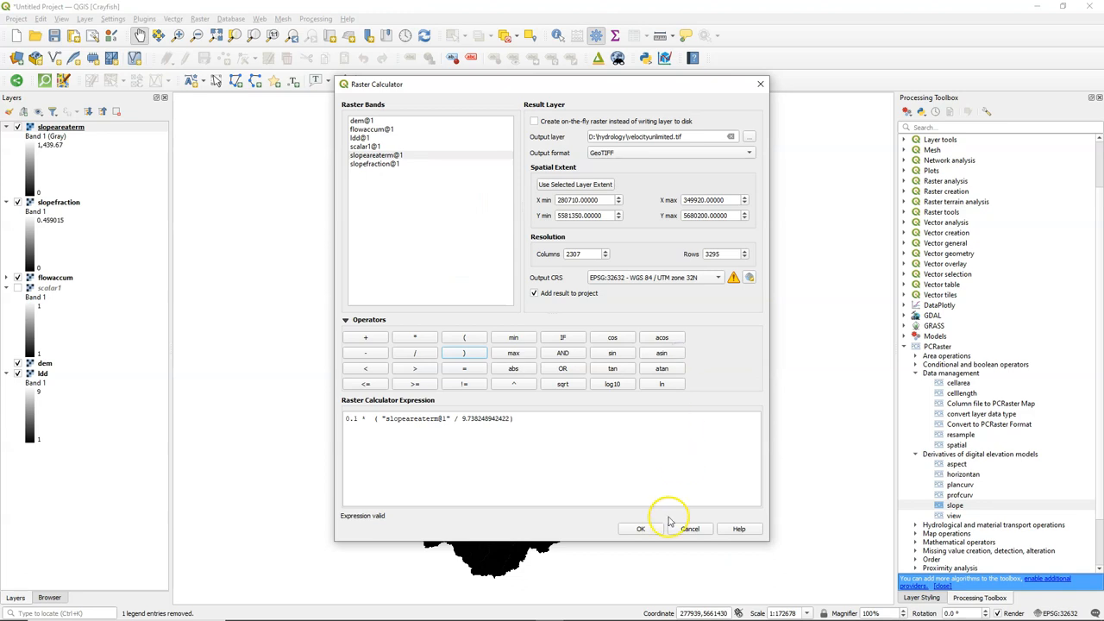
click(640, 528)
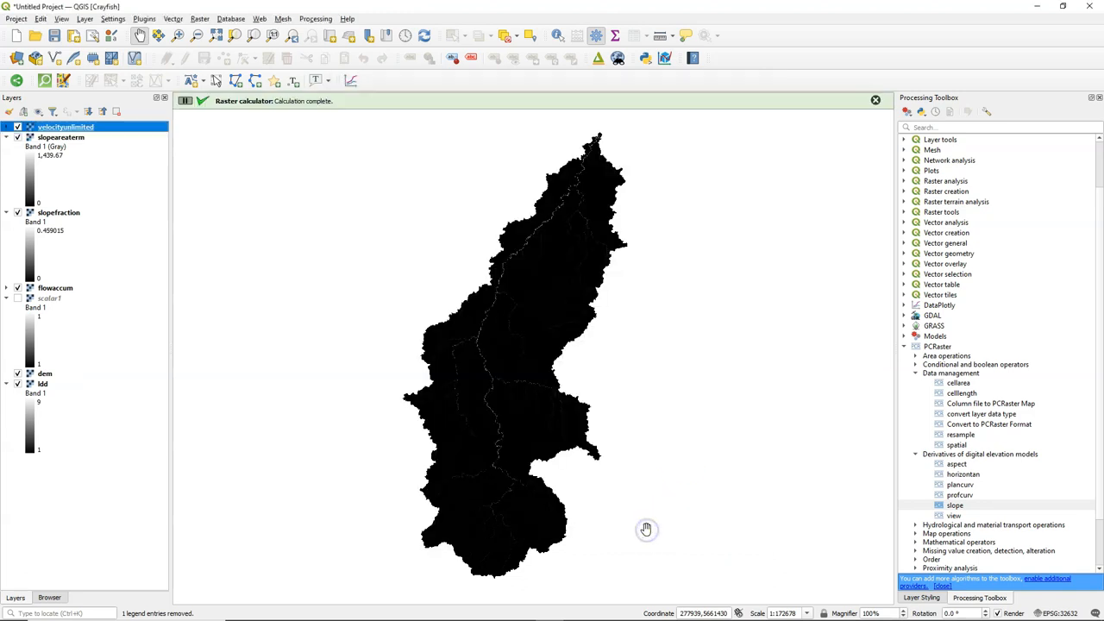
- Inspect the velocityunlimited layer's statistics in its properties and cancel
right_click(52, 128)
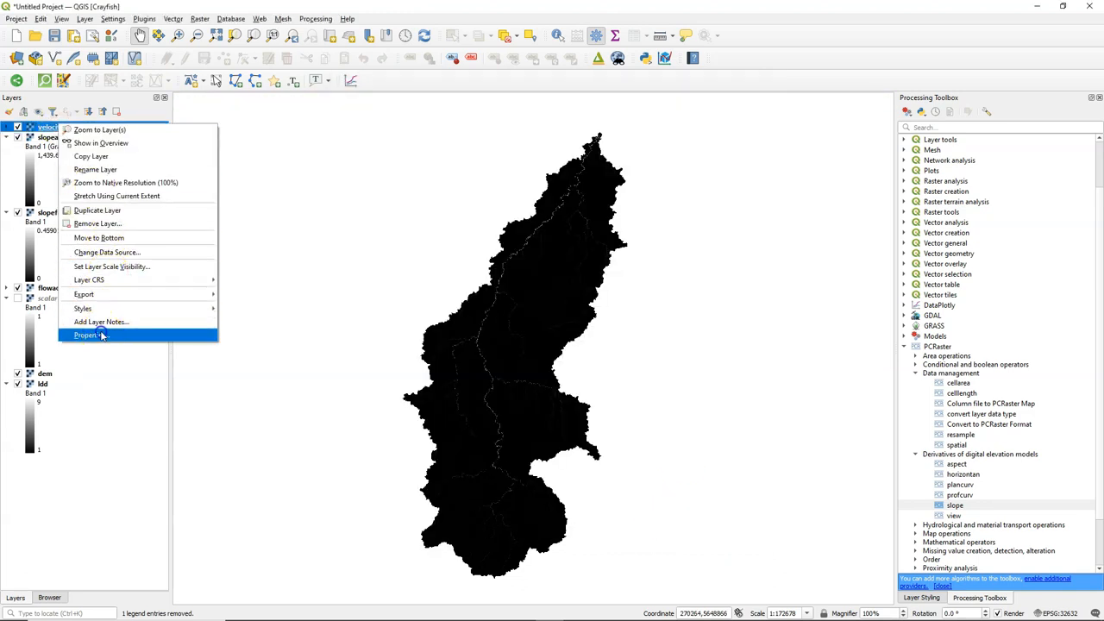
click(86, 335)
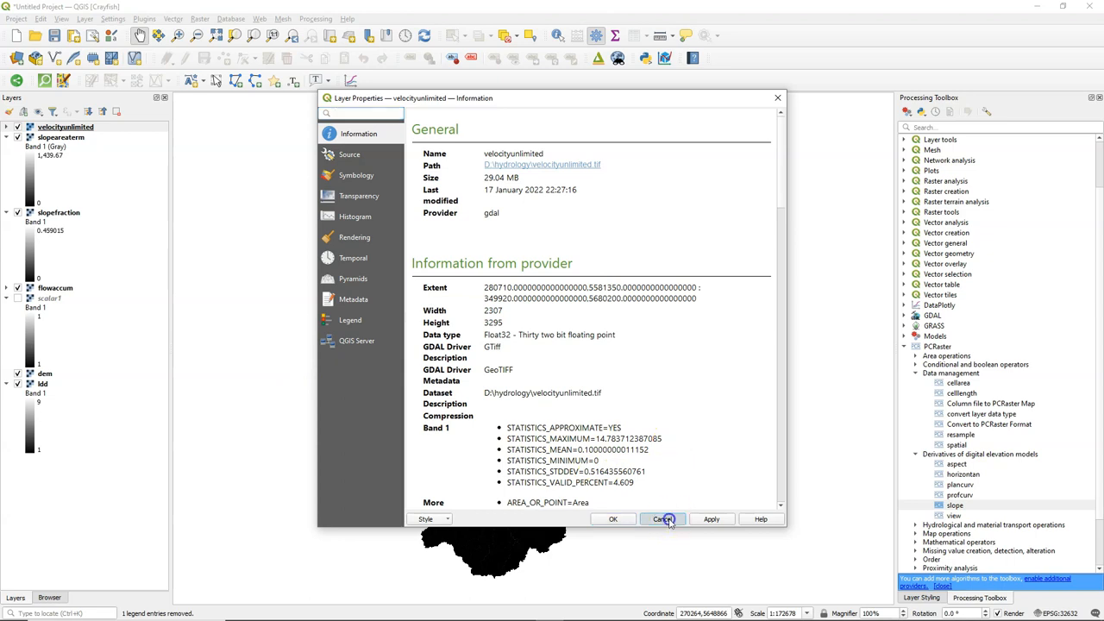
click(662, 518)
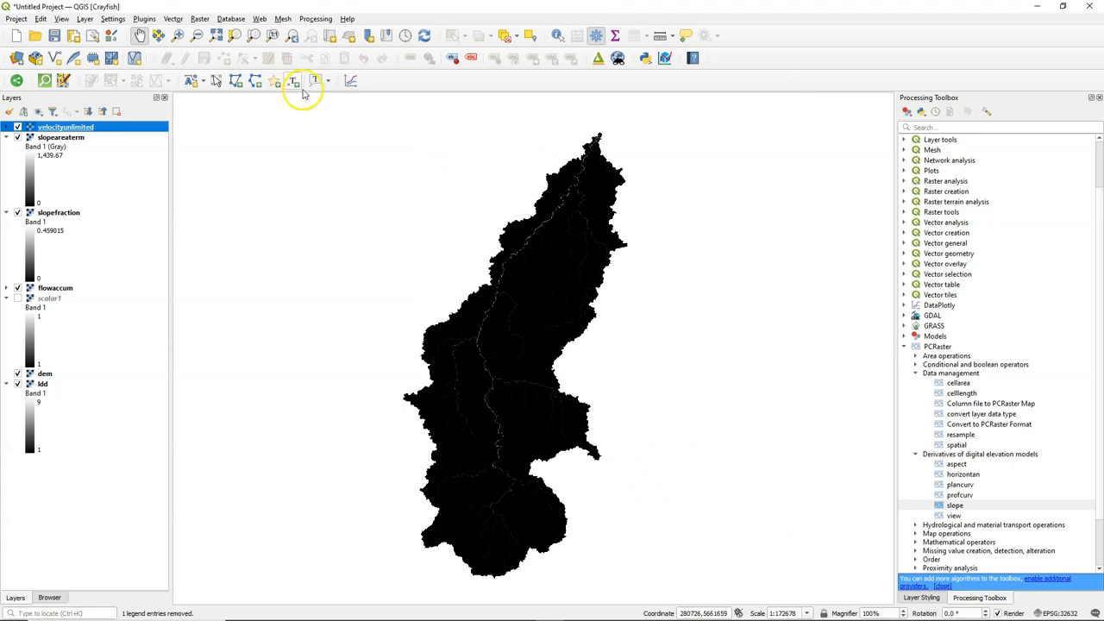
- Build the nested if expression clamping velocityunlimited@1 between 0.02 and 2
click(198, 19)
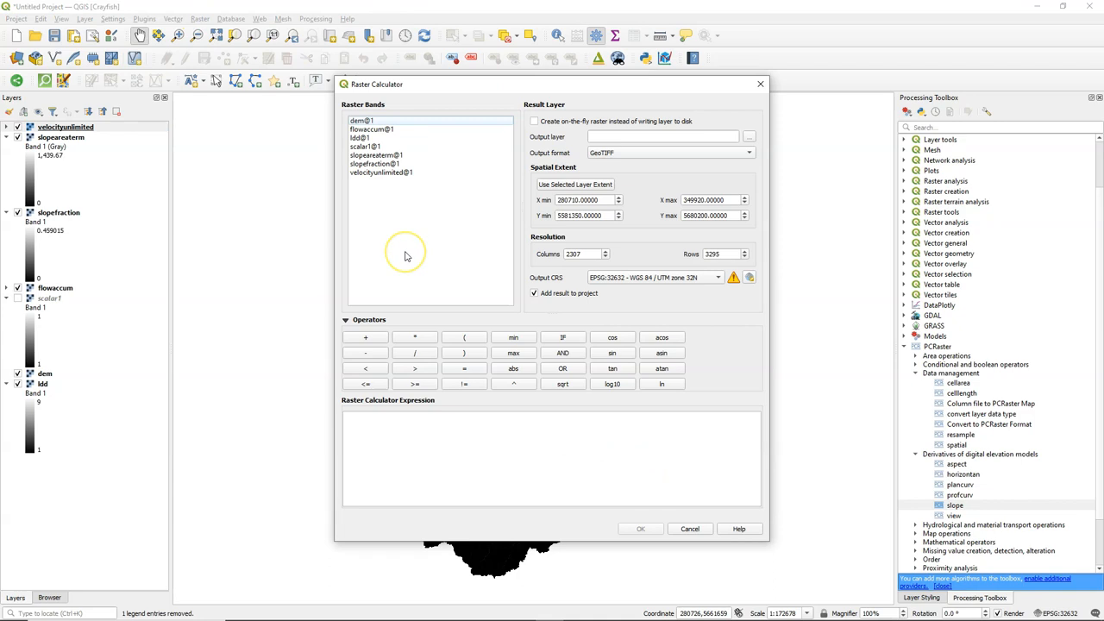
mouse_move(403, 206)
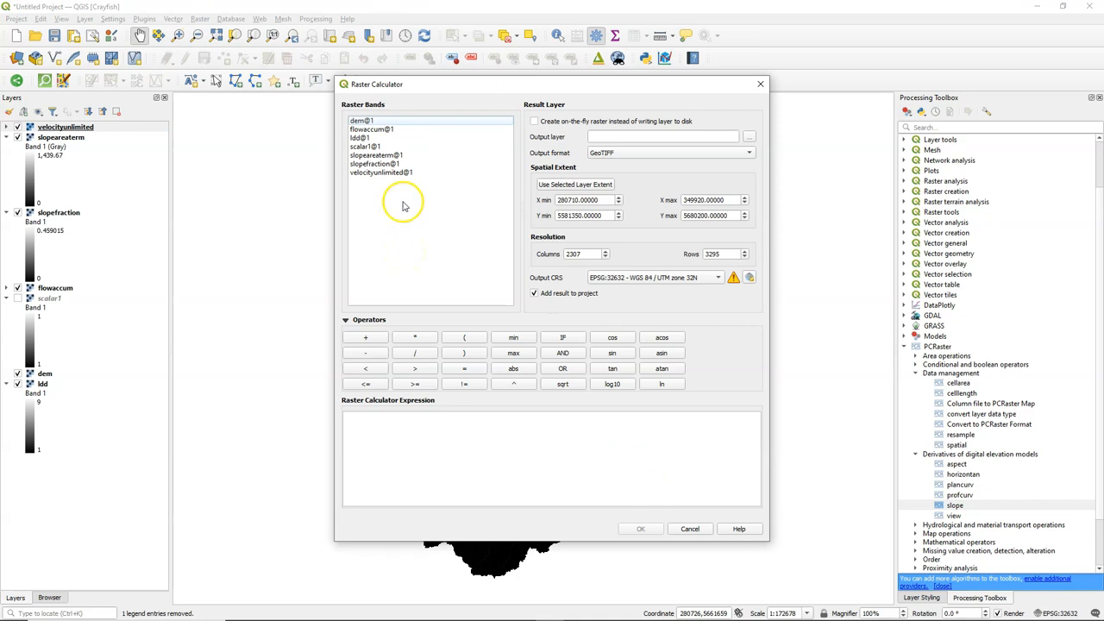
click(563, 337)
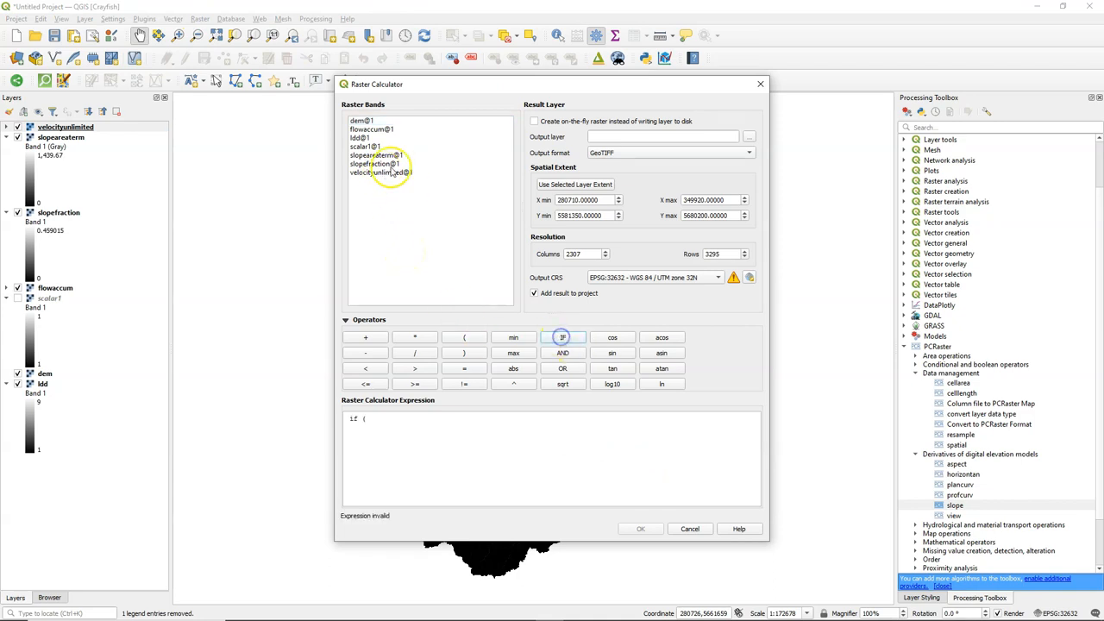
double_click(381, 173)
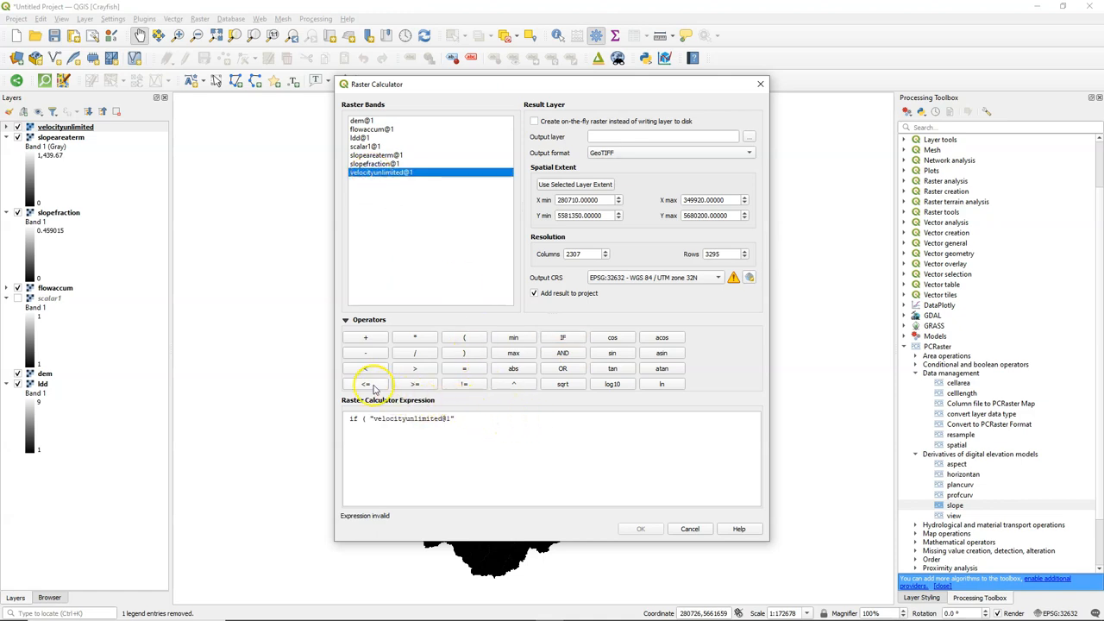
click(366, 383)
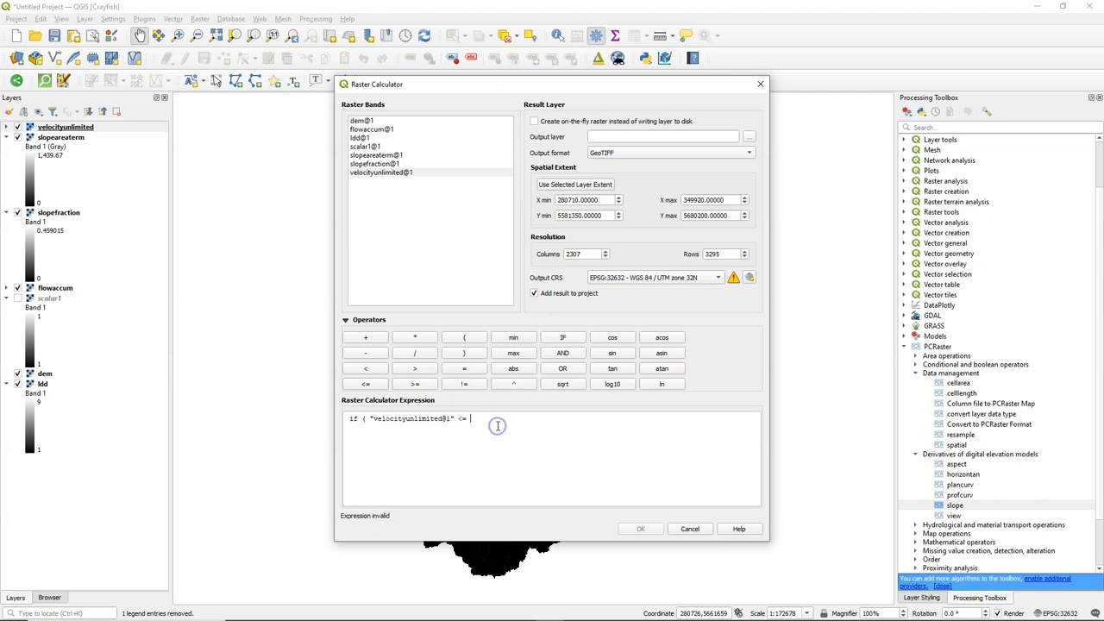
text(0.02,)
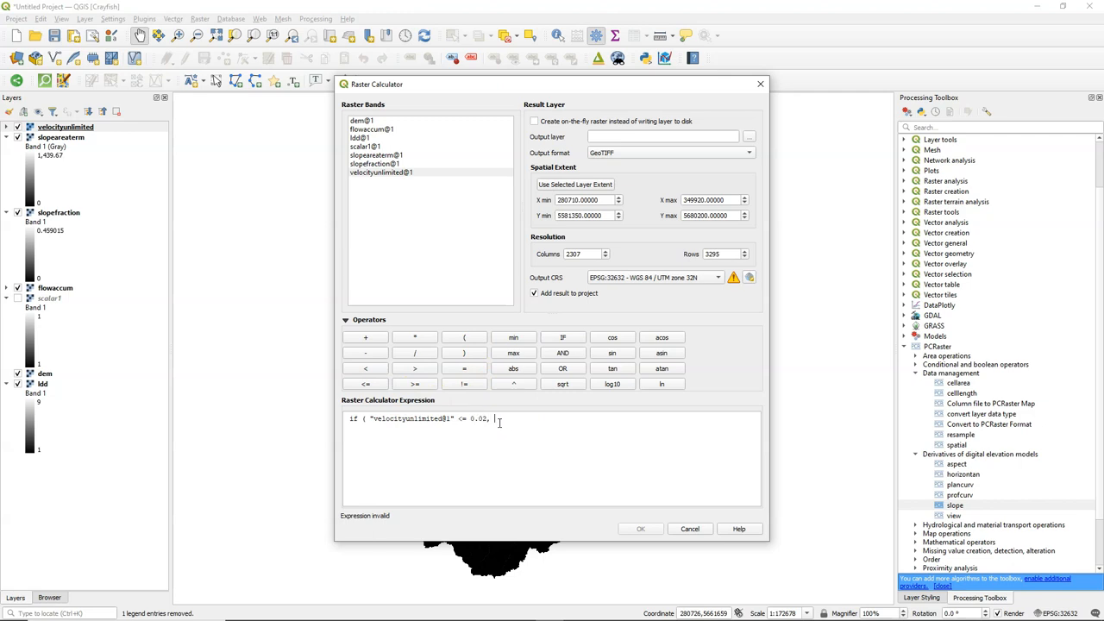
text(0.02,)
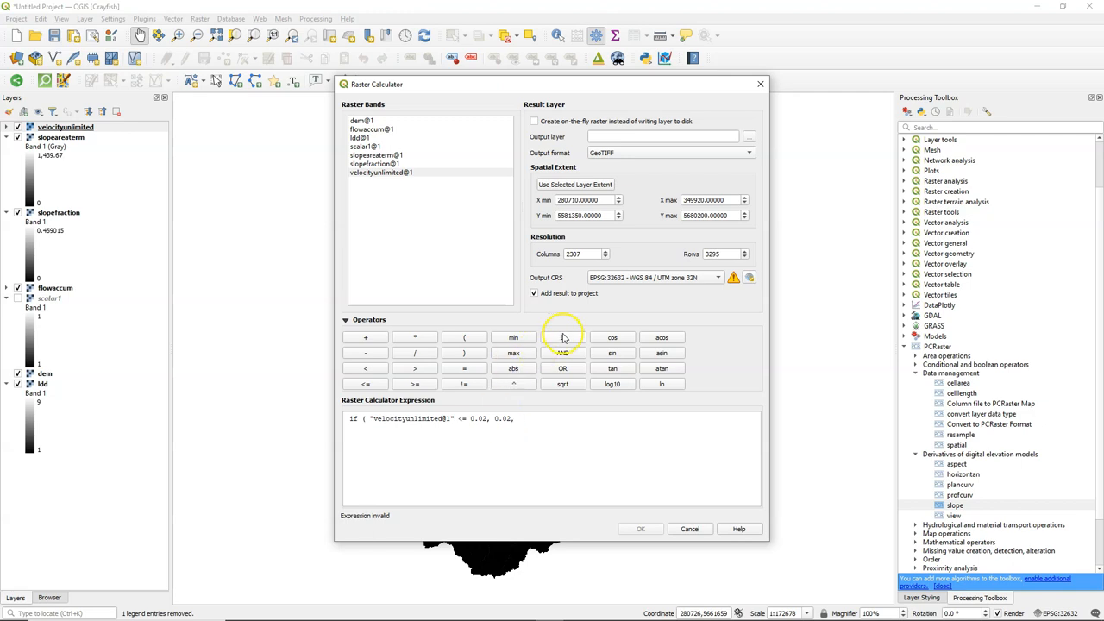
click(562, 337)
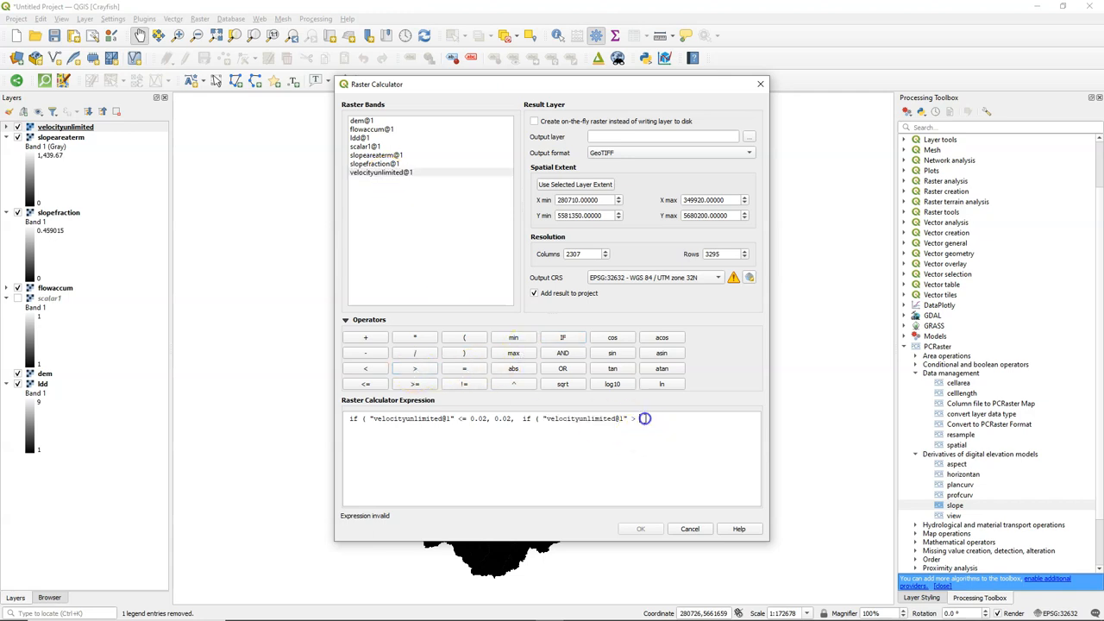
text(2)
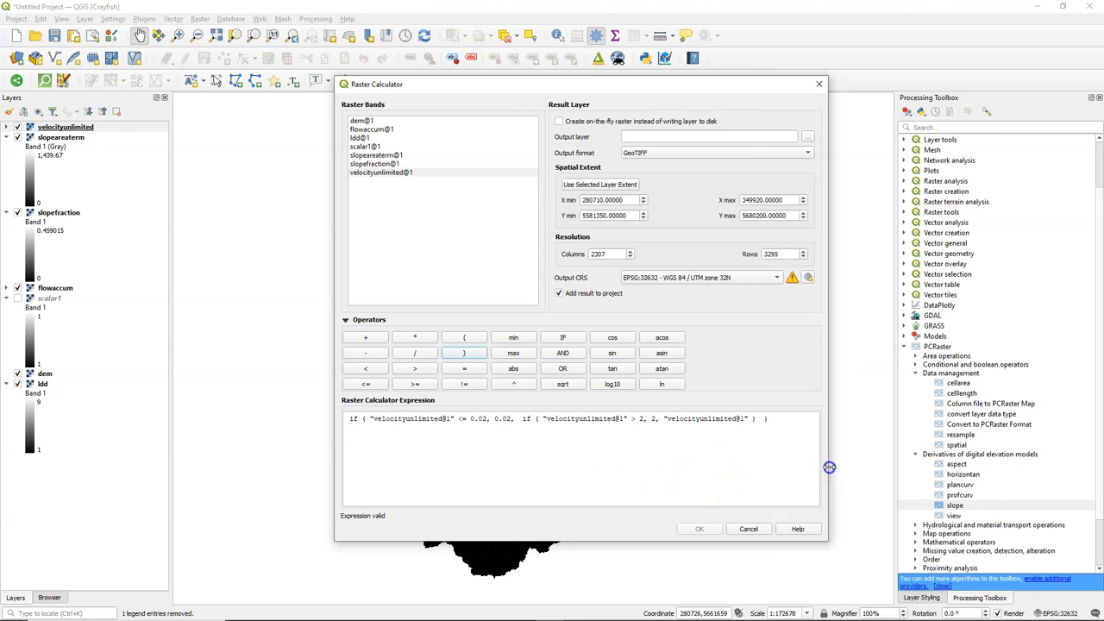
- Save the result as velocity.tif and run the calculation
click(807, 136)
text(v)
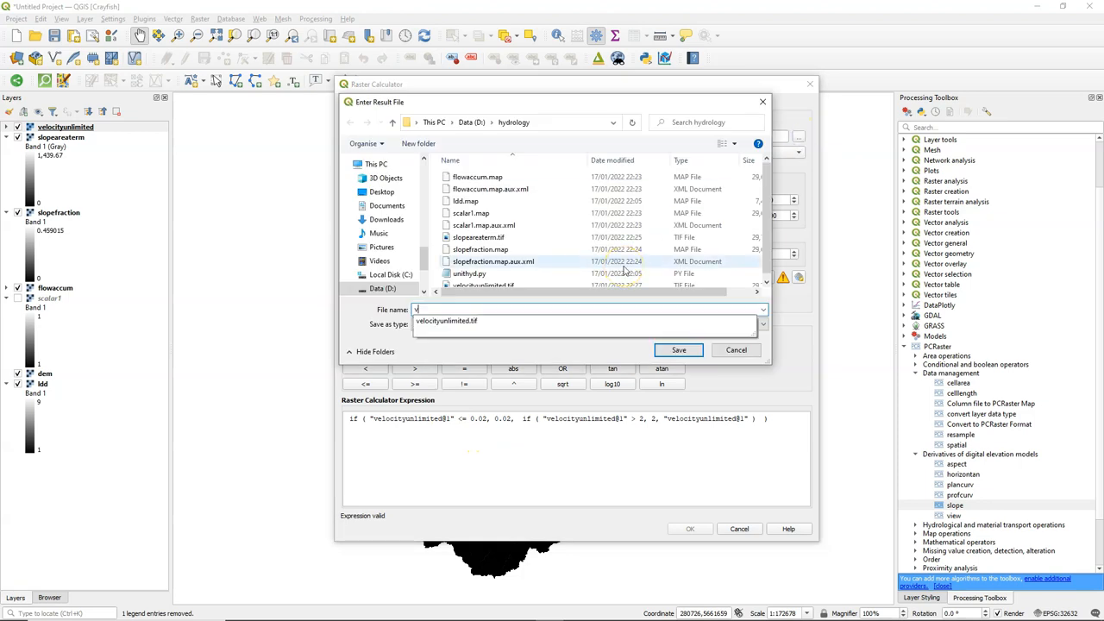
text(elocity.ti)
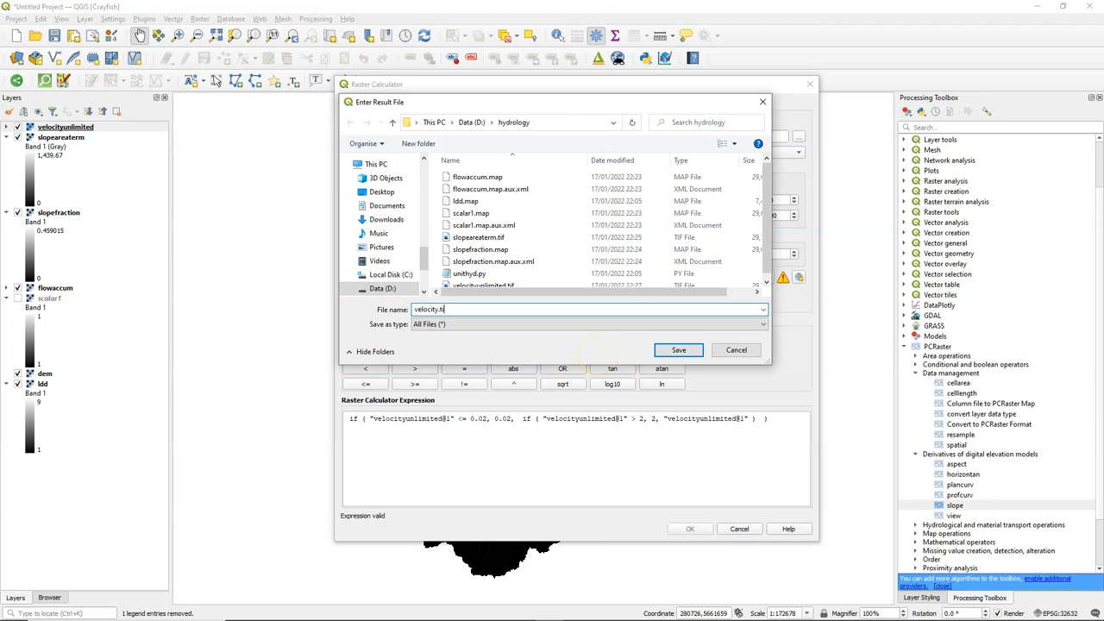
click(678, 349)
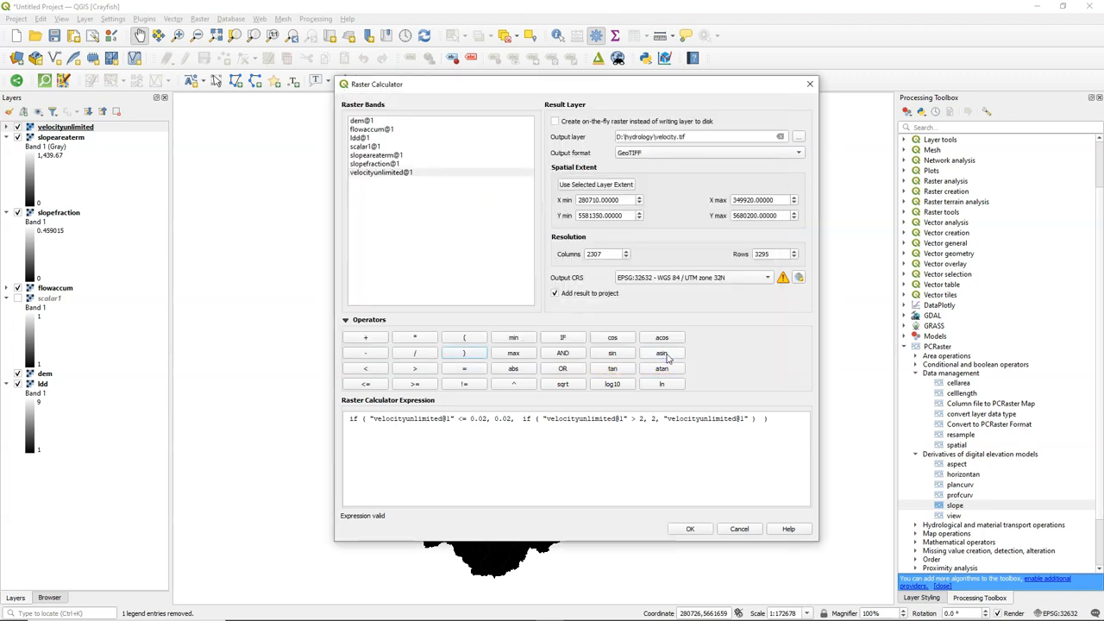
click(690, 528)
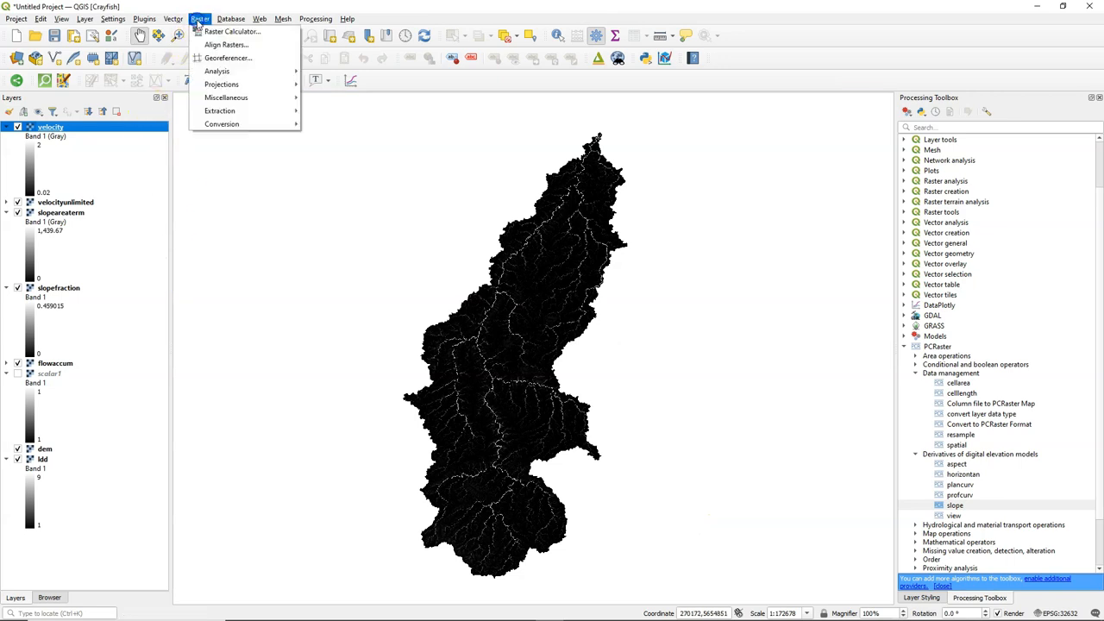
- Build the Raster Calculator expression 1 / "velocity@1"
click(228, 31)
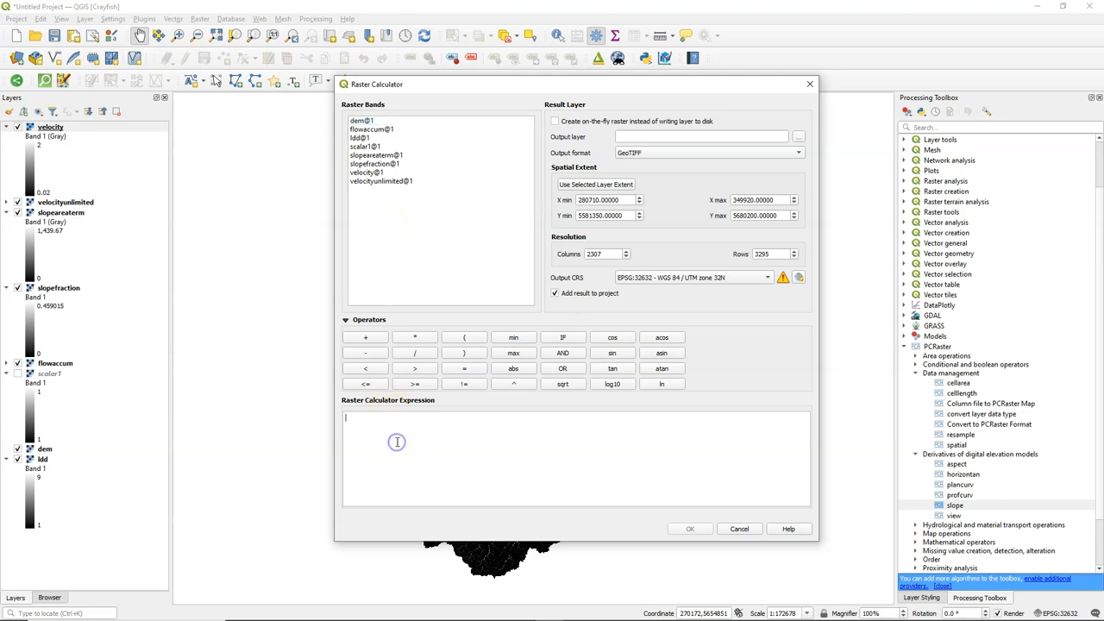
click(414, 352)
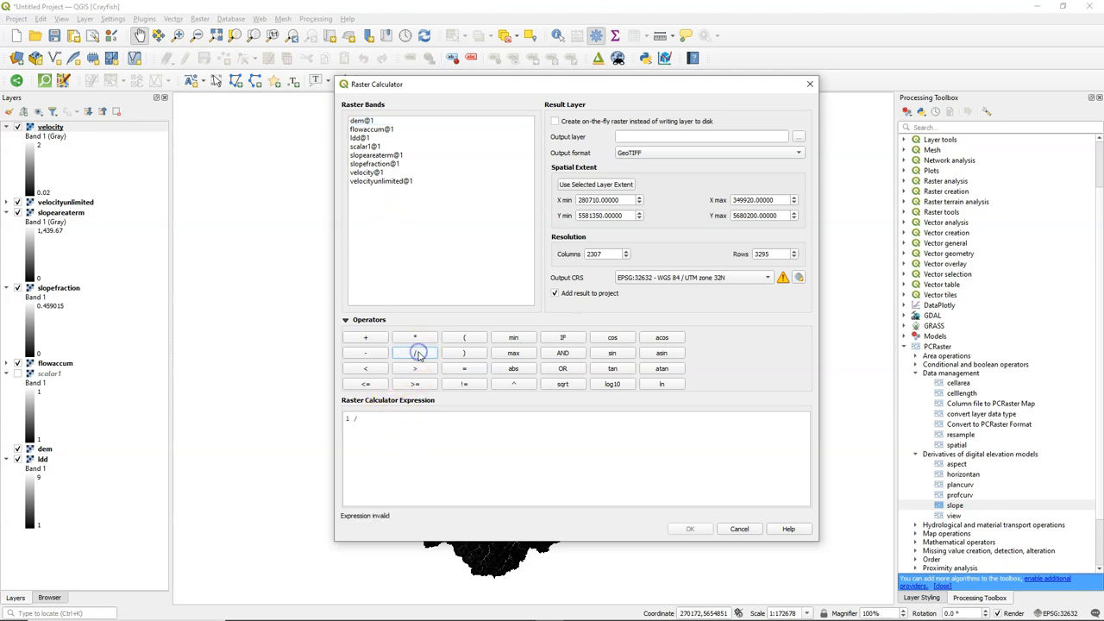
double_click(366, 172)
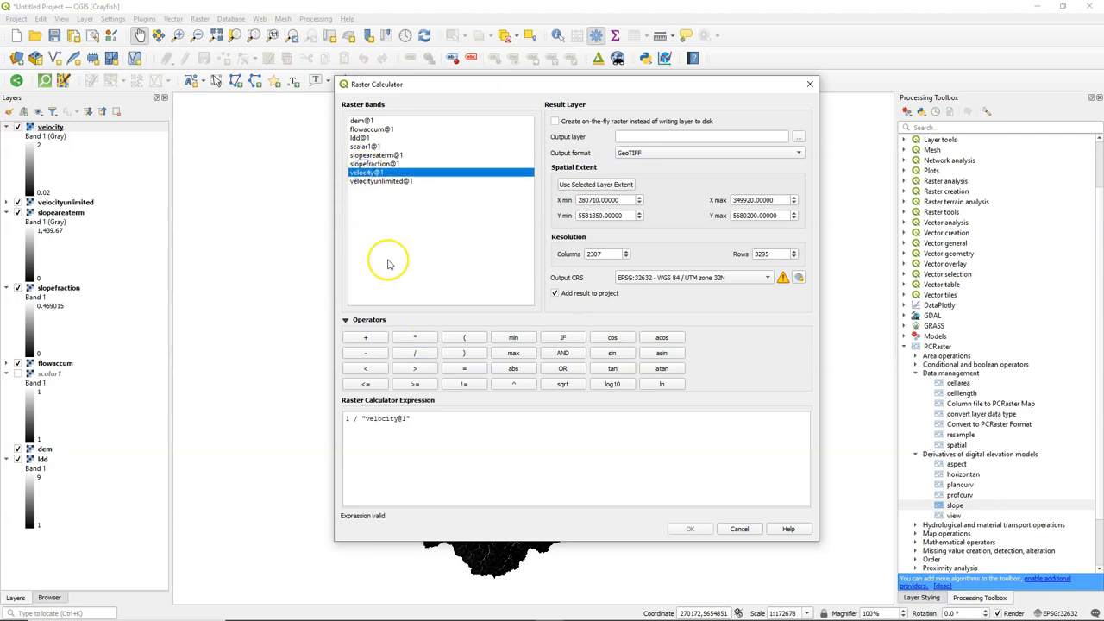
- Save the result as weight.tif, run the calculation and dismiss the completion notice
click(797, 137)
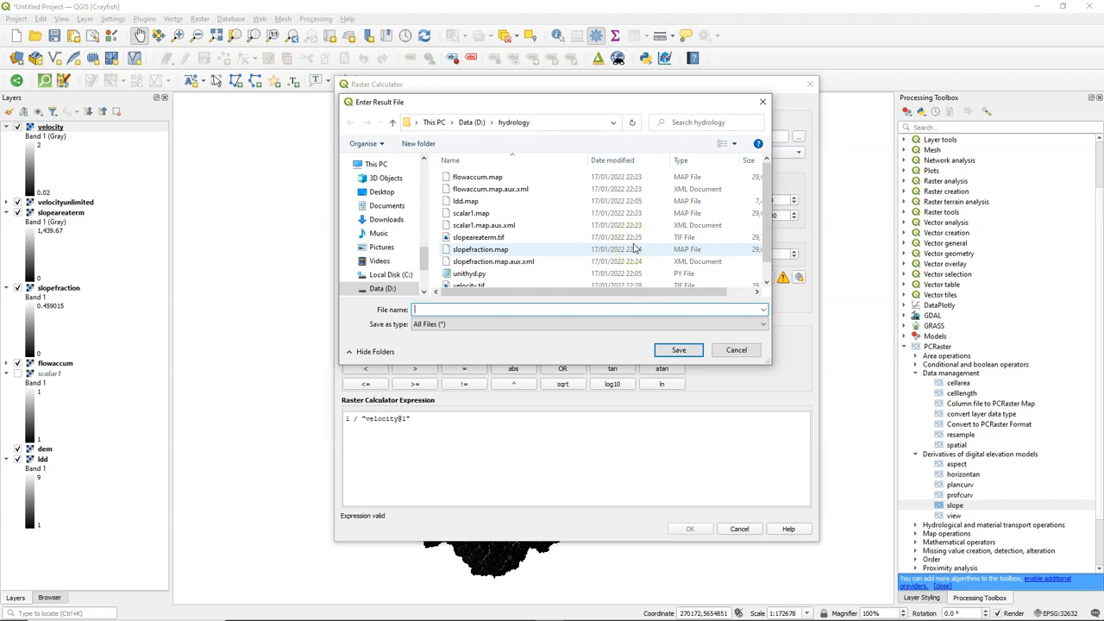
text(weight.tif)
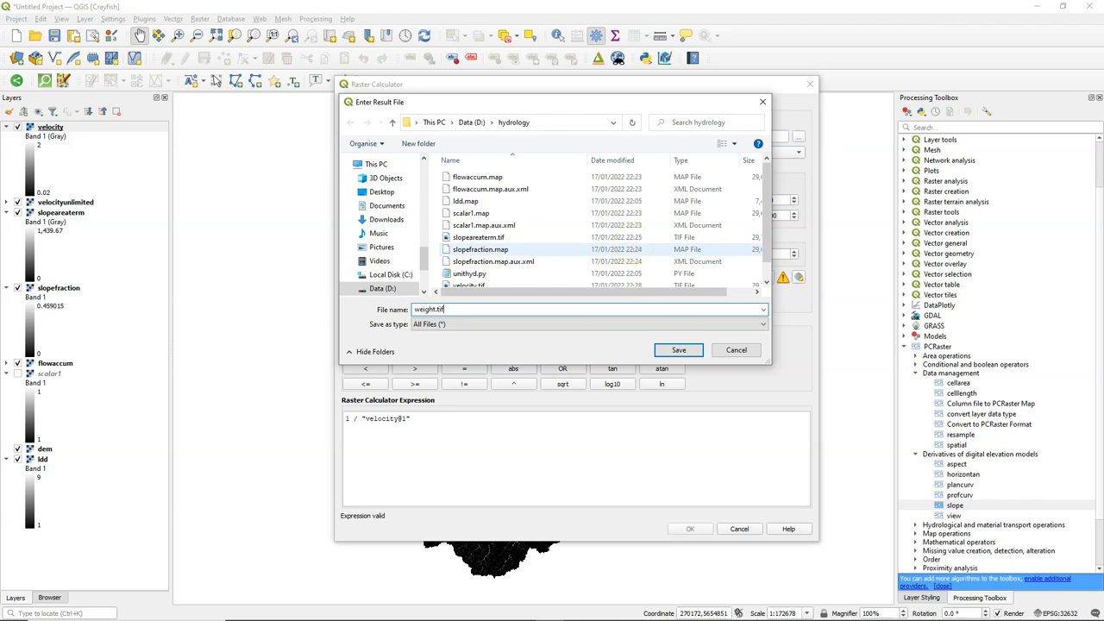
click(678, 349)
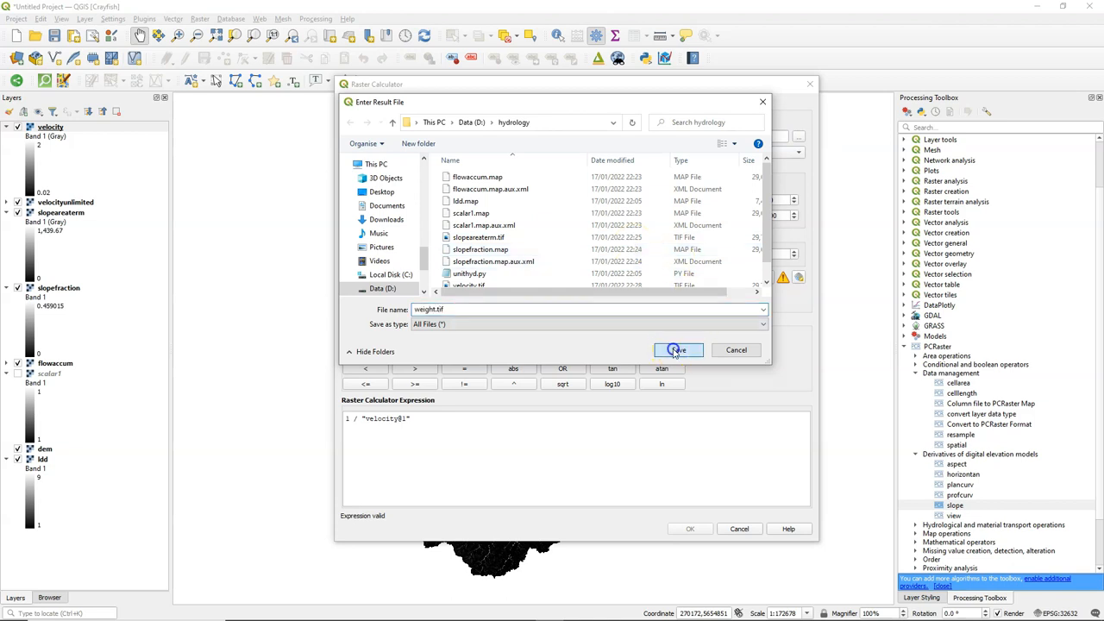
click(678, 348)
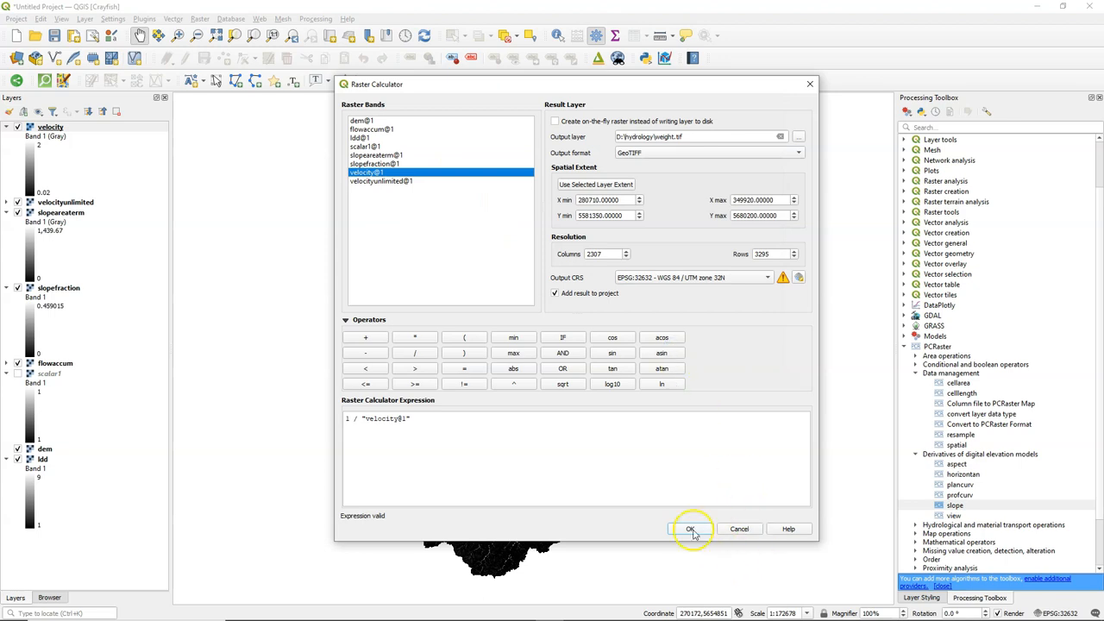
click(691, 528)
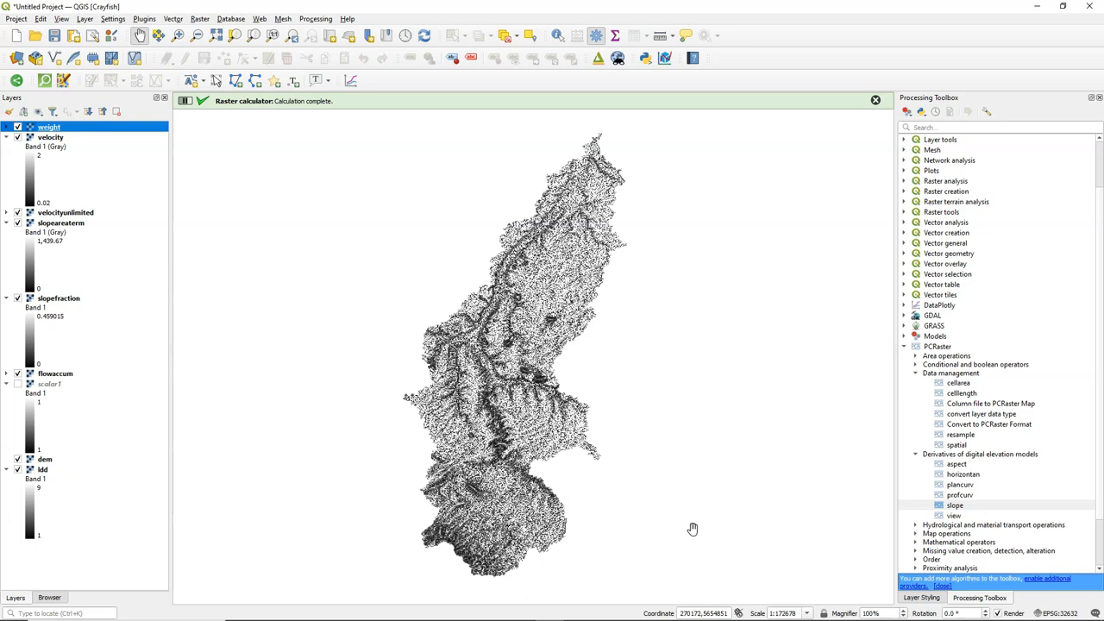
click(873, 100)
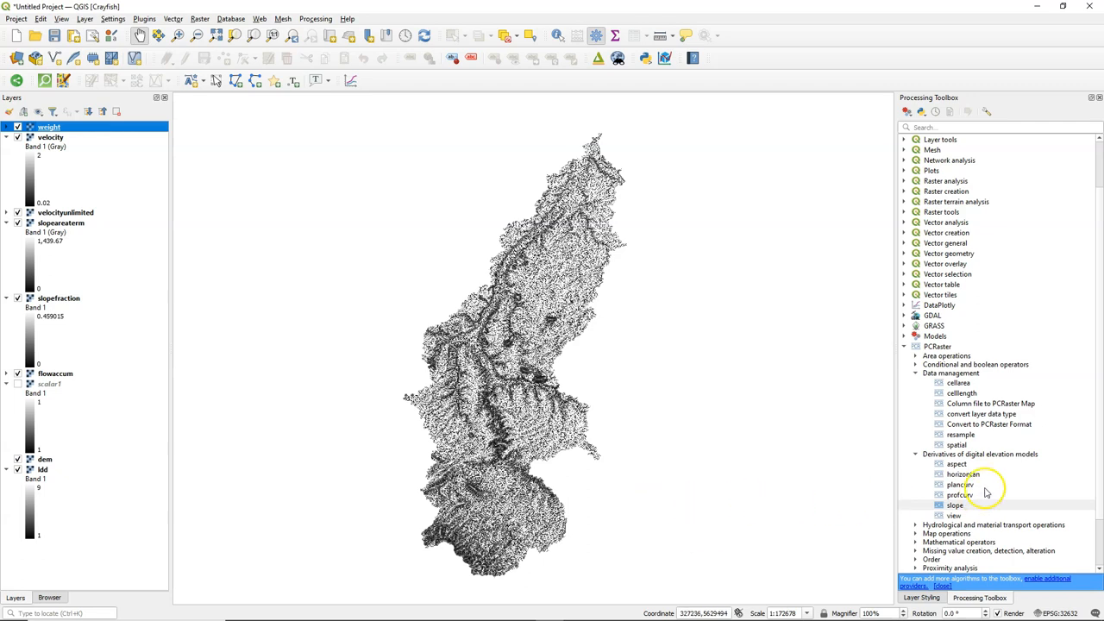
- Convert the weight raster to a Scalar PCRaster map saved as friction.map
double_click(989, 414)
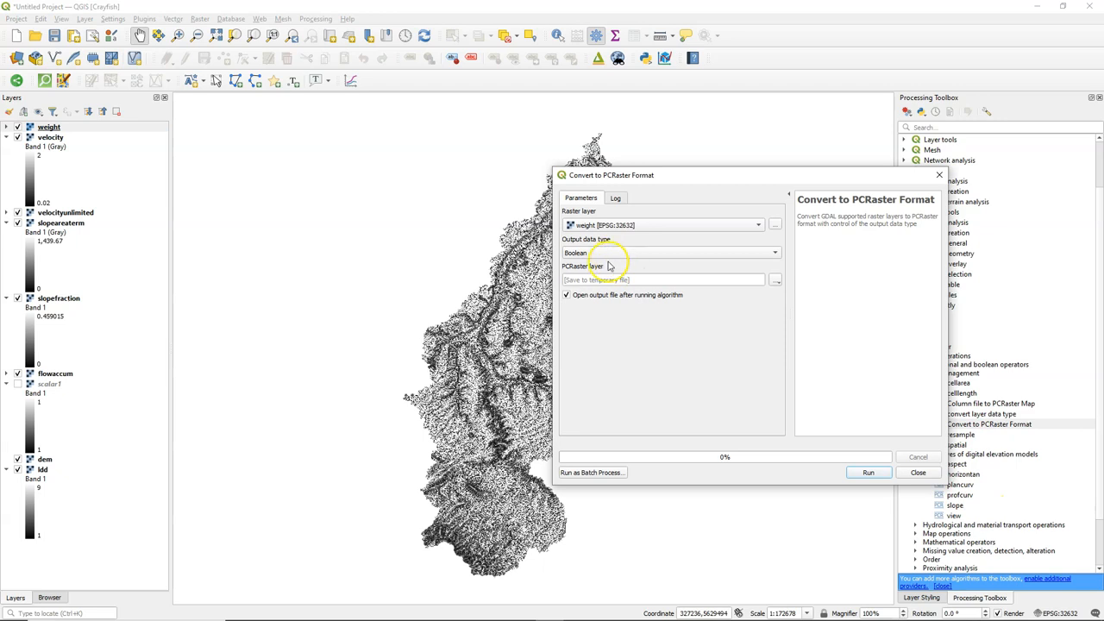
click(670, 251)
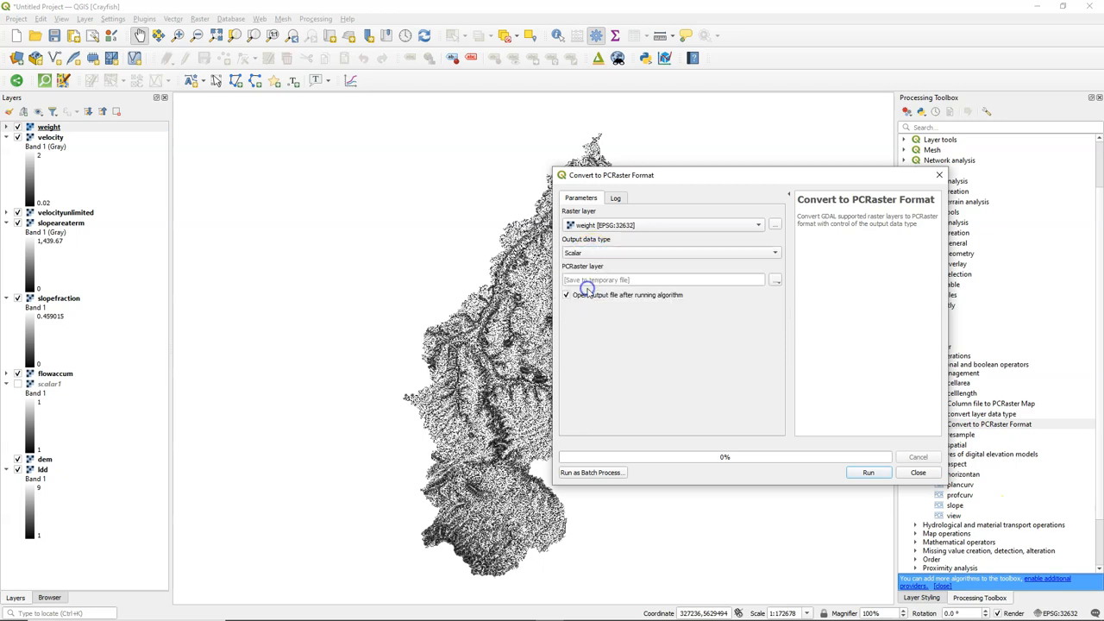
click(775, 280)
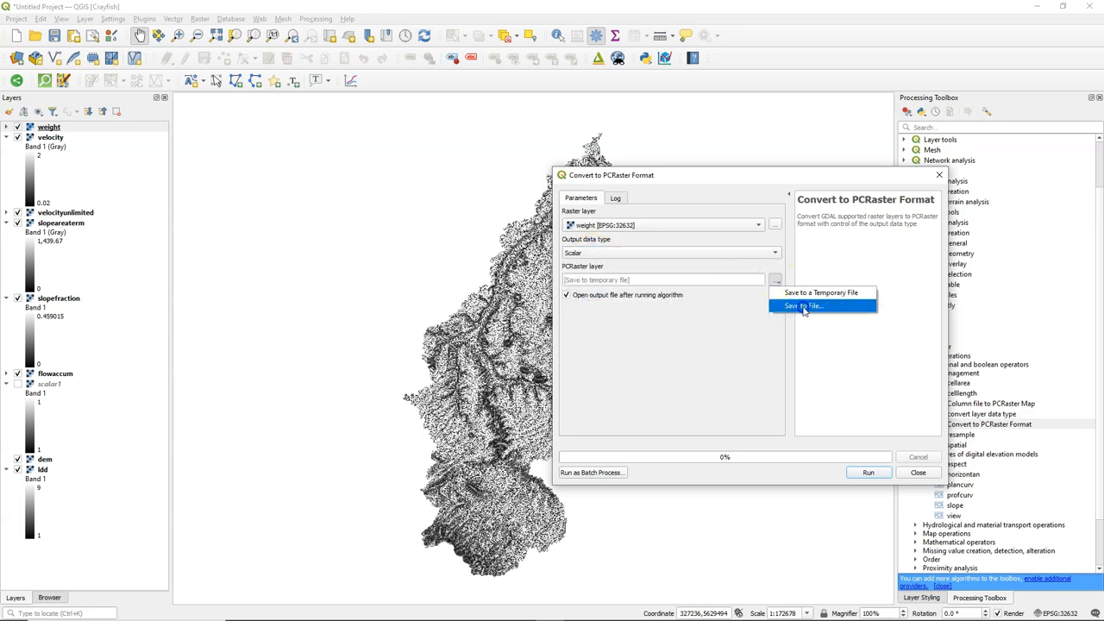
click(802, 306)
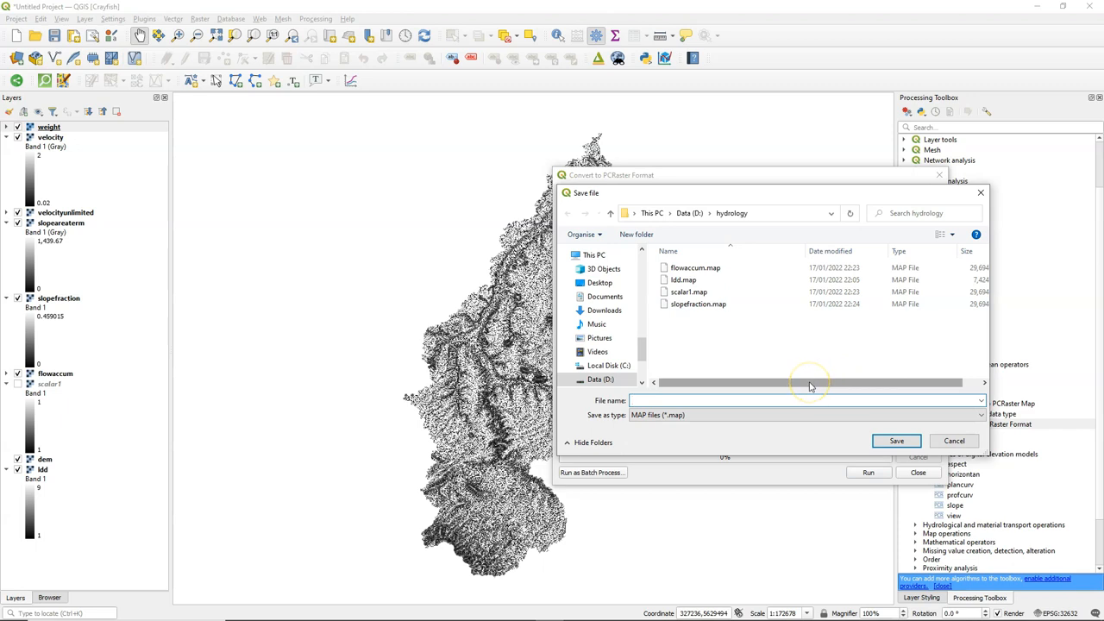
text(friction)
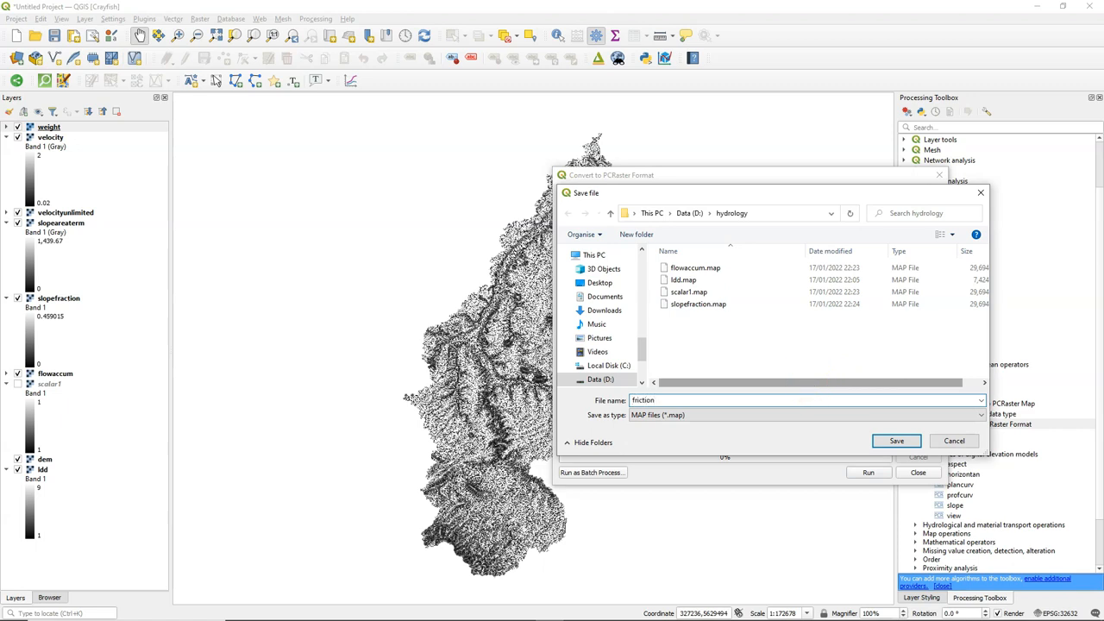
click(898, 441)
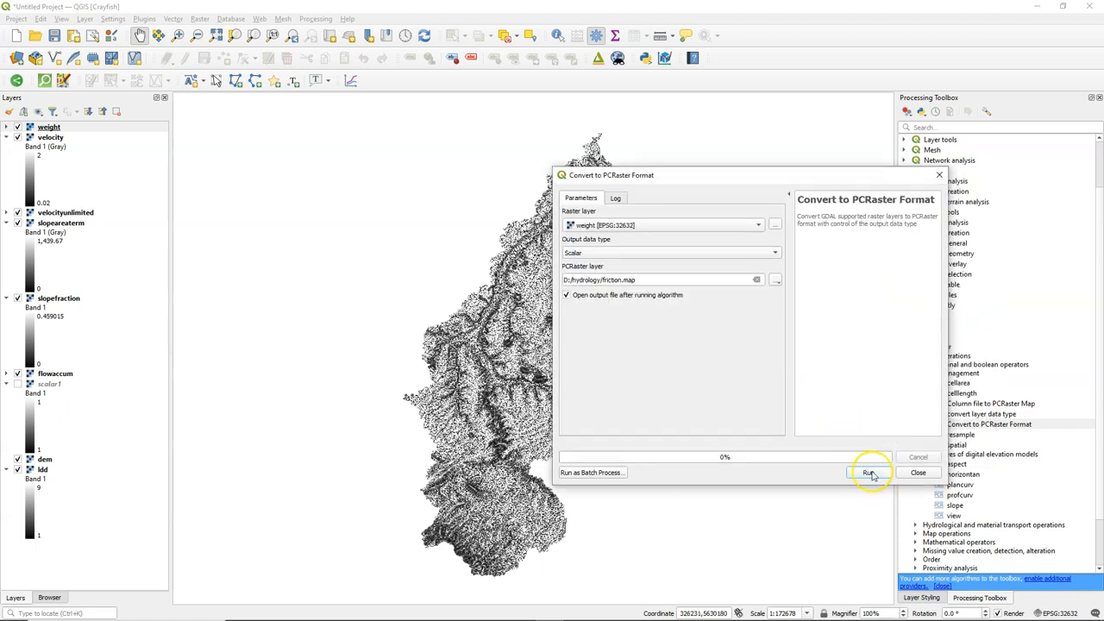
click(874, 473)
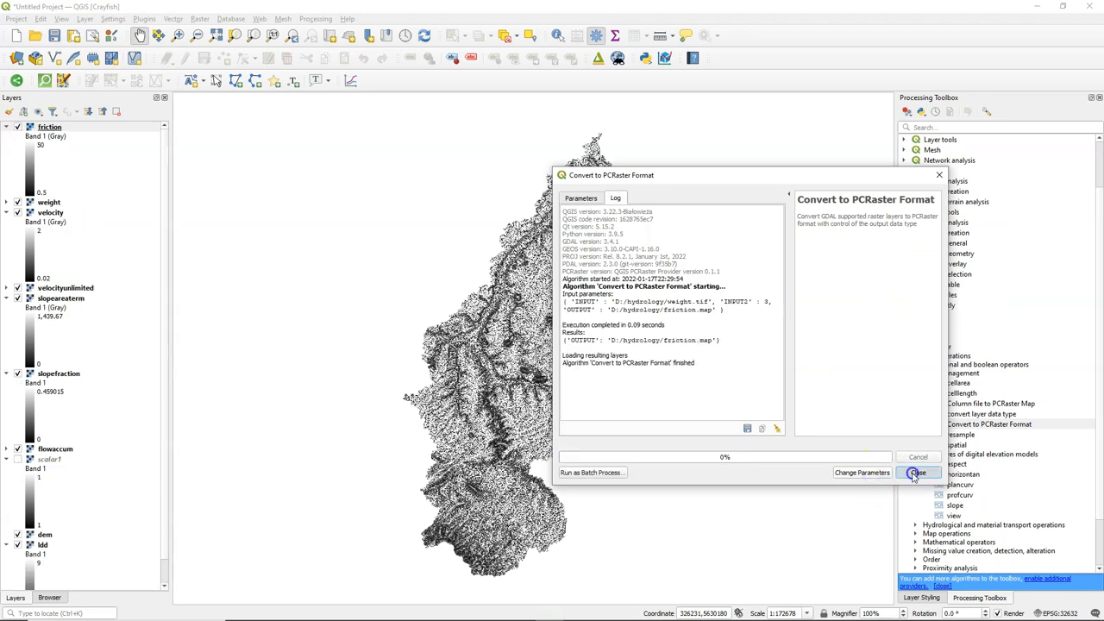
click(918, 473)
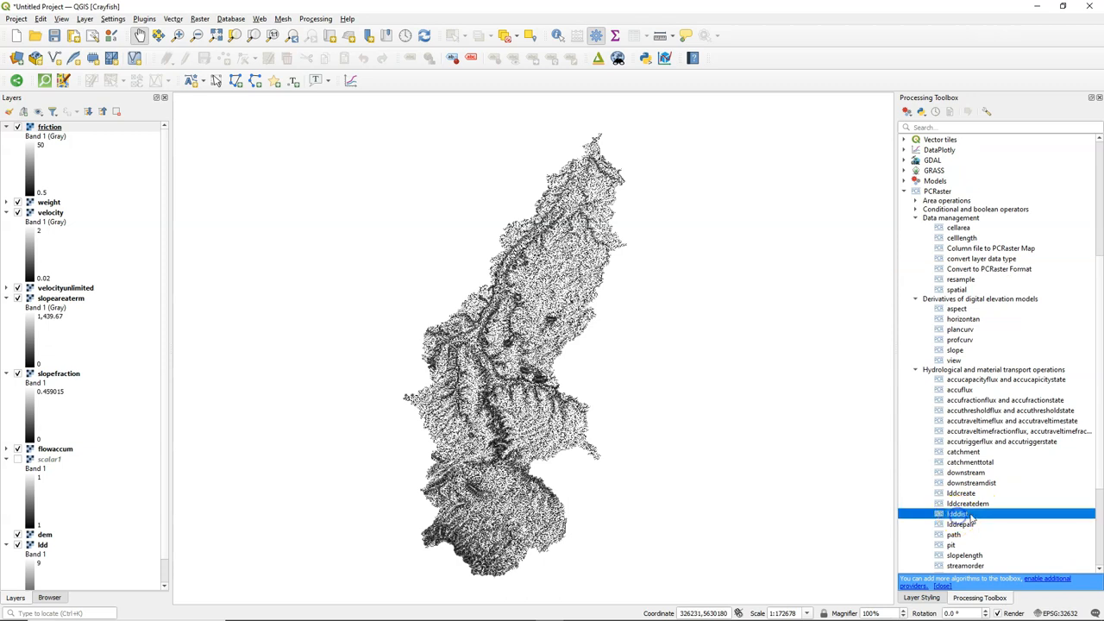
- Move the flowaccum layer to the top of the layer stack
double_click(958, 514)
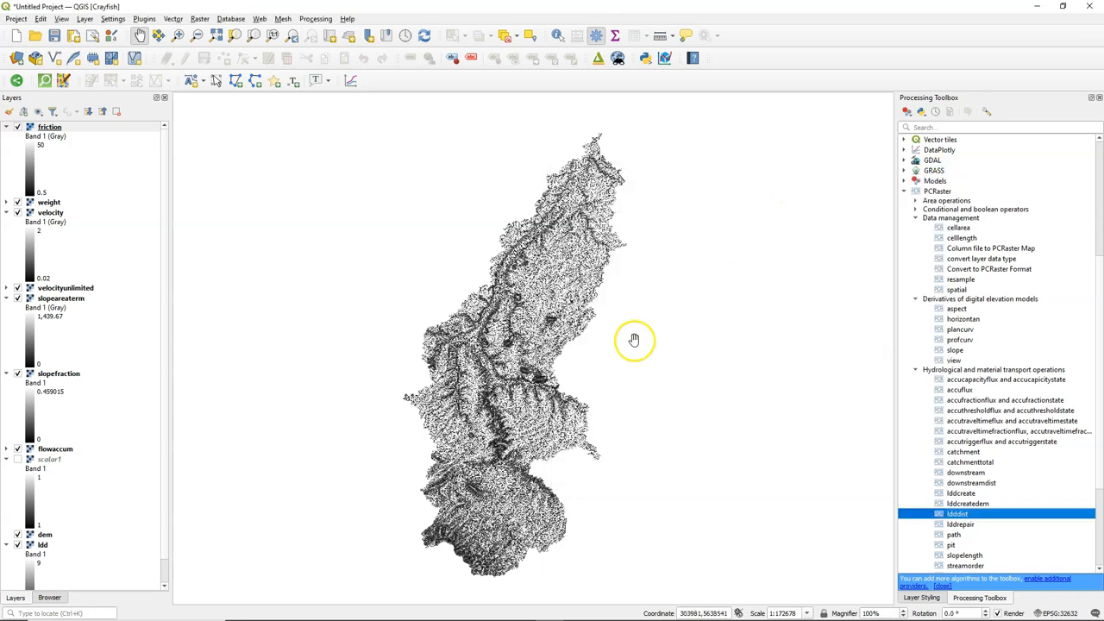
right_click(48, 449)
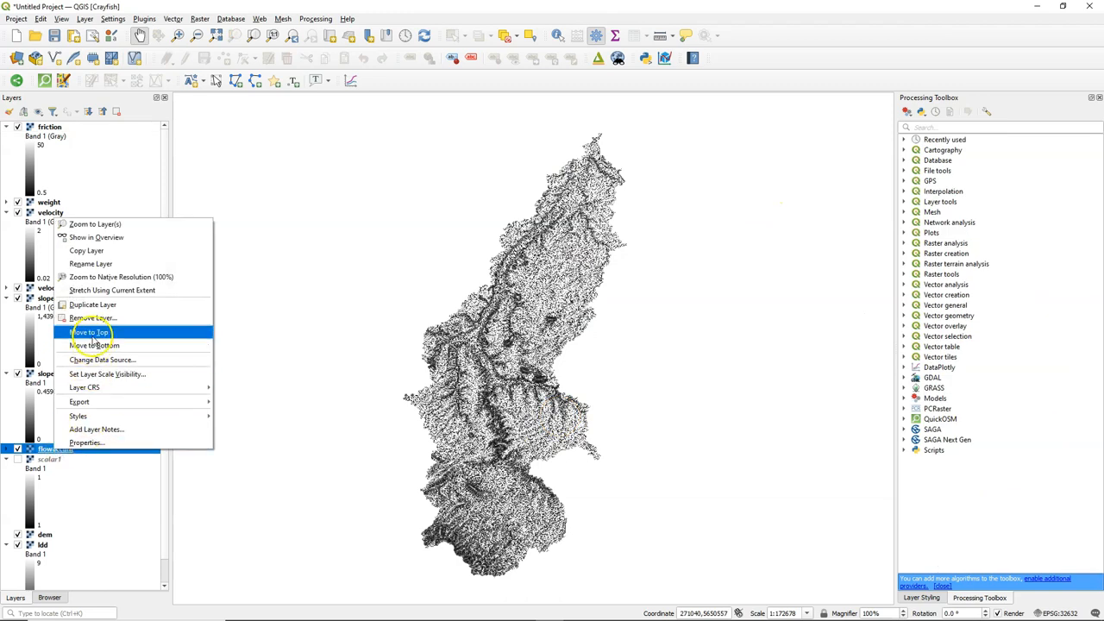
click(88, 332)
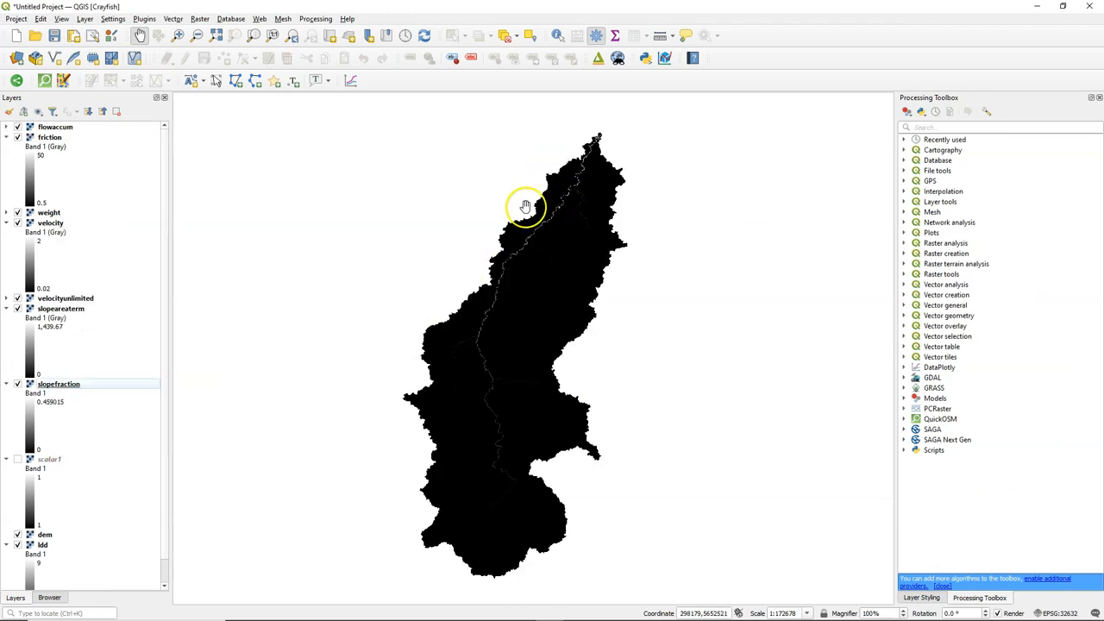
- Zoom into the river outlet and copy the outlet cell's map coordinates
scroll(down, 3)
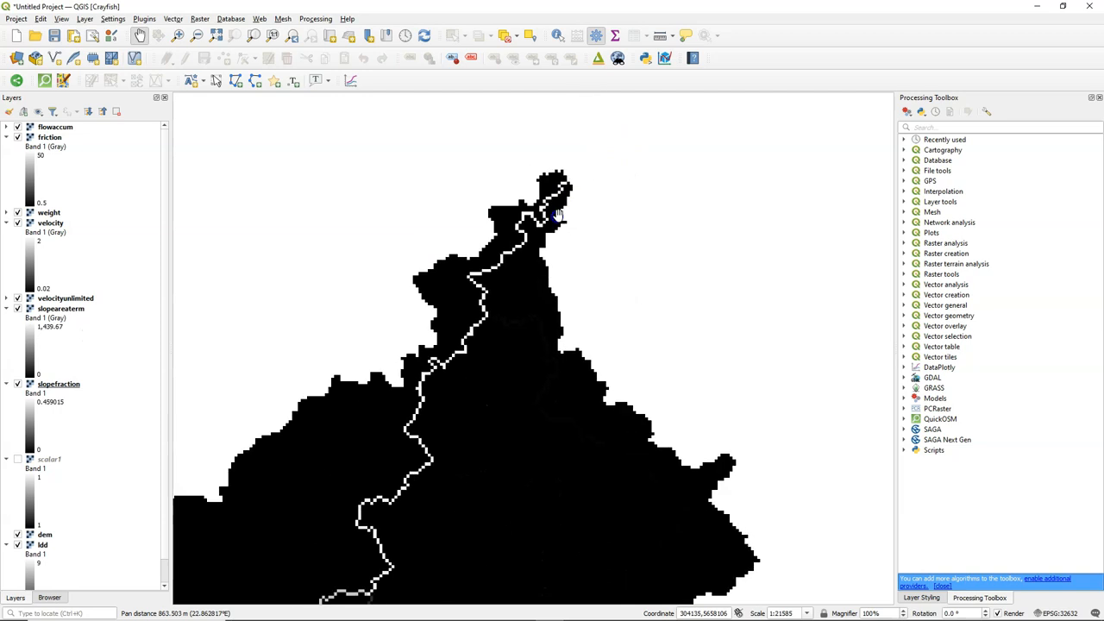
scroll(down, 3)
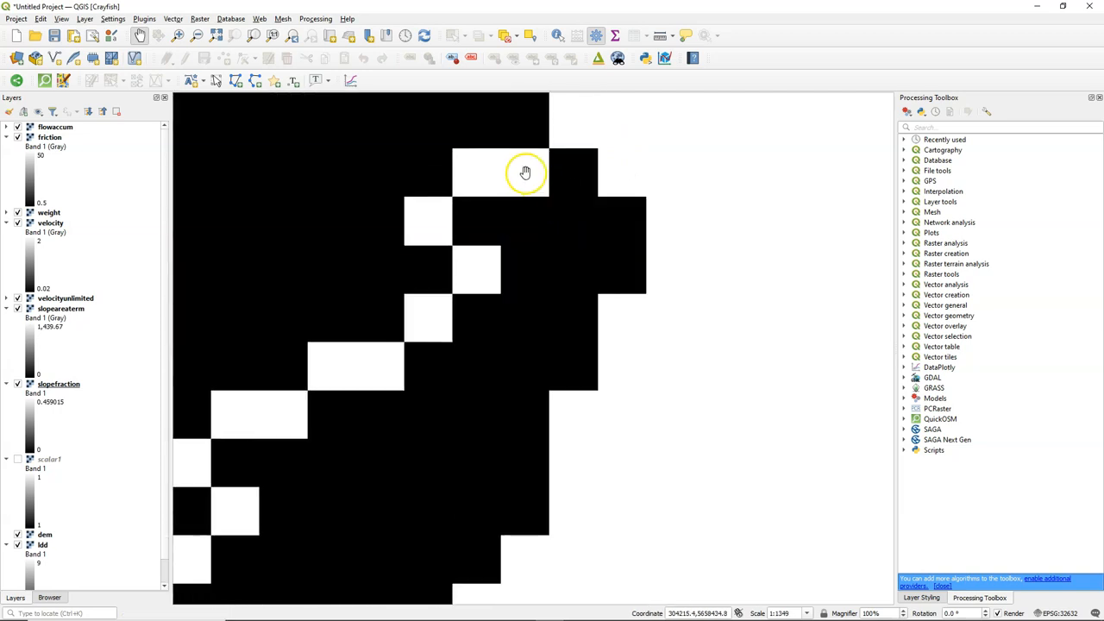
right_click(525, 173)
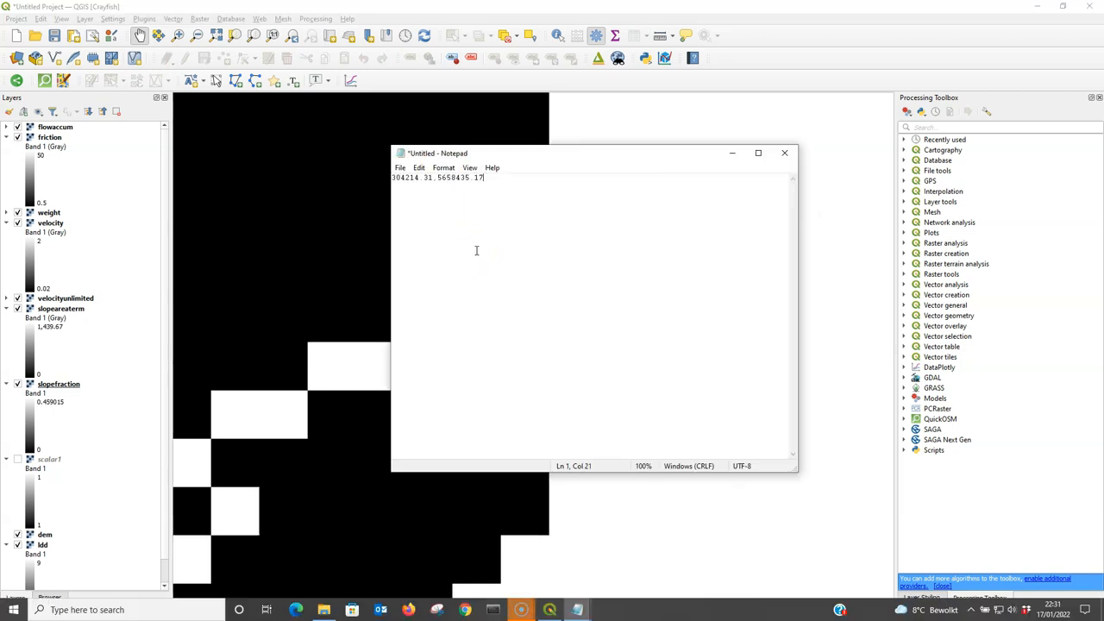
- Finish the outlet coordinates, save them as outlet.txt in D:\hydrology and close Notepad
text(.1)
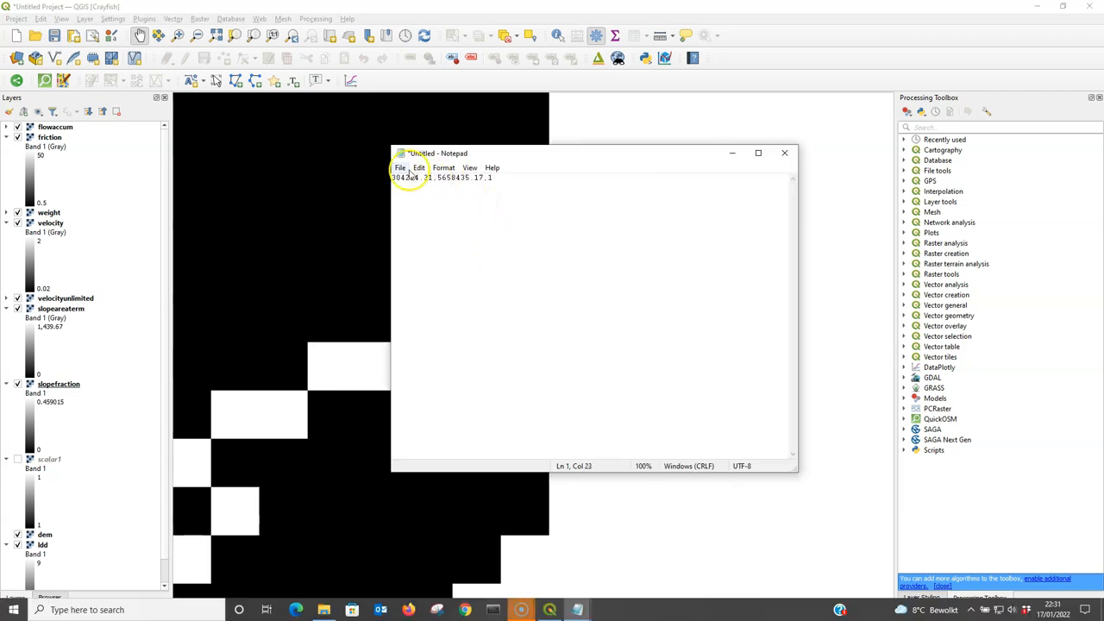
click(401, 167)
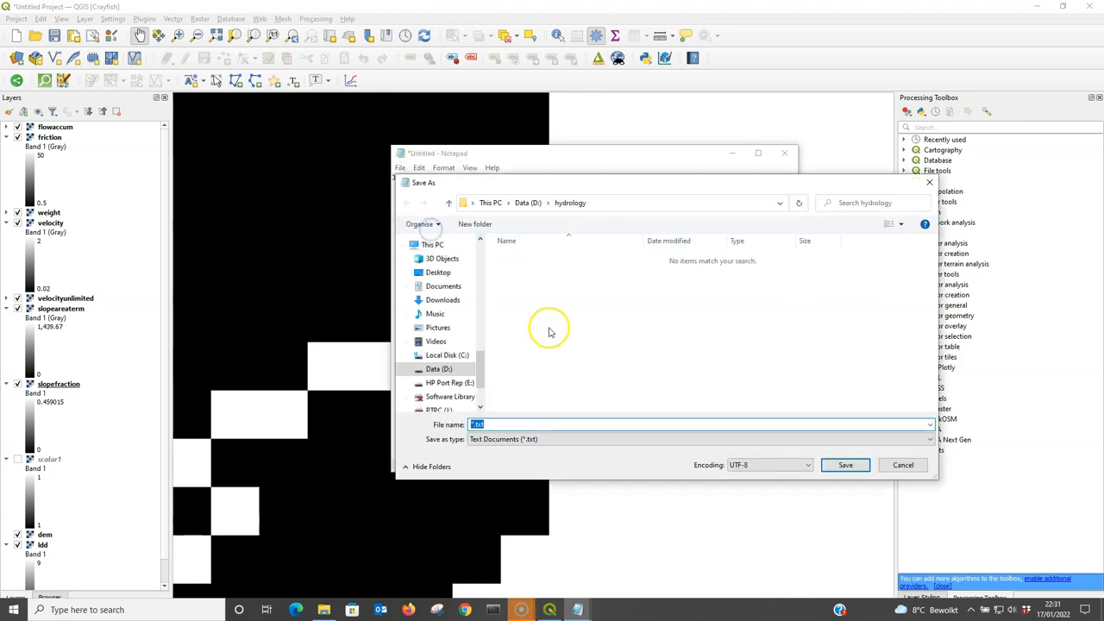
text(outlet)
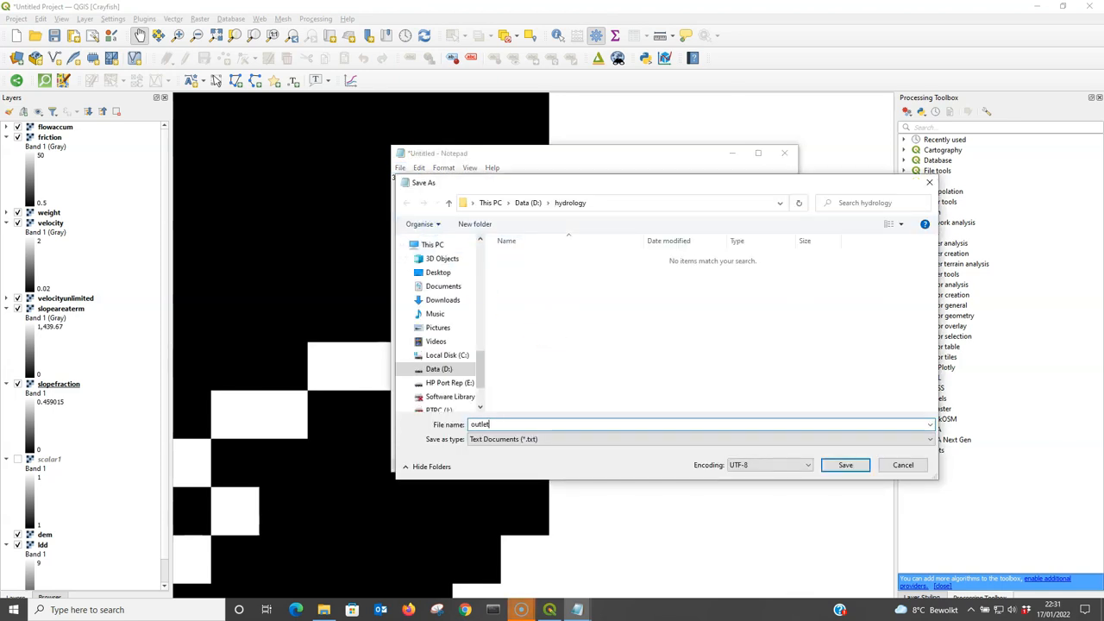
click(846, 466)
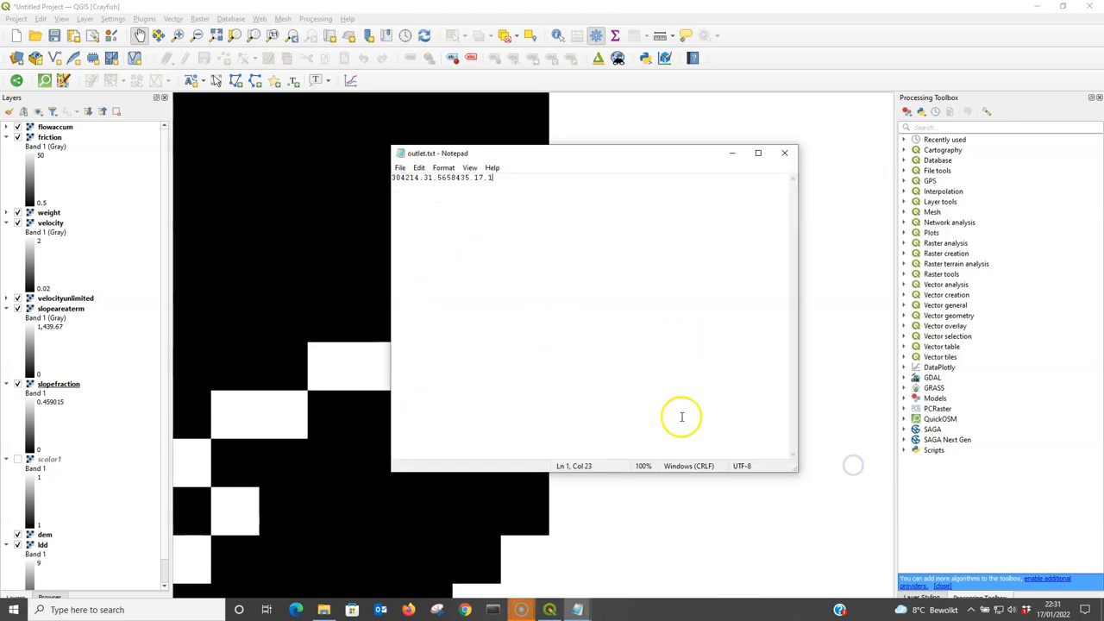
mouse_move(787, 152)
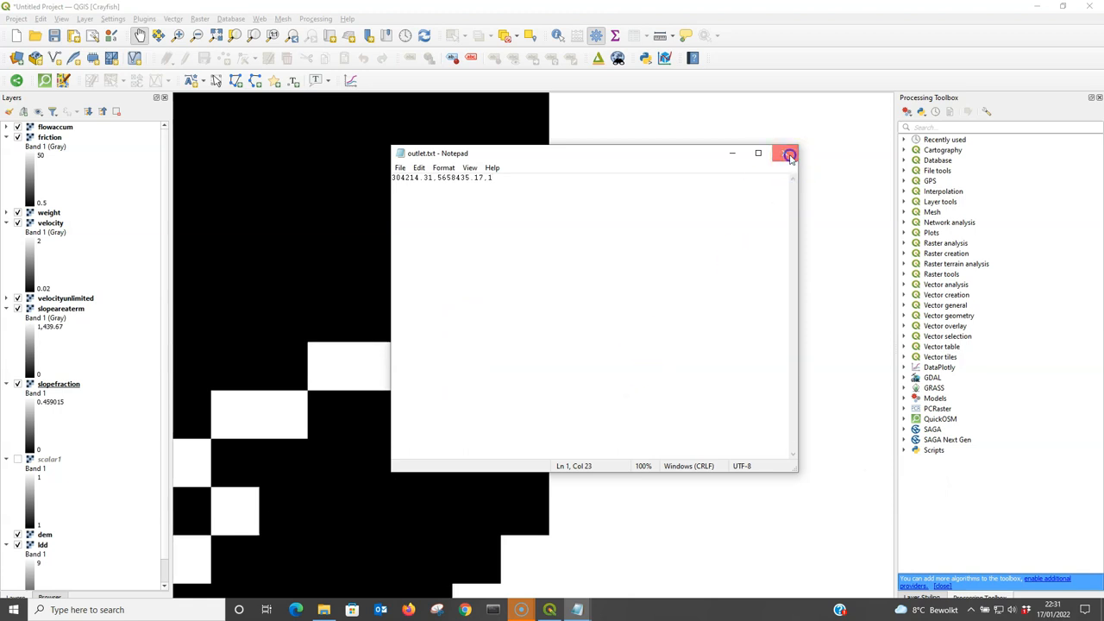
click(787, 152)
text(ou)
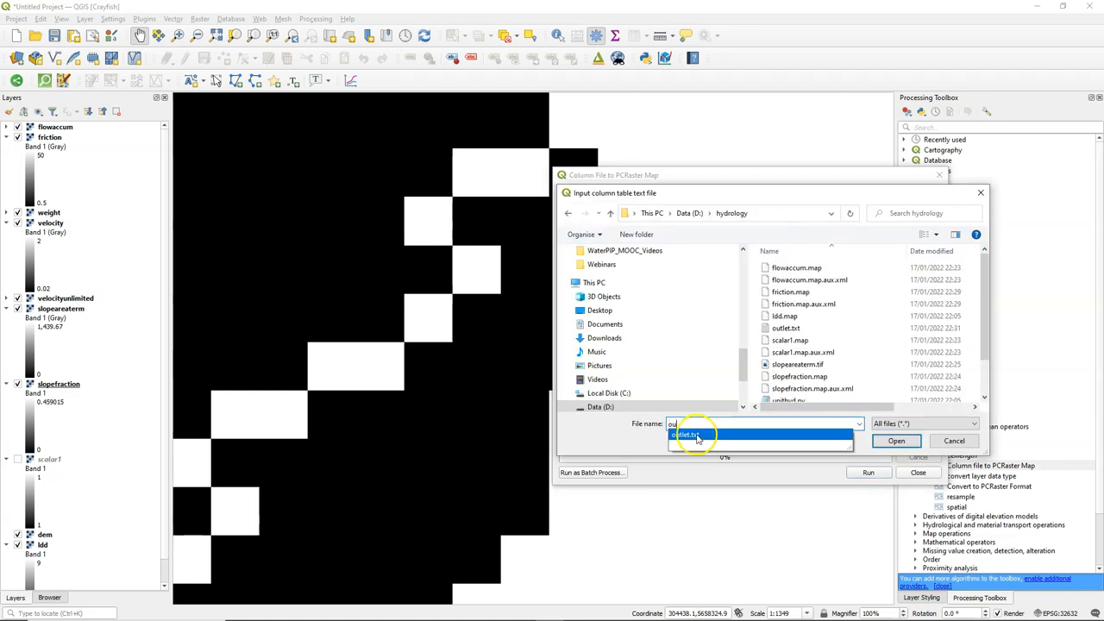
- Convert outlet.txt to a Boolean PCRaster map outlet.map using ldd as the mask
click(897, 442)
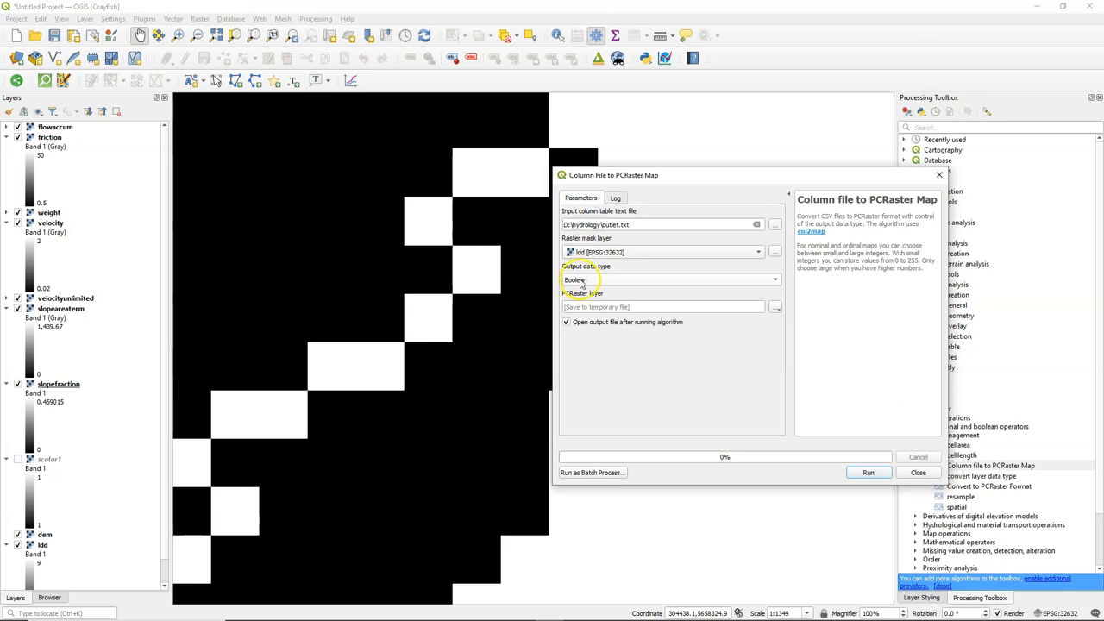
click(777, 307)
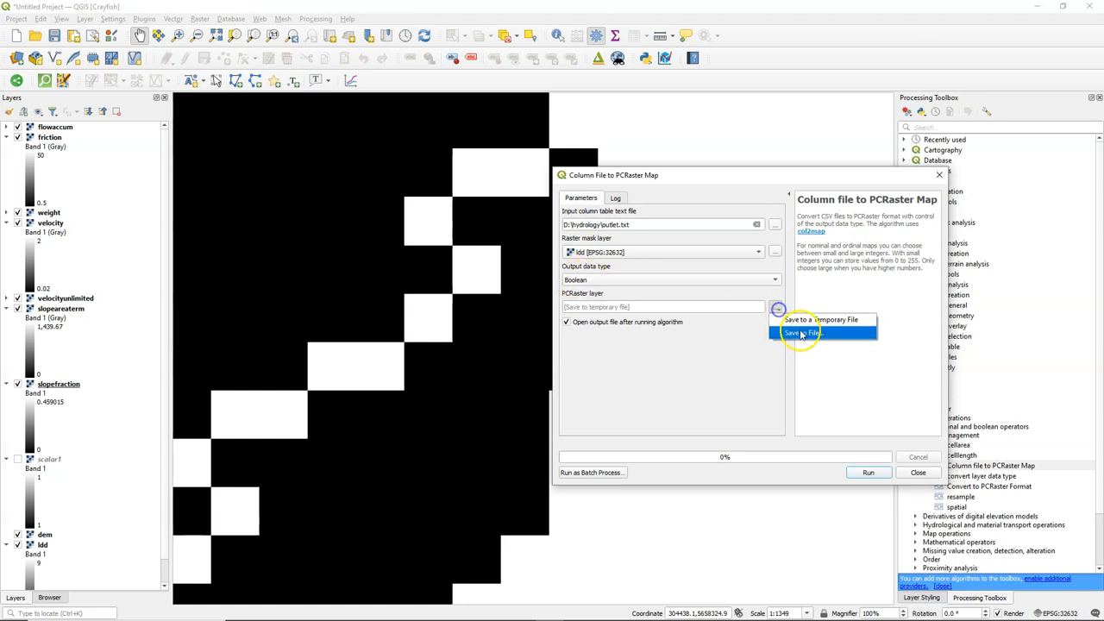
click(803, 332)
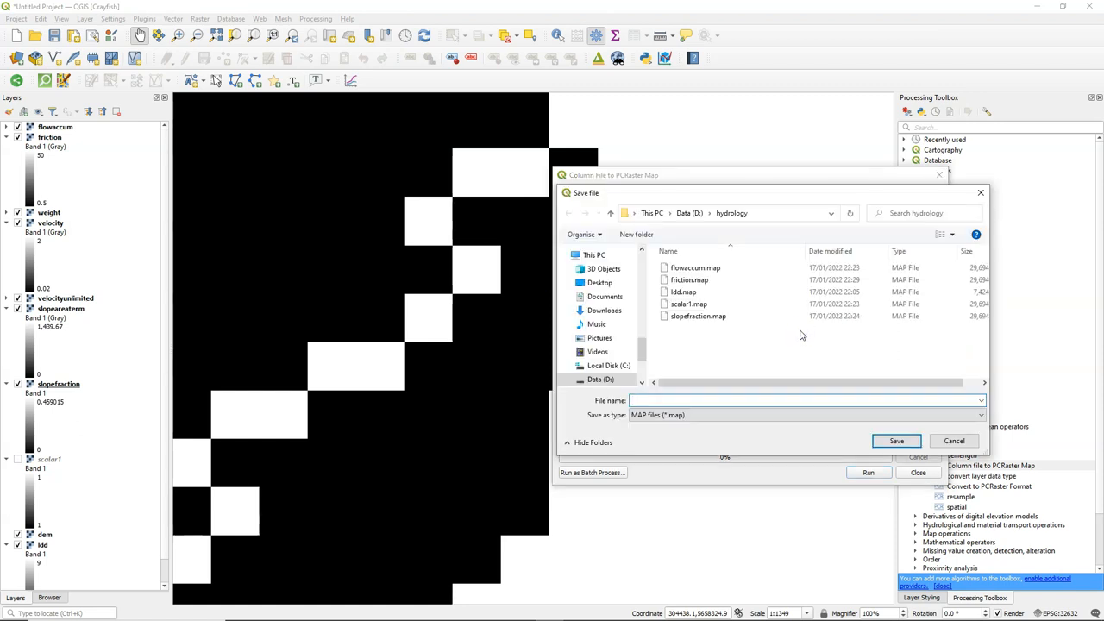
text(outlet)
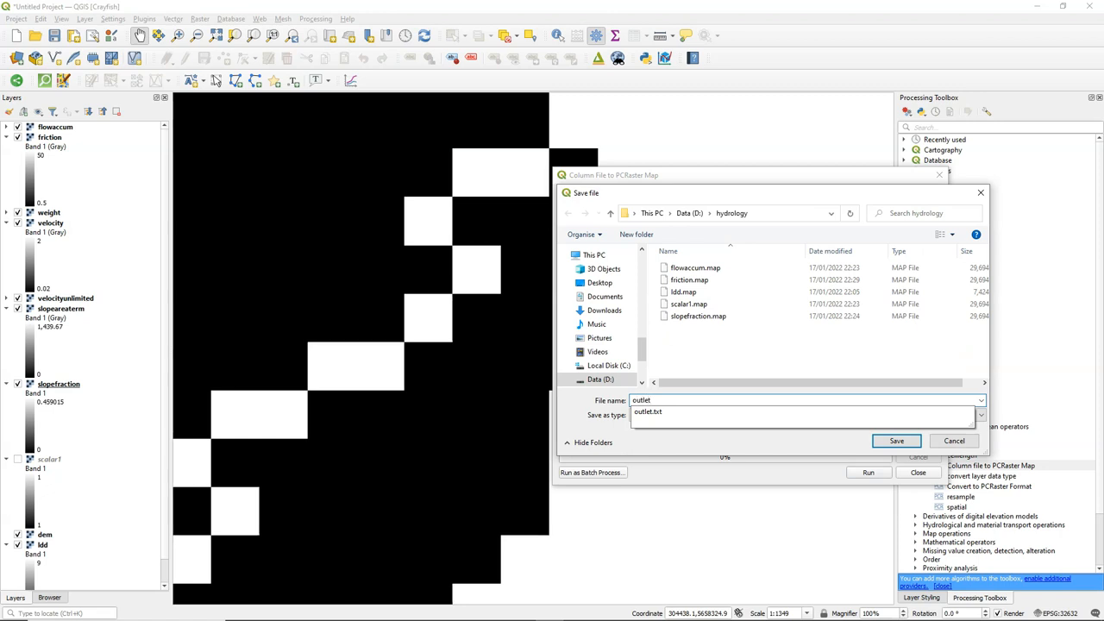
click(898, 440)
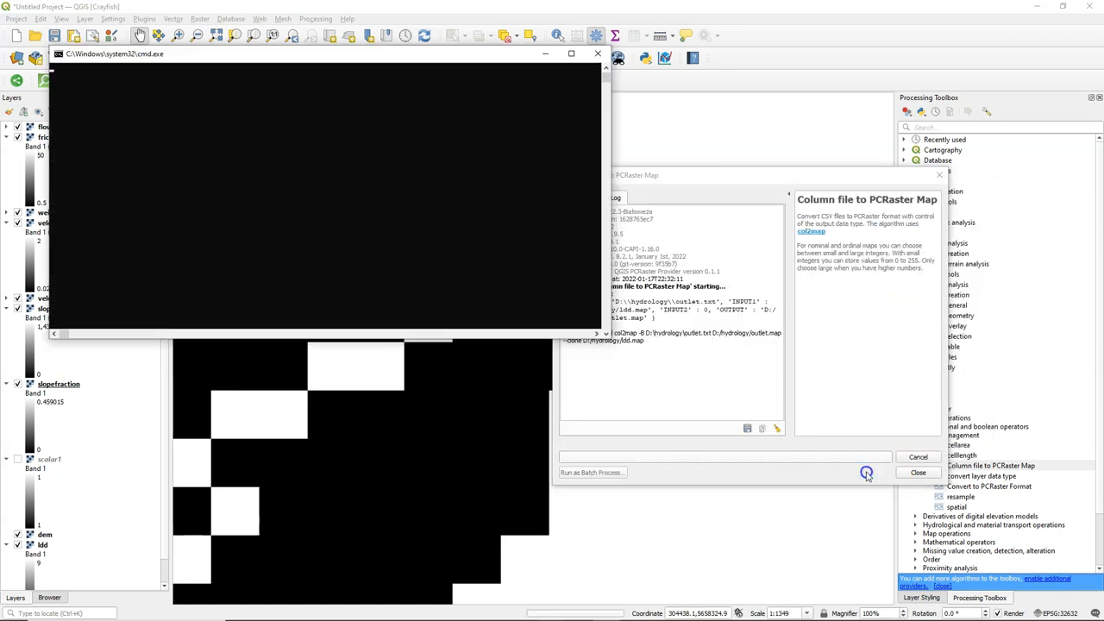
click(918, 473)
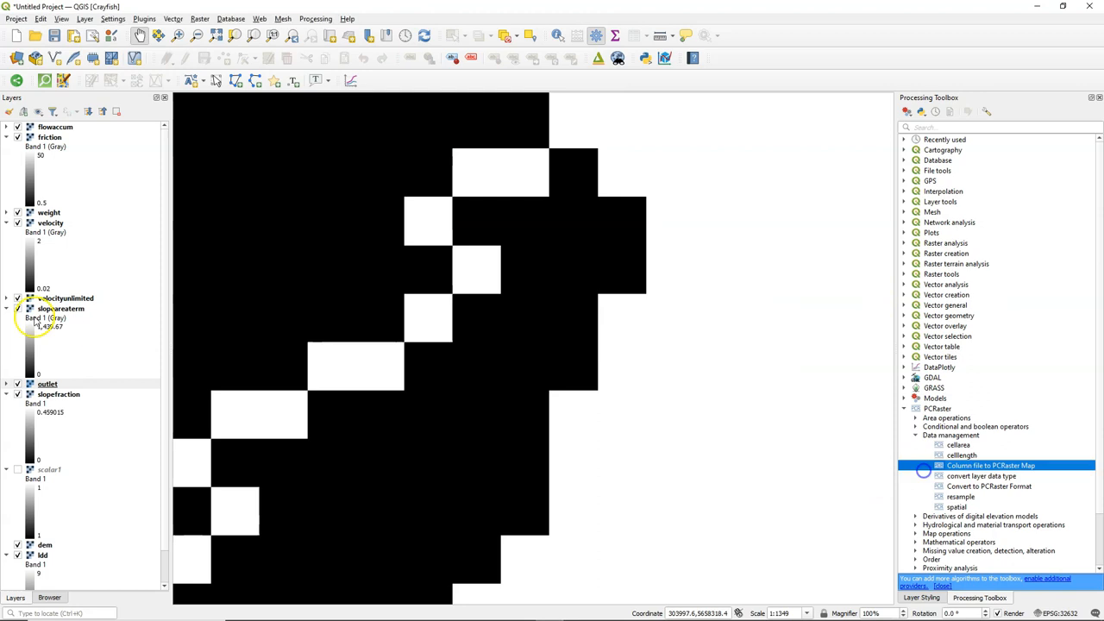
- Move the new outlet layer to the top of the layer list
right_click(48, 383)
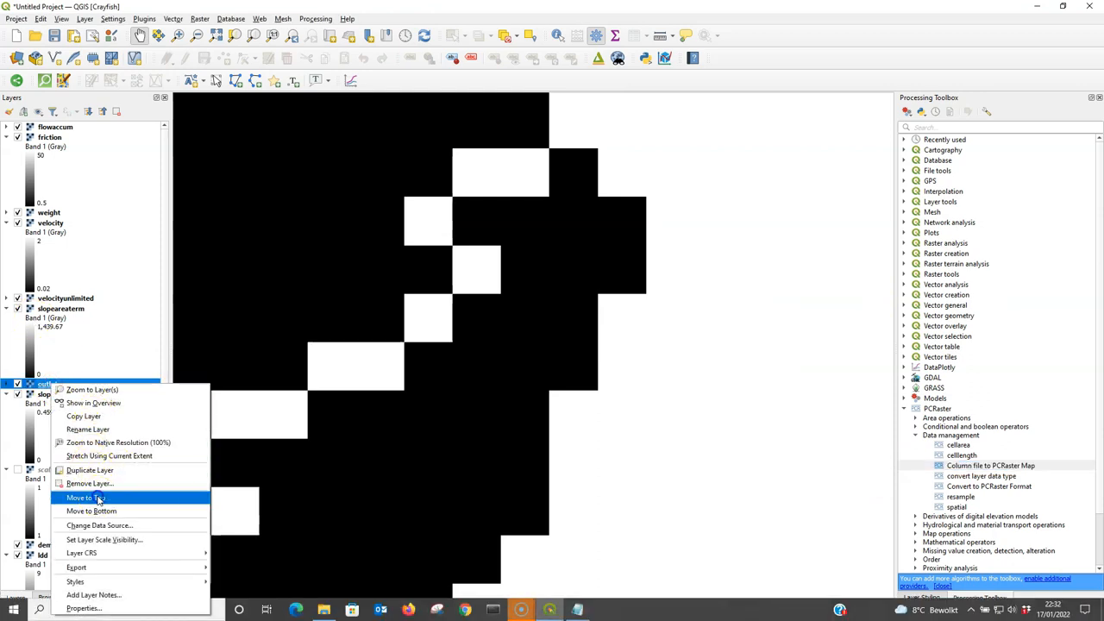
click(90, 497)
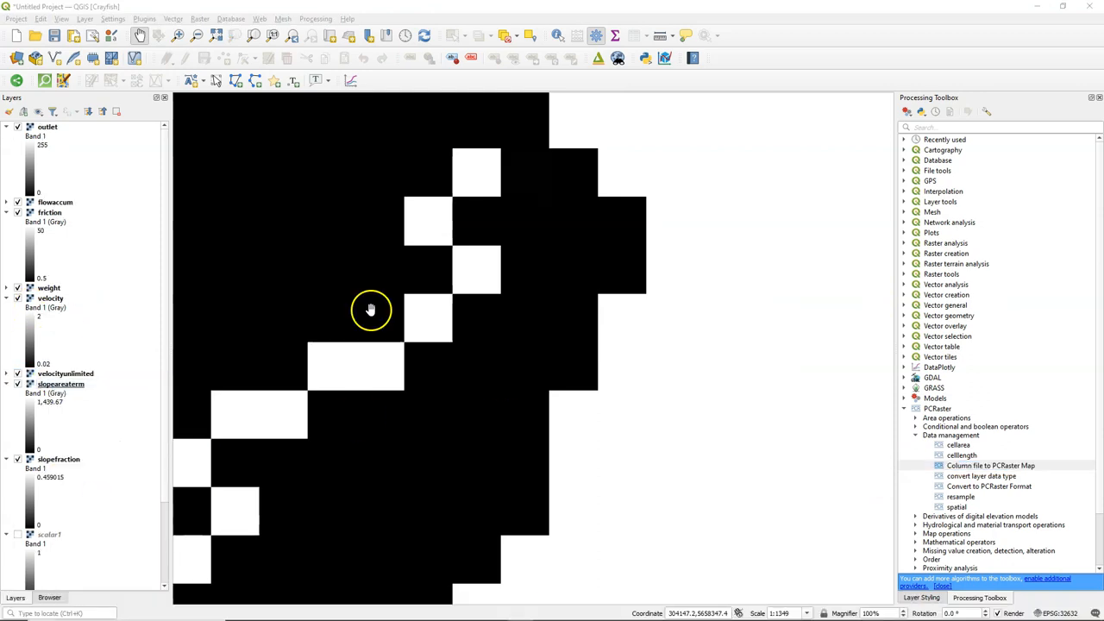
- Make Boolean raster boolean0.map from value 0 over the ldd mask and move it to the top
double_click(970, 507)
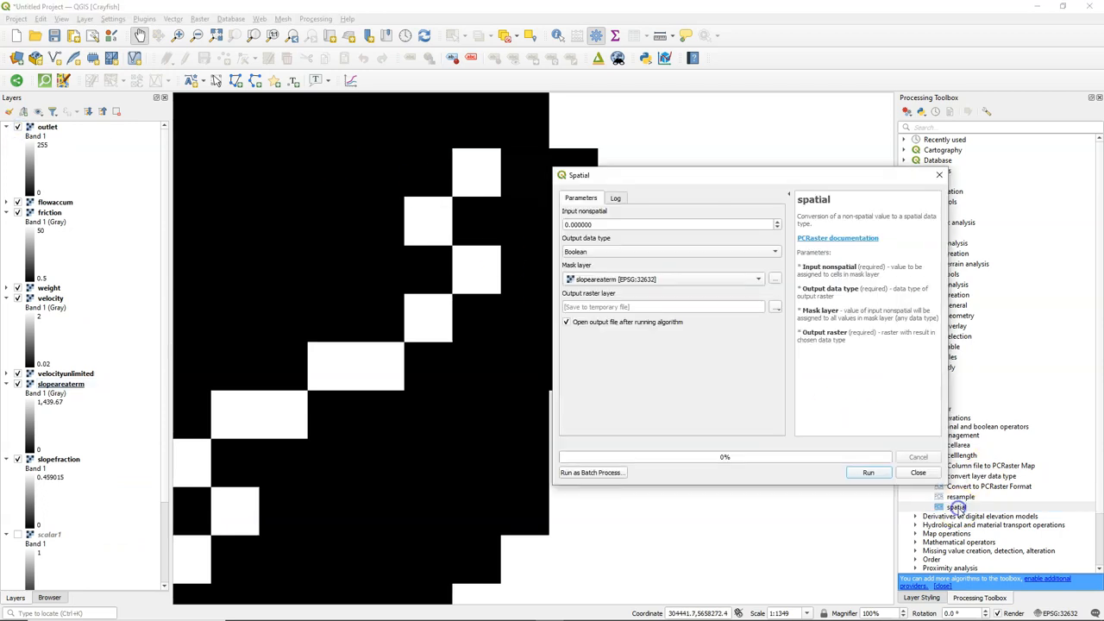
click(773, 279)
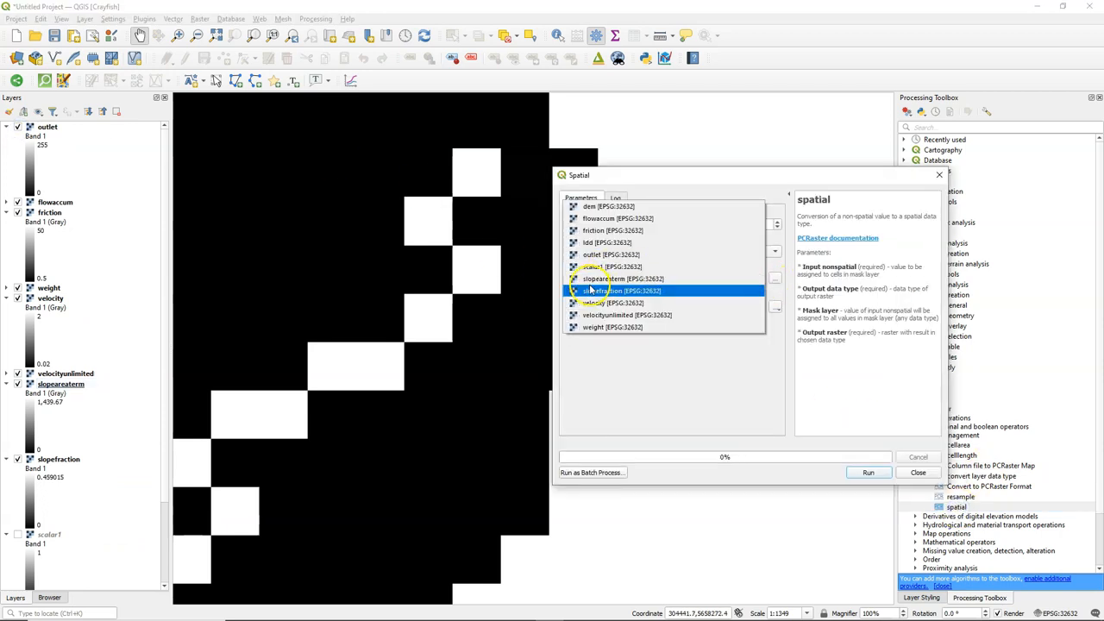
click(775, 307)
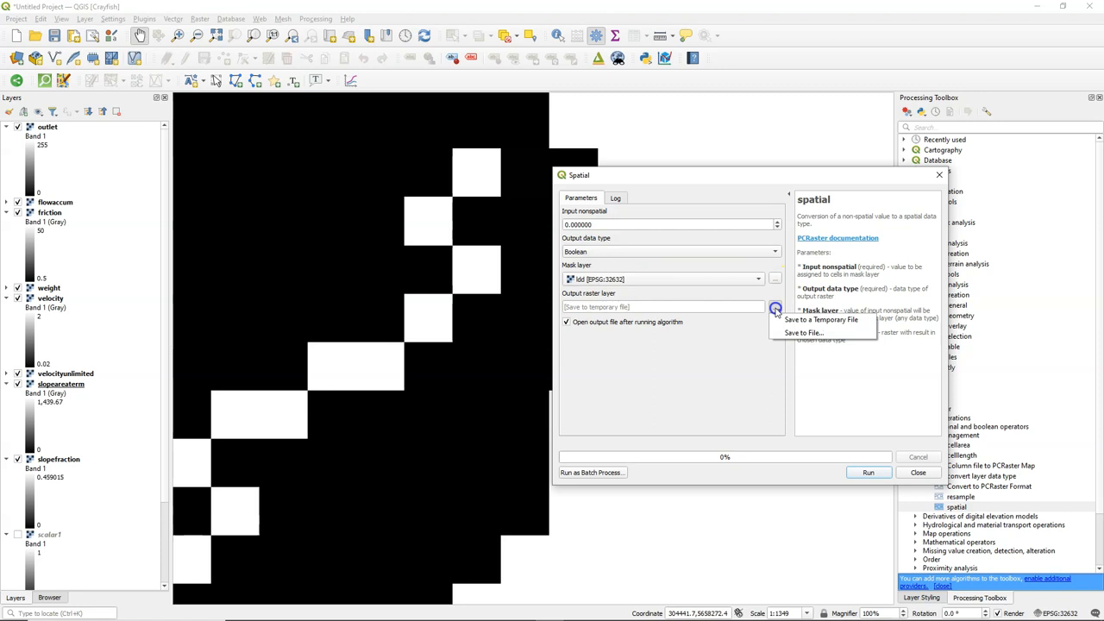
click(804, 331)
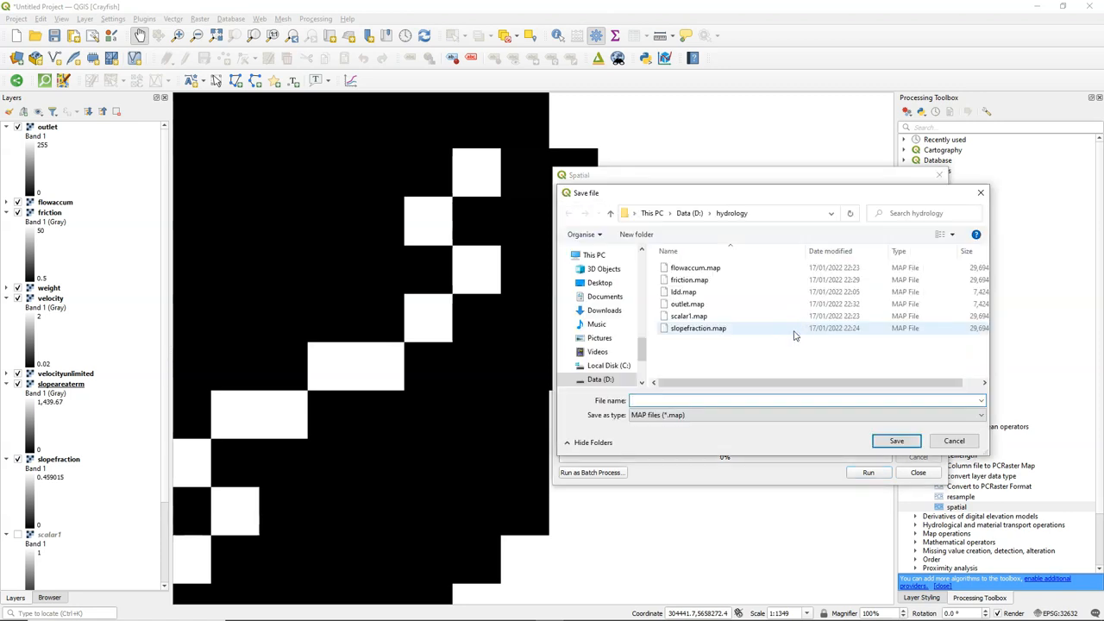
text(boolean0)
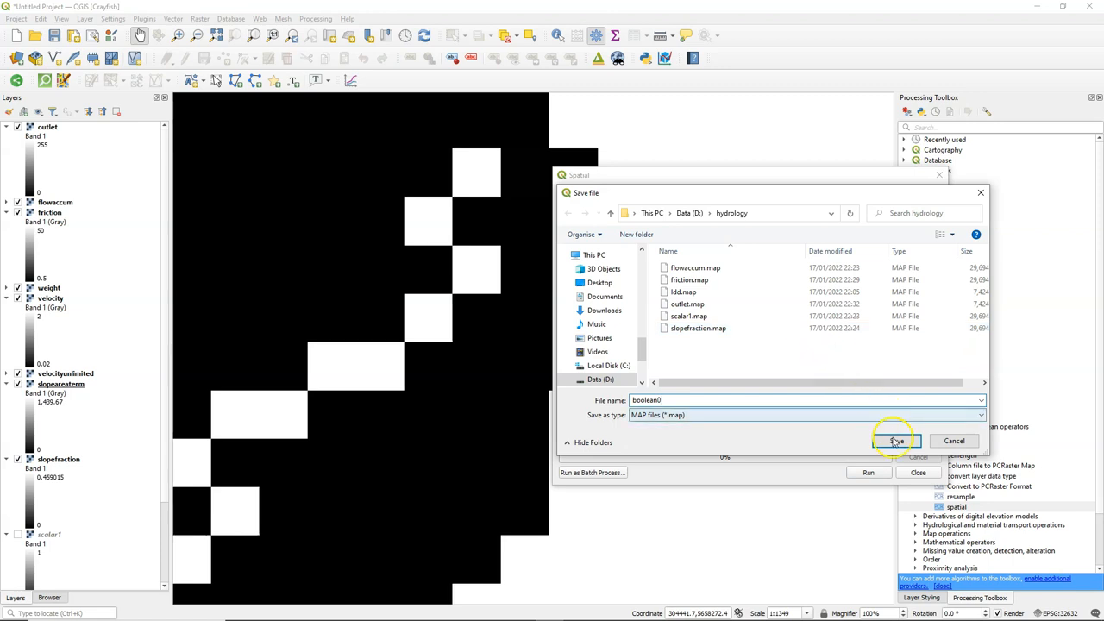
click(901, 441)
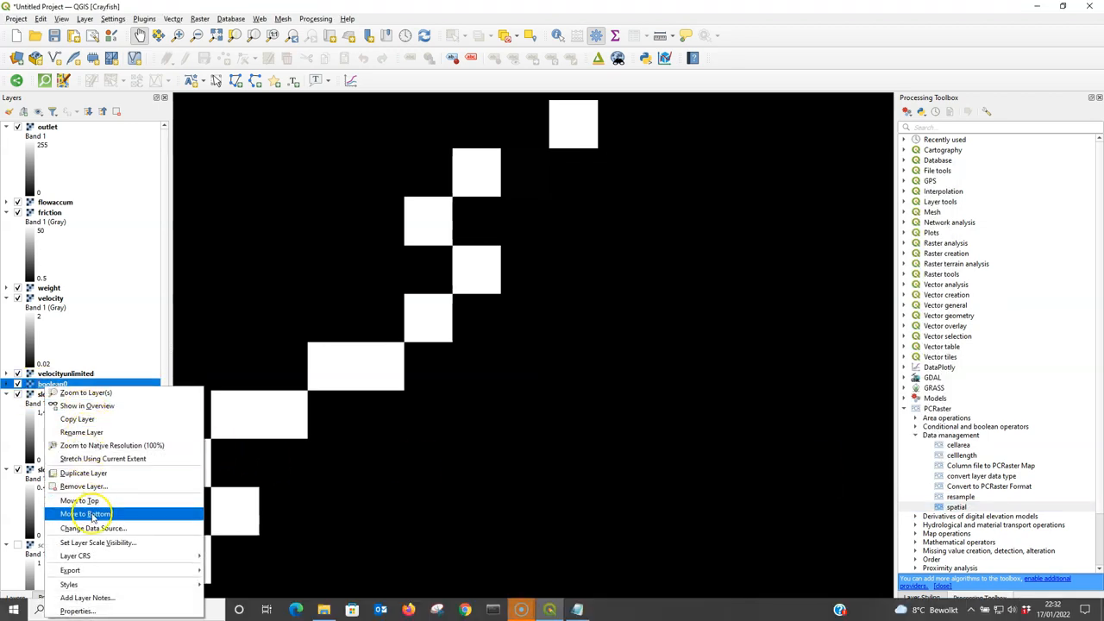
click(83, 512)
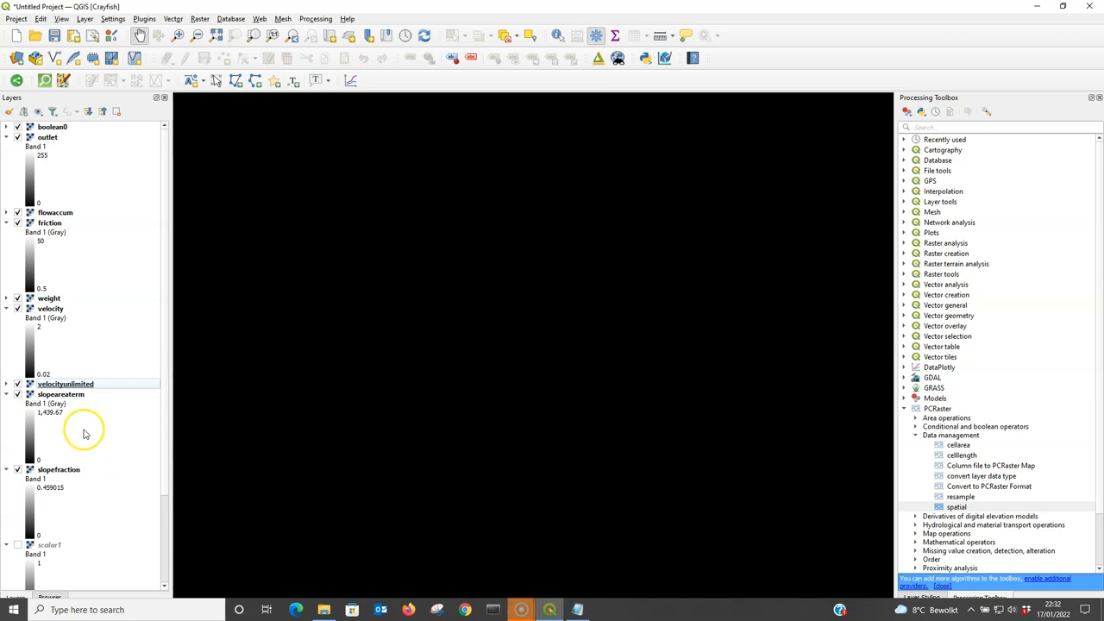
mouse_move(7, 594)
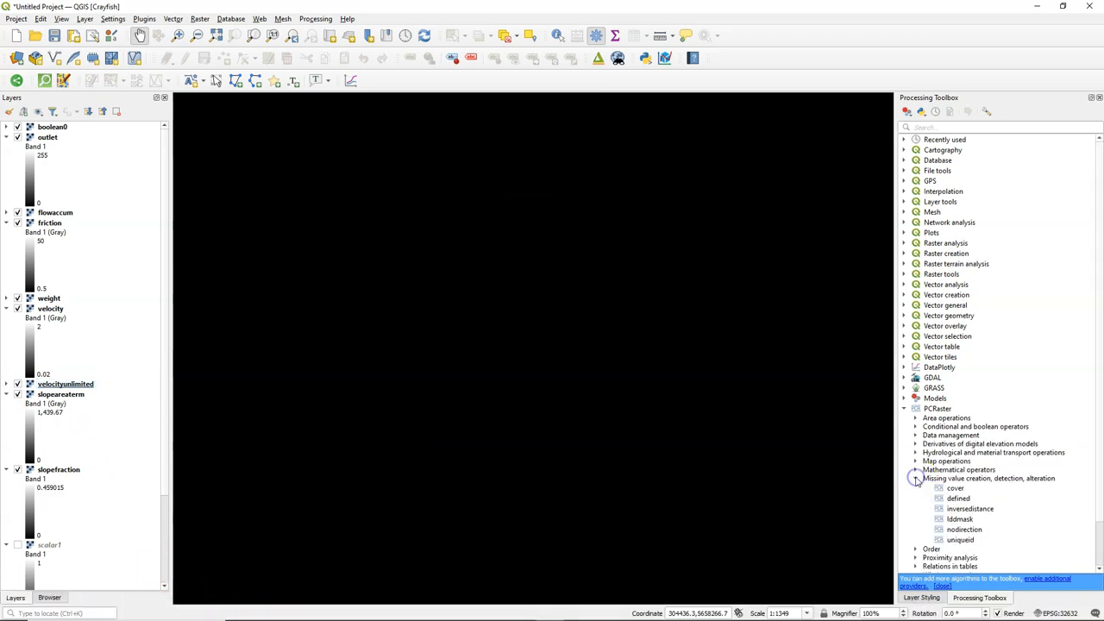
- Cover outlet with boolean0 into outletboolean.map and classify its unique values in Layer Styling
double_click(942, 497)
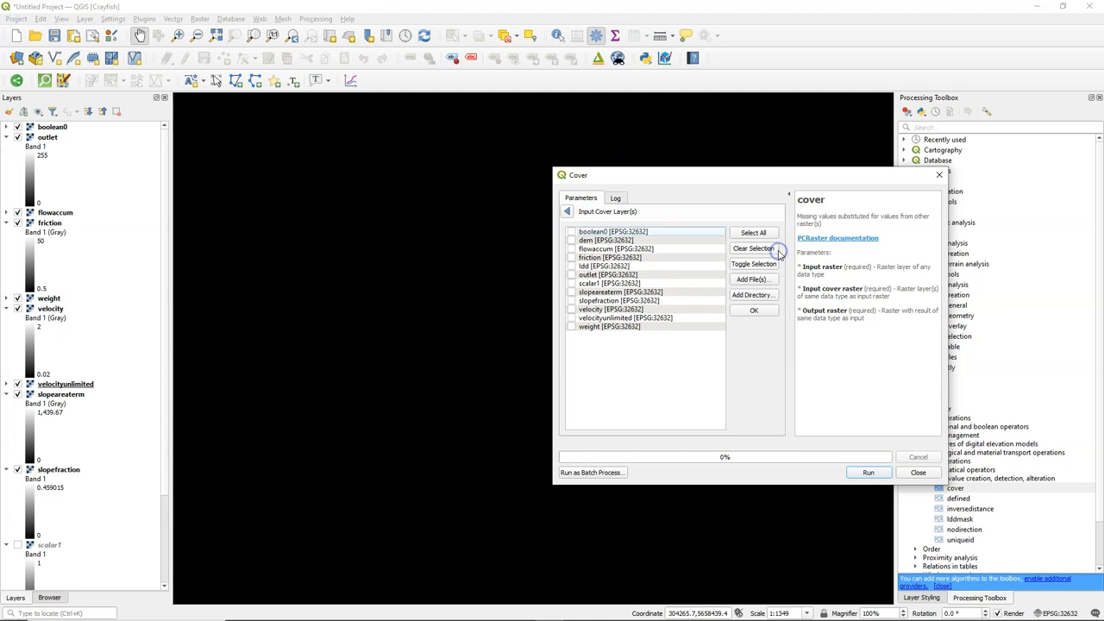
click(571, 231)
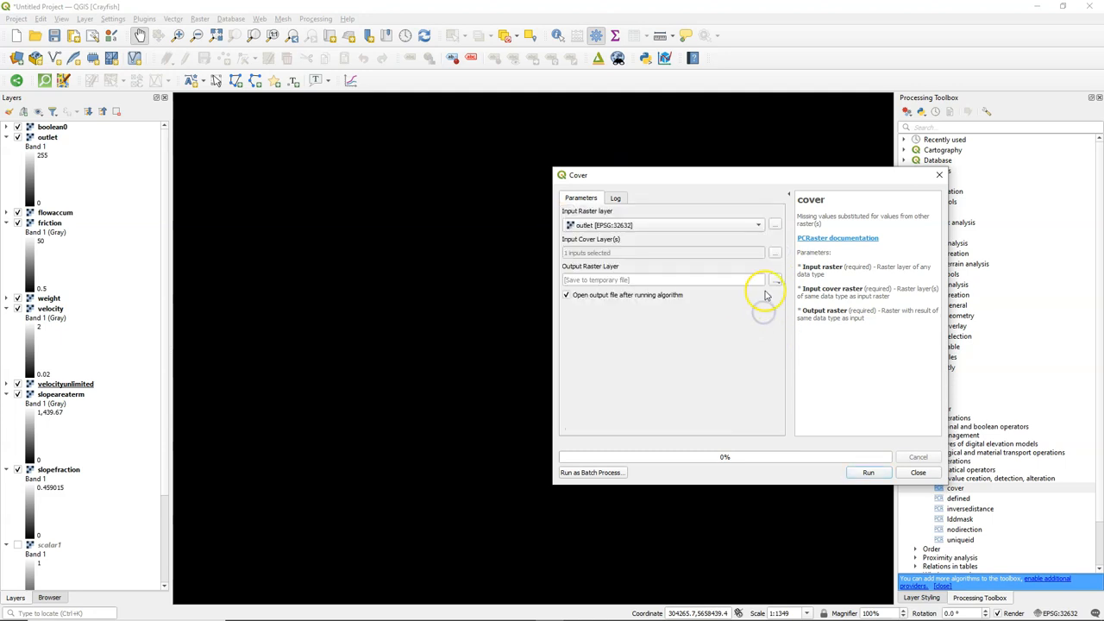
click(775, 279)
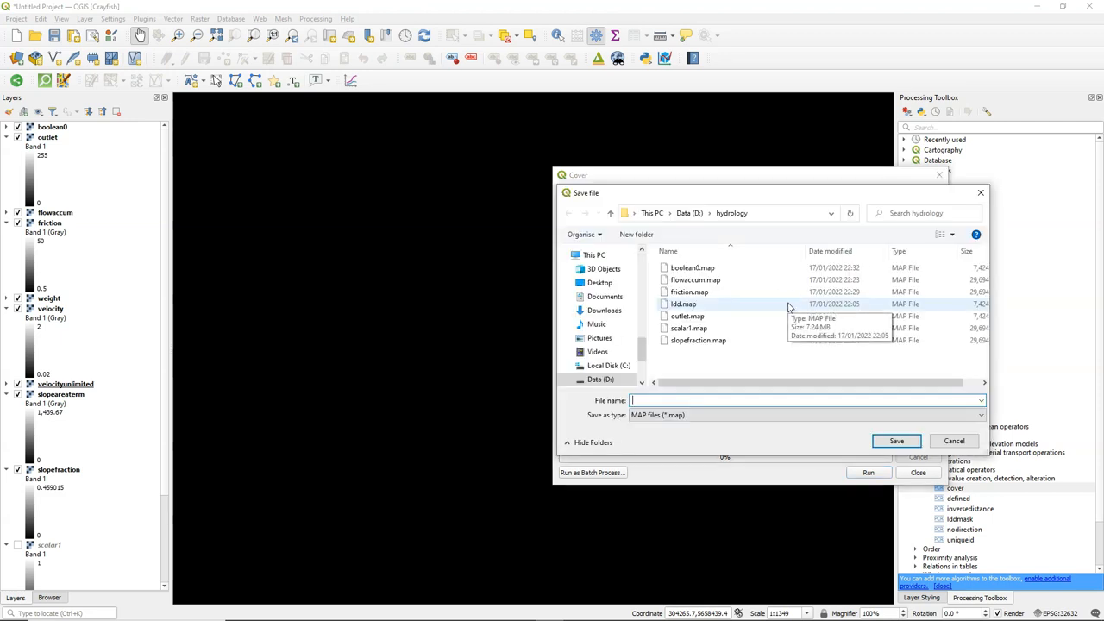
text(outletboole)
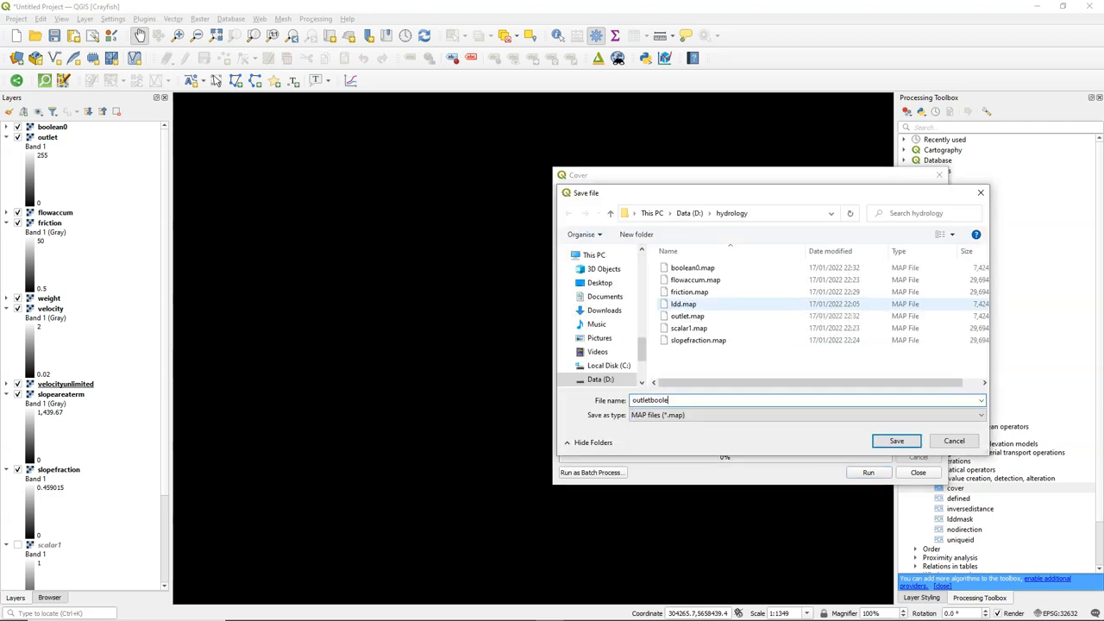
click(898, 441)
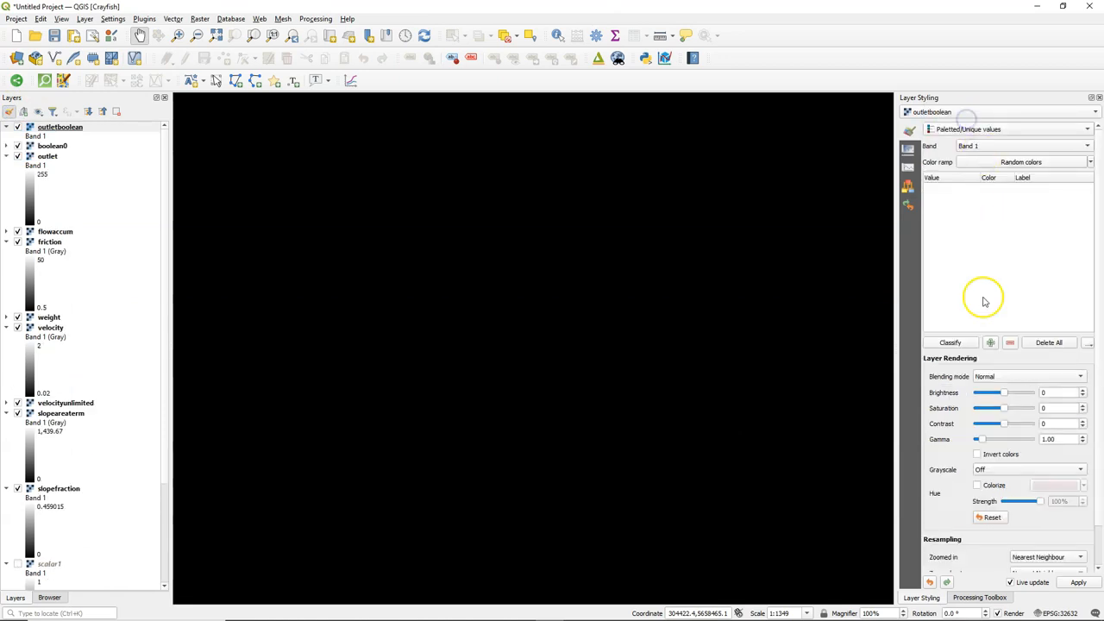
click(949, 342)
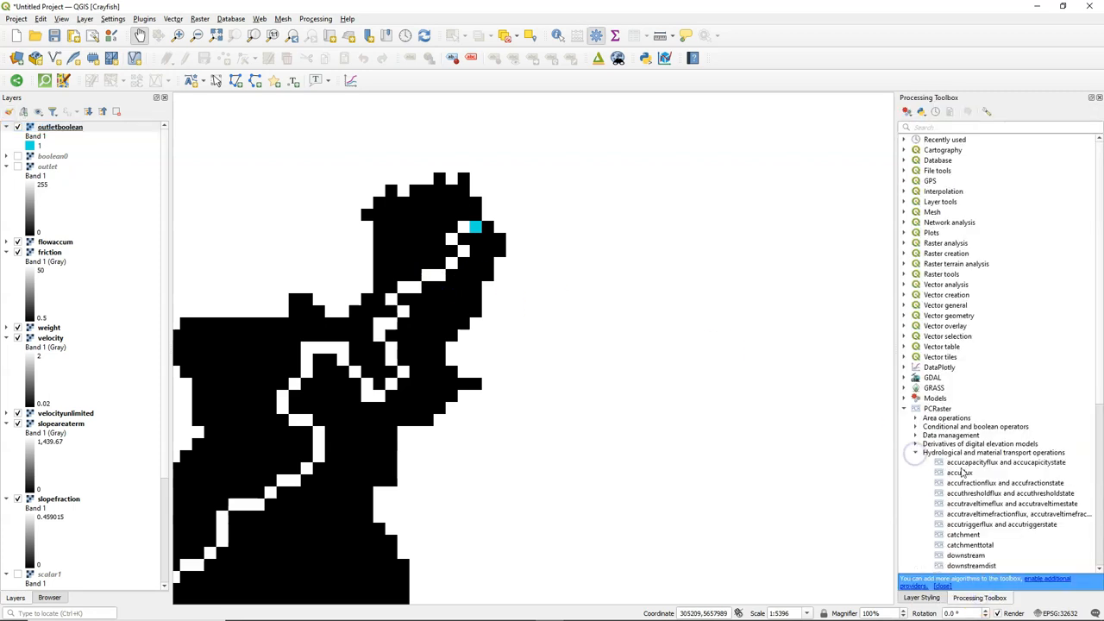
- Run lddist with ldd, outletboolean and friction to produce traveltime.map
scroll(down, 3)
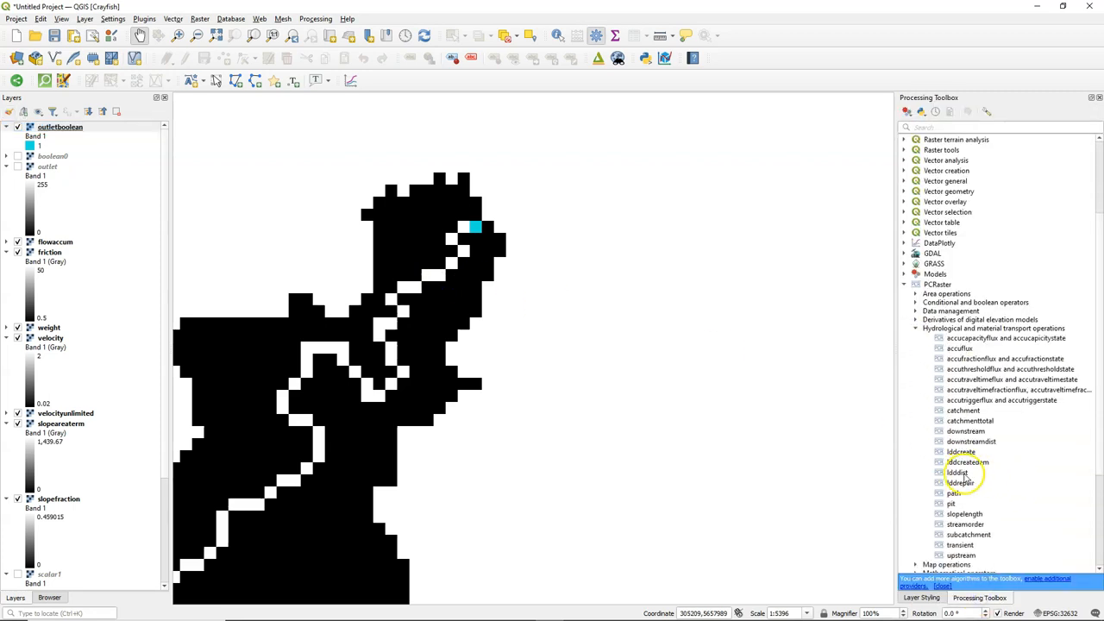
double_click(959, 473)
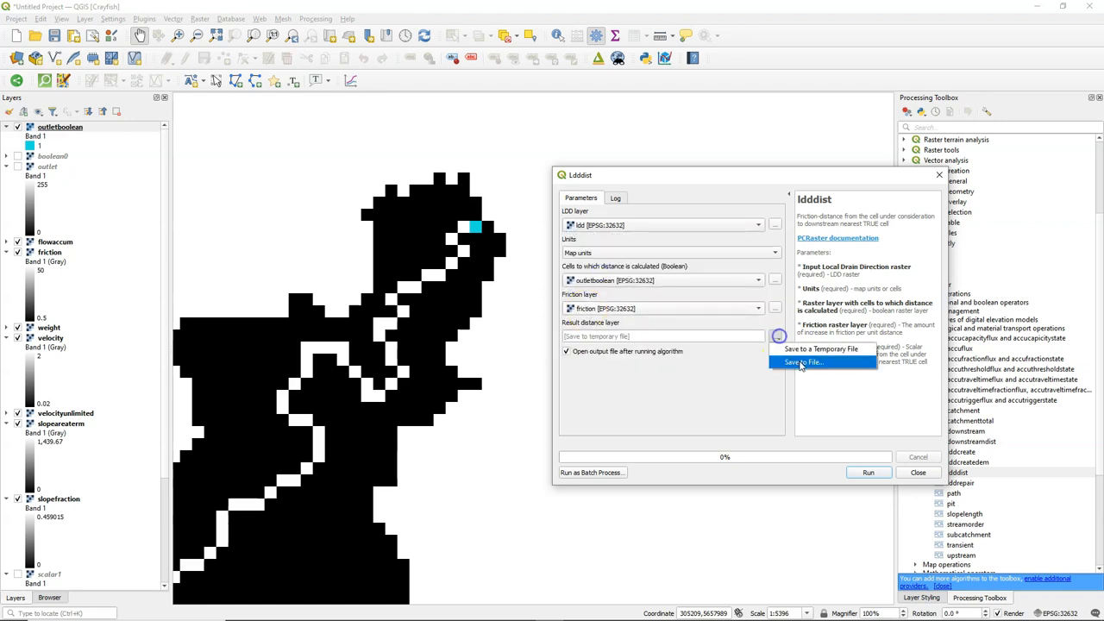
click(806, 362)
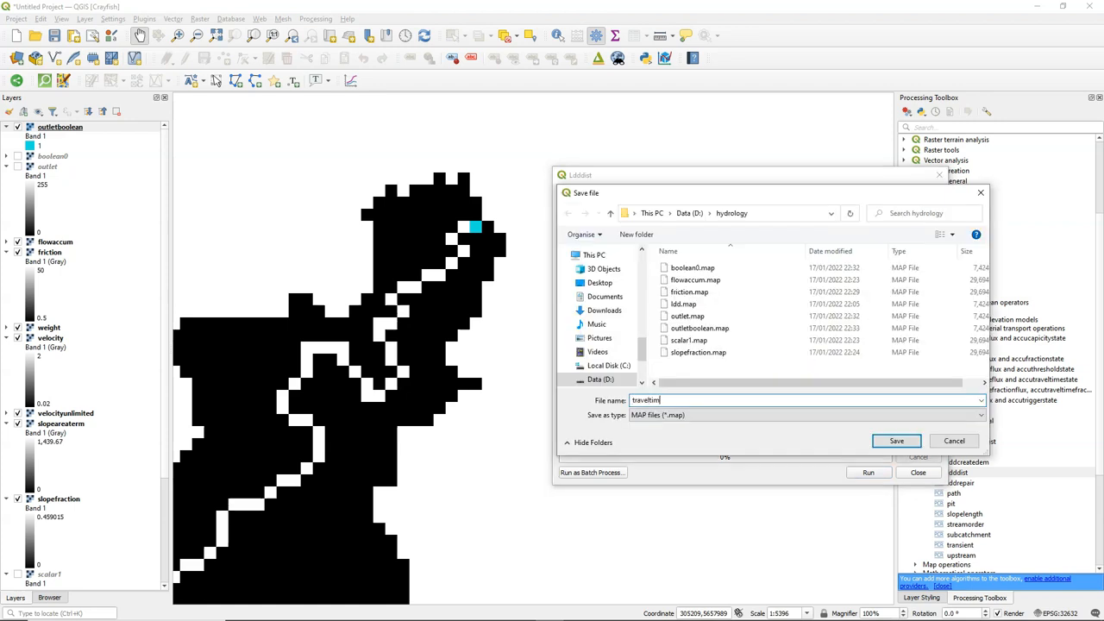
click(897, 442)
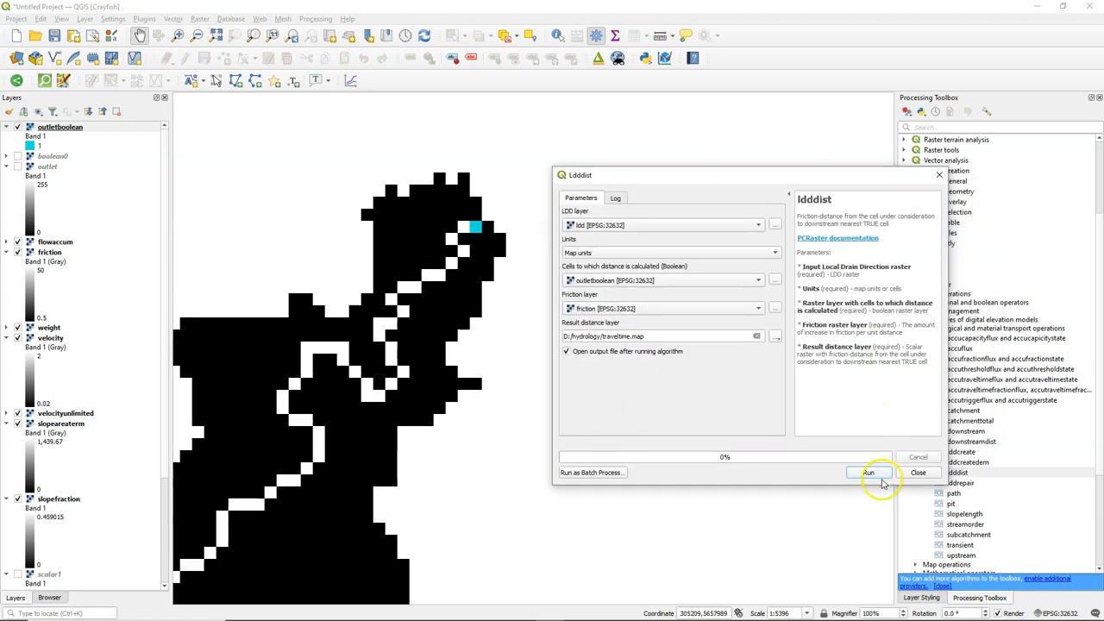
click(872, 473)
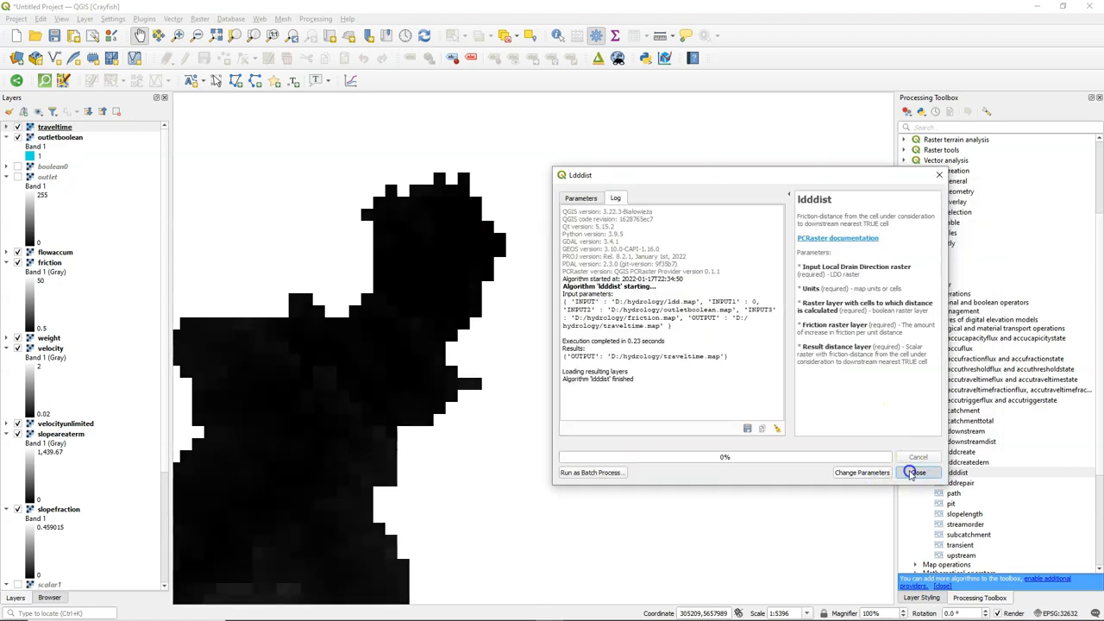
click(922, 473)
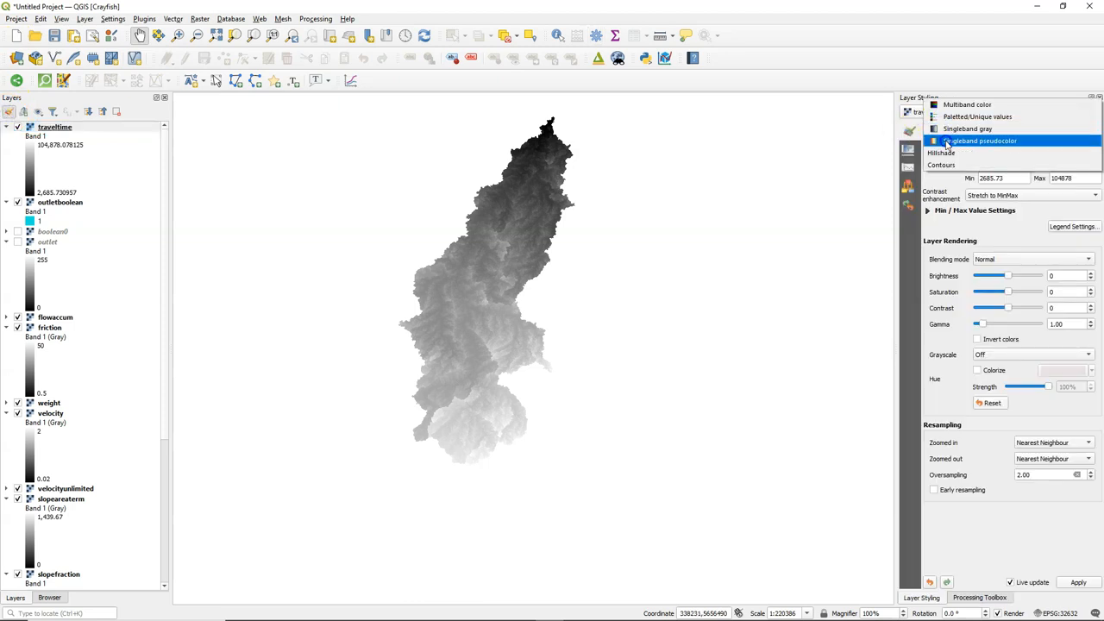
- Style traveltime as singleband pseudocolour with min/max stretch and equal-interval classification
click(980, 142)
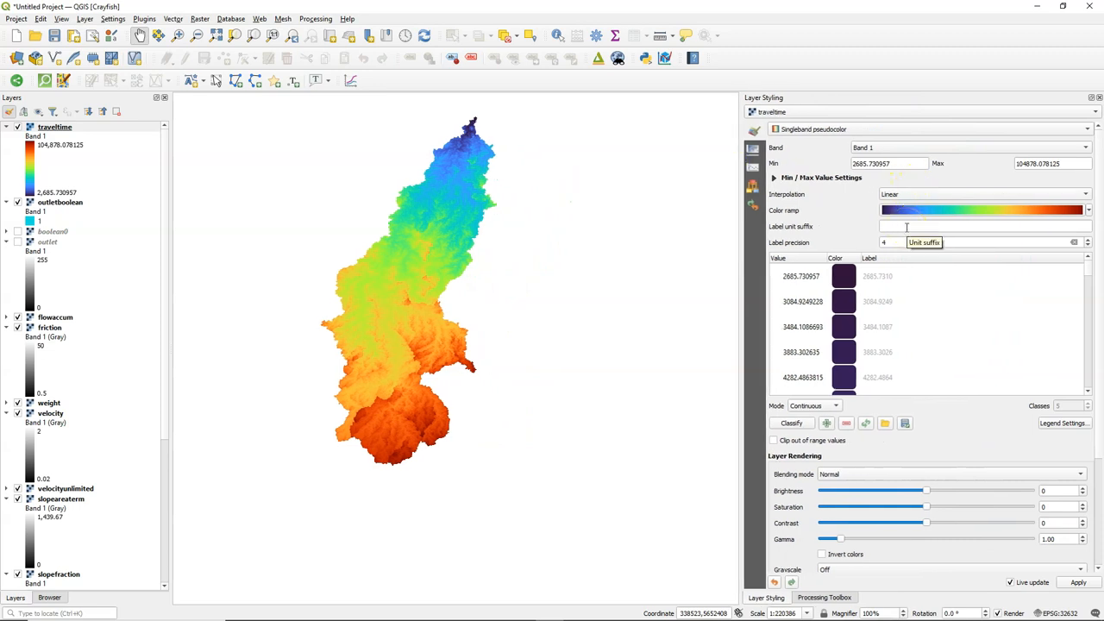
click(770, 177)
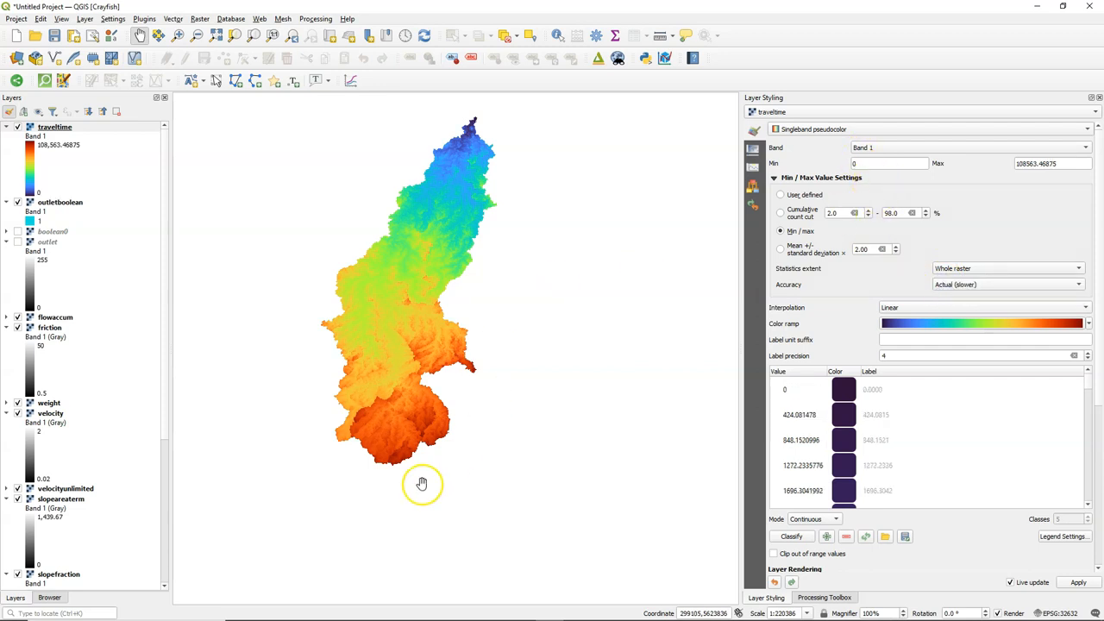
mouse_move(561, 145)
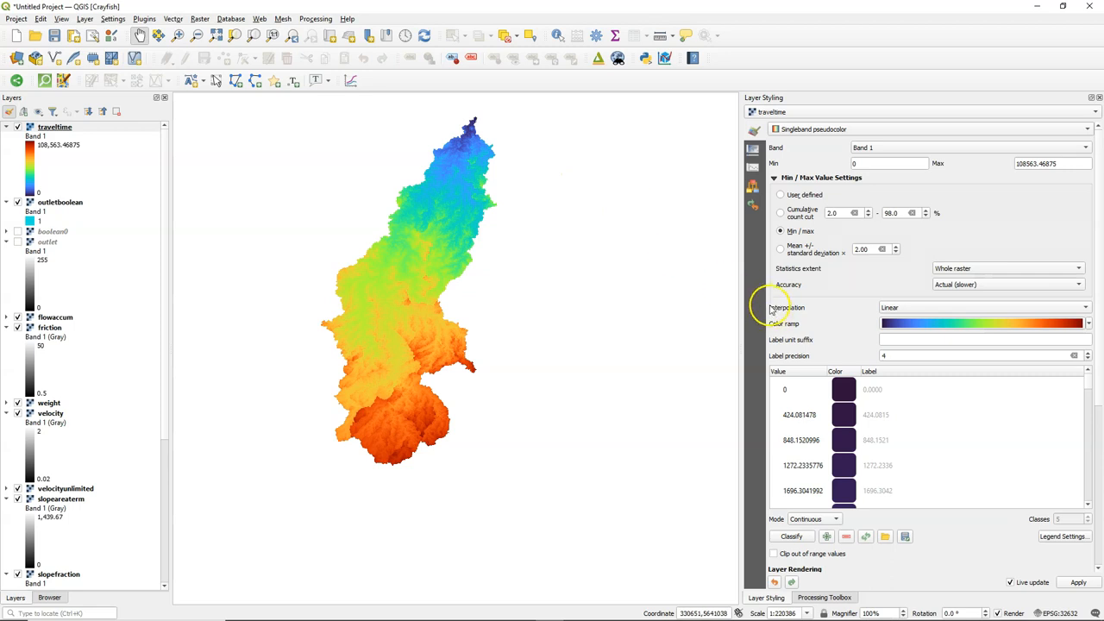
mouse_move(770, 325)
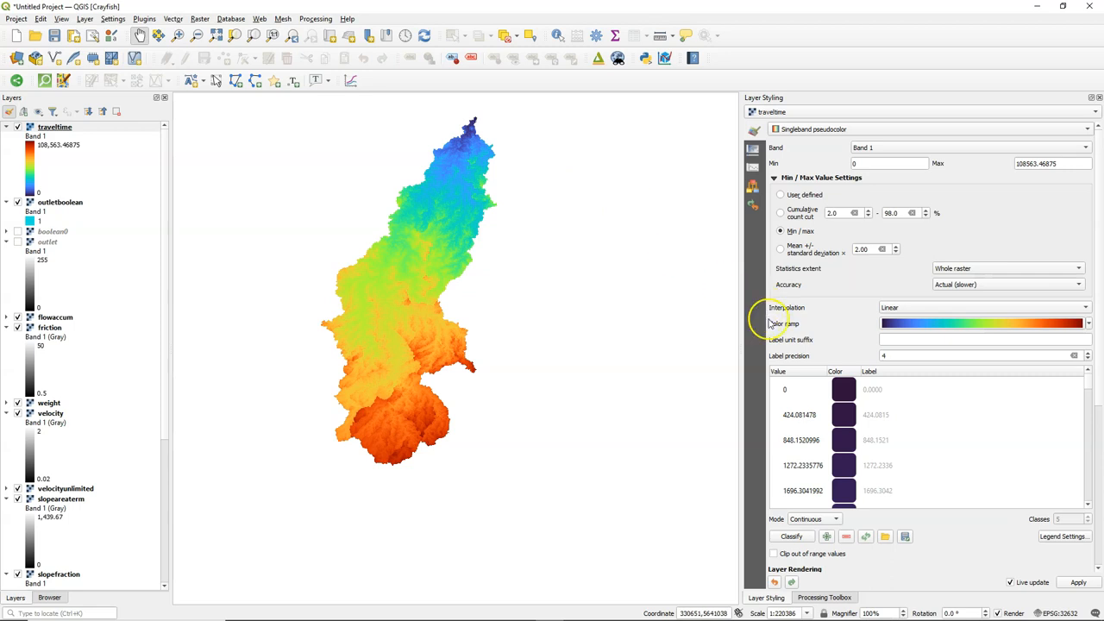
click(813, 520)
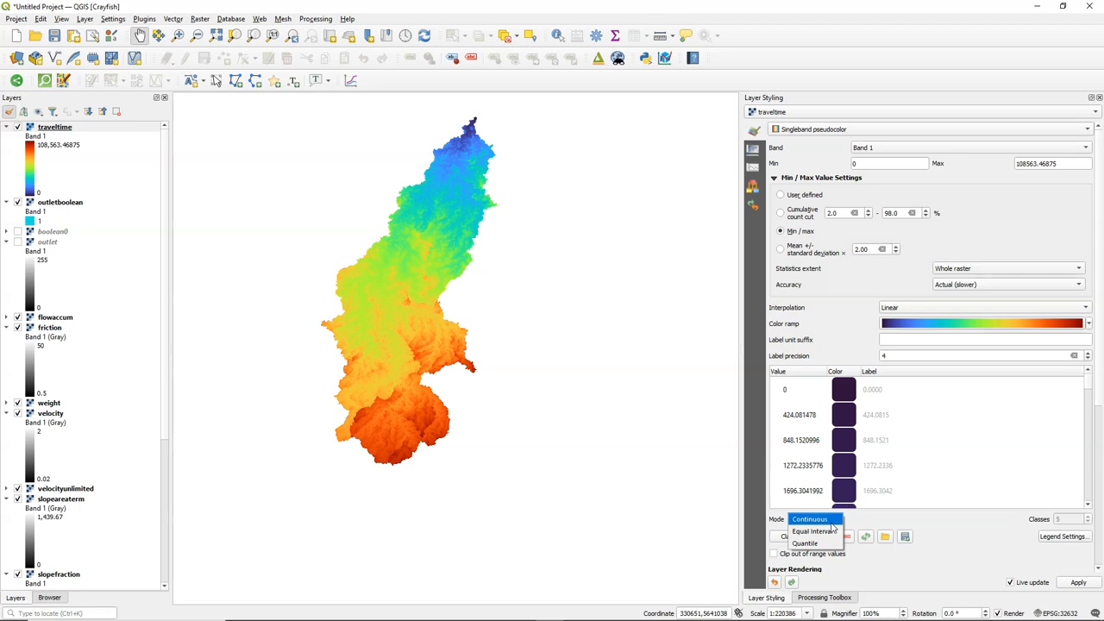
click(819, 531)
text(raster att)
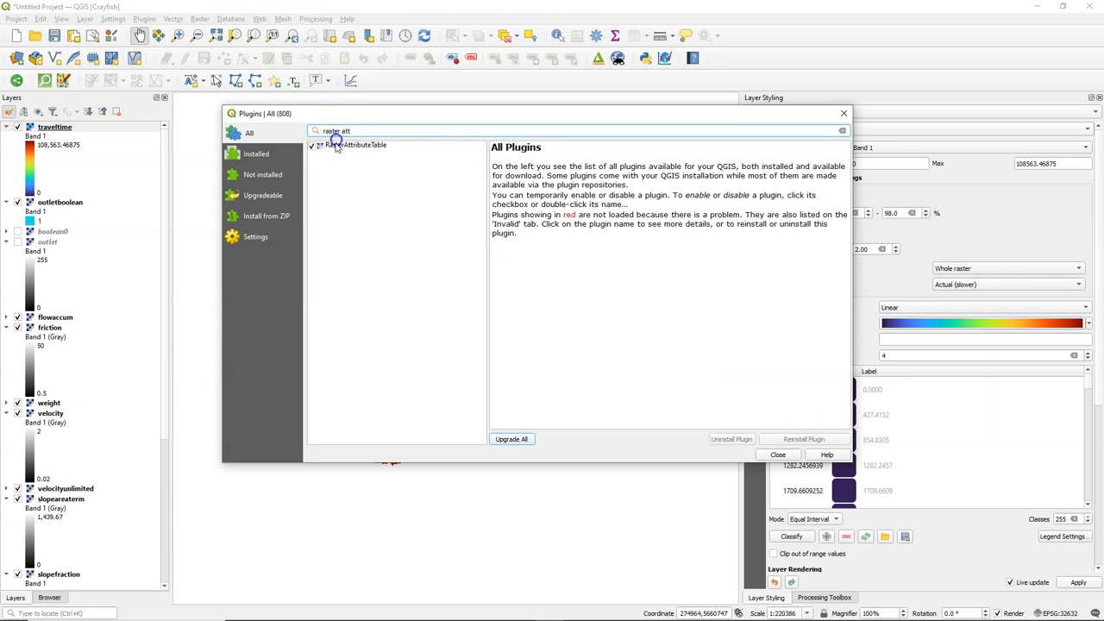
- Leave the plugin manager and create a new raster attribute table for traveltime as GDAL auxiliary XML
click(356, 145)
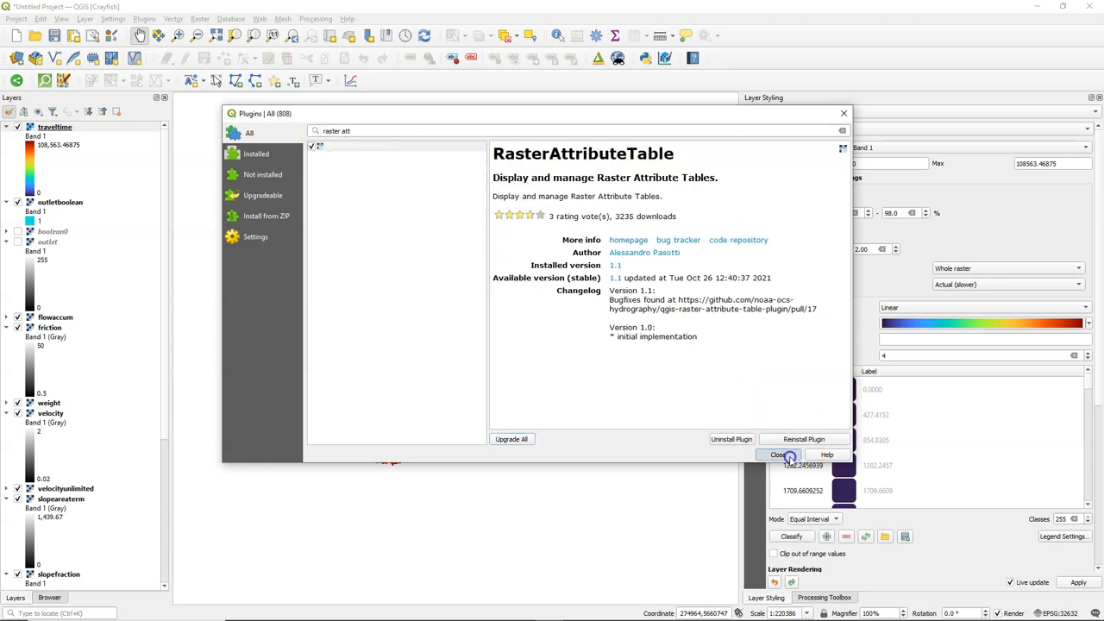
click(779, 455)
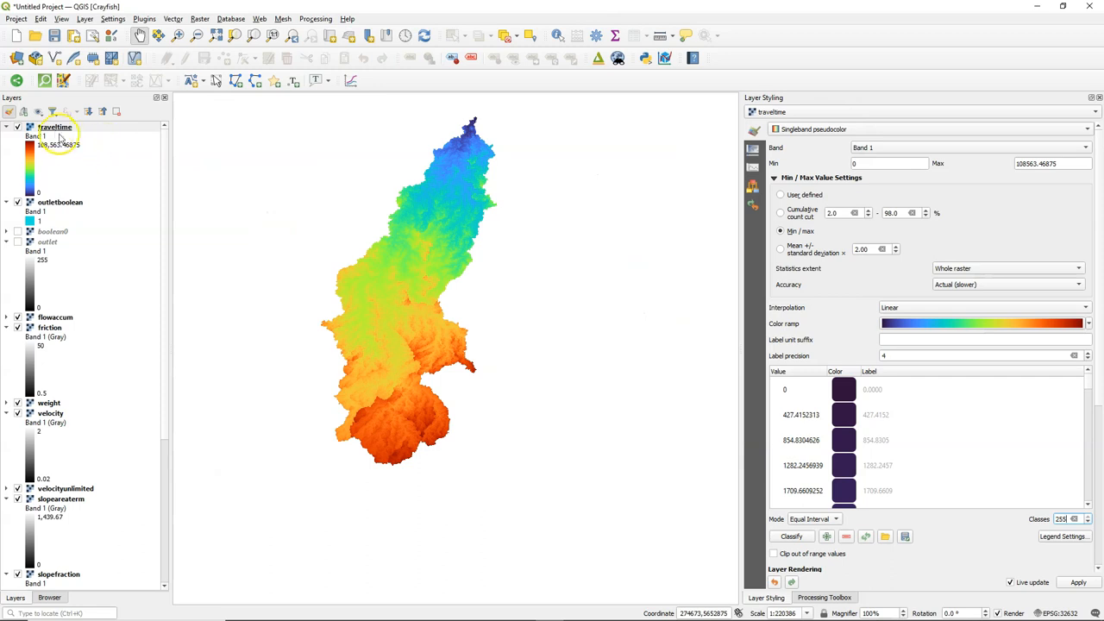
right_click(55, 127)
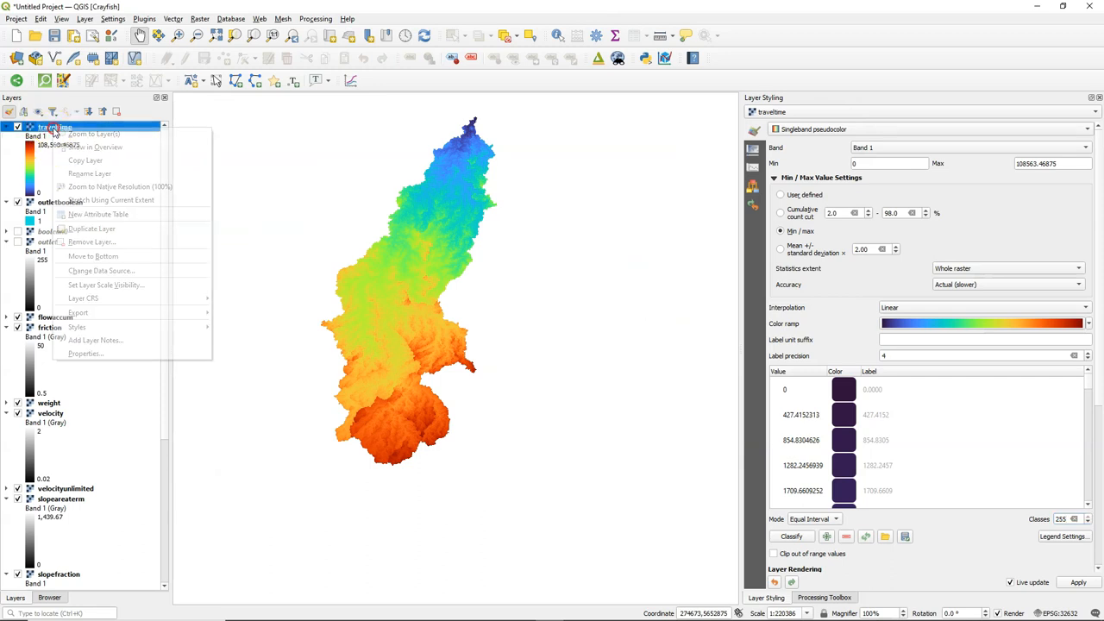
mouse_move(107, 201)
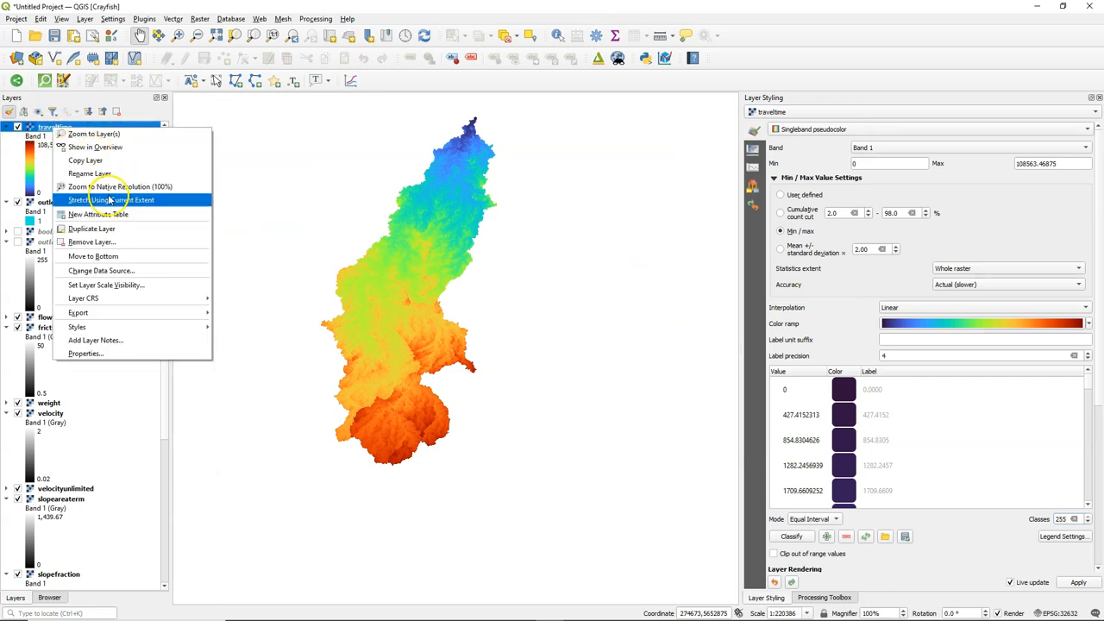
click(94, 214)
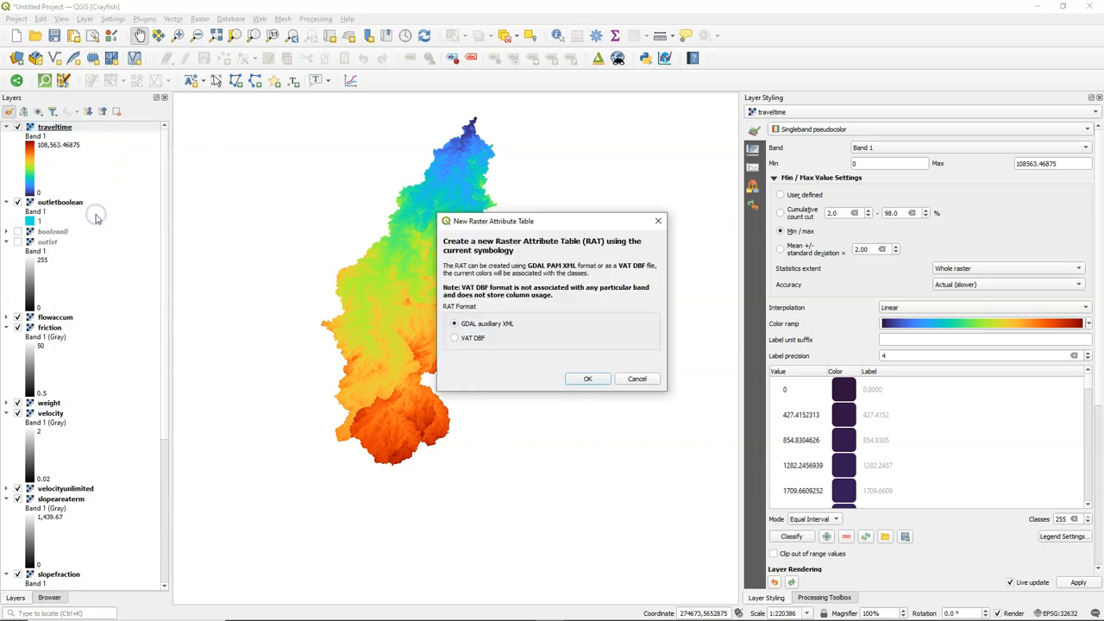
click(587, 379)
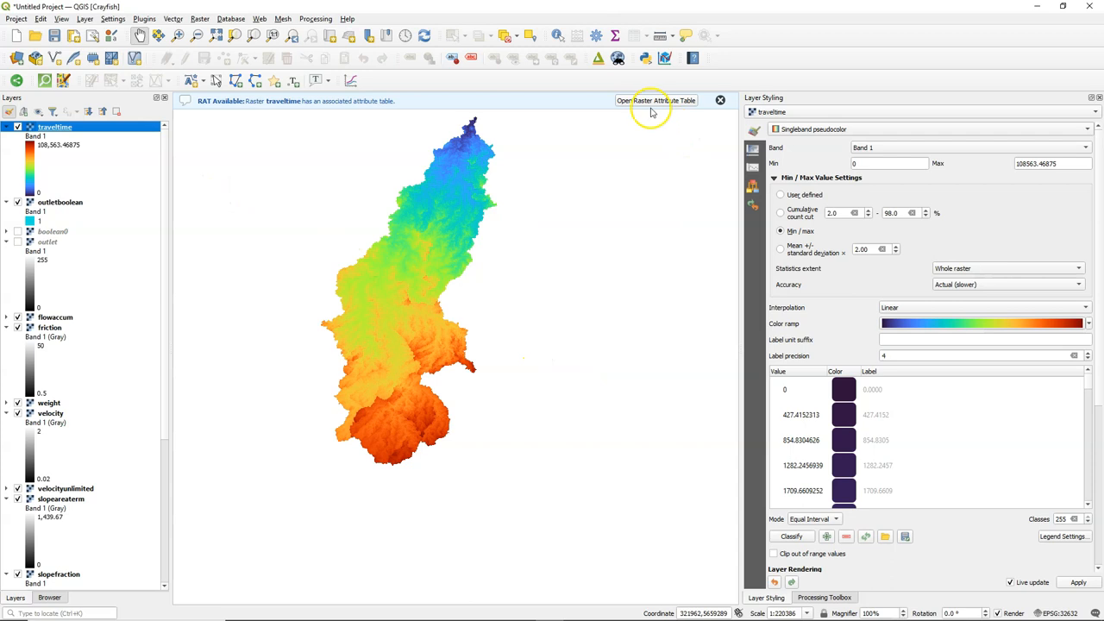
- Review the traveltime attribute table's value ranges and colours, then close it
click(658, 101)
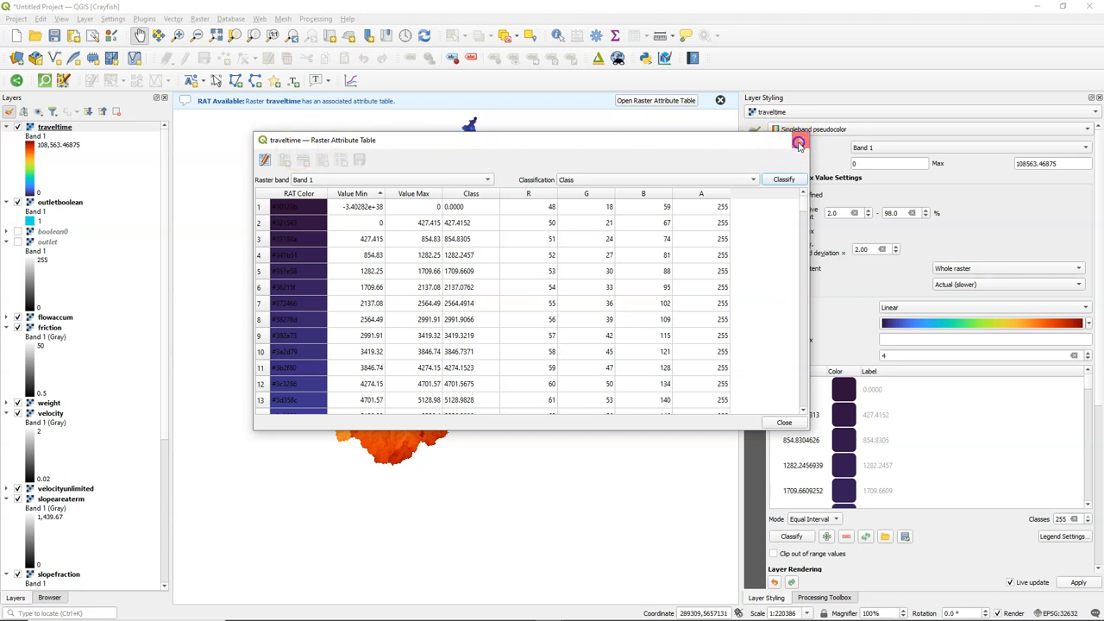
click(799, 141)
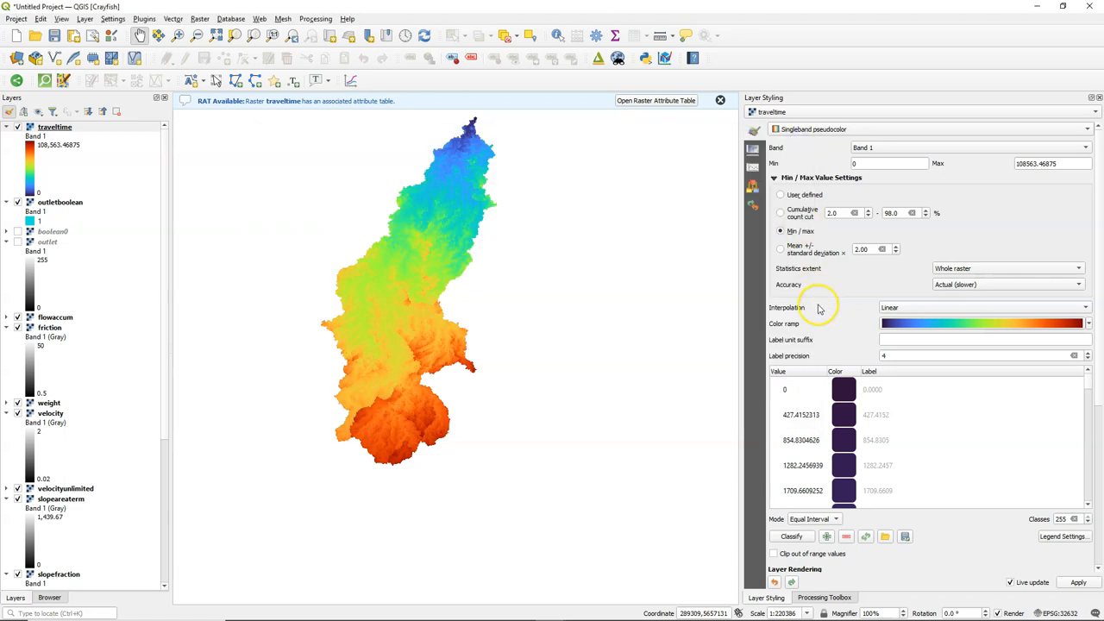
- Run 'Lookup table from RAT' on traveltime, exporting traveltimeclass.csv to the hydrology folder
click(824, 597)
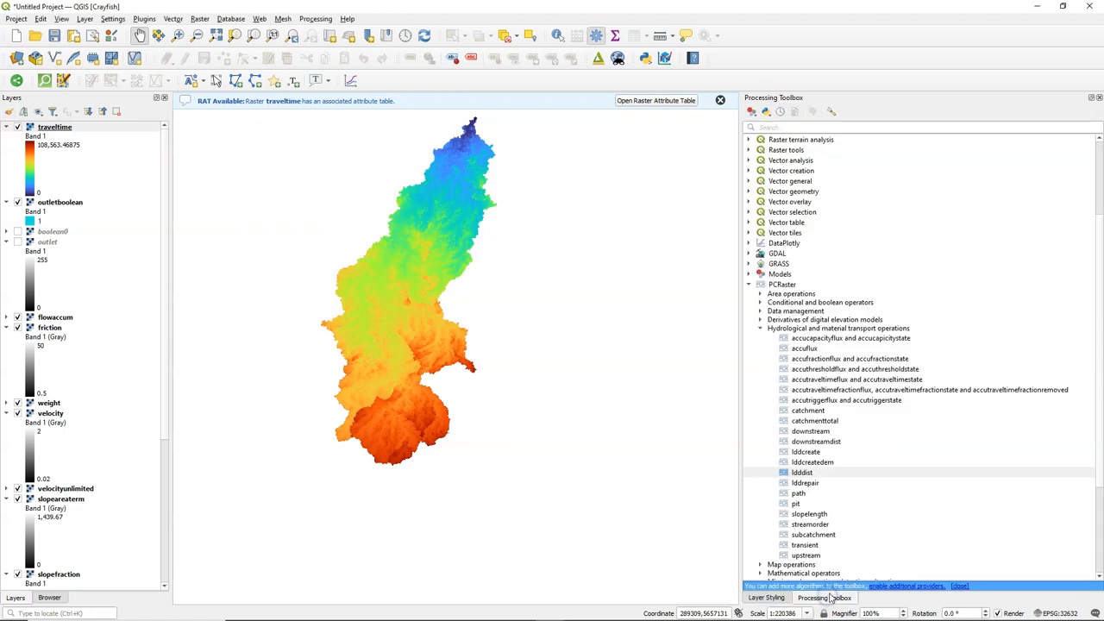
scroll(down, 3)
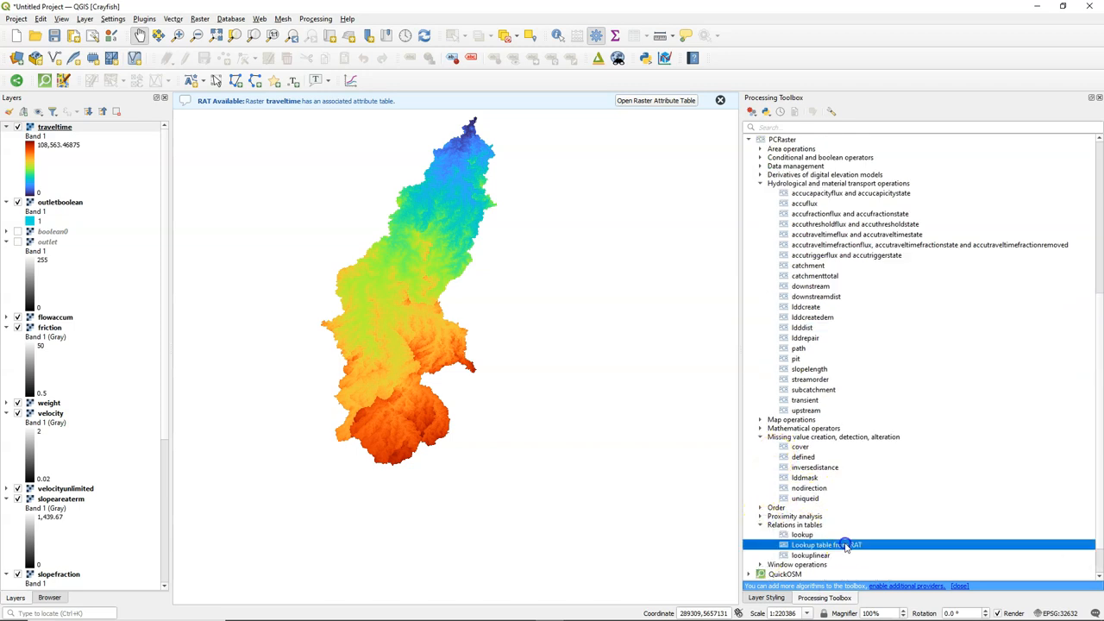
double_click(825, 545)
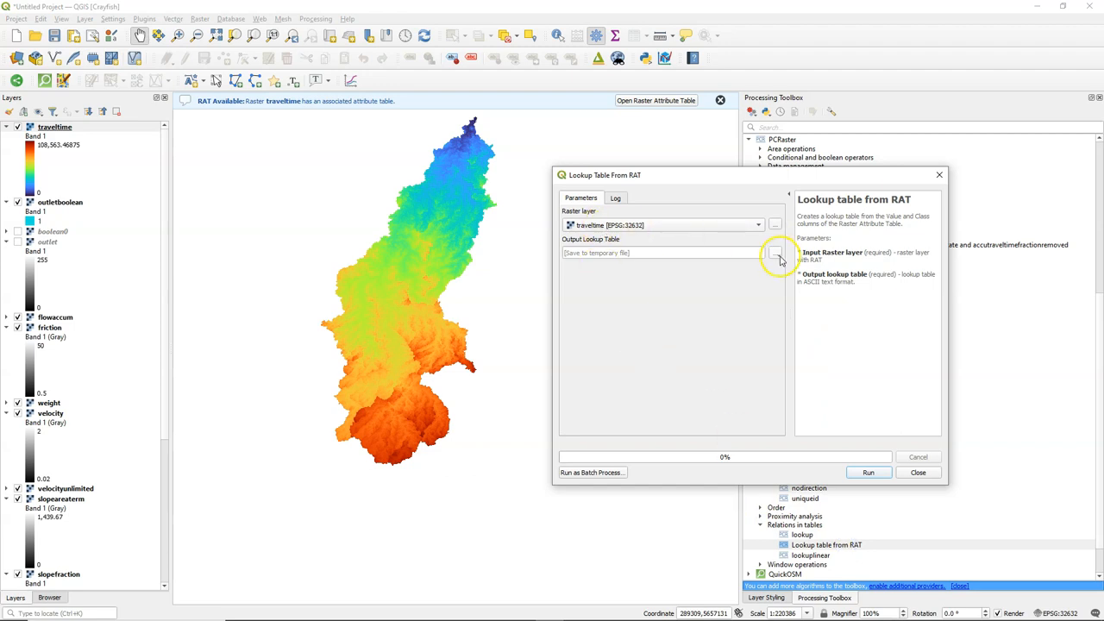
click(773, 252)
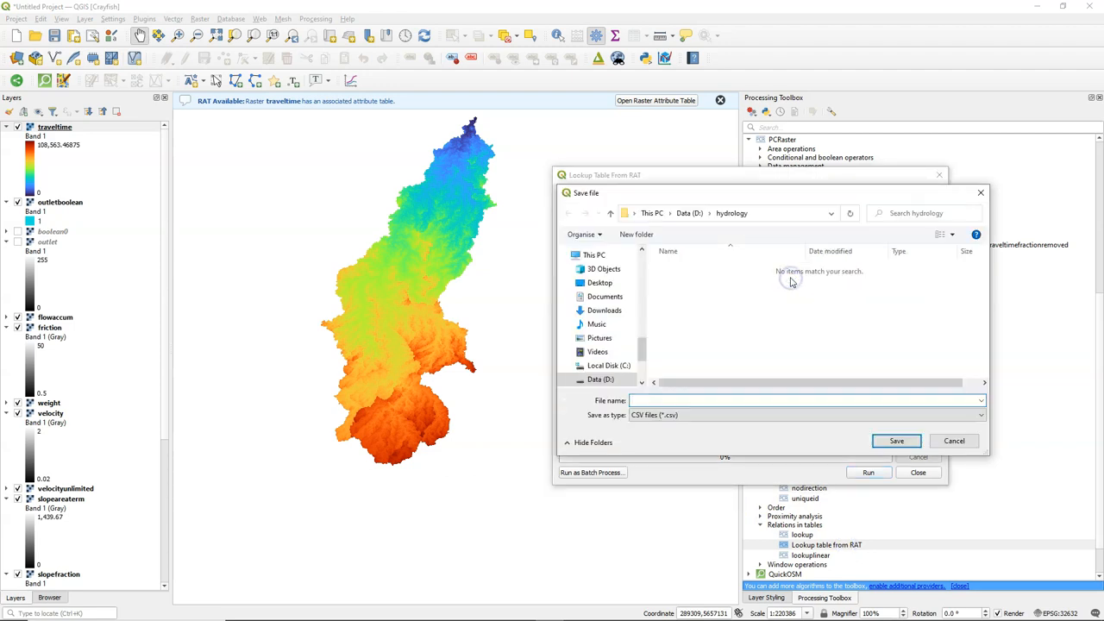
text(traveltimeclass)
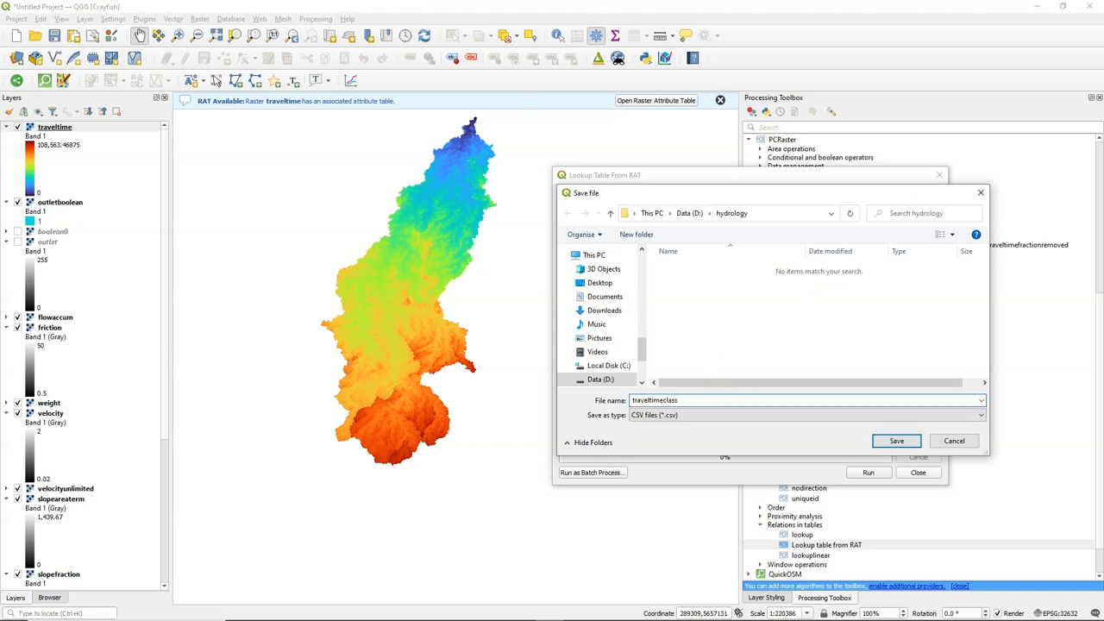
click(897, 440)
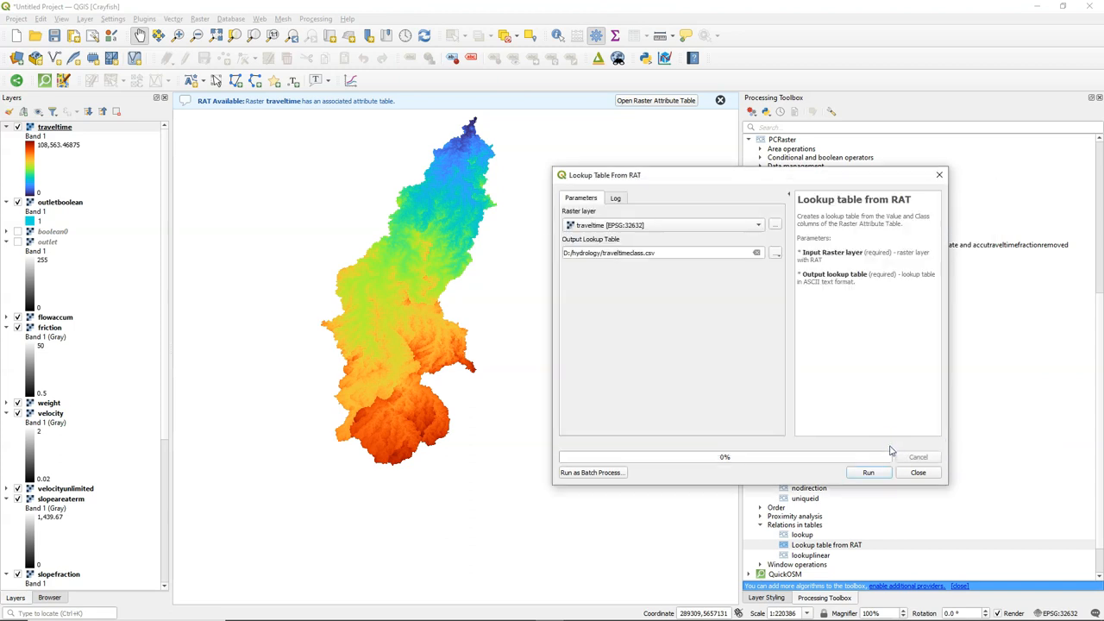
click(870, 473)
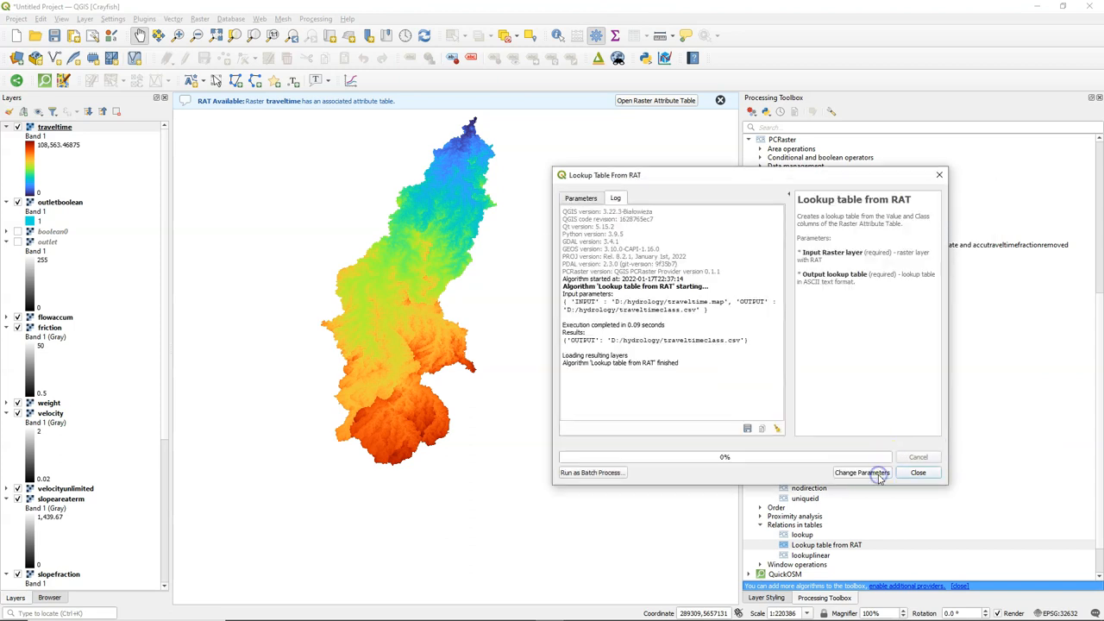
click(919, 473)
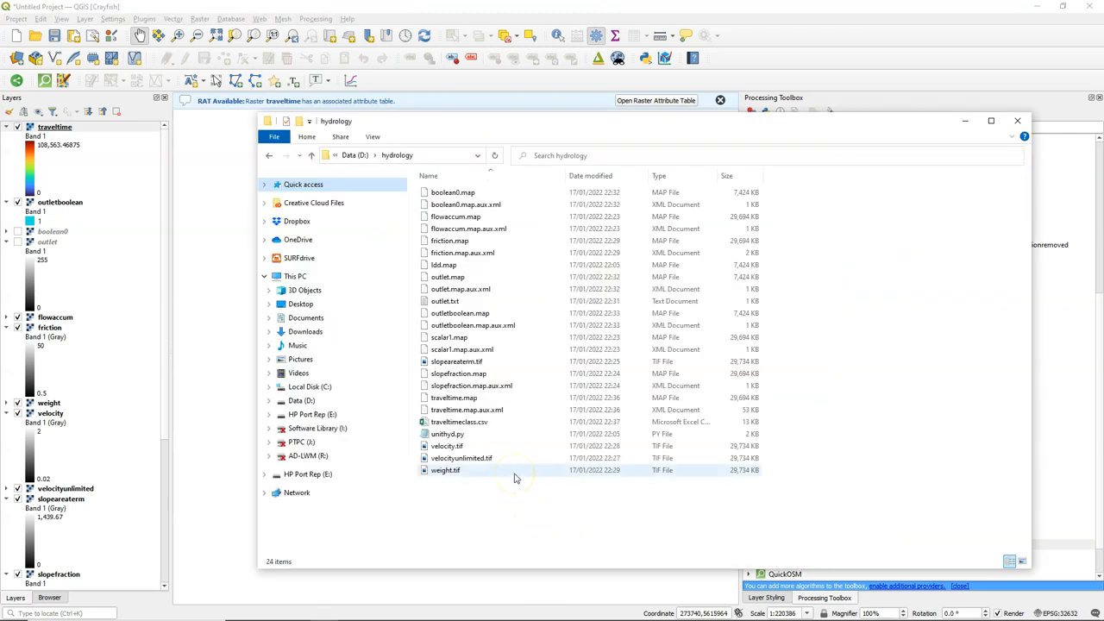
- Open traveltimeclass.csv in Notepad, delete the first negative-bound row and save
right_click(459, 421)
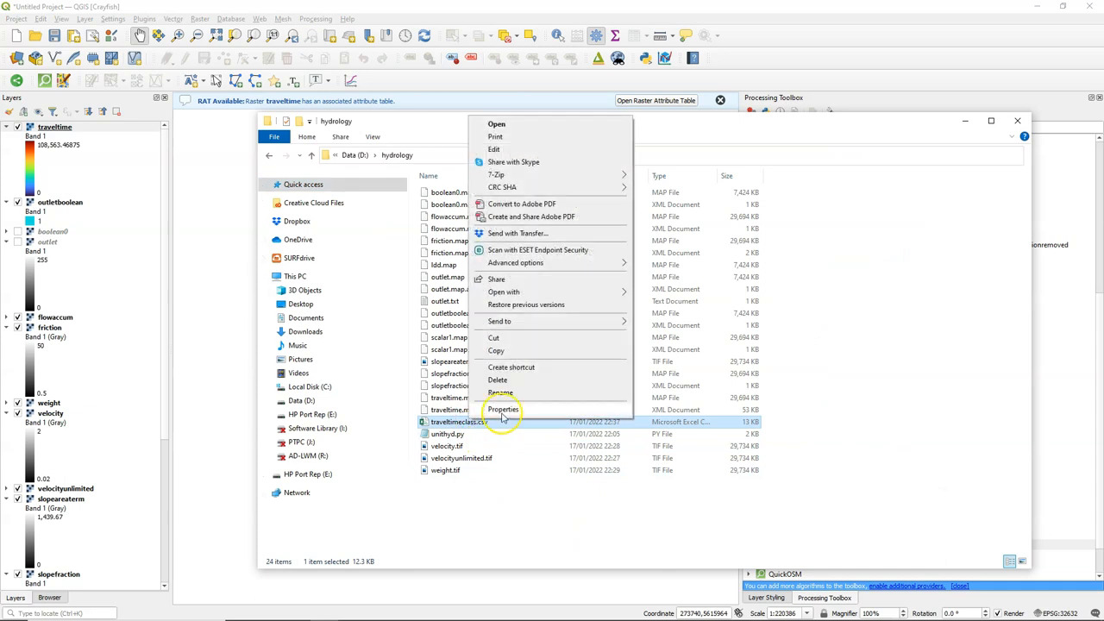
click(491, 124)
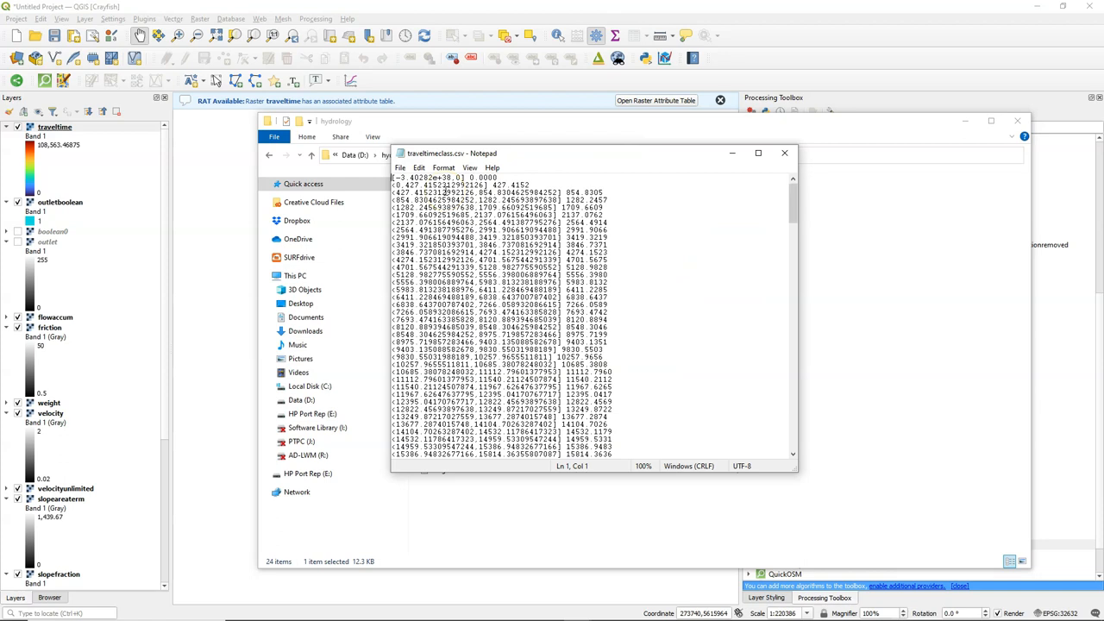
triple_click(440, 178)
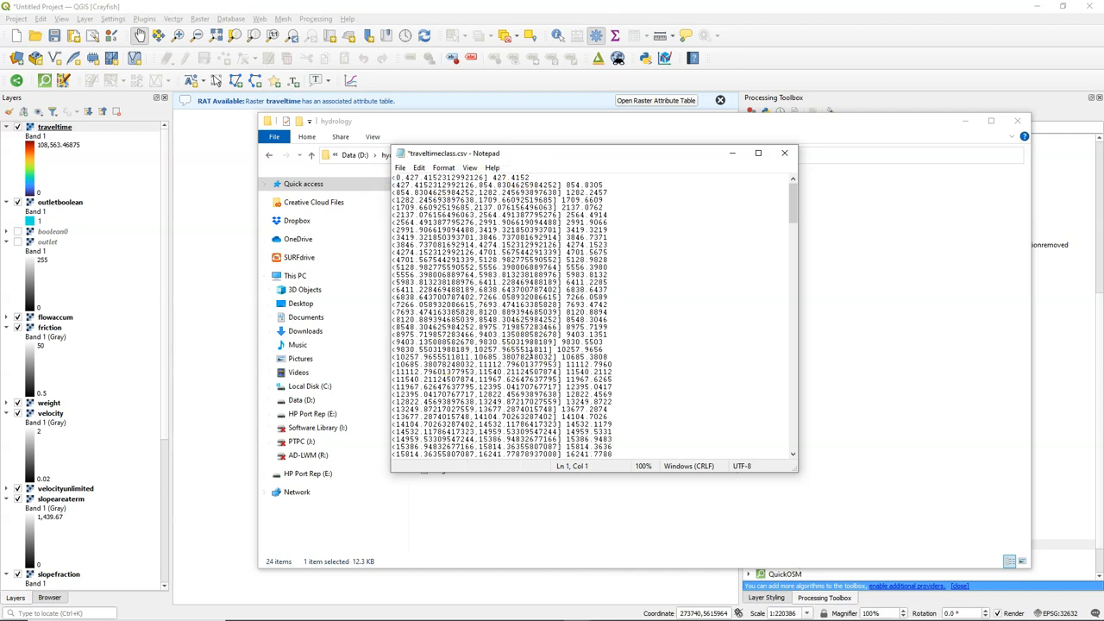
click(400, 167)
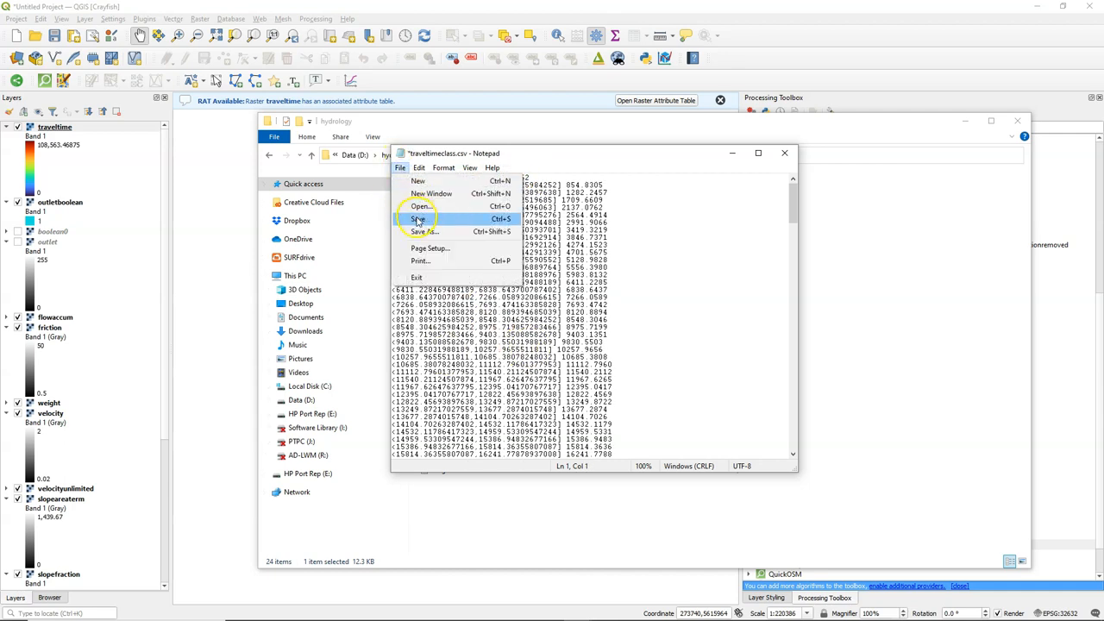
click(416, 220)
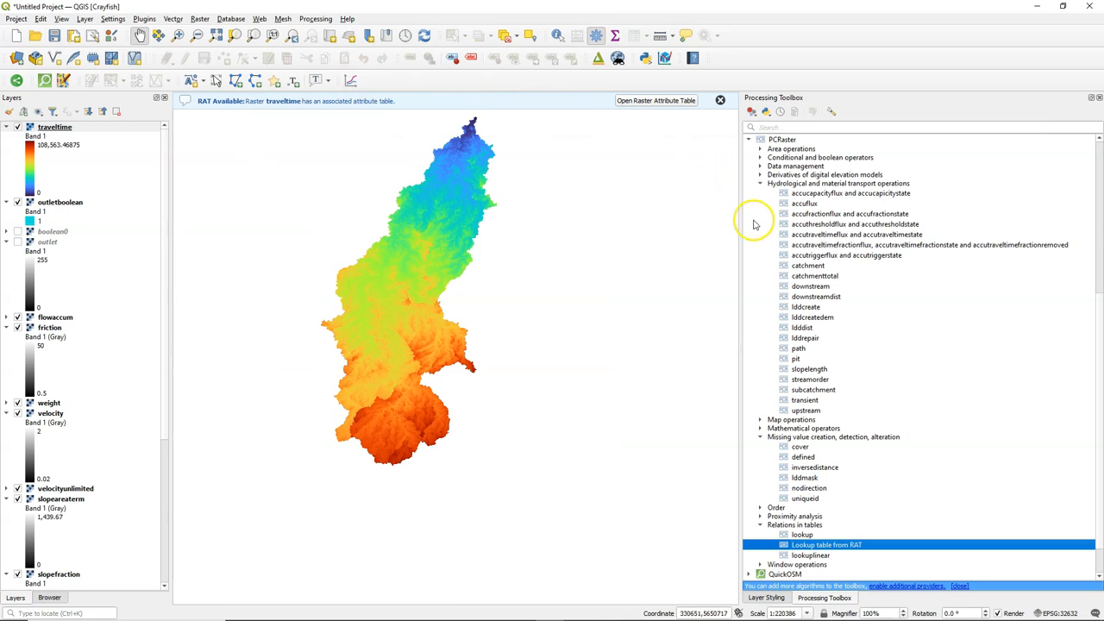
- Set up the PCRaster lookup with traveltime as input, traveltimeclass.csv as table and Scalar output type
double_click(795, 535)
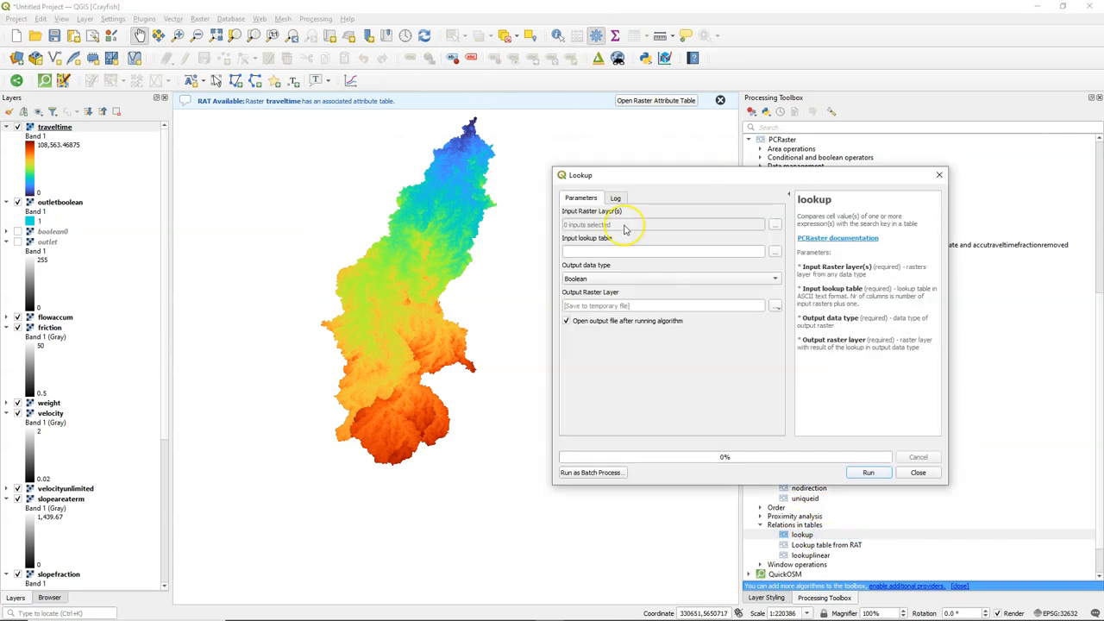
click(776, 224)
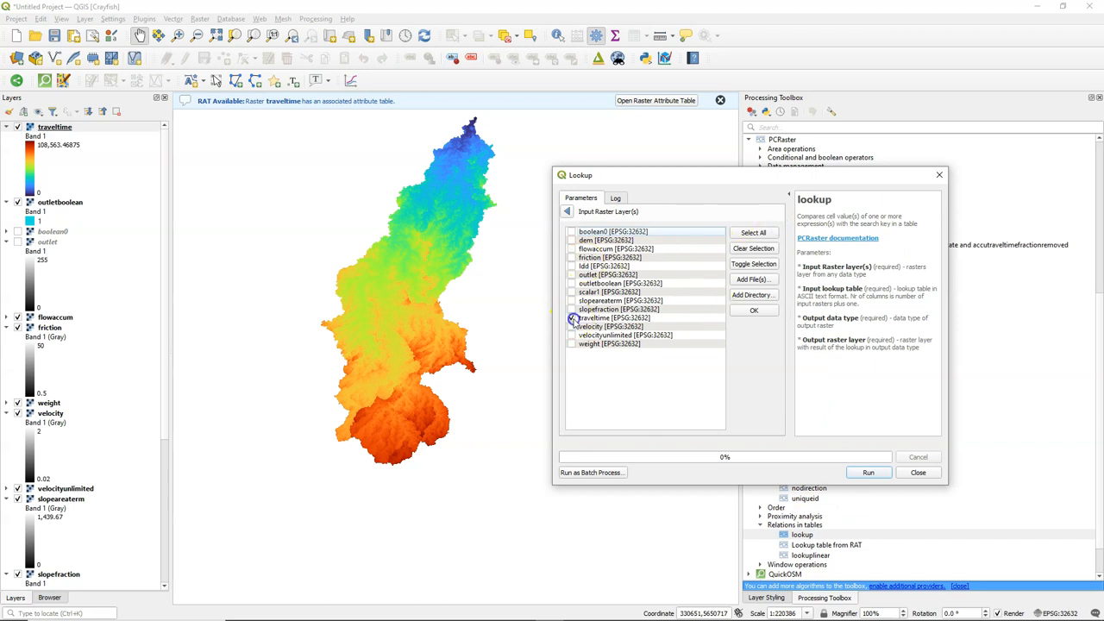
click(752, 311)
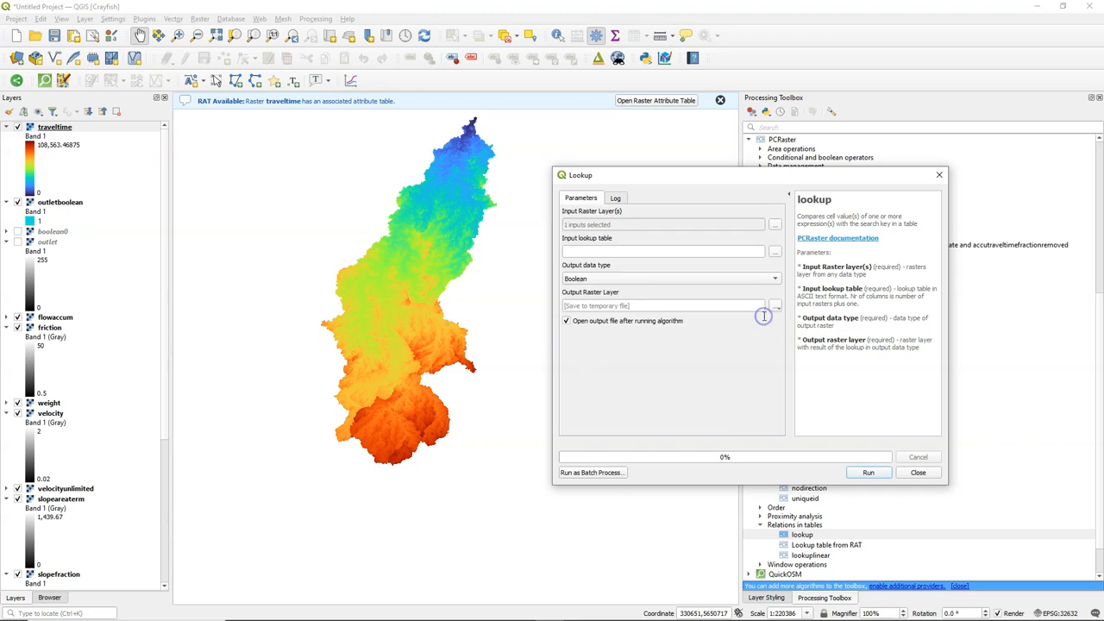
click(776, 252)
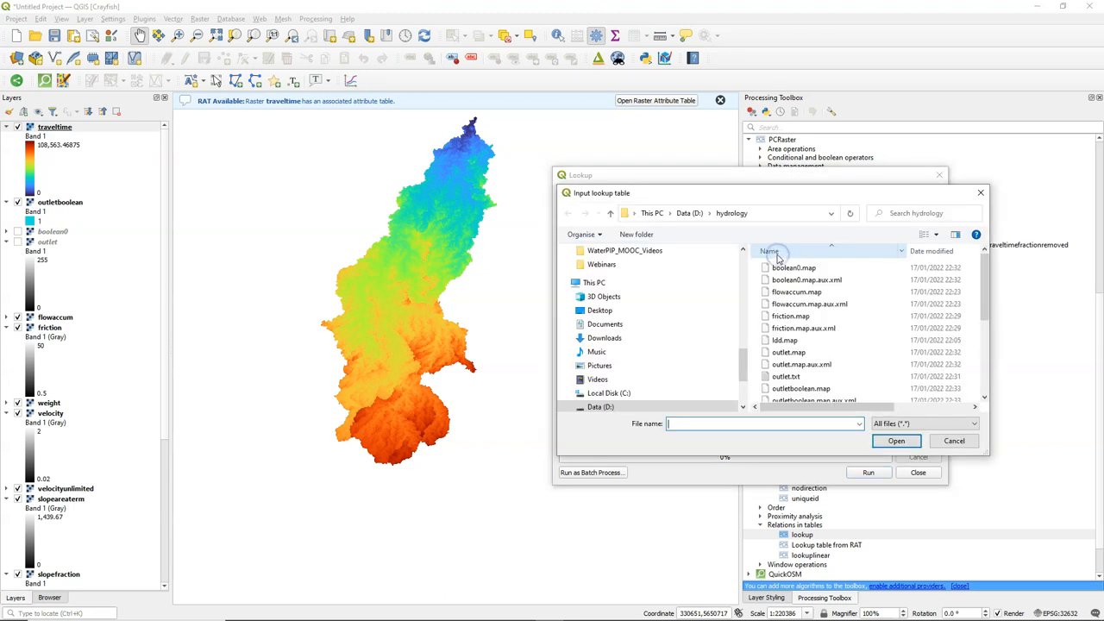
scroll(down, 3)
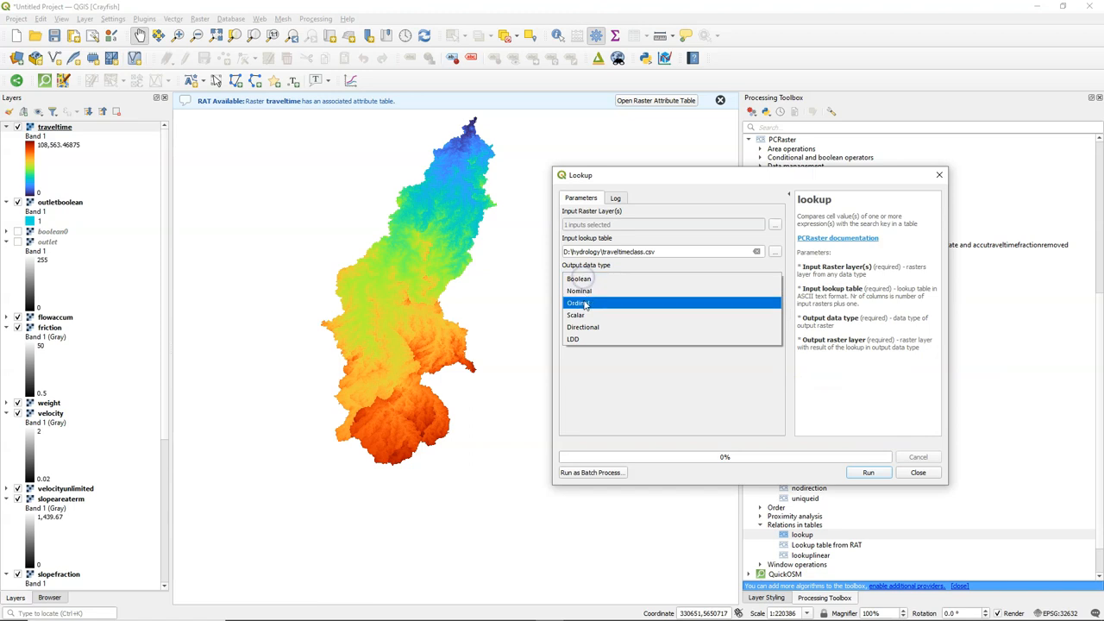
click(576, 314)
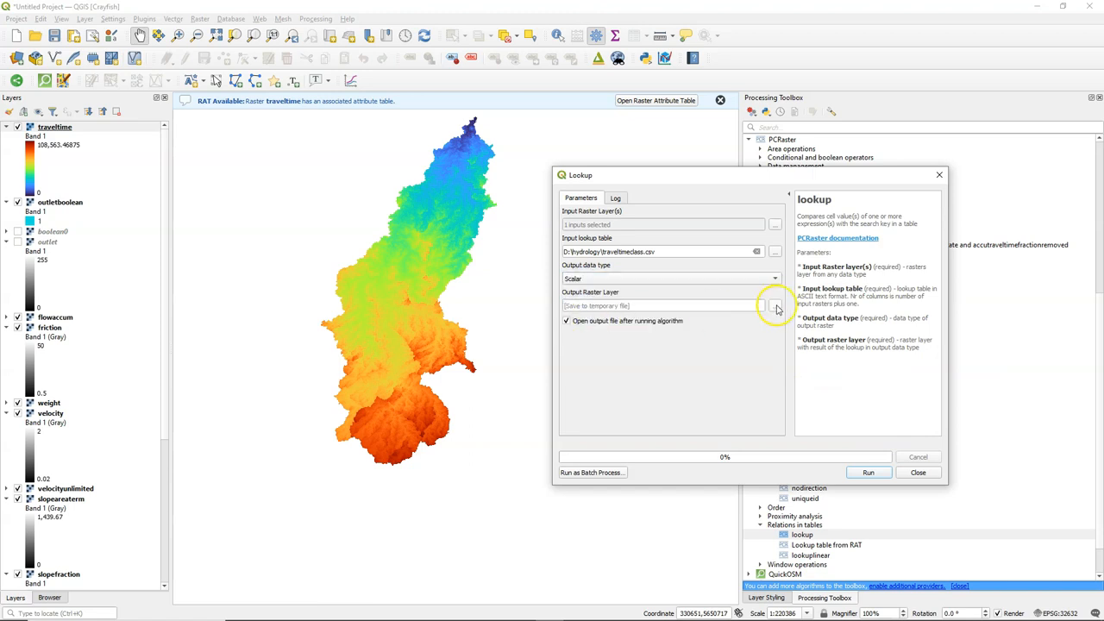
- Save the lookup result as traveltimeclasses.map and run the algorithm
click(773, 306)
text(traveltimeclasses)
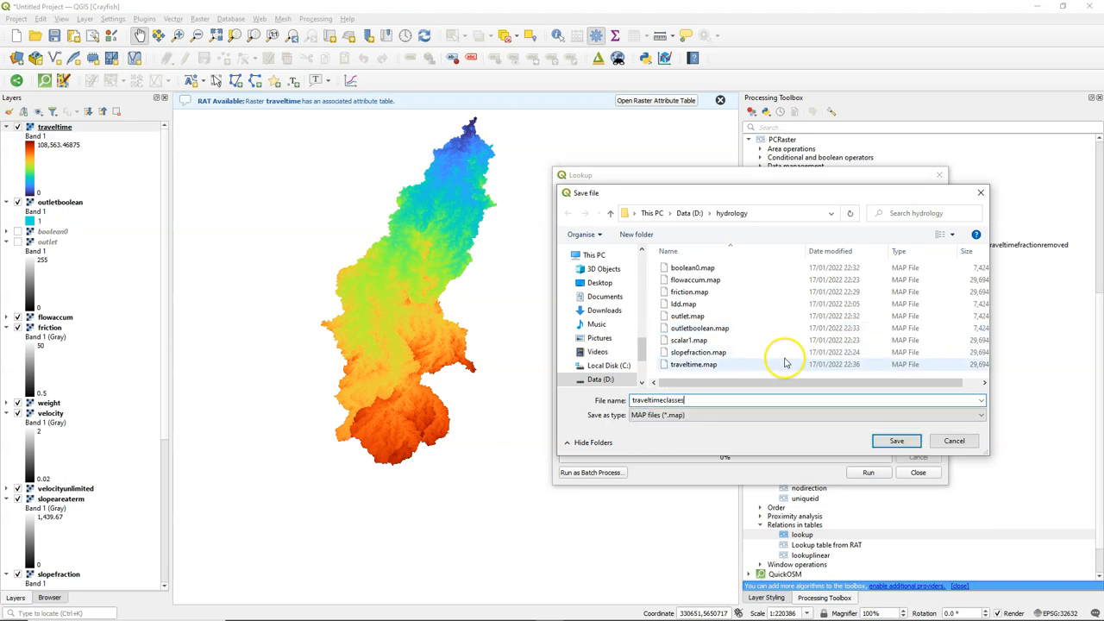
click(895, 442)
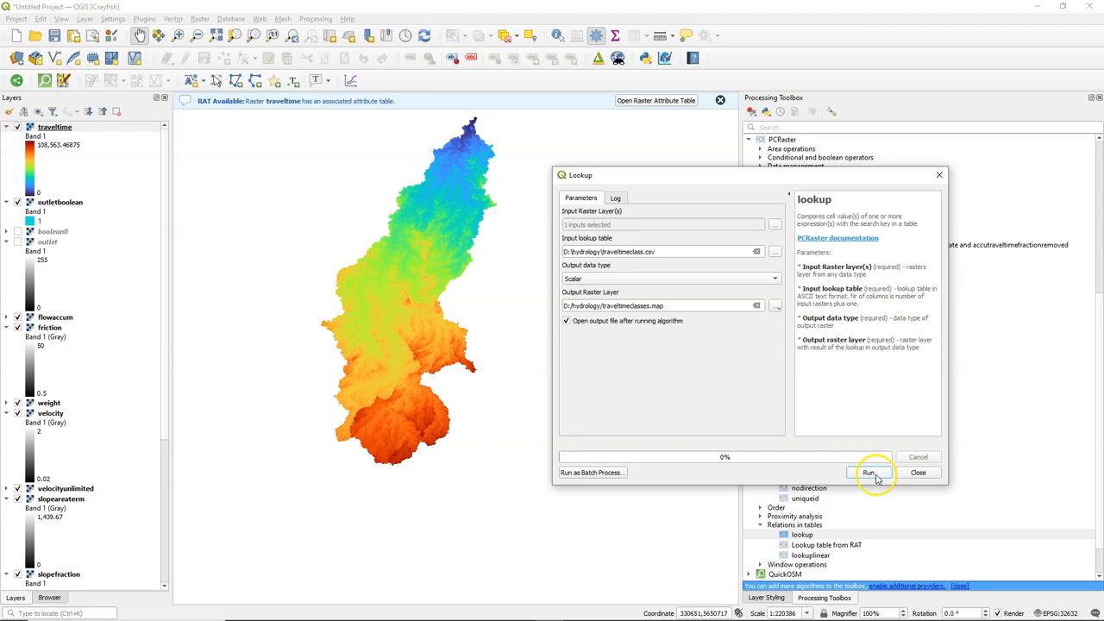
click(873, 473)
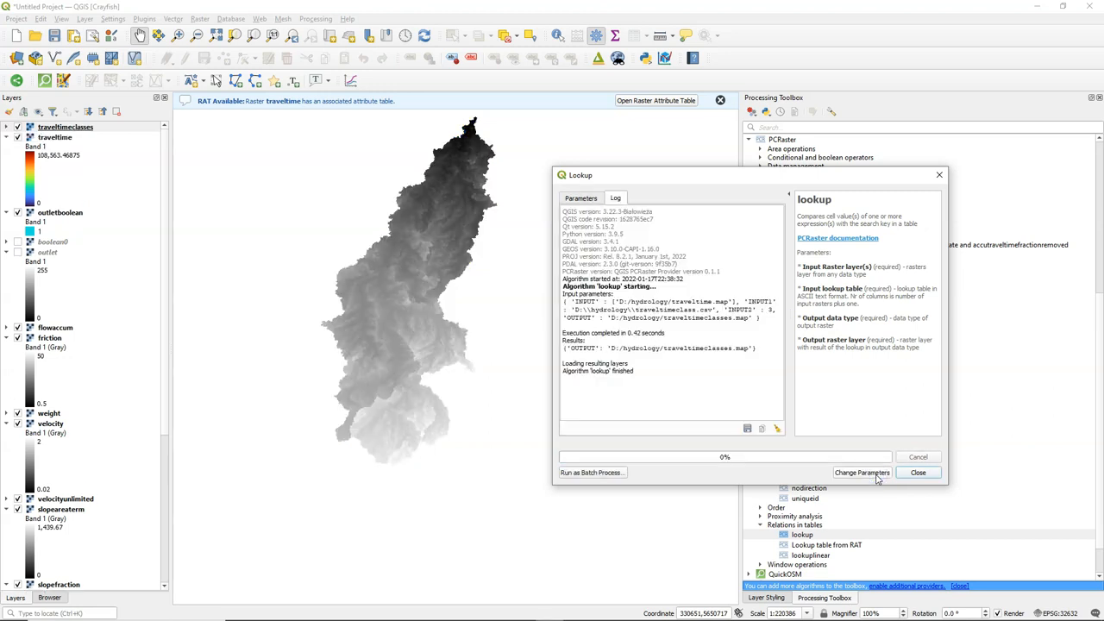
mouse_move(869, 480)
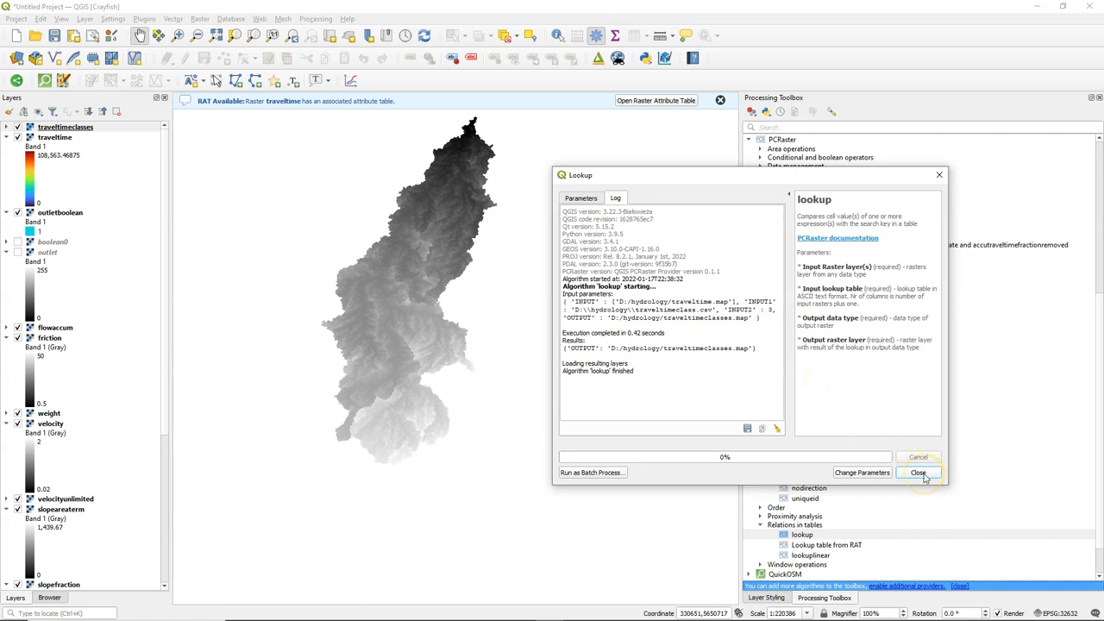
click(918, 472)
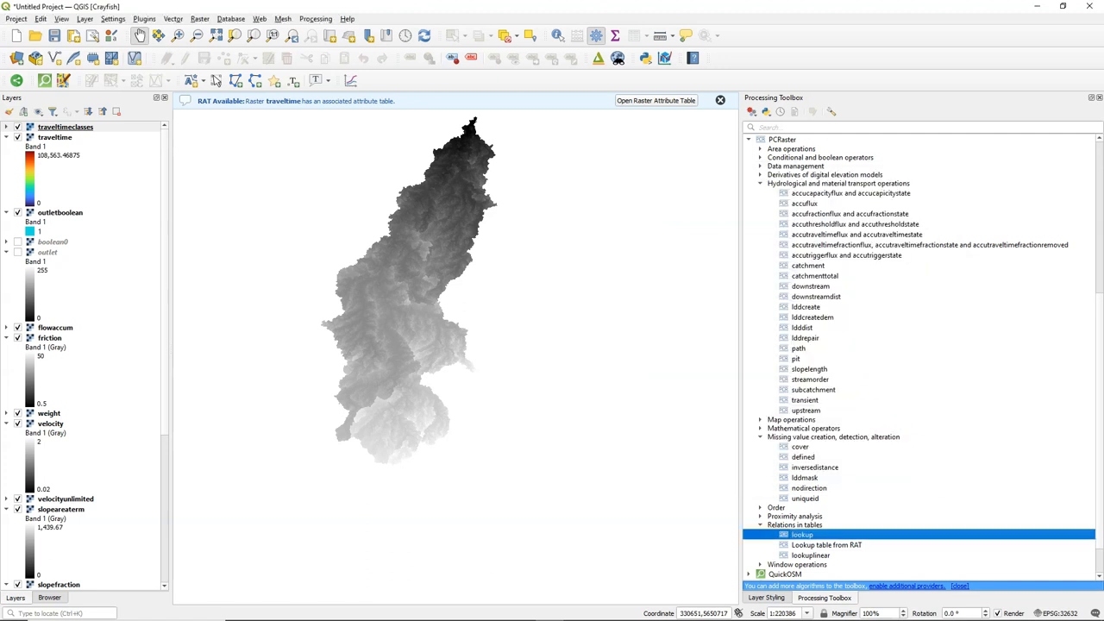
mouse_move(925, 478)
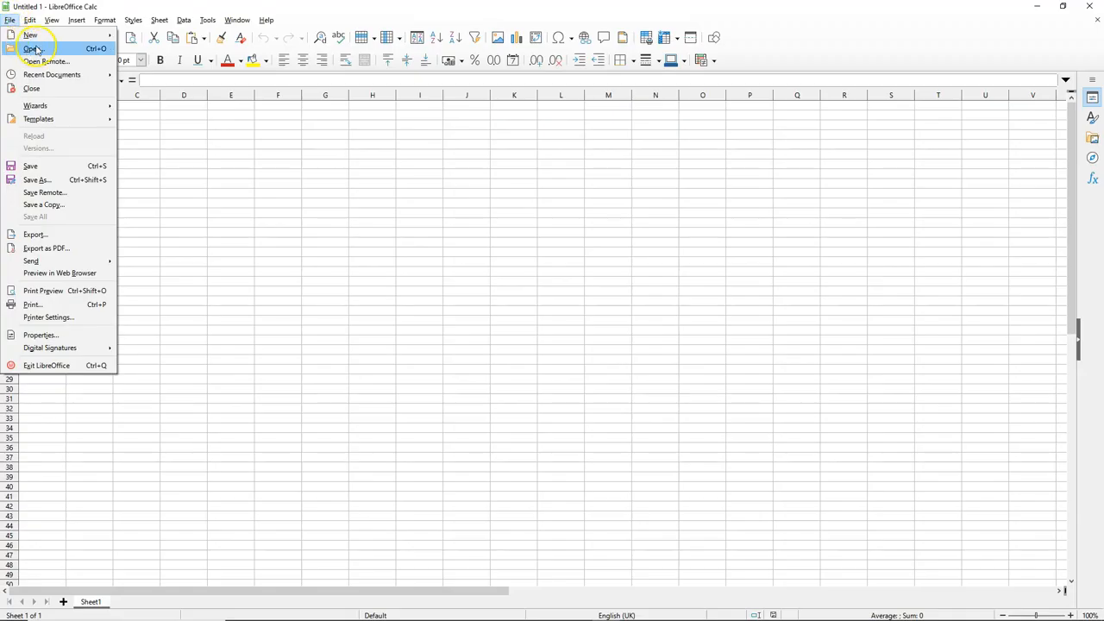
- Import traveltimeclass.csv into Calc with columns split on spaces
click(31, 43)
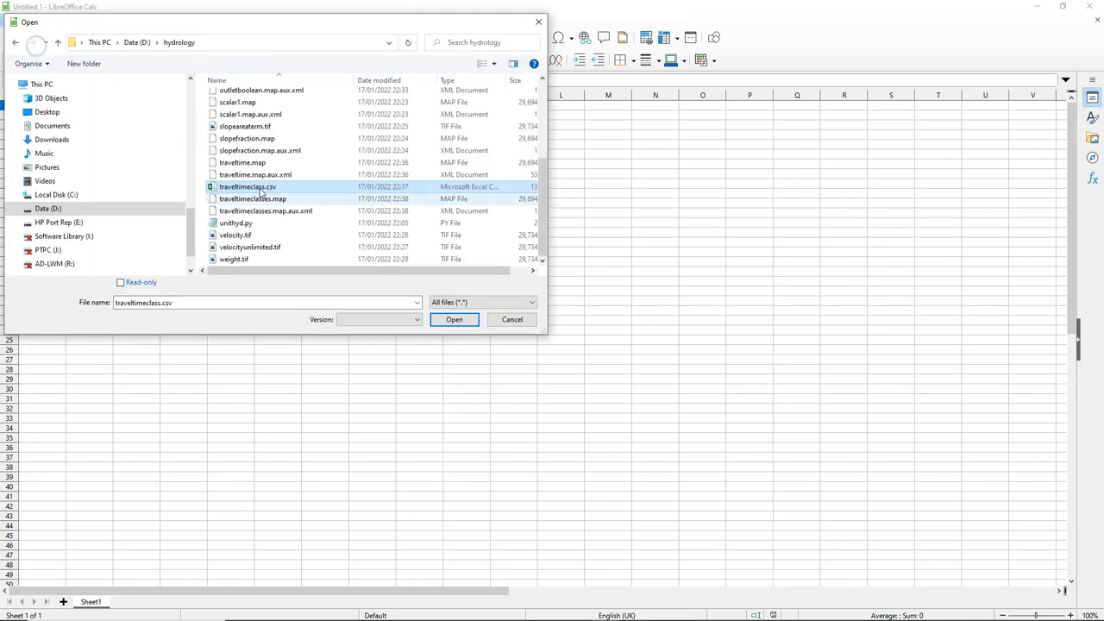
click(454, 319)
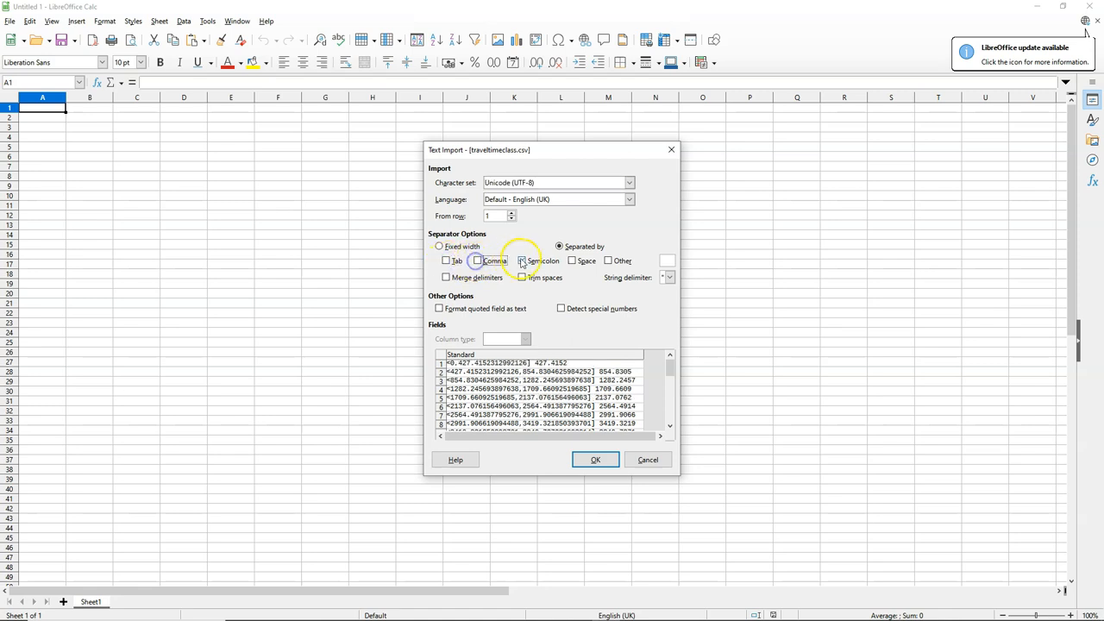
click(573, 260)
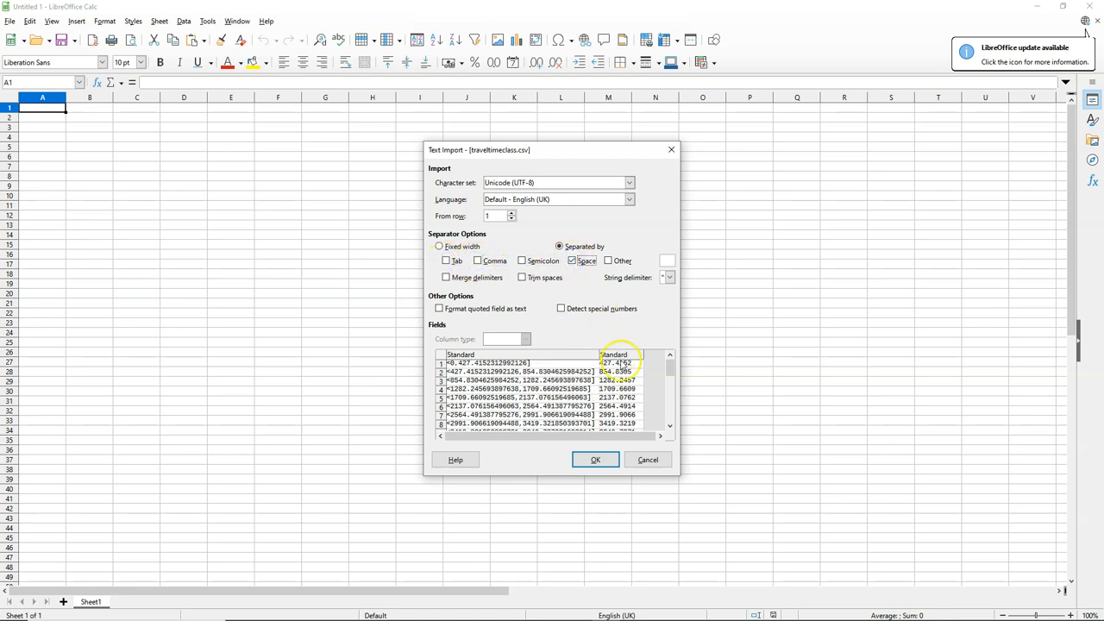
mouse_move(597, 459)
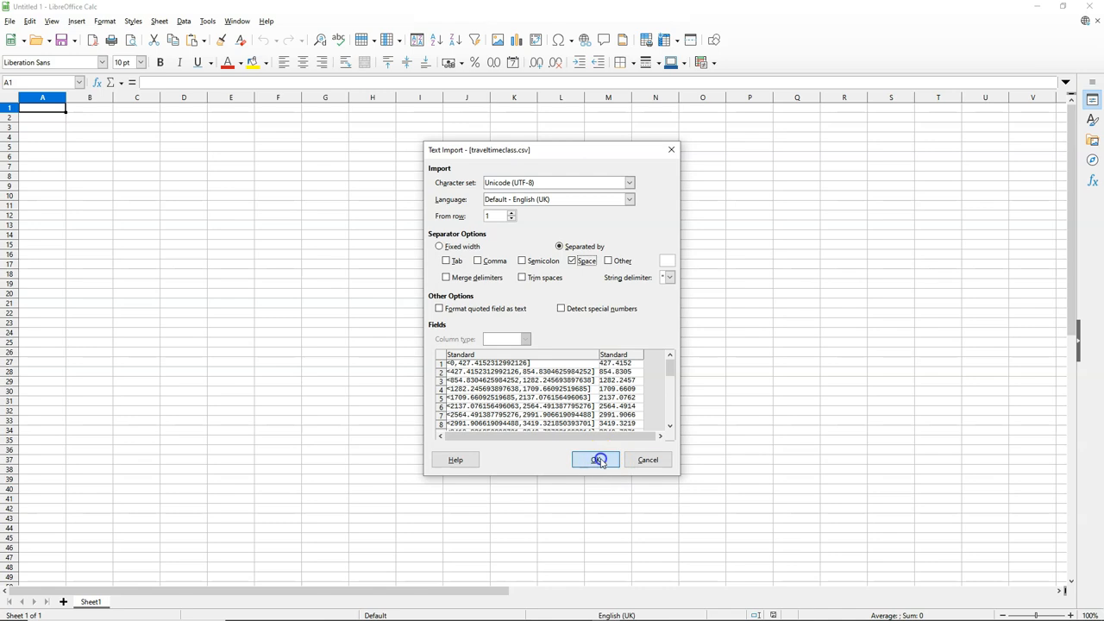
click(597, 459)
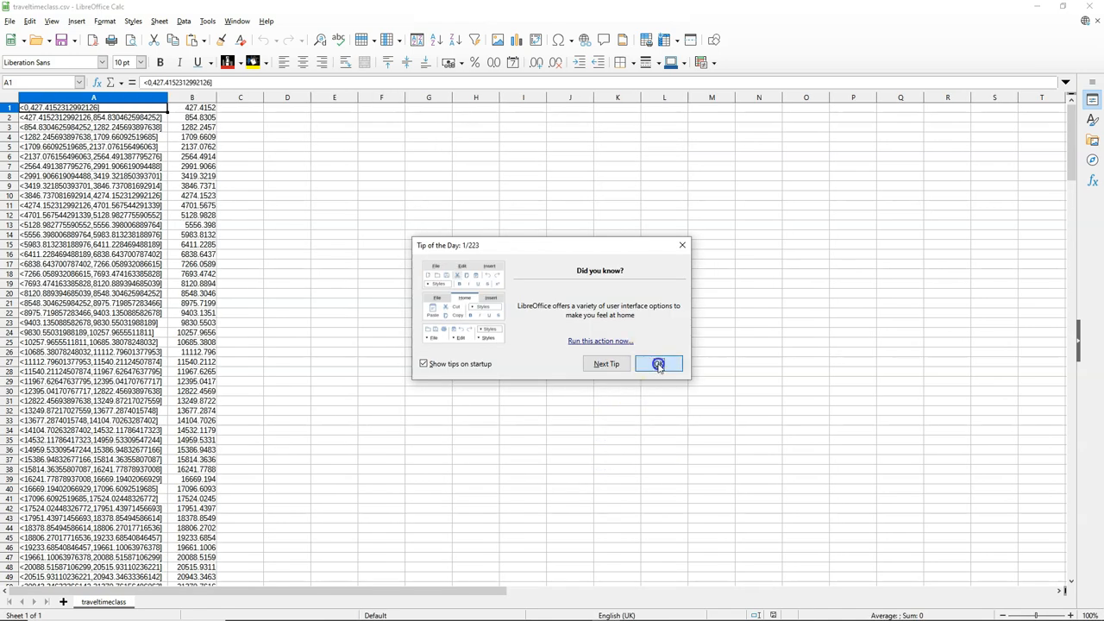
click(659, 362)
text(1)
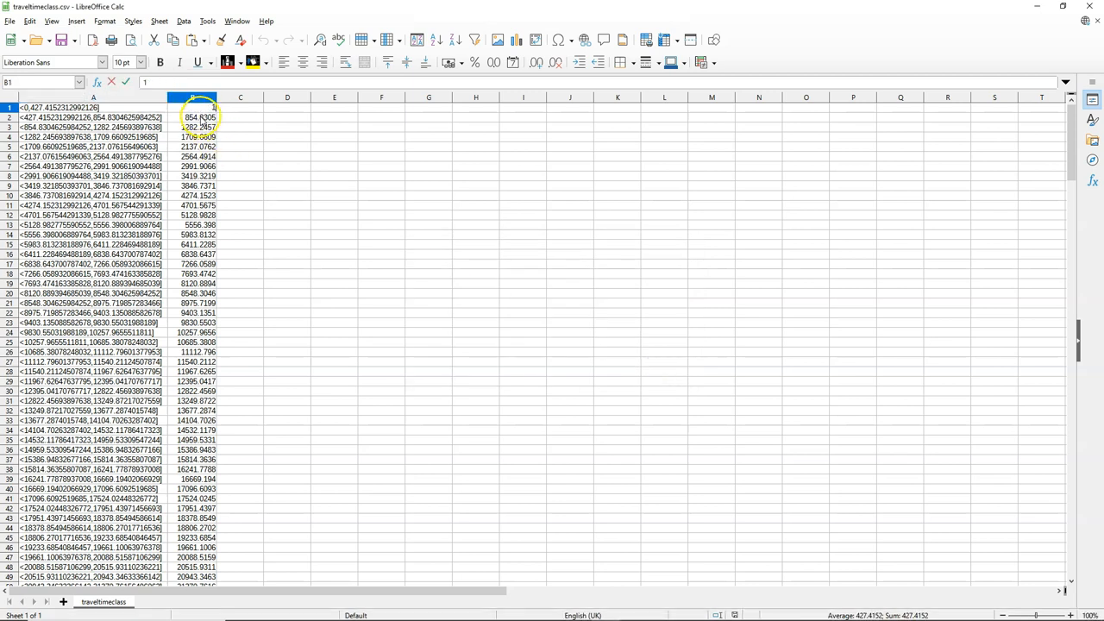
- Number the class rows in column B and save the table as zones.csv in text CSV format
click(200, 114)
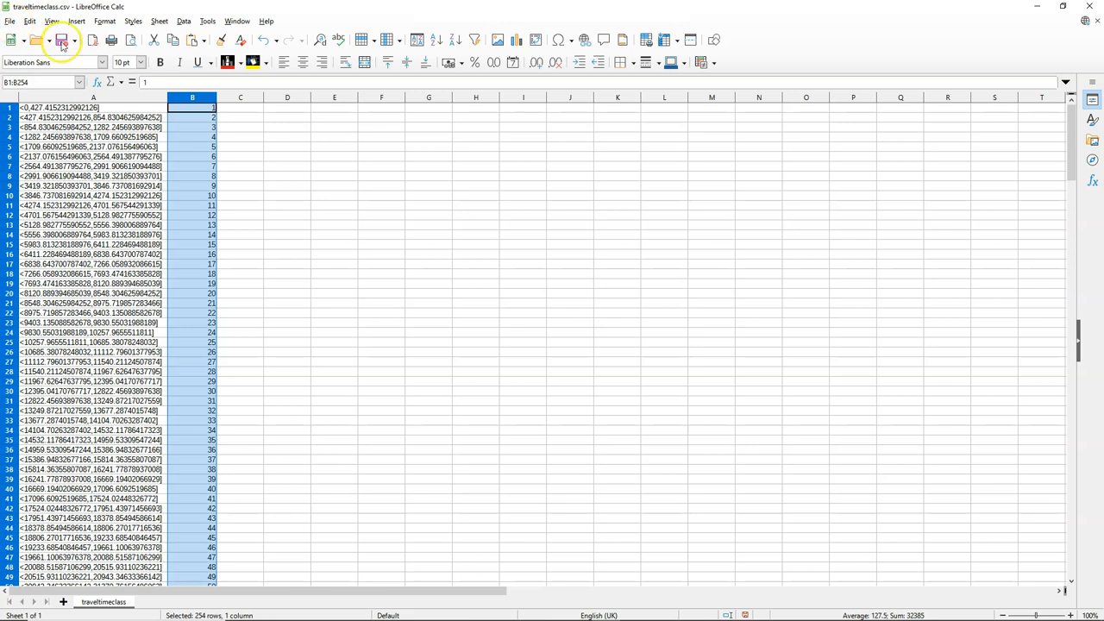
click(10, 20)
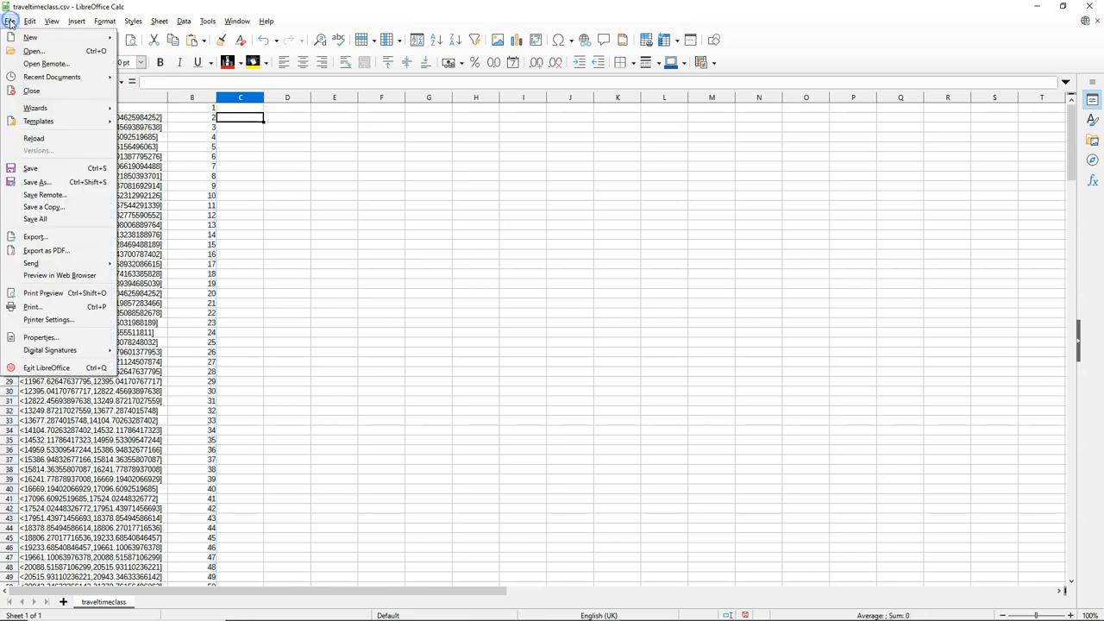
mouse_move(38, 183)
text(zones.csv)
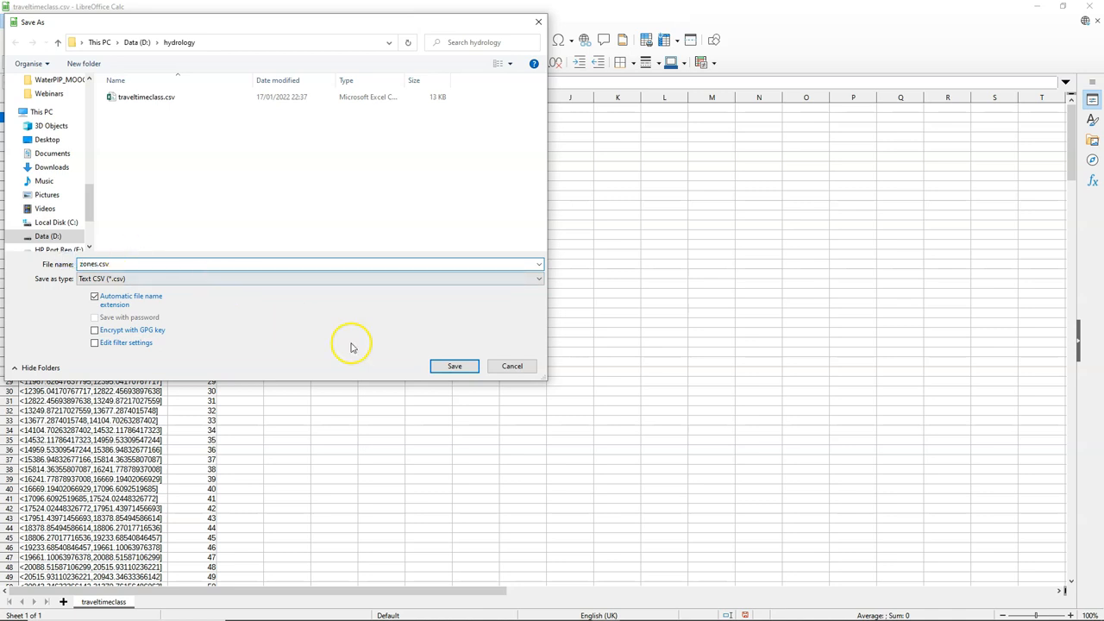
click(455, 366)
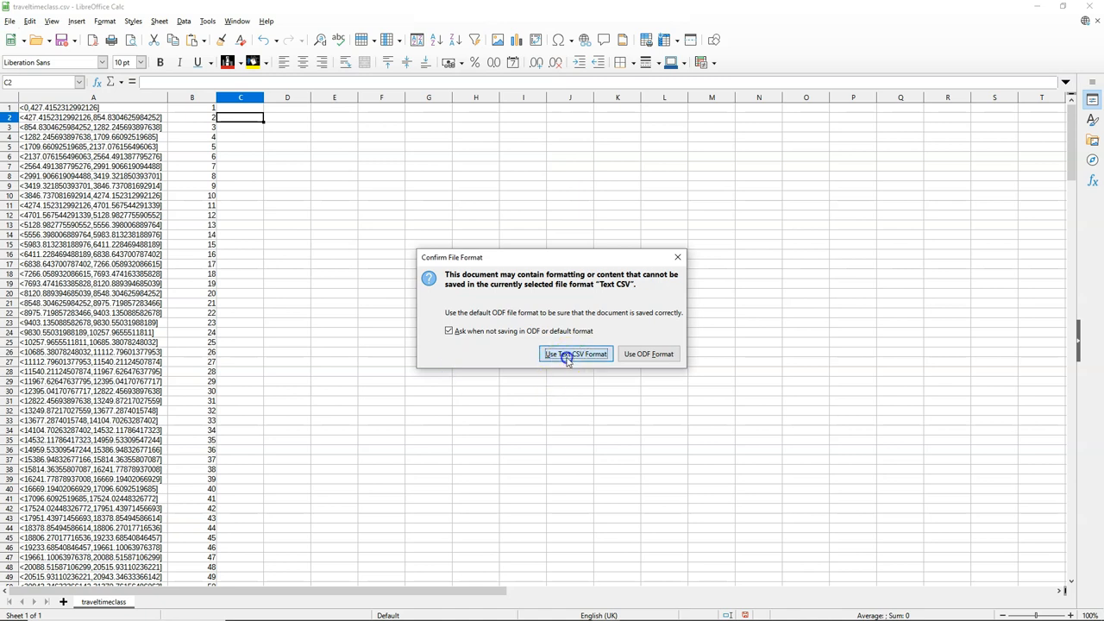
click(574, 354)
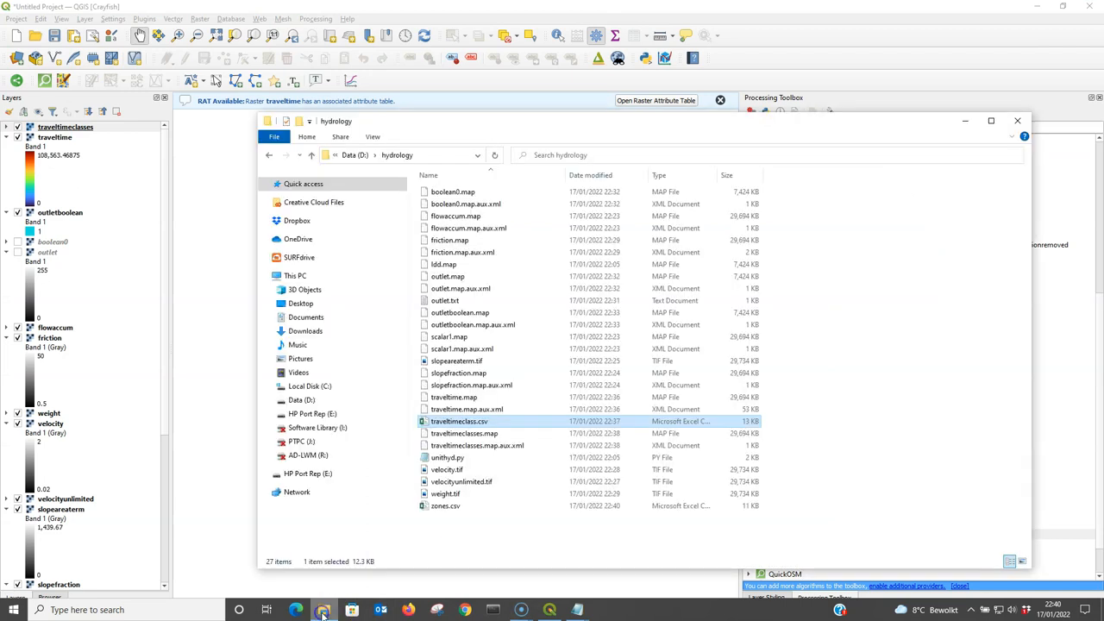
- Review zones.csv in Notepad to confirm class ranges and numbers, then return to QGIS
right_click(441, 506)
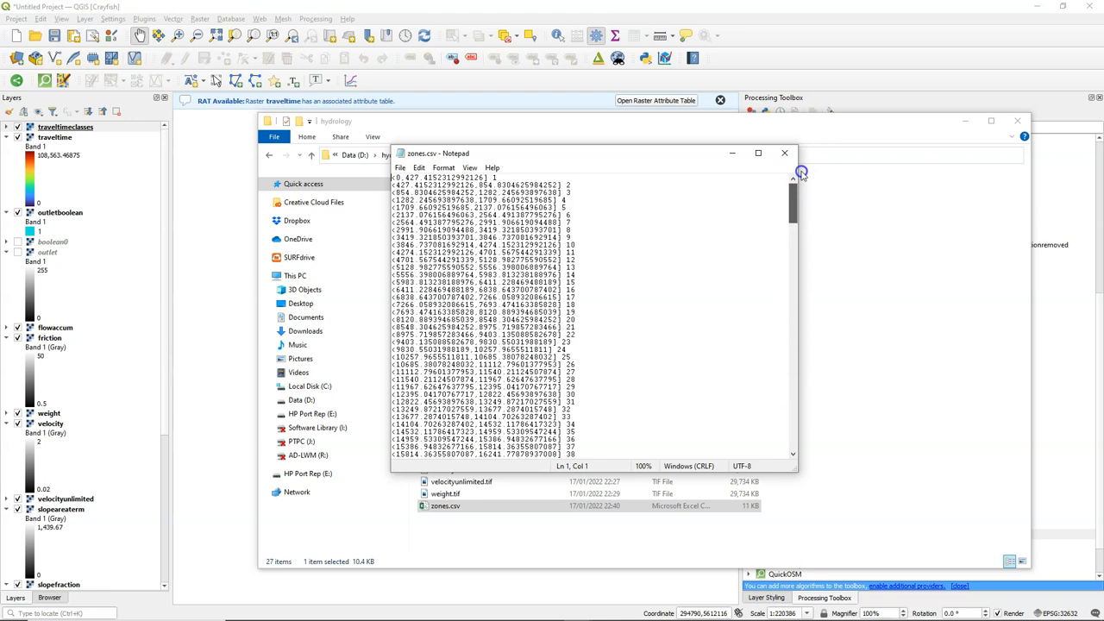
click(785, 152)
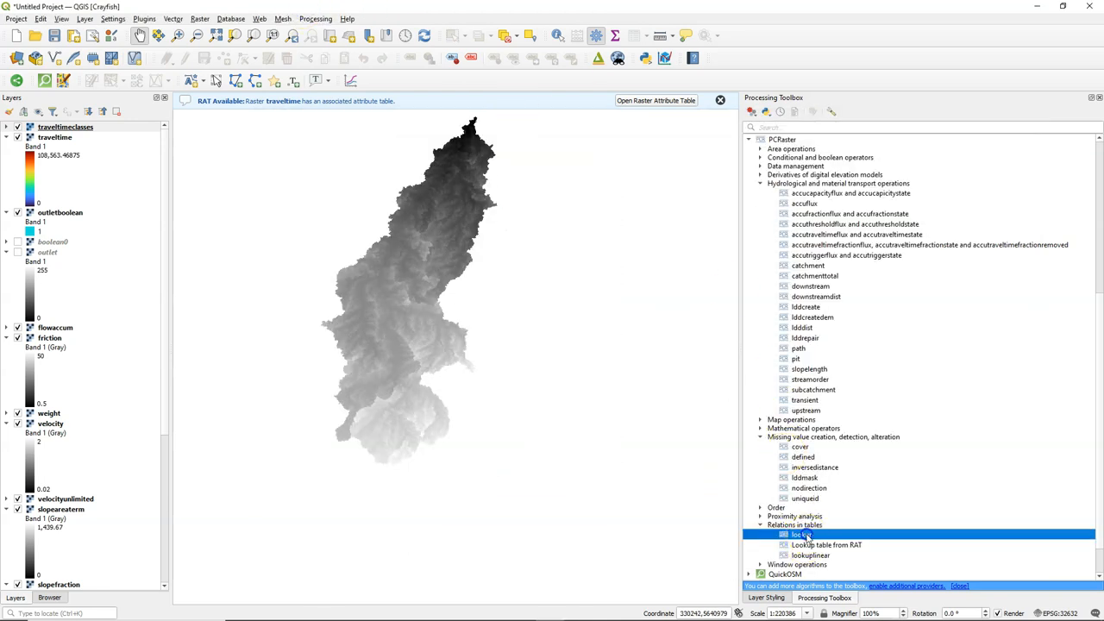
- Set the PCRaster lookup to use traveltime with zones.csv as table and Nominal output
double_click(797, 534)
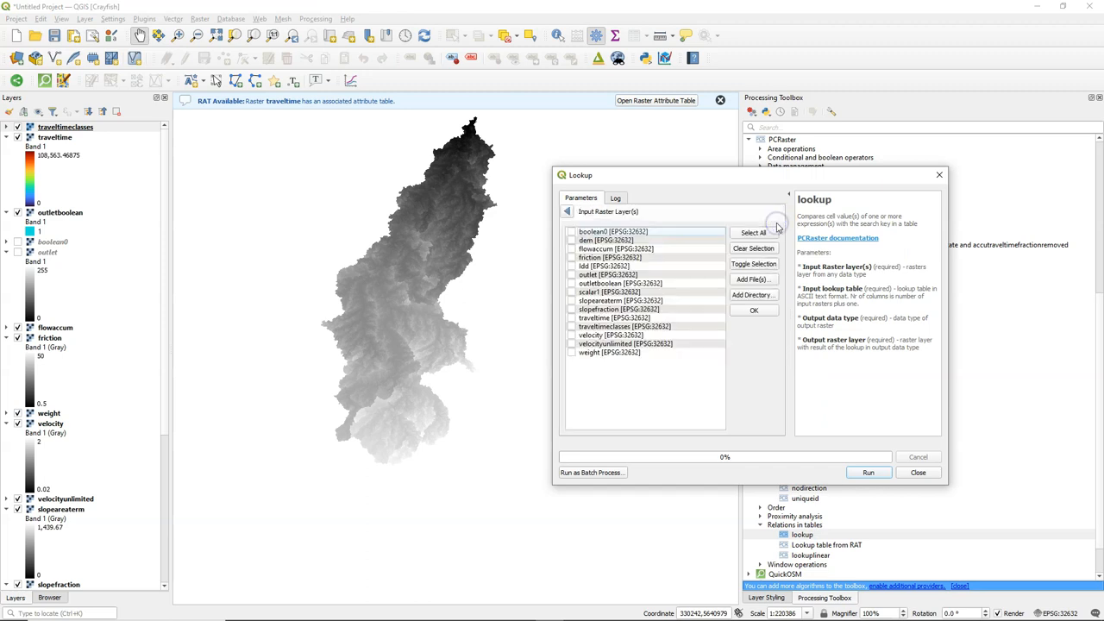
mouse_move(573, 323)
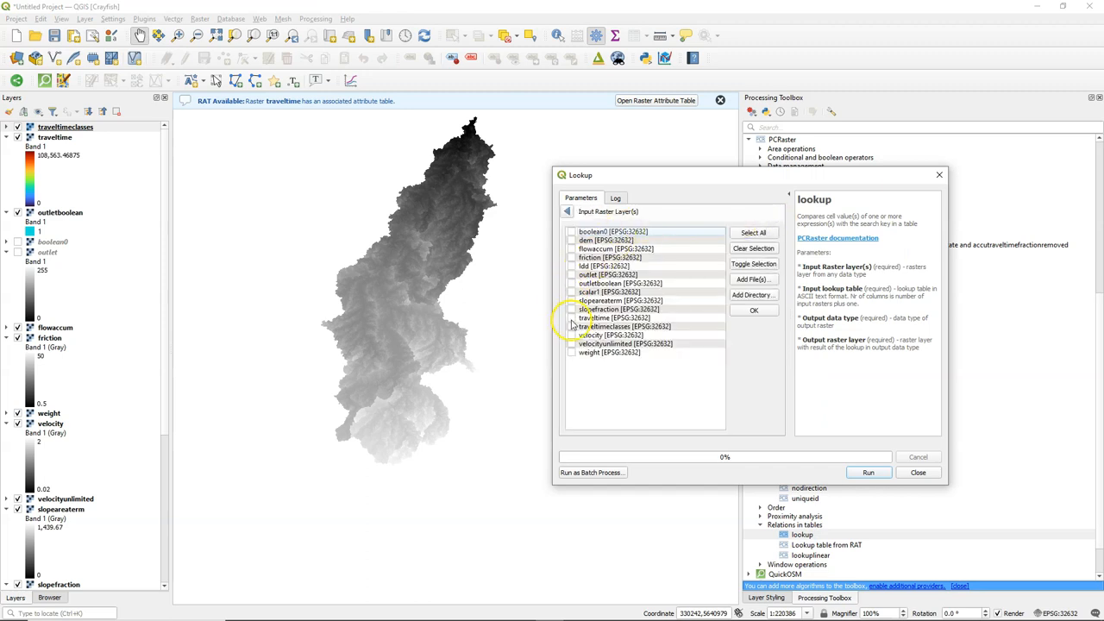
click(752, 311)
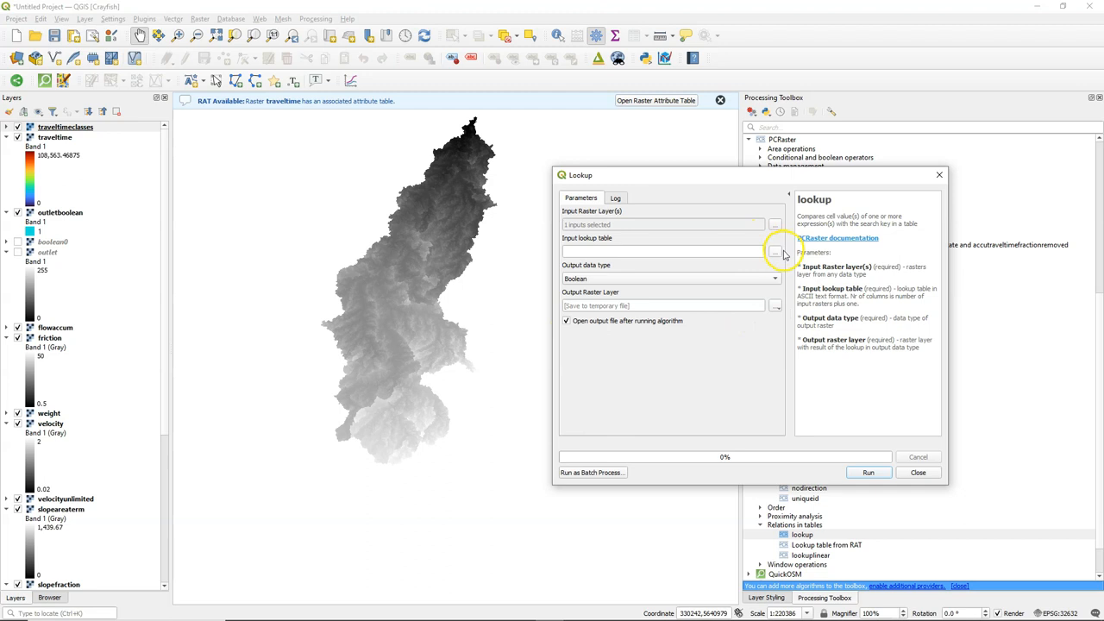
click(777, 252)
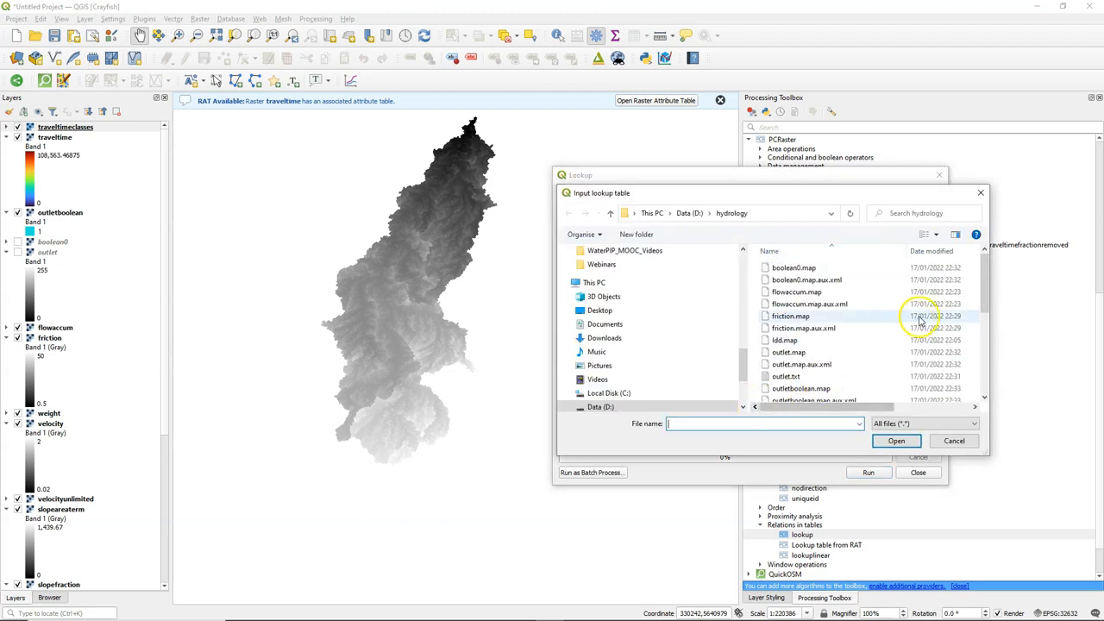
scroll(down, 3)
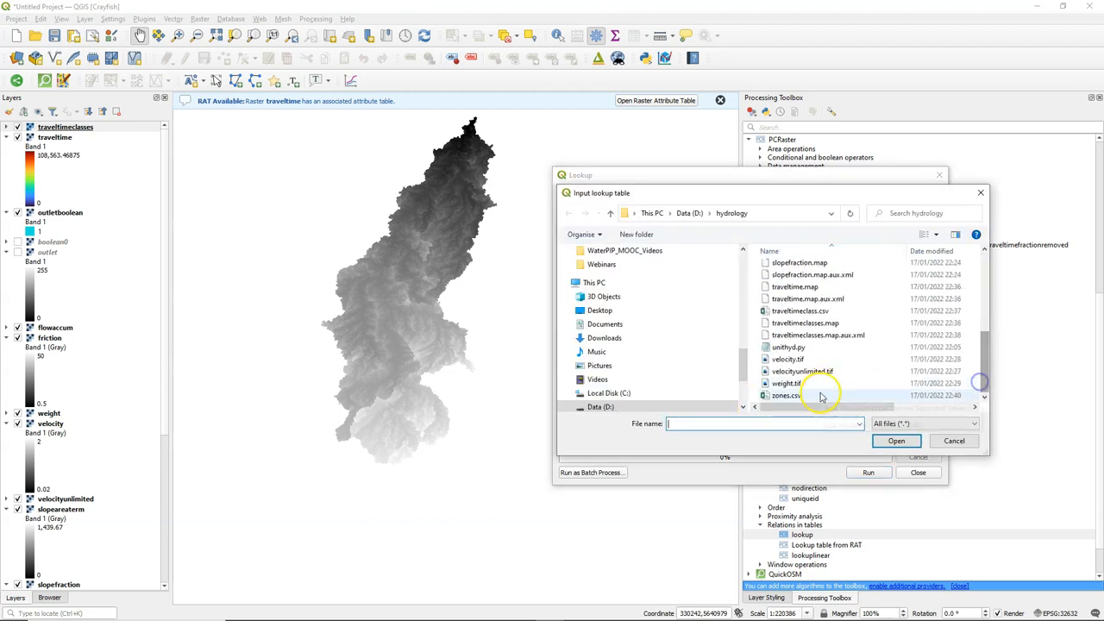
click(897, 442)
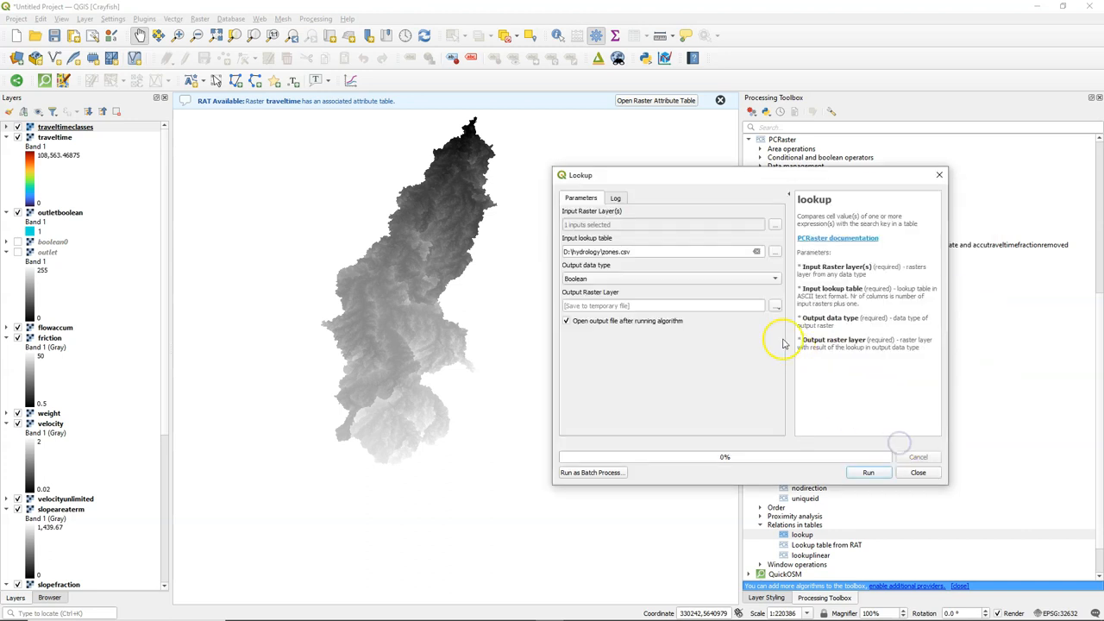
click(669, 278)
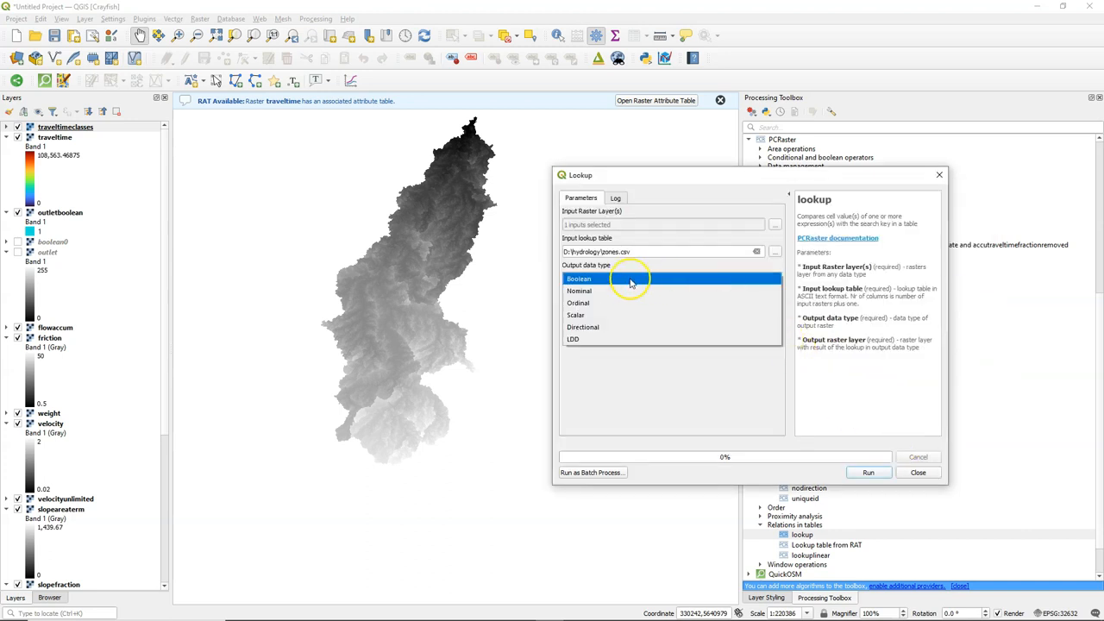
click(580, 290)
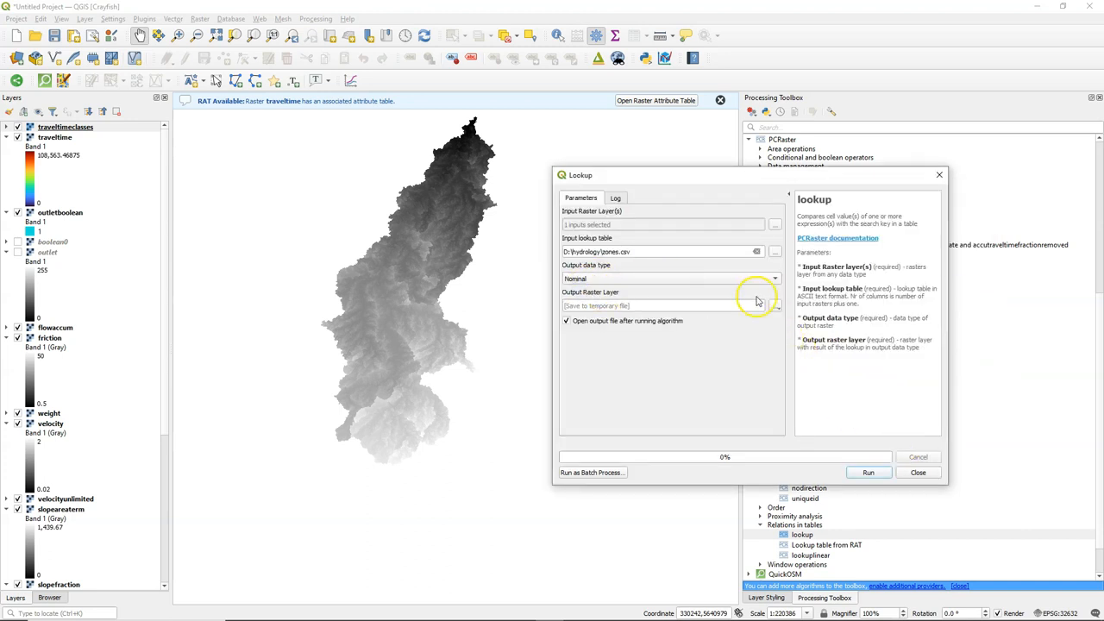
- Save the lookup output as zones.map and run the reclassification
click(774, 305)
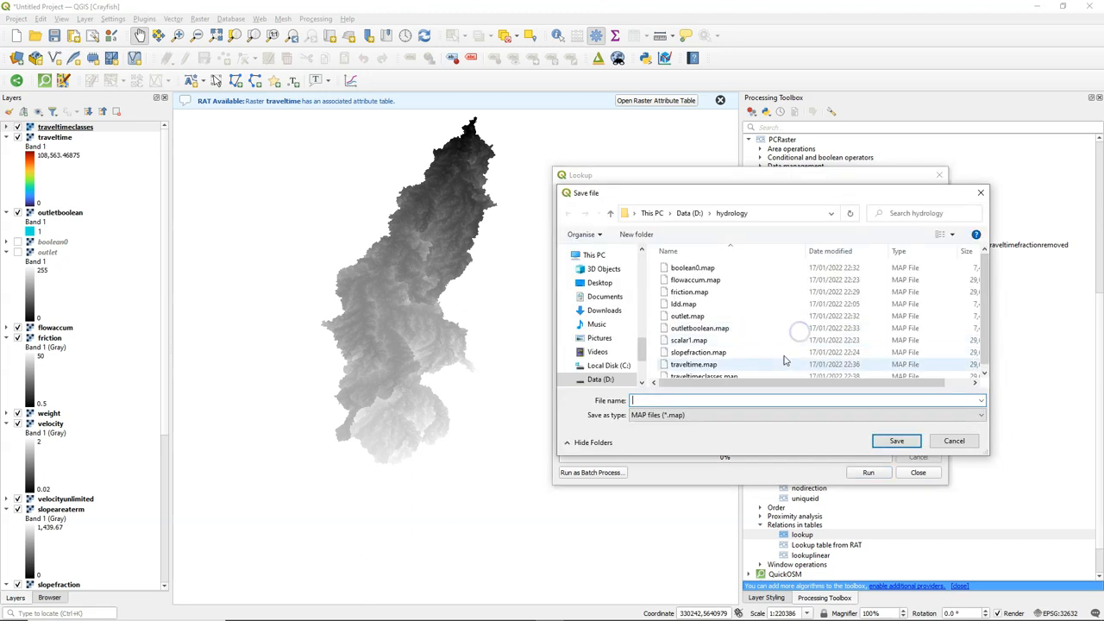
text(zones)
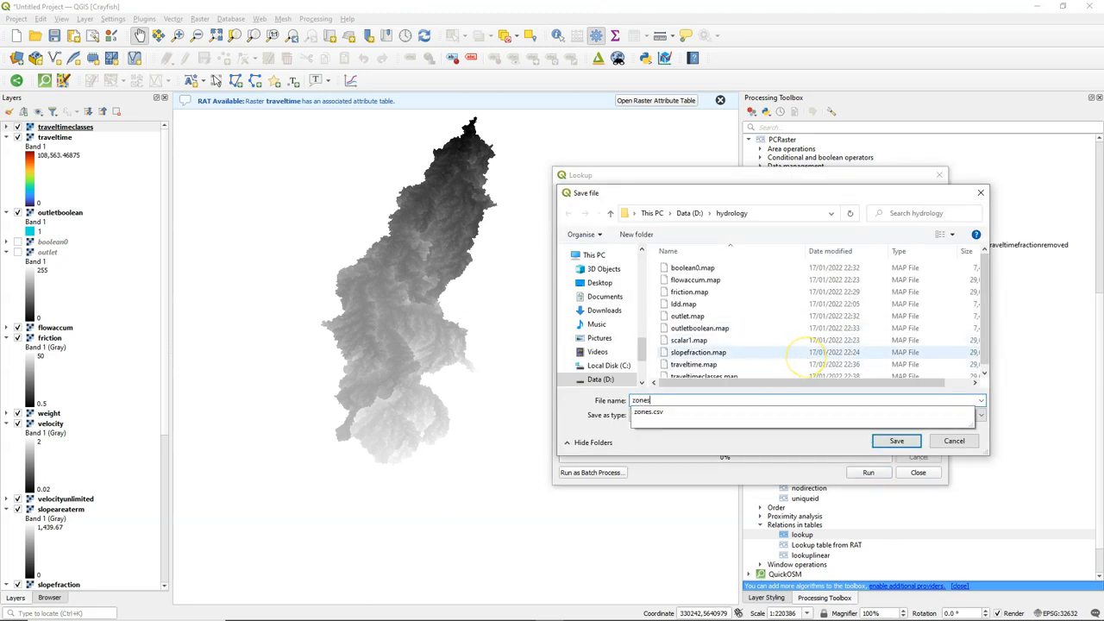
click(898, 442)
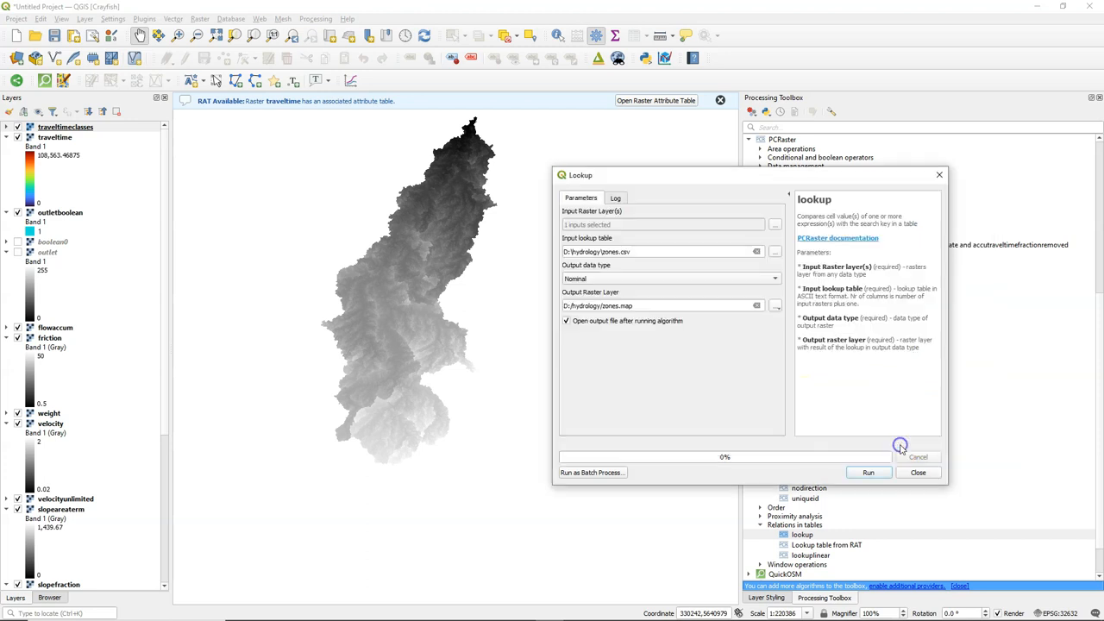
click(870, 472)
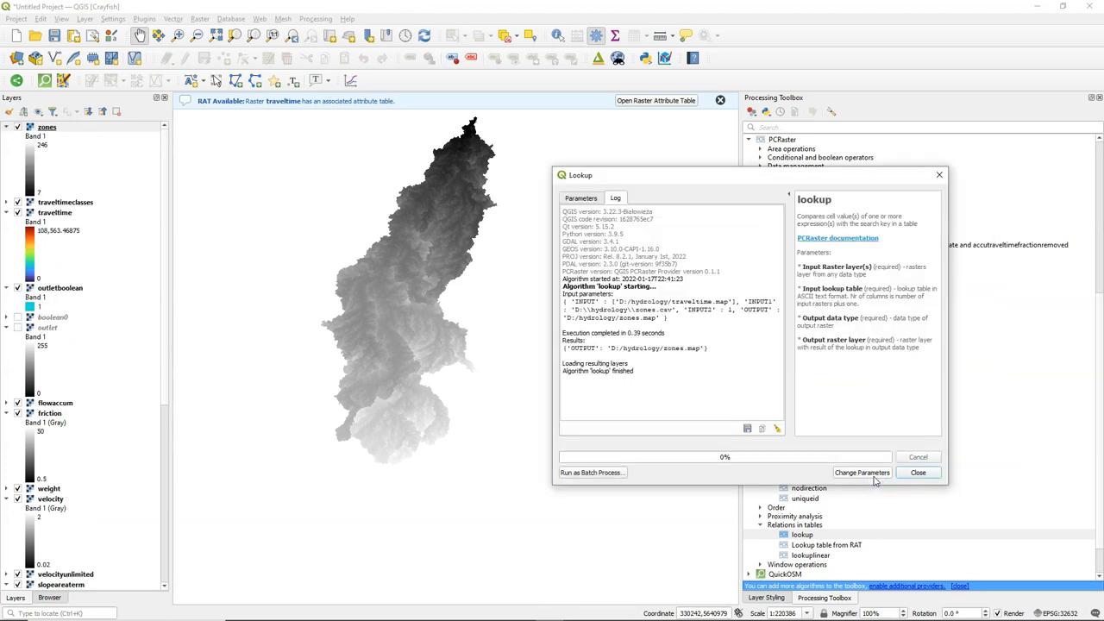
click(918, 473)
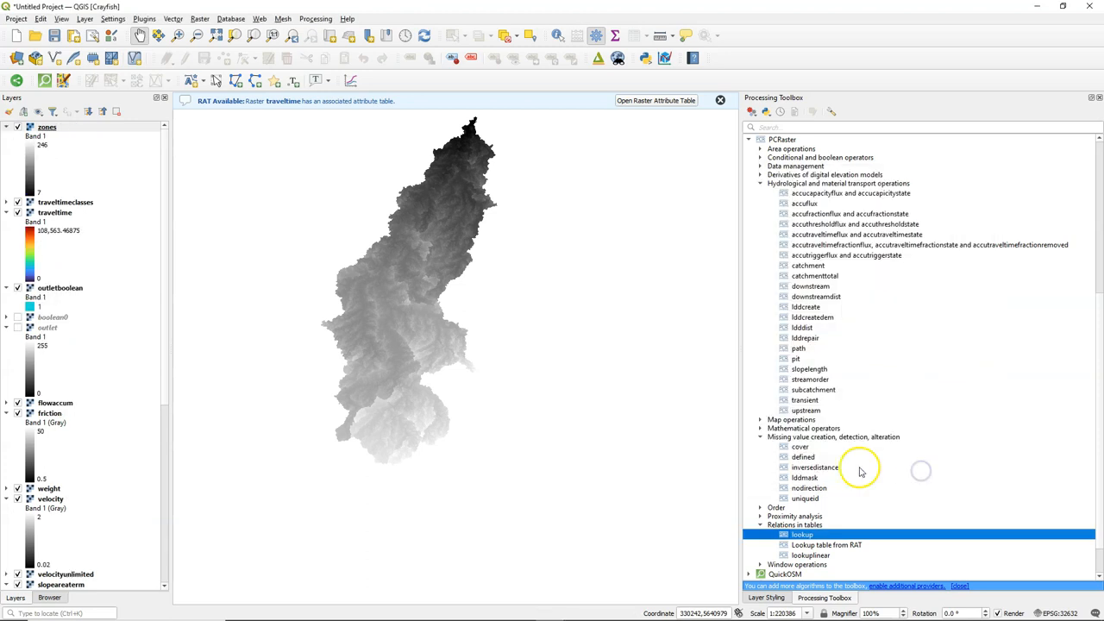
mouse_move(307, 283)
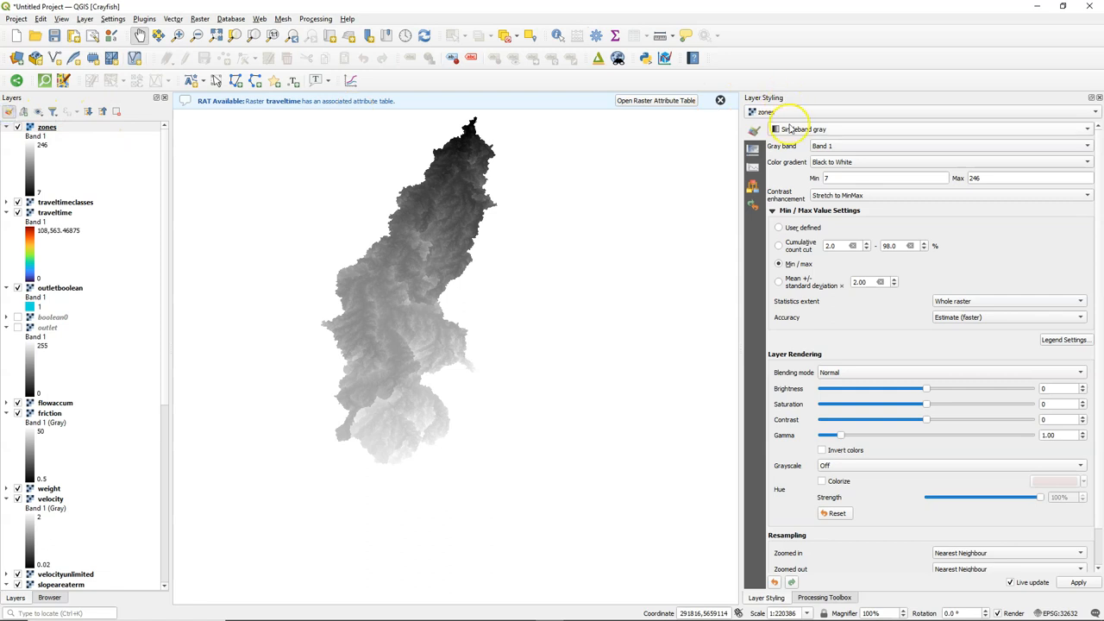
- Render zones as Paletted/Unique values classified with random colours
click(958, 127)
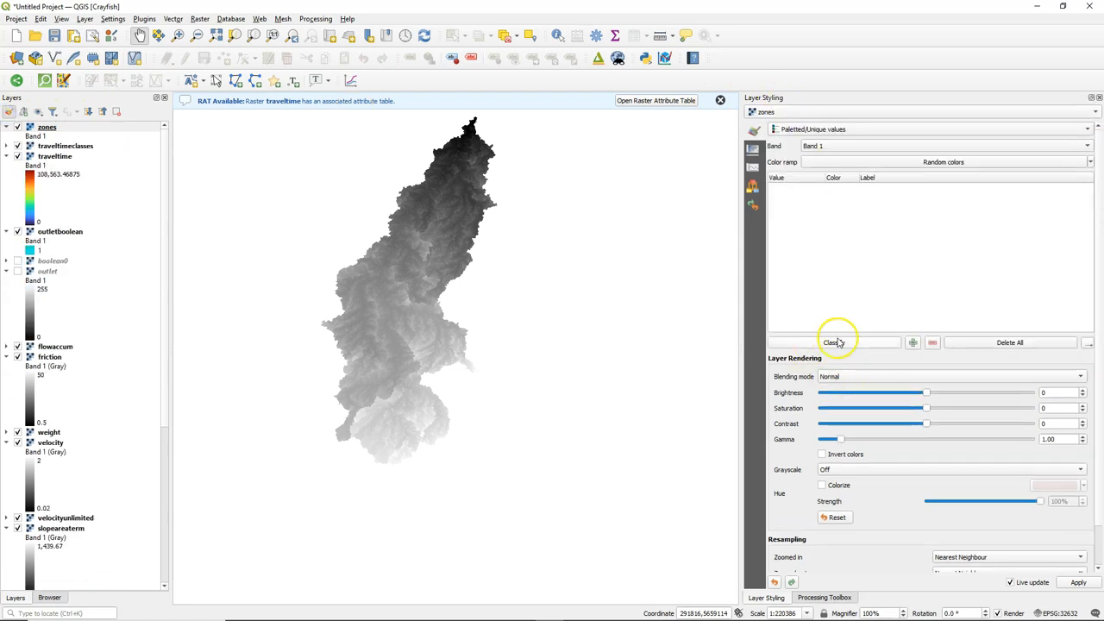
click(835, 342)
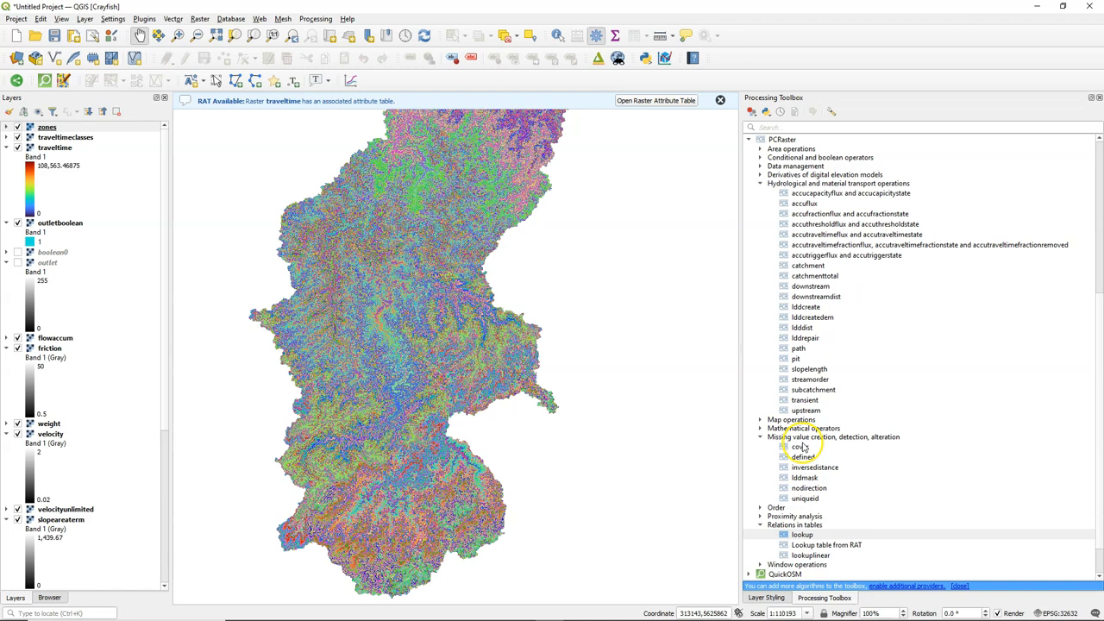
click(763, 148)
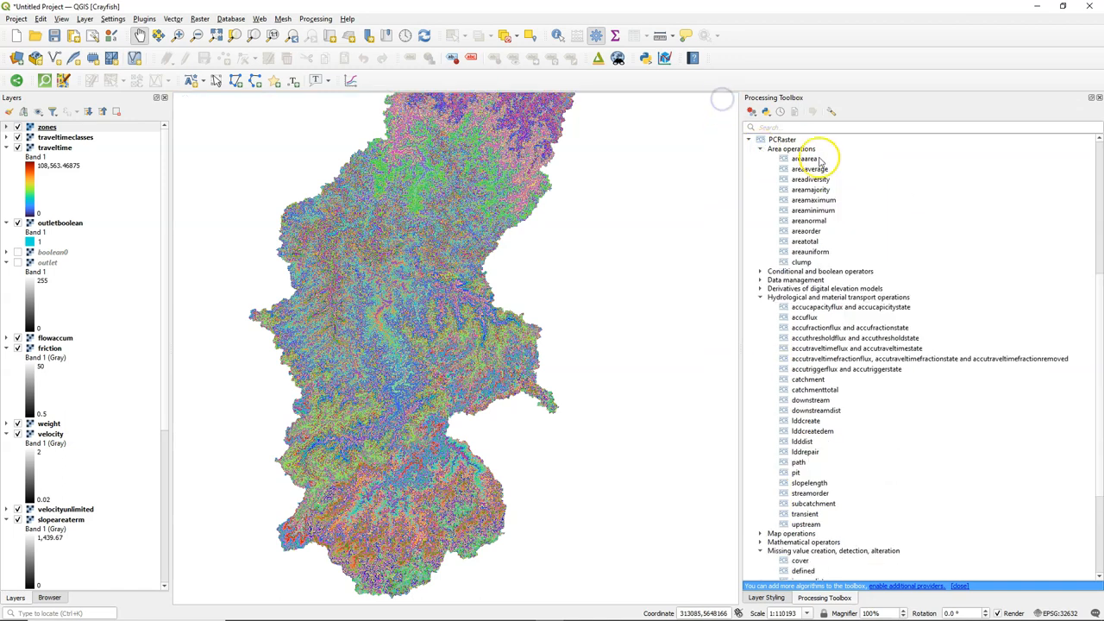
- Run areaarea on zones in map units, saving the result as zonearea.map
double_click(802, 159)
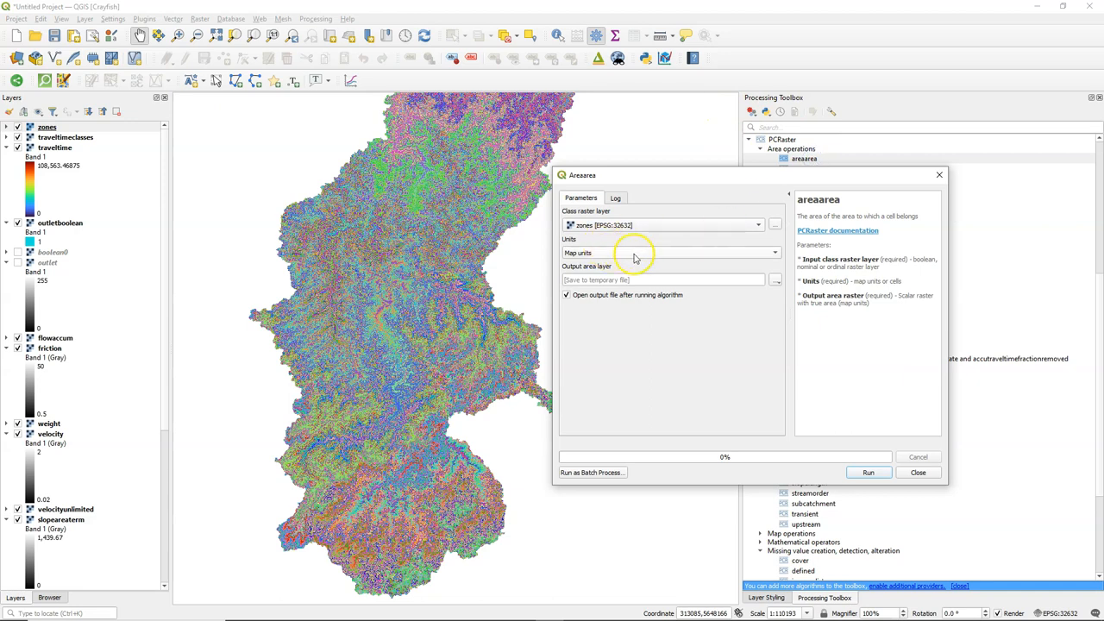
click(775, 280)
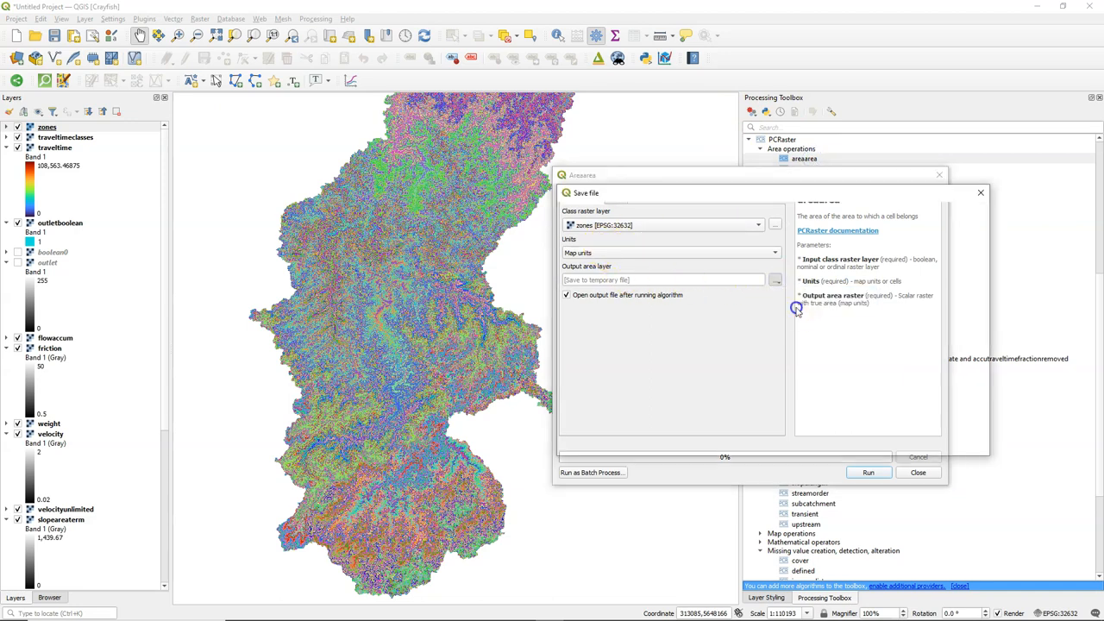
text(zonearea)
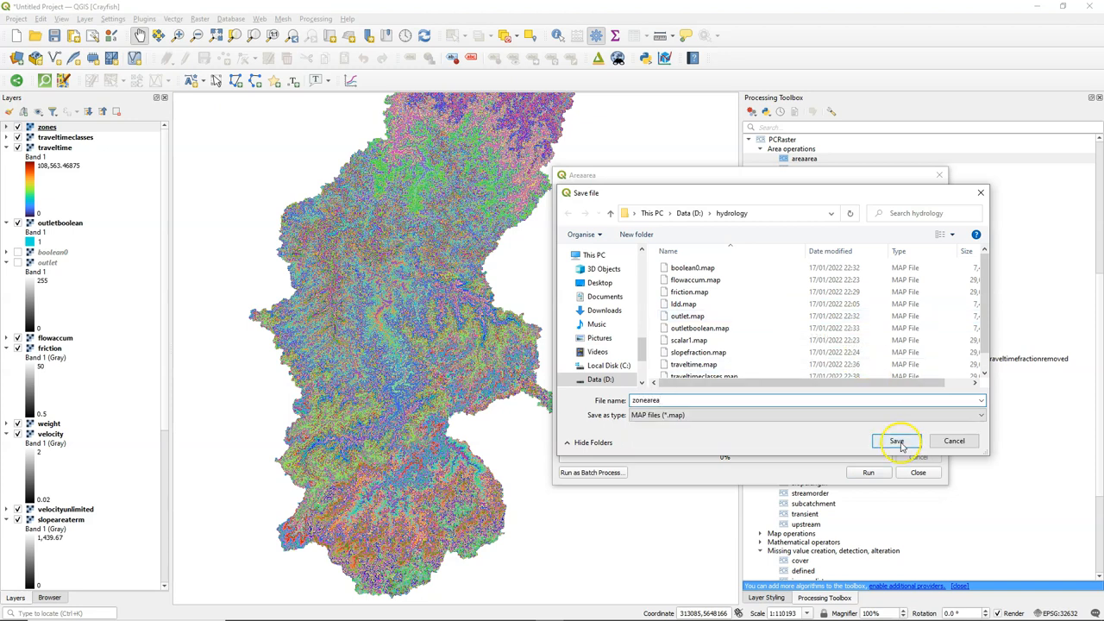
click(898, 442)
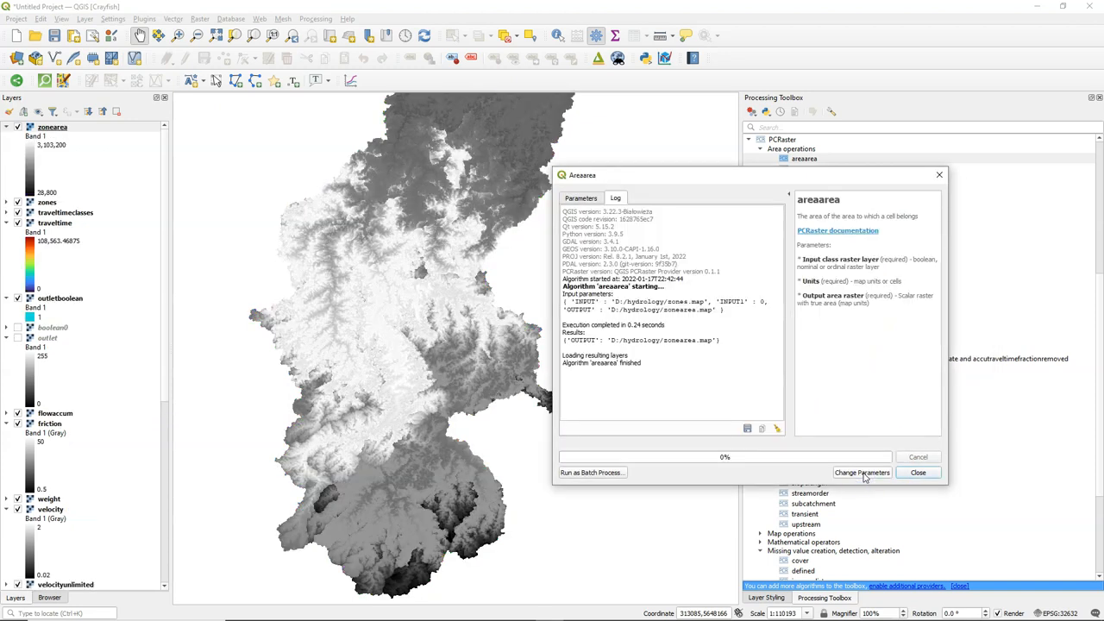
click(918, 473)
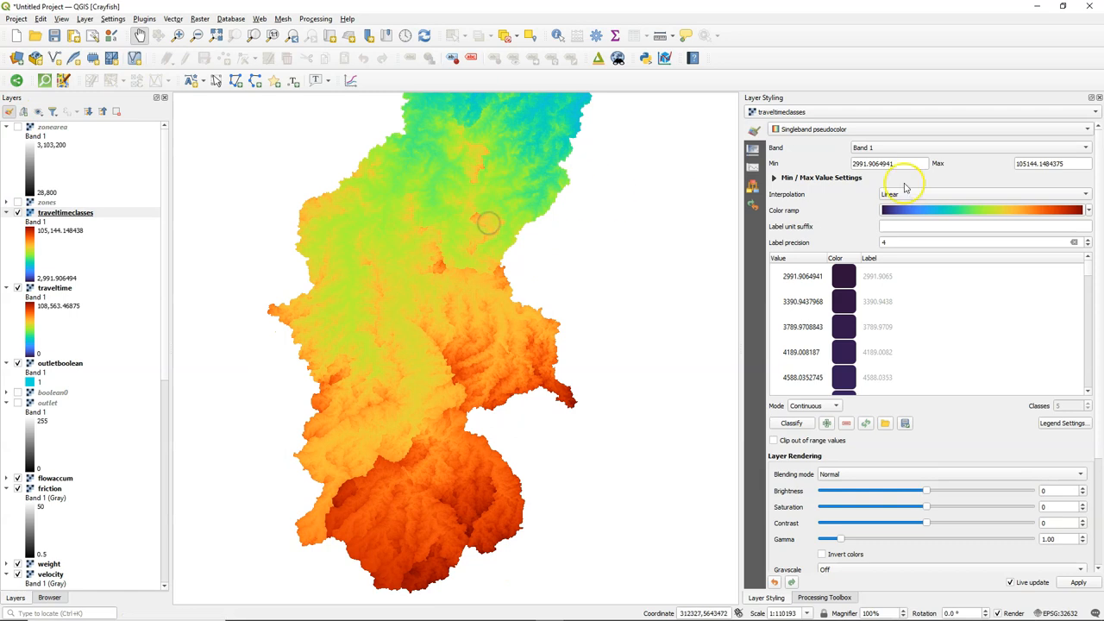
click(775, 178)
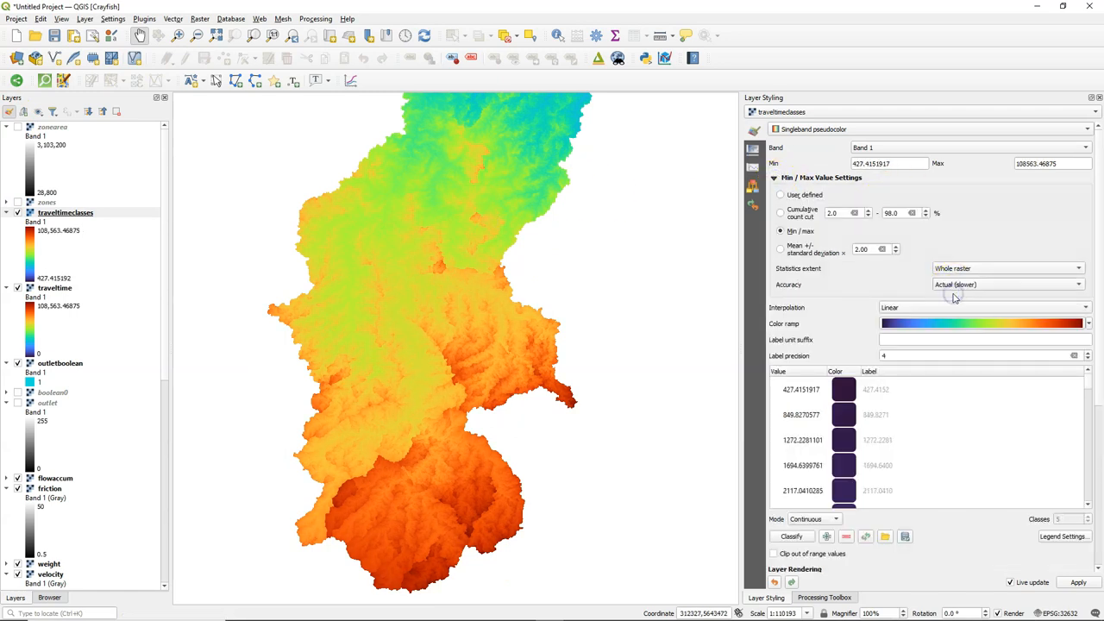
- Use Actual accuracy statistics for traveltimeclasses and copy its minimum 427.4151917
click(889, 162)
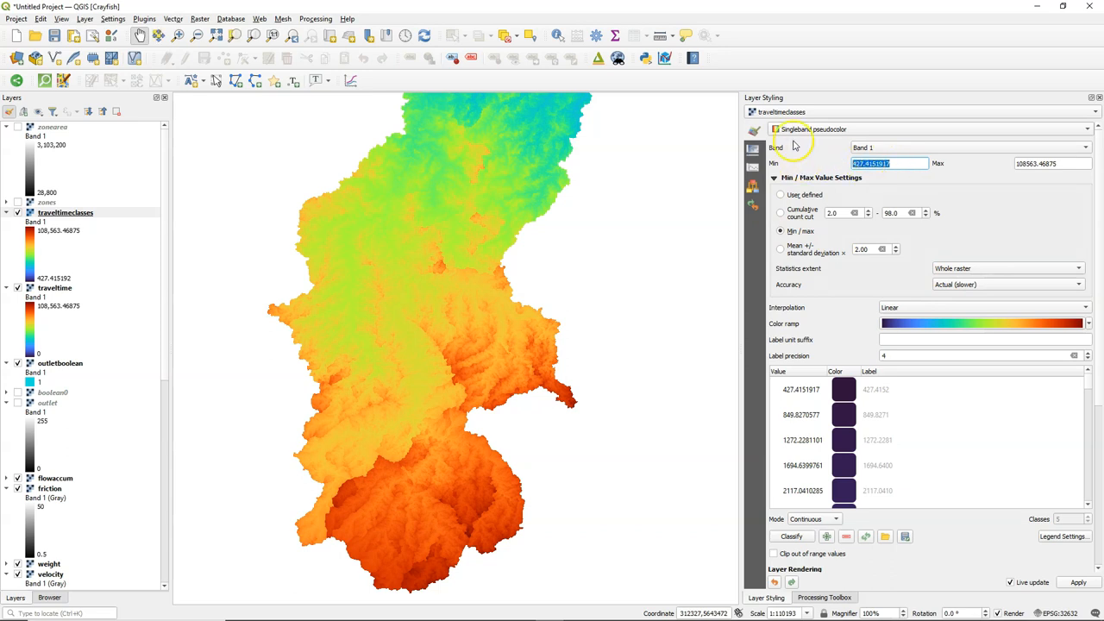
click(197, 17)
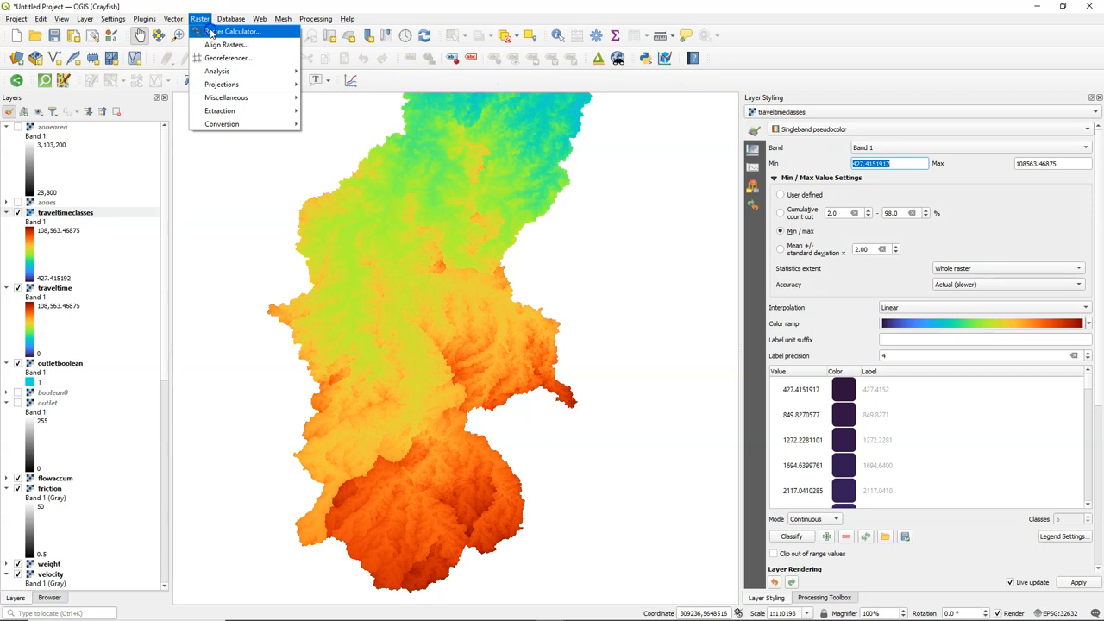
- Compute discharge.tif as "zonearea@1" / 427.4151917 in the Raster Calculator
click(233, 31)
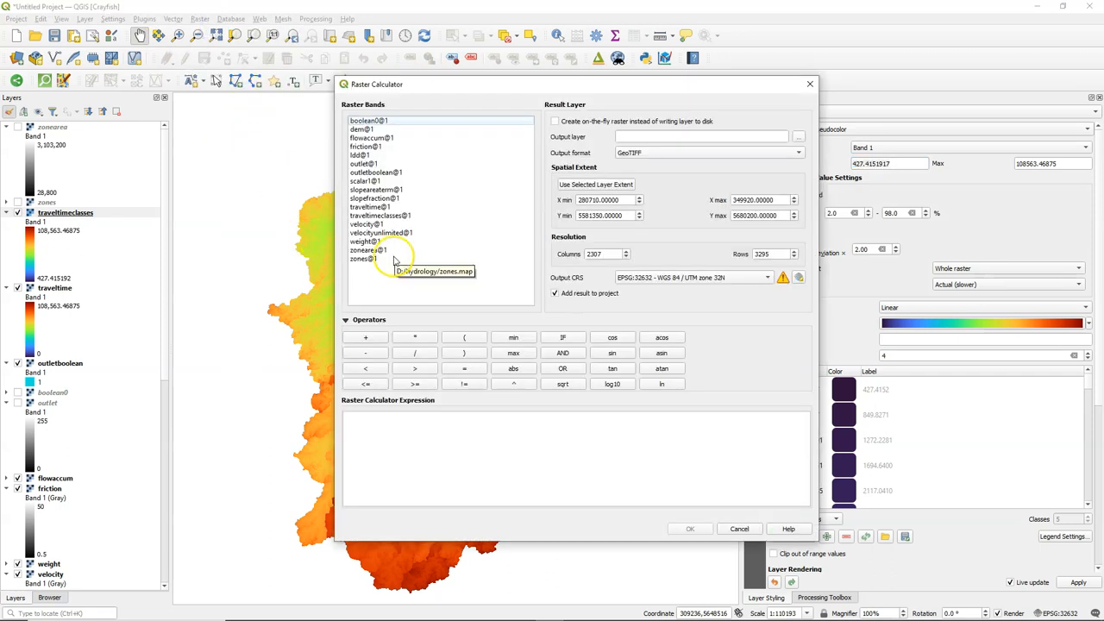
double_click(376, 250)
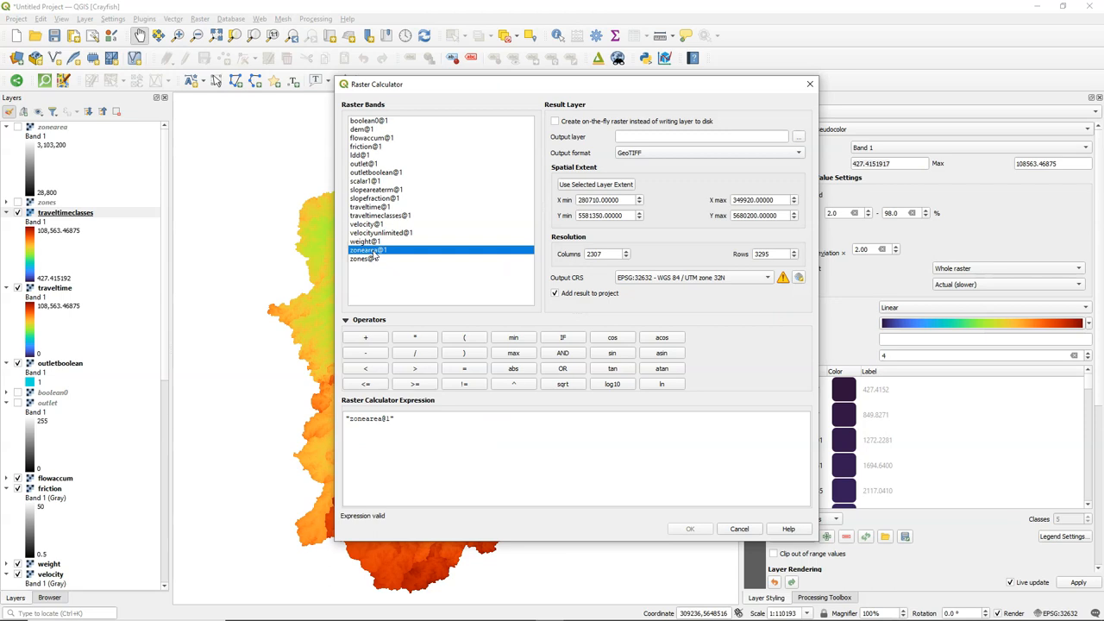
mouse_move(387, 280)
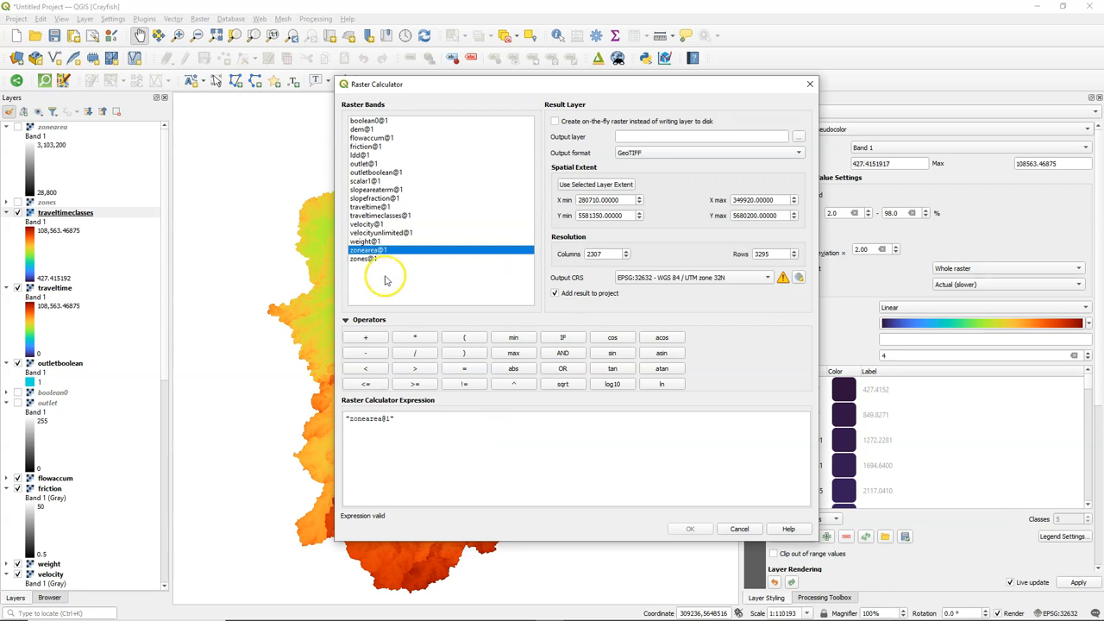
text(/ 427.4151917)
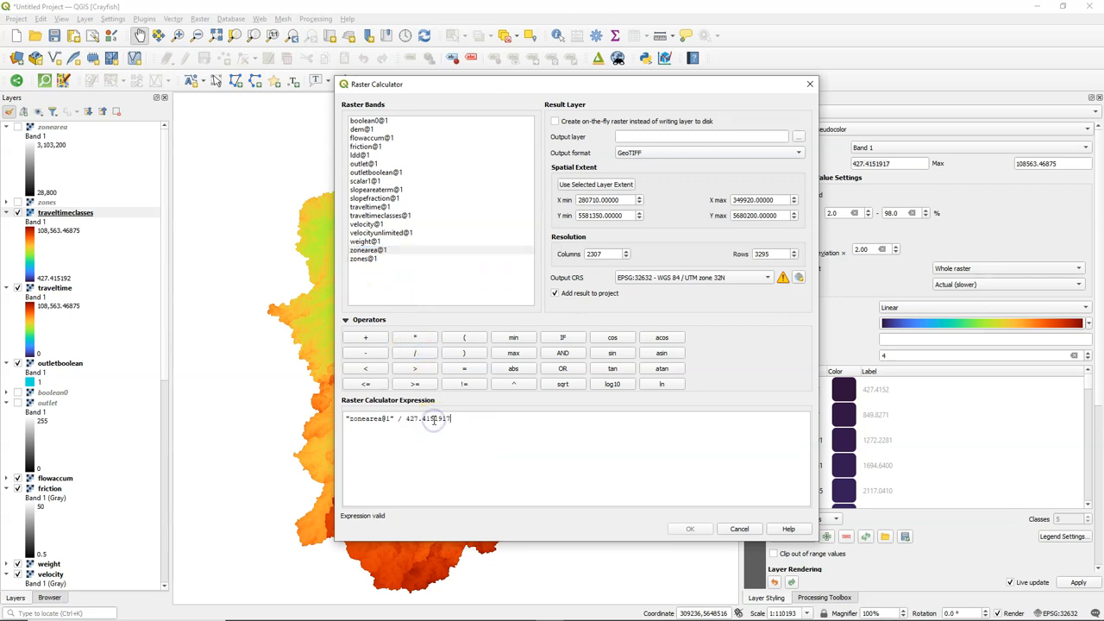
click(798, 136)
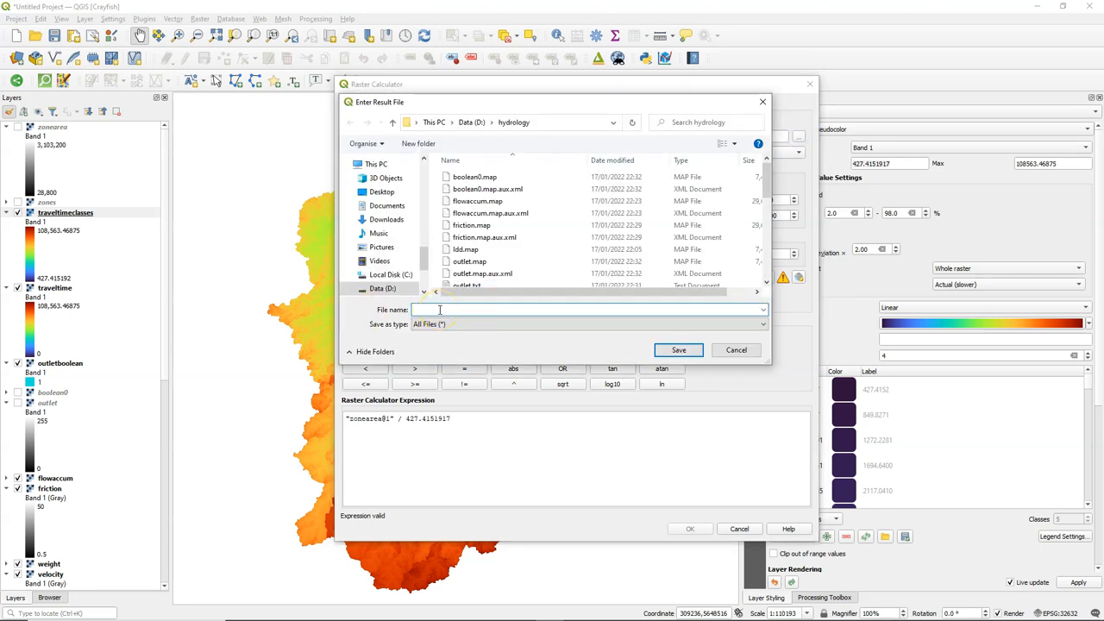
text(discharge)
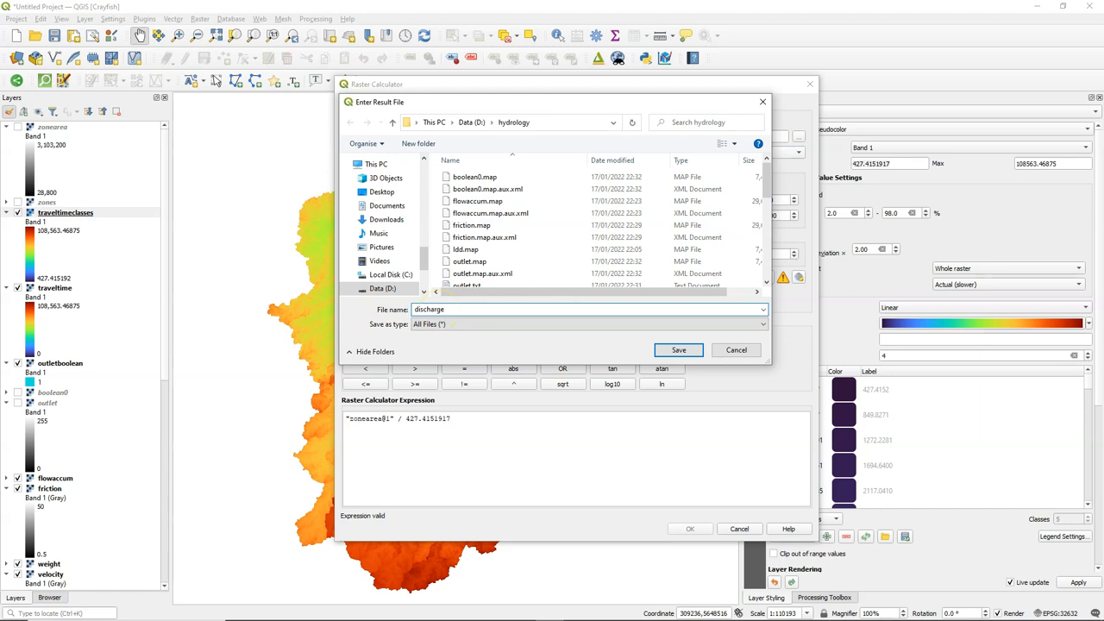
text(.tif)
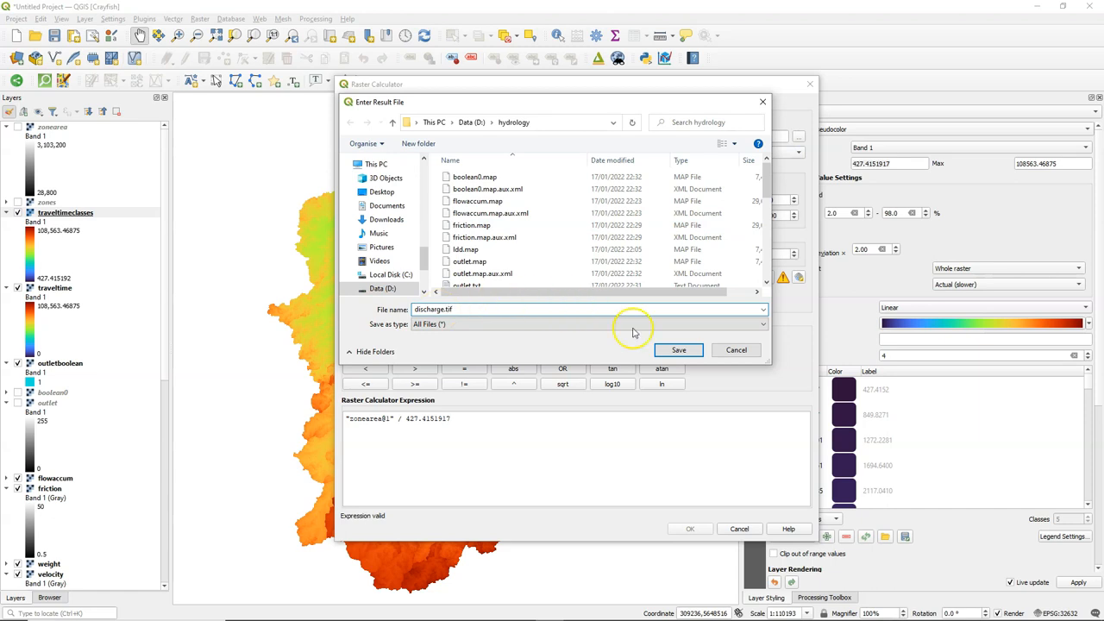
click(680, 348)
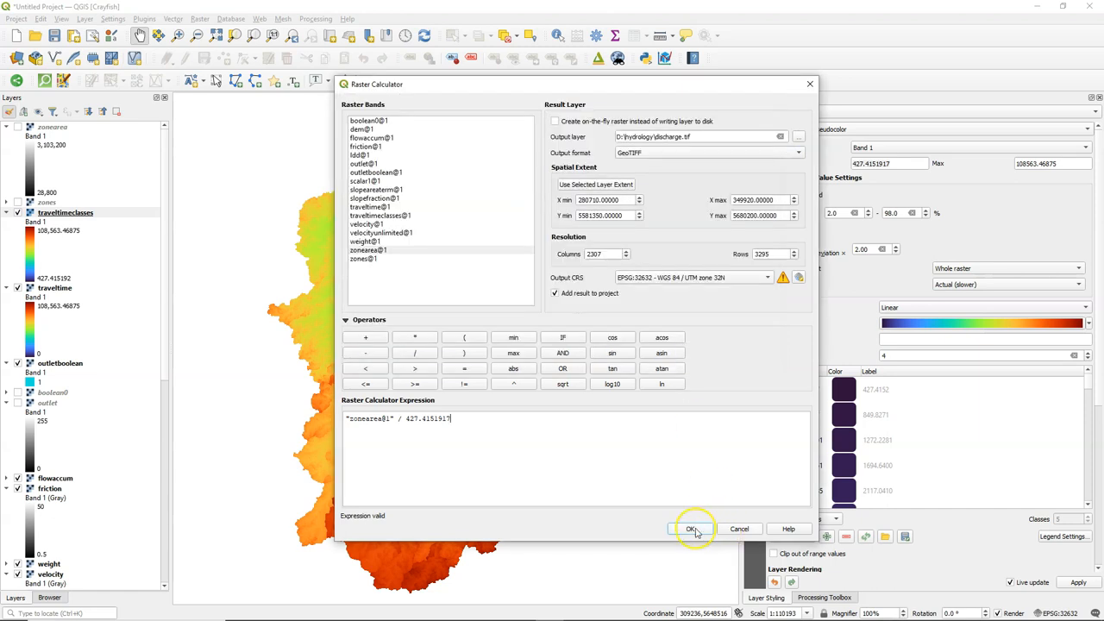
click(694, 528)
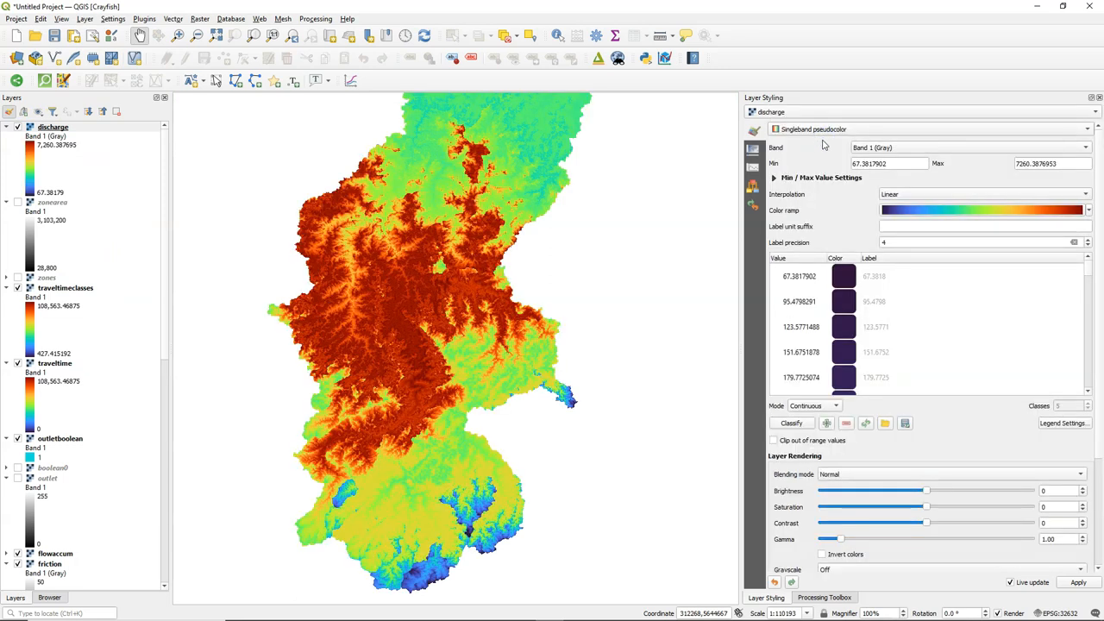
- Stretch the discharge colour ramp over Actual (slower) min/max statistics, about 4.2 to 7,260
click(762, 177)
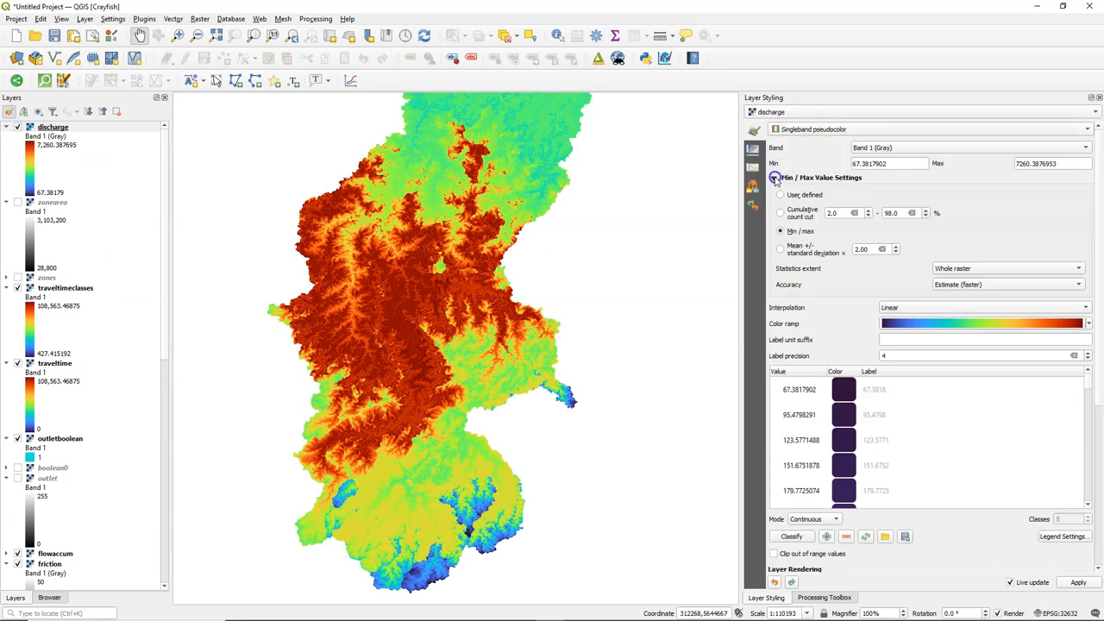
click(1003, 283)
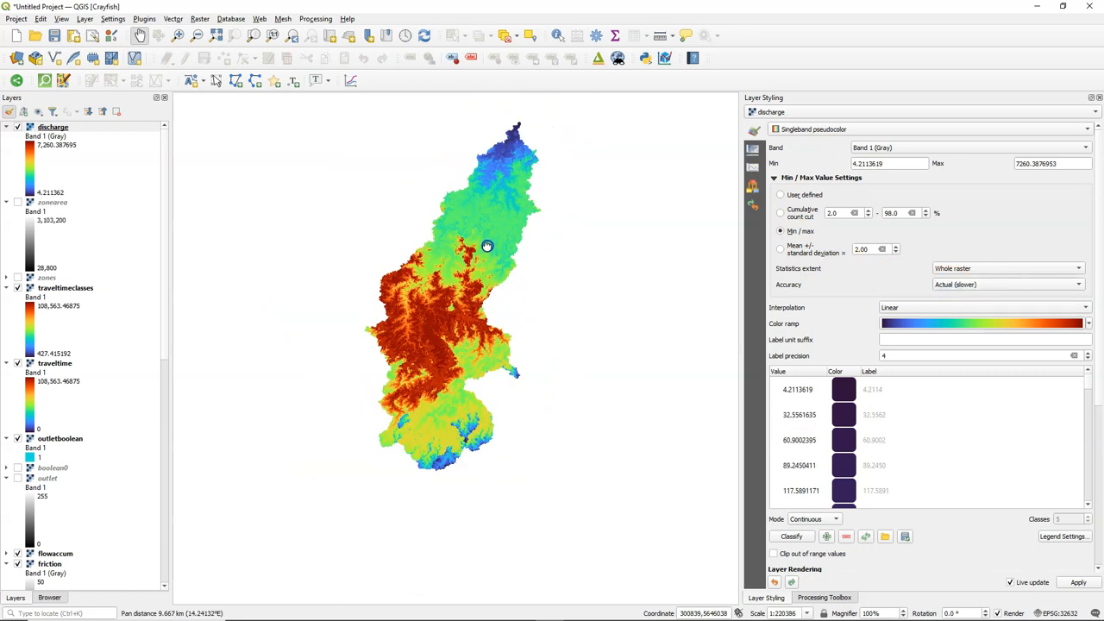
drag(487, 247, 449, 259)
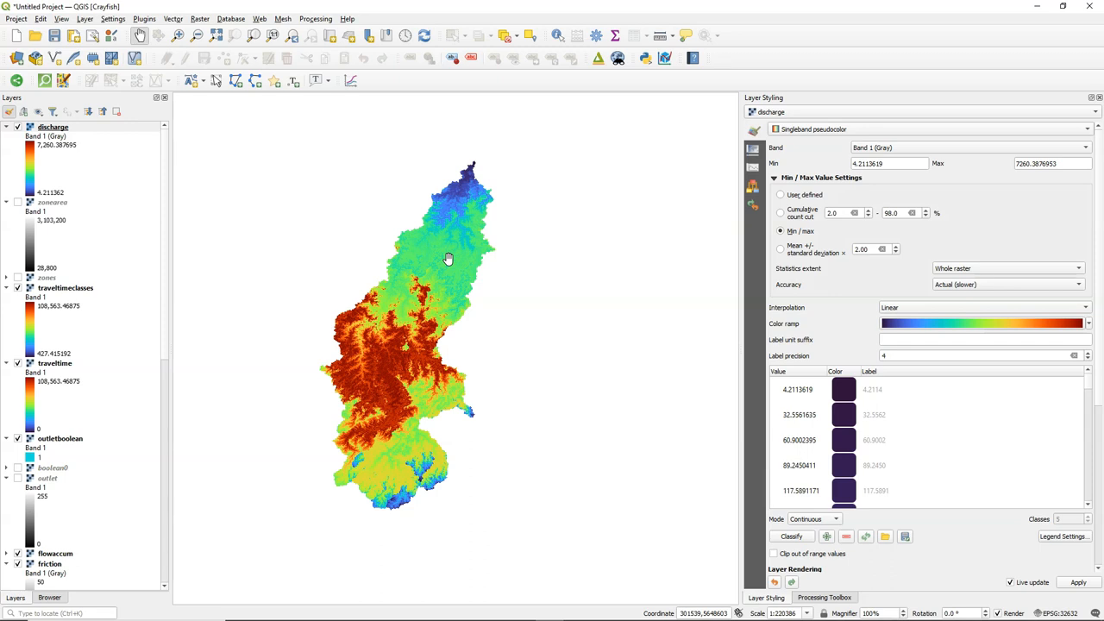
mouse_move(202, 19)
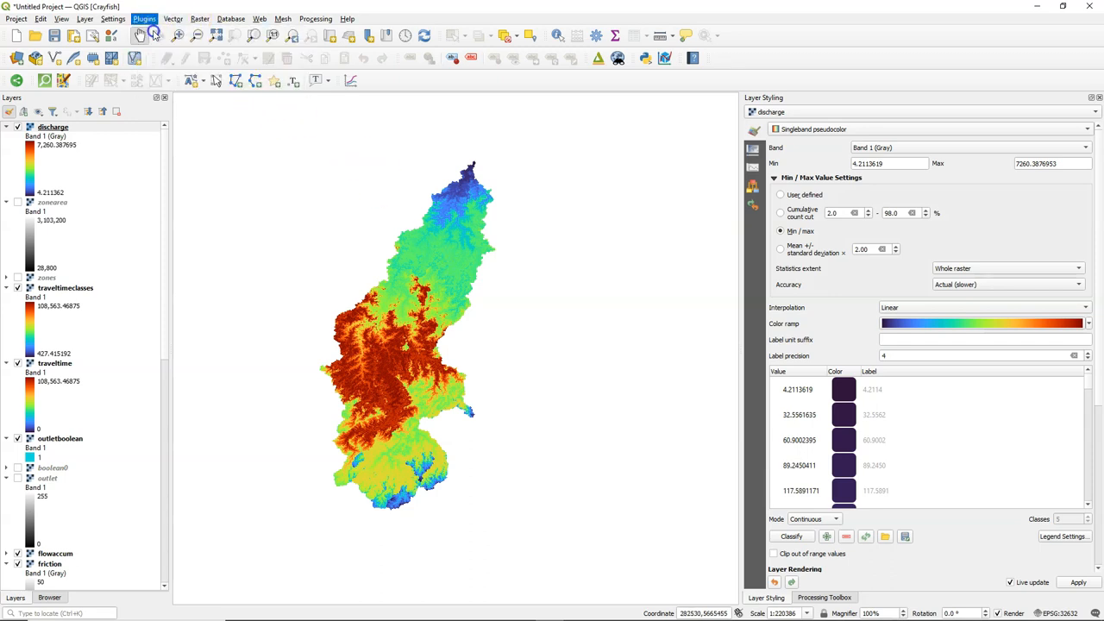
- Search the plugin manager for "raster" to review the RasterAttributeTable plugin
click(138, 14)
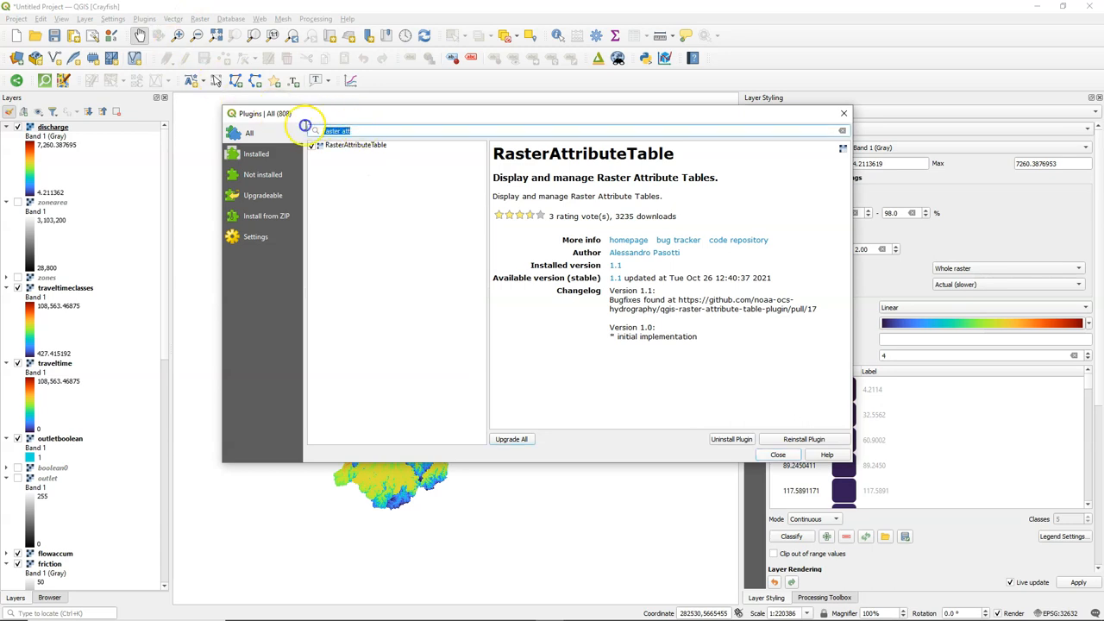
text(raster)
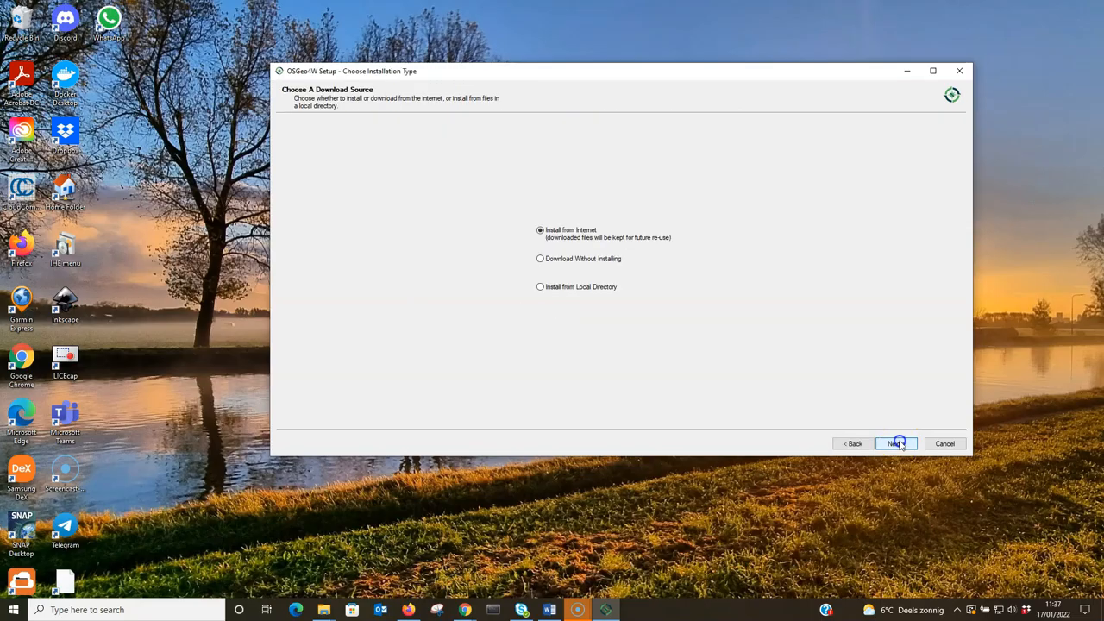
- Proceed through OSGeo4W Setup with internet install, default directory and direct connection
click(897, 444)
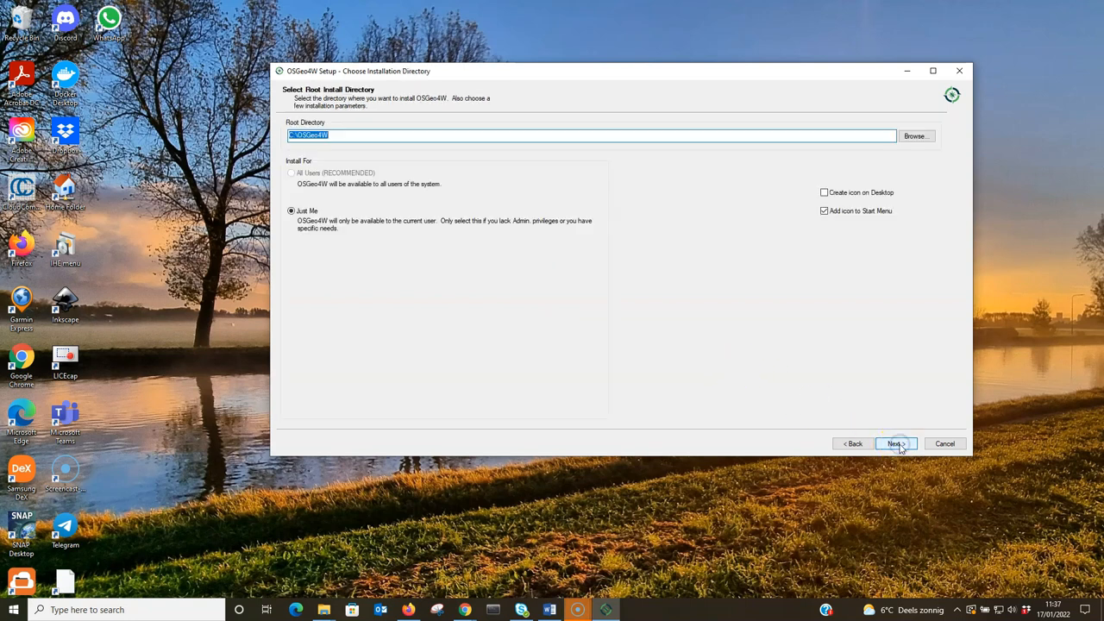
click(895, 444)
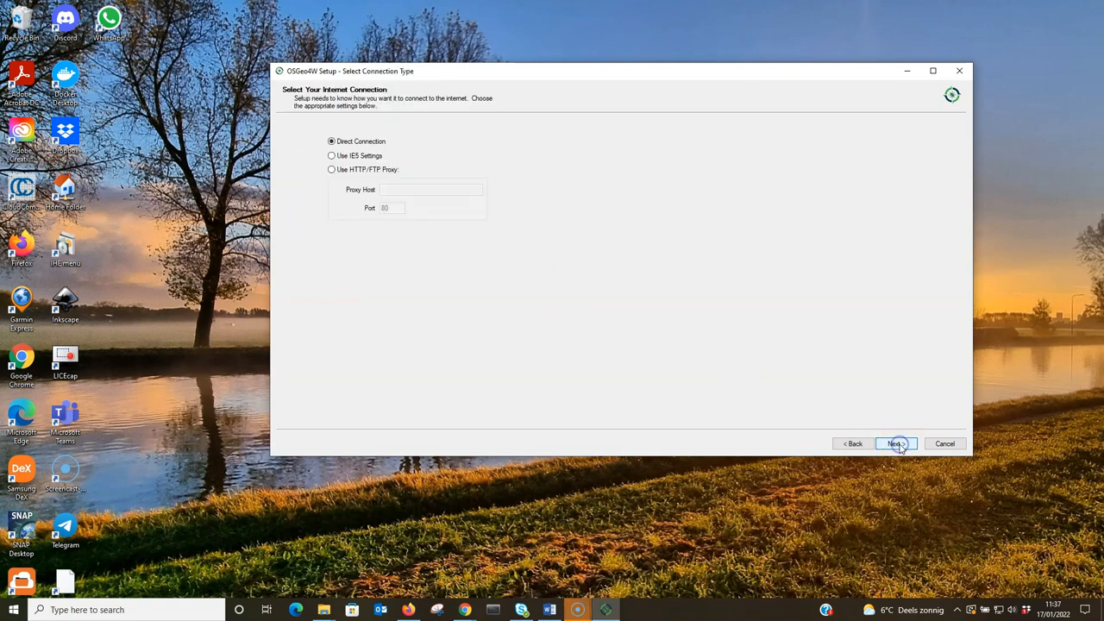
click(897, 443)
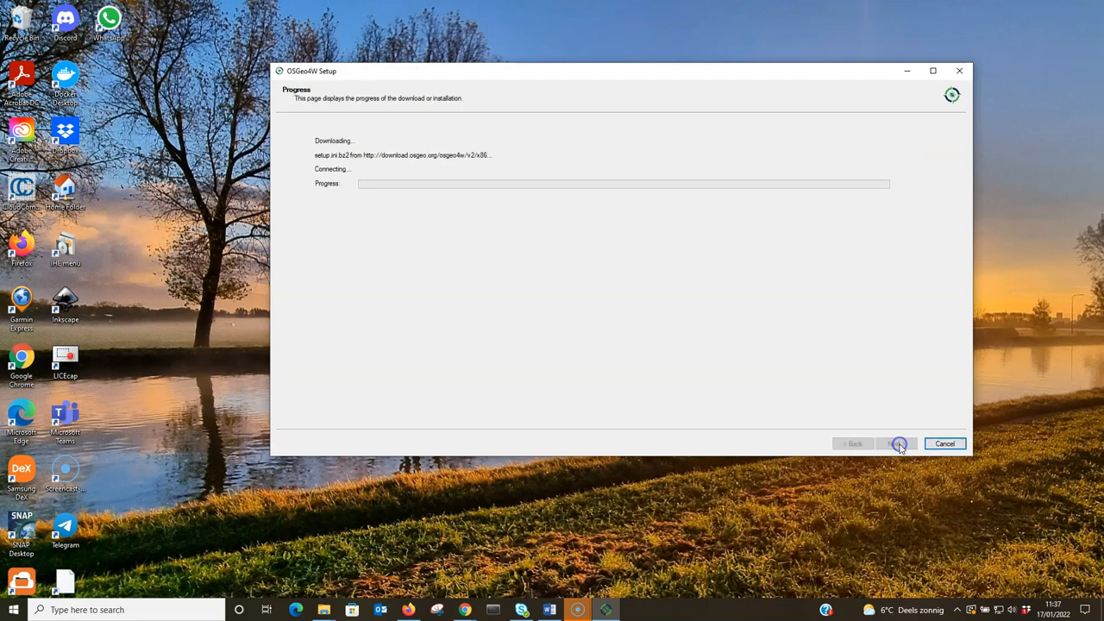
click(897, 444)
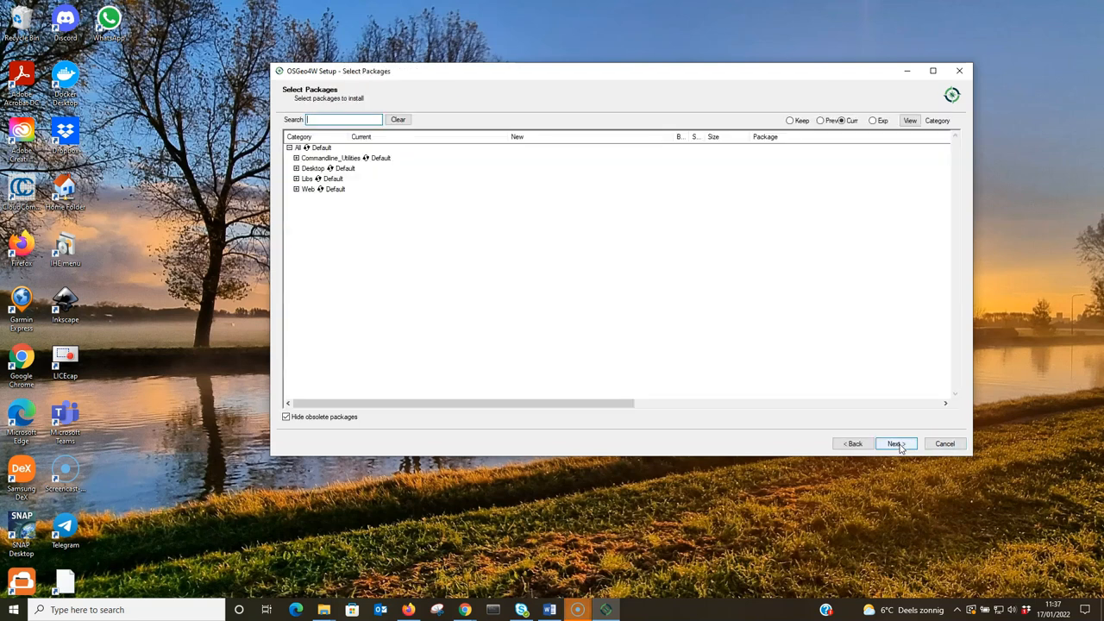
- Find python3-scipy under Libs, mark it for install and complete the installation
text(scip)
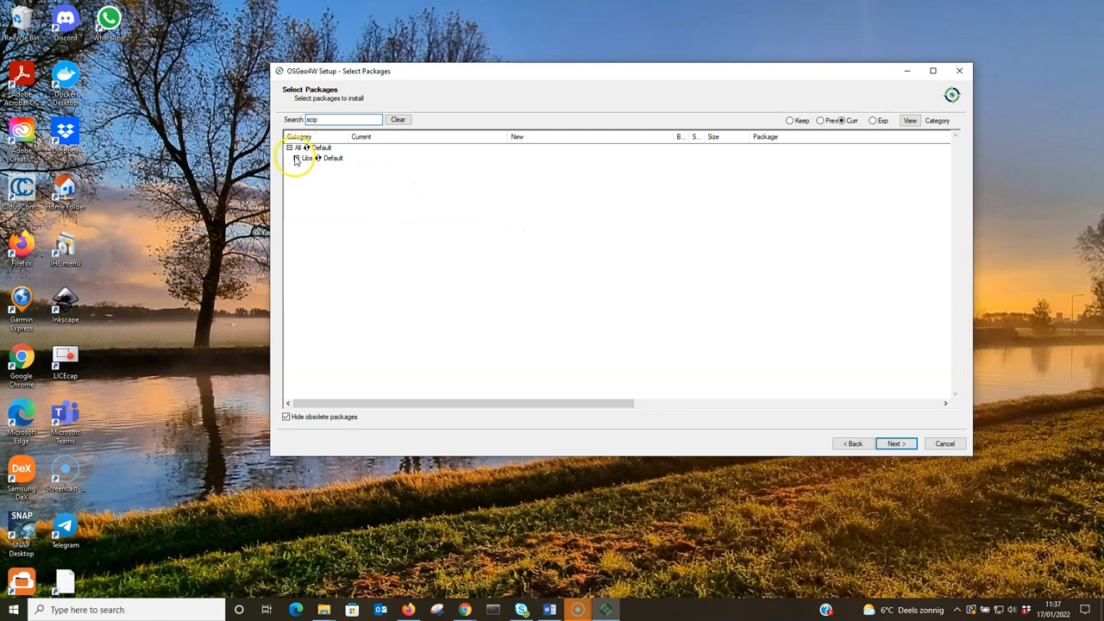
click(295, 159)
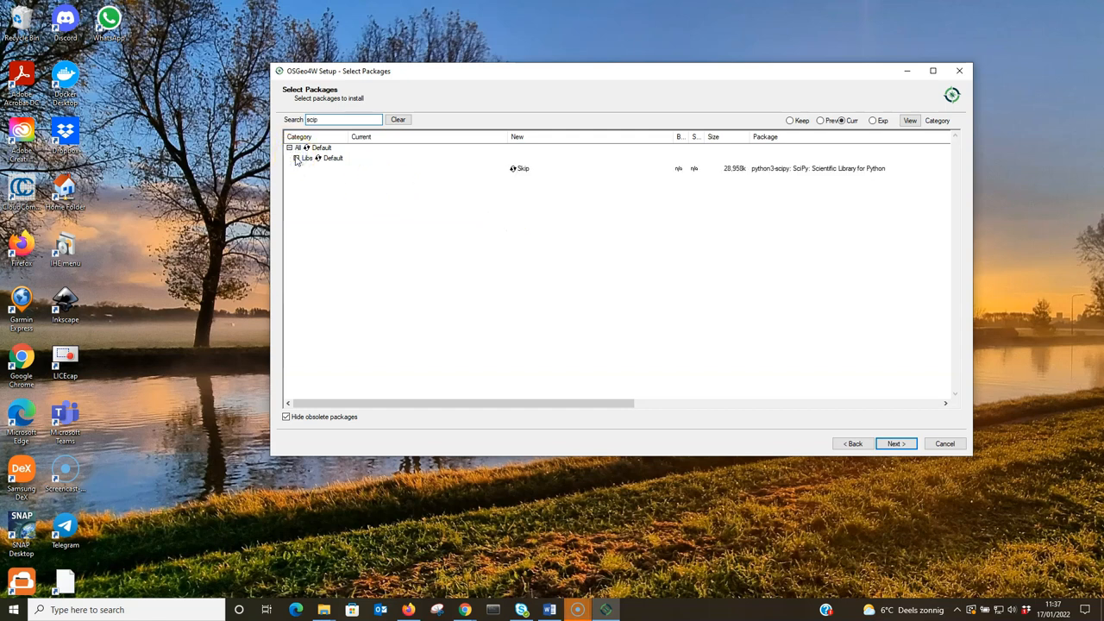
click(518, 169)
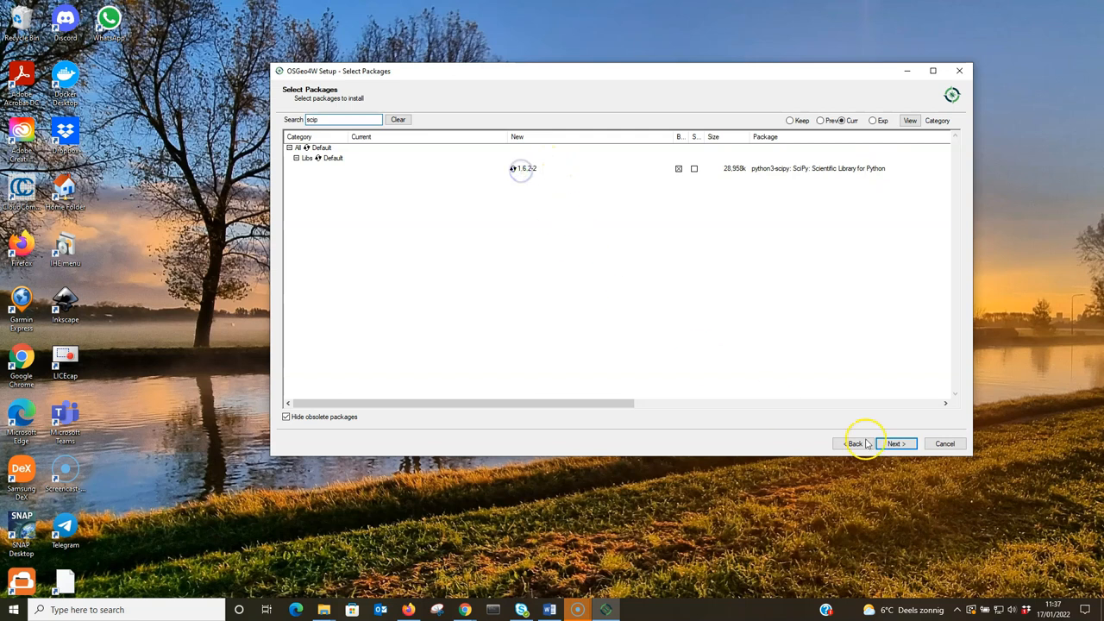
click(897, 444)
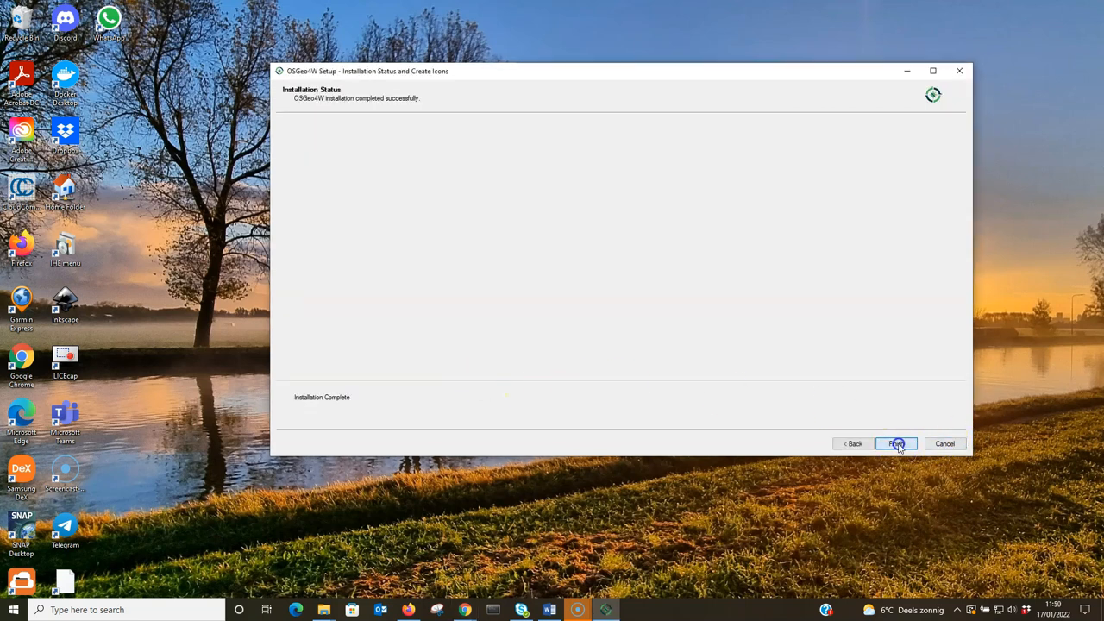
click(898, 443)
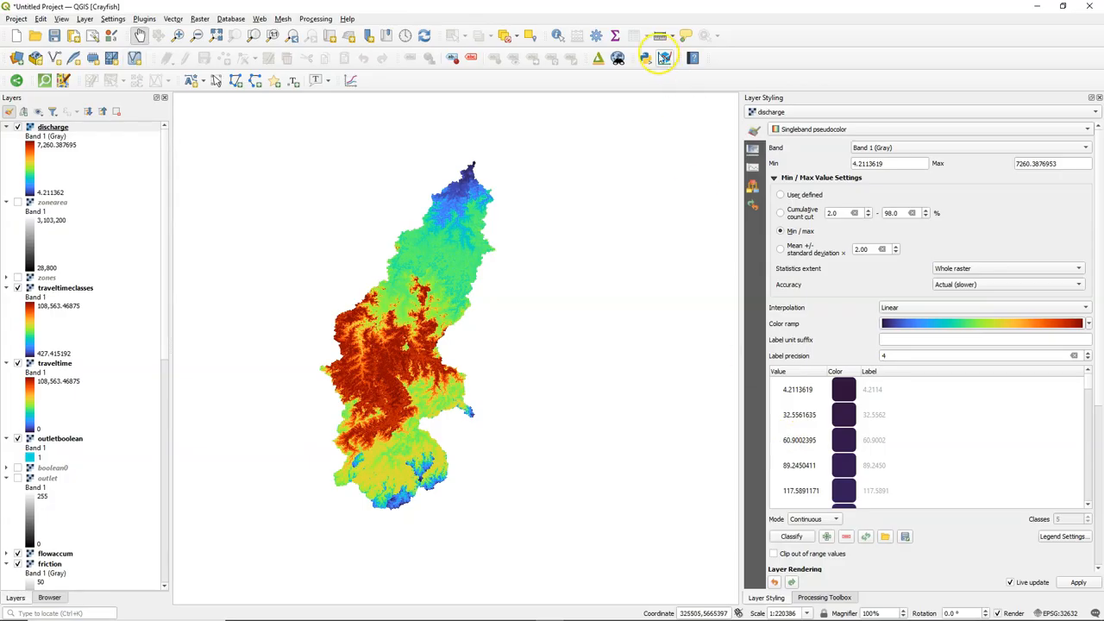
- Show the Raster Data Plotting panel with Scatter / Density Plot as the plot type
click(664, 58)
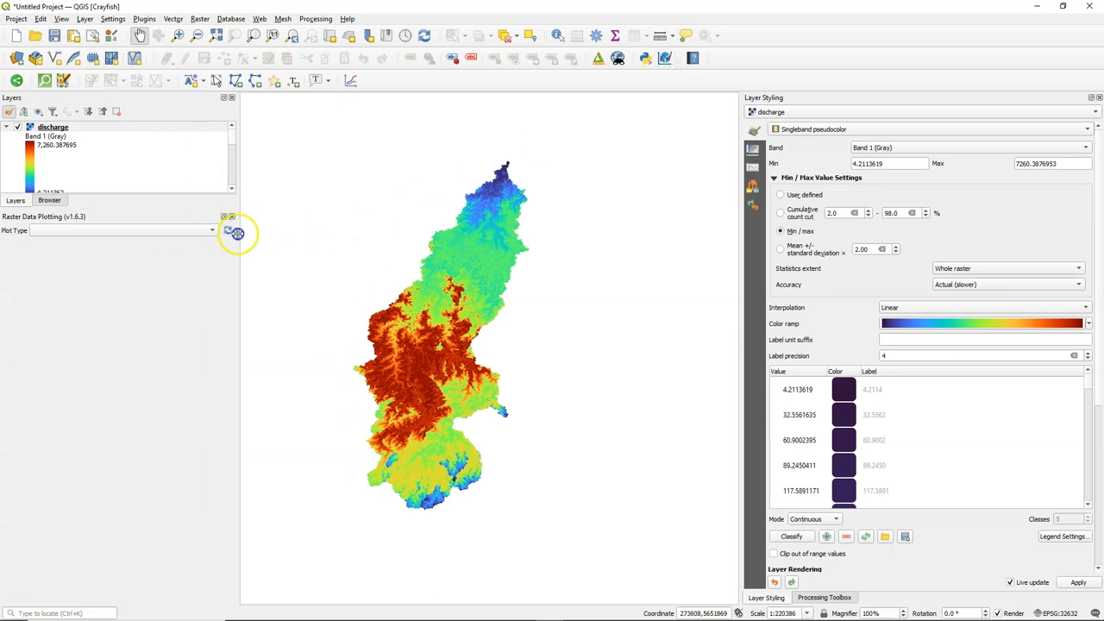
click(121, 231)
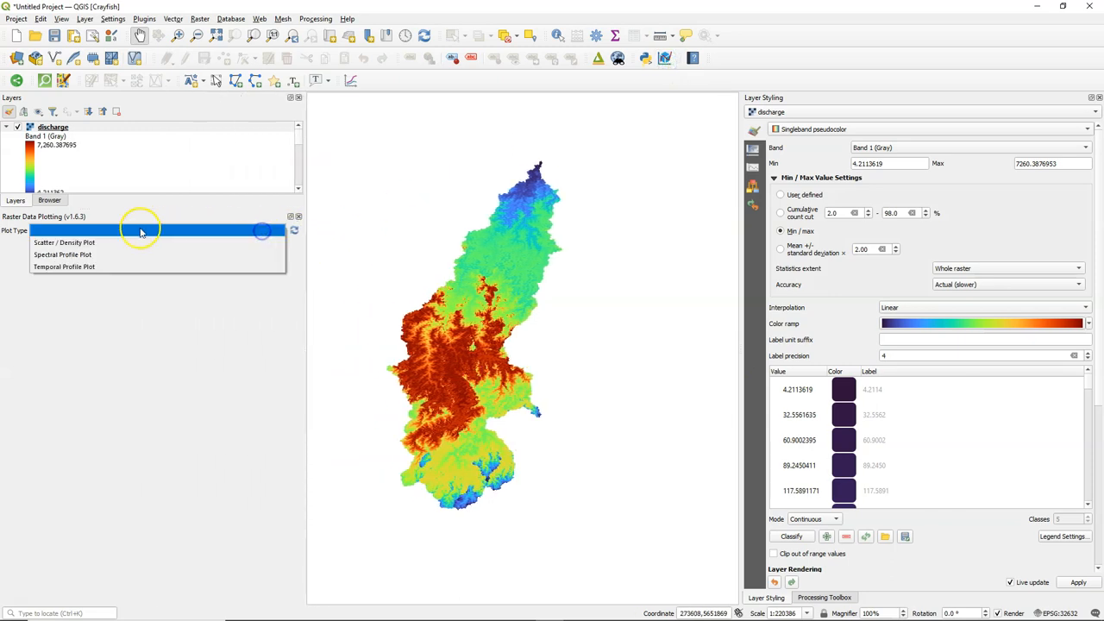
click(64, 242)
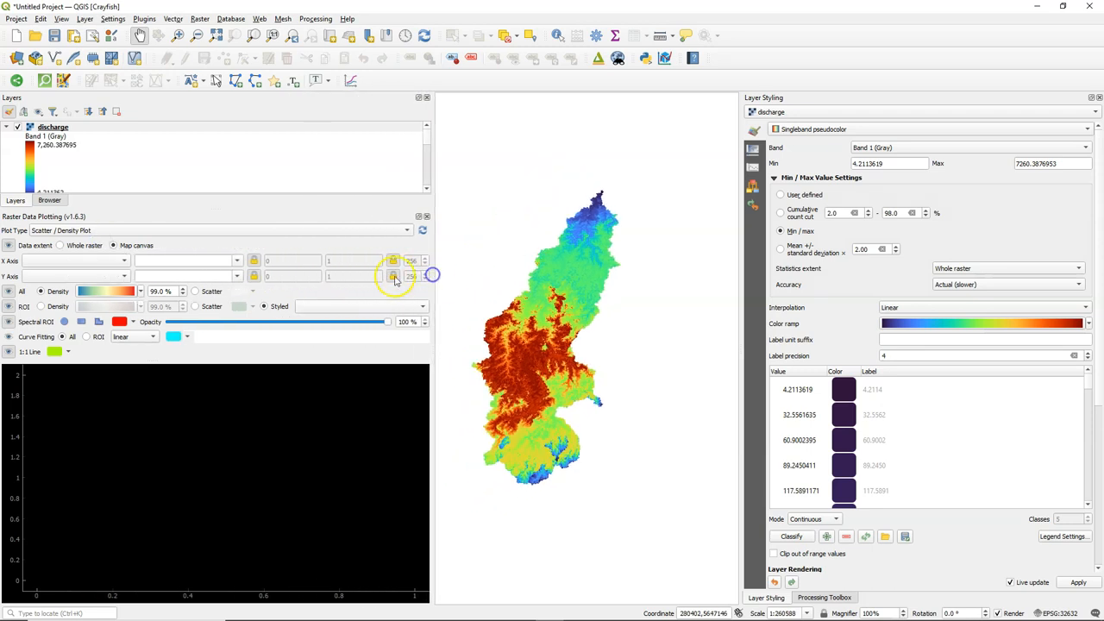
- Plot traveltimeclasses on X against discharge on Y, with the 1:1 line hidden
click(124, 261)
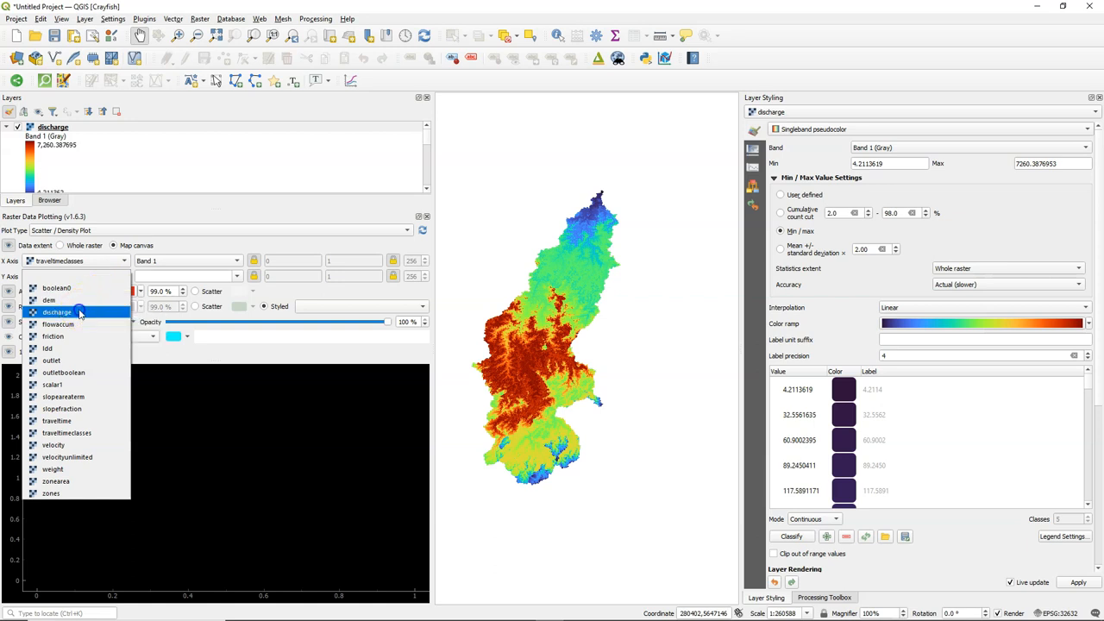
click(57, 313)
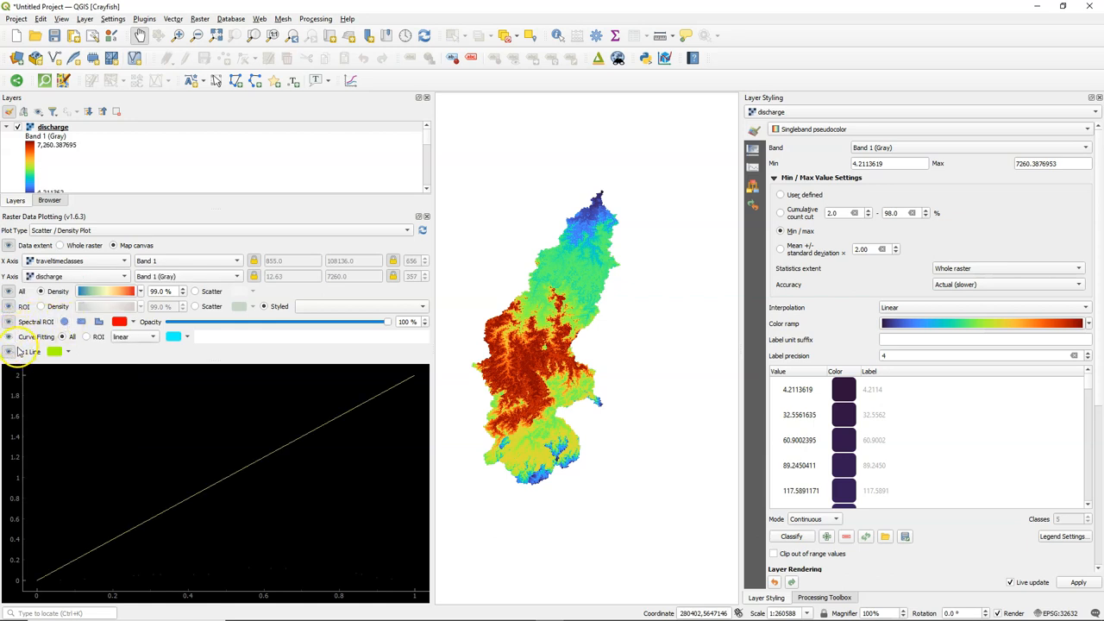
click(10, 352)
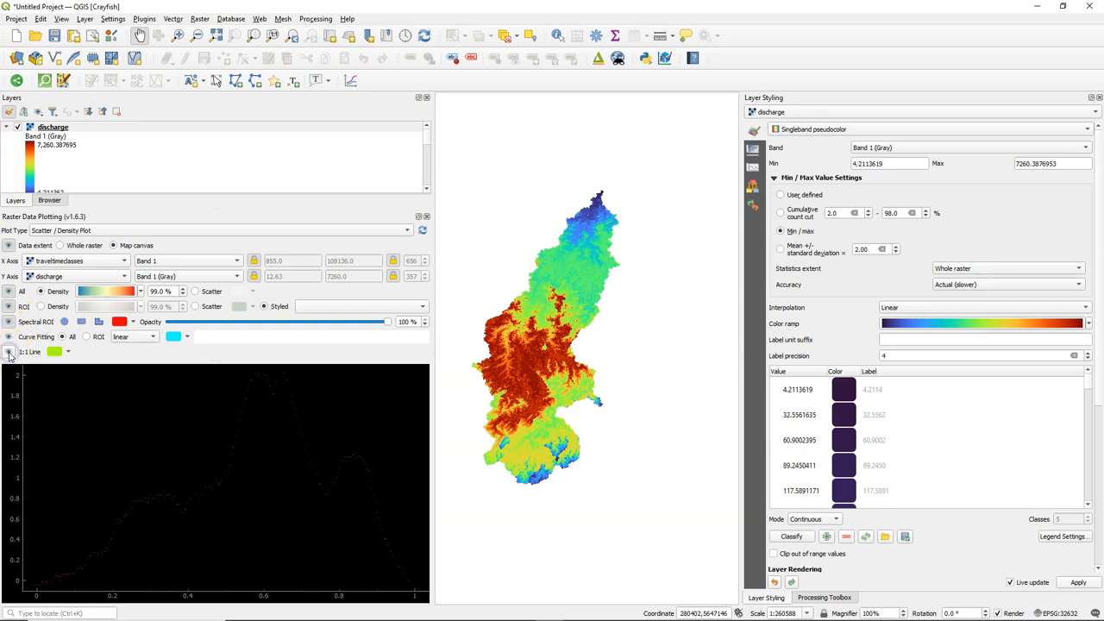
mouse_move(197, 435)
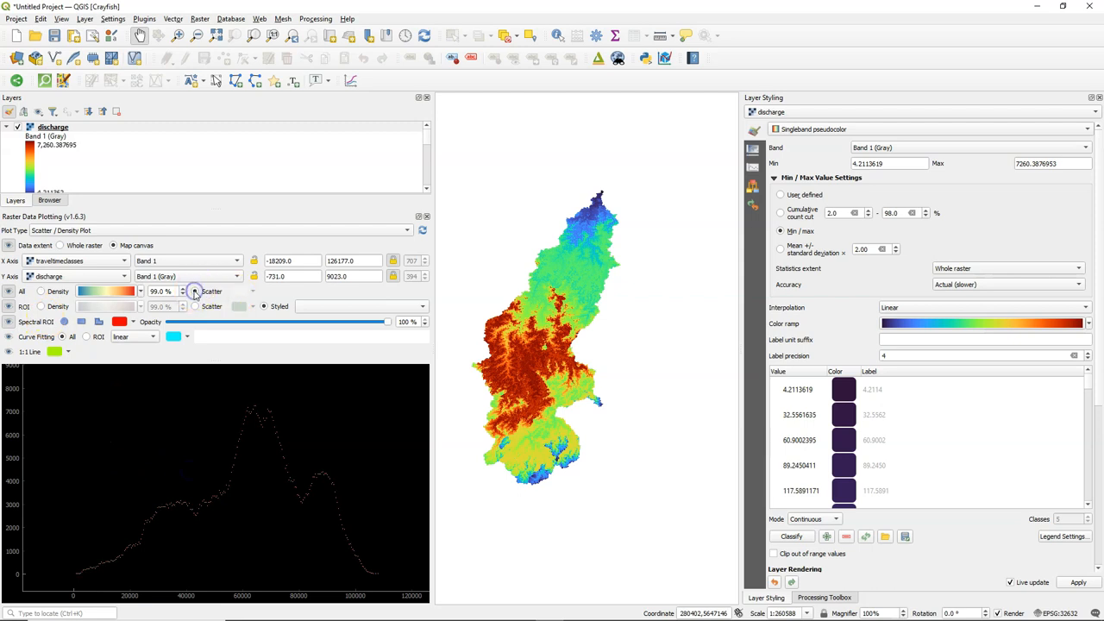
mouse_move(162, 406)
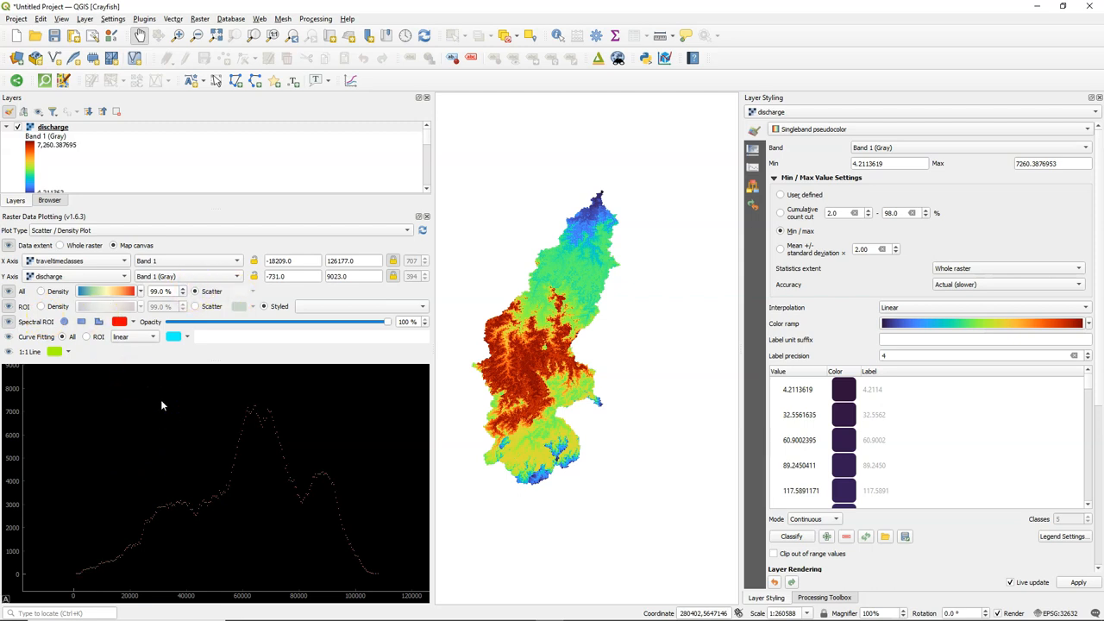